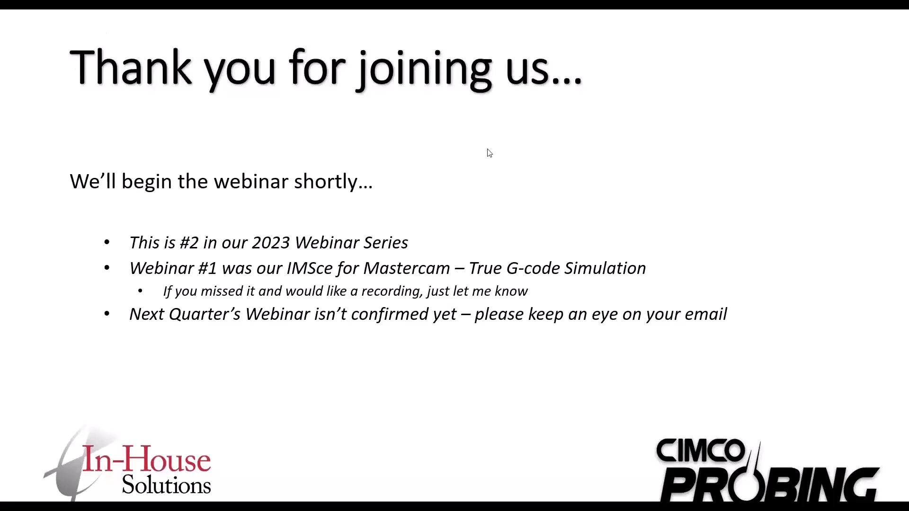
- Advance the slide show from the macro variables slide to the DPRNT output slide
key("right")
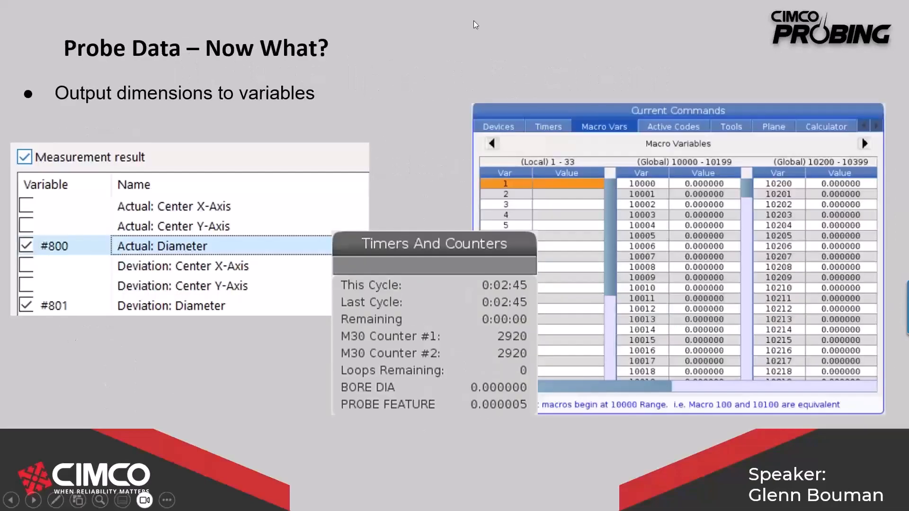
mouse_move(649, 44)
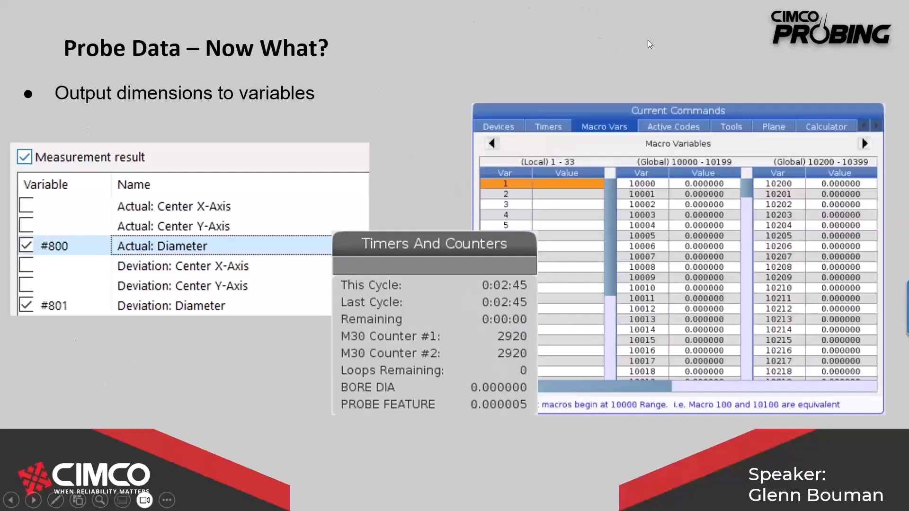
mouse_move(100, 240)
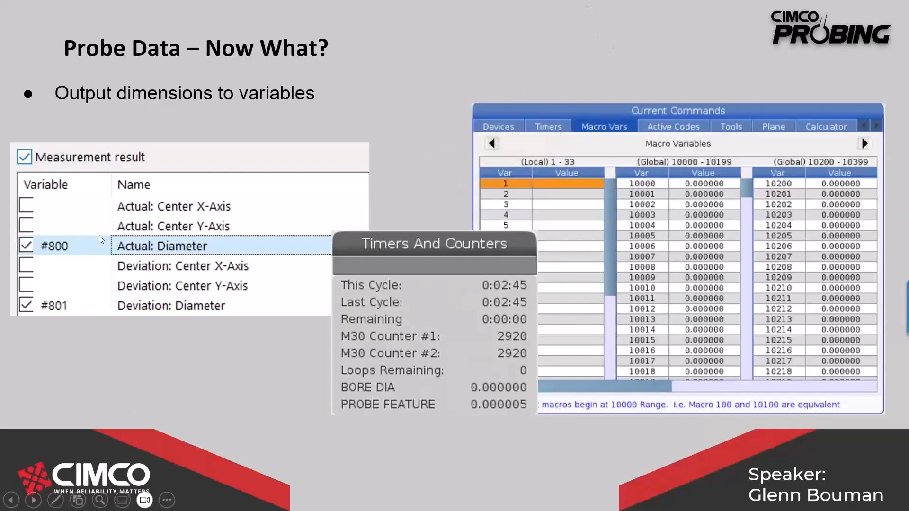
mouse_move(123, 277)
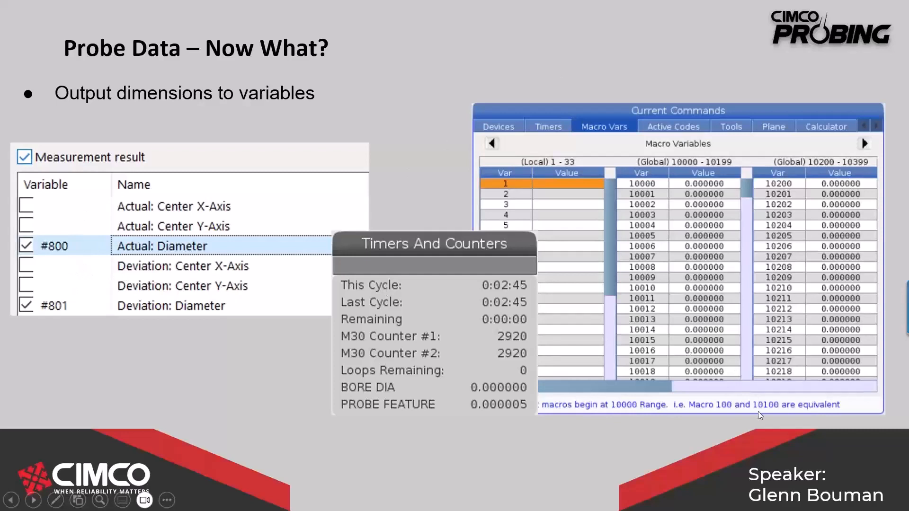
mouse_move(659, 236)
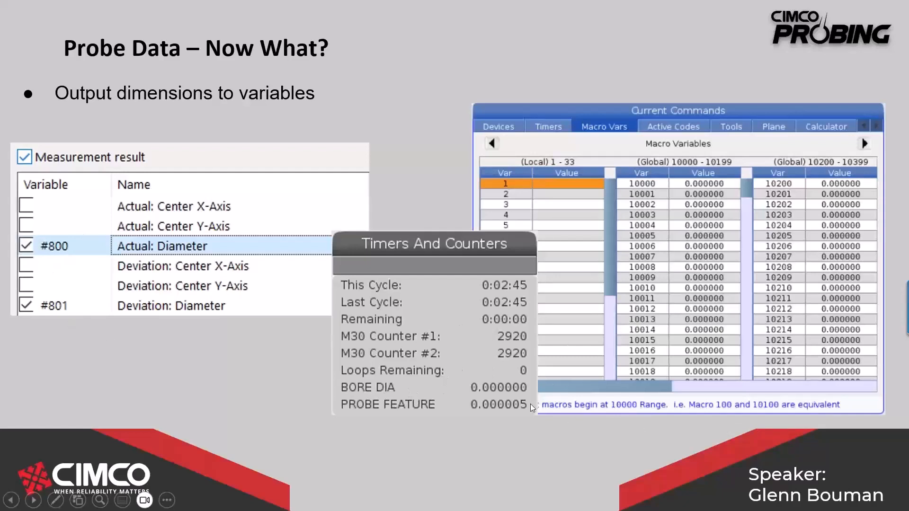
mouse_move(416, 387)
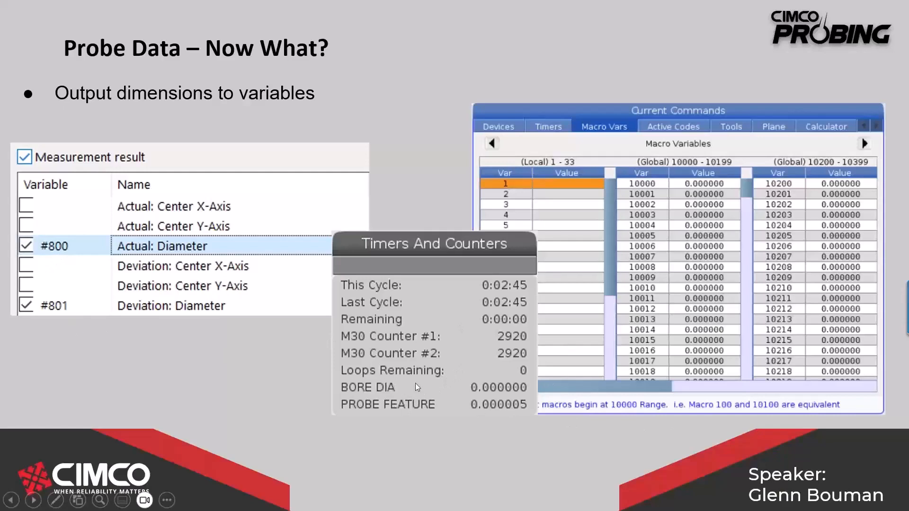
mouse_move(473, 397)
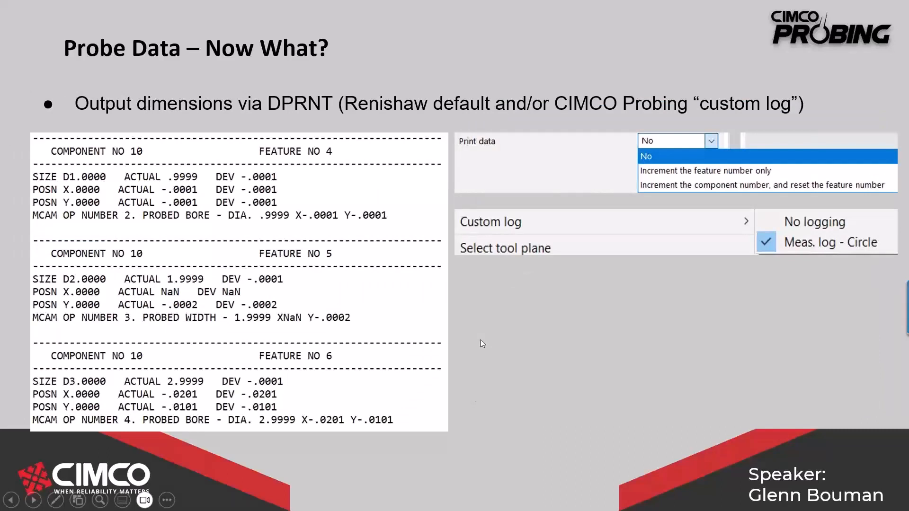
mouse_move(394, 168)
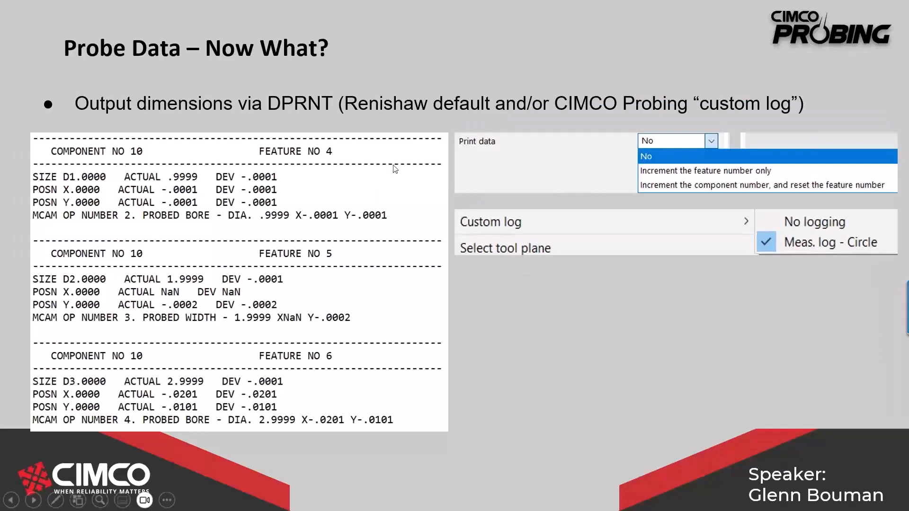
mouse_move(342, 242)
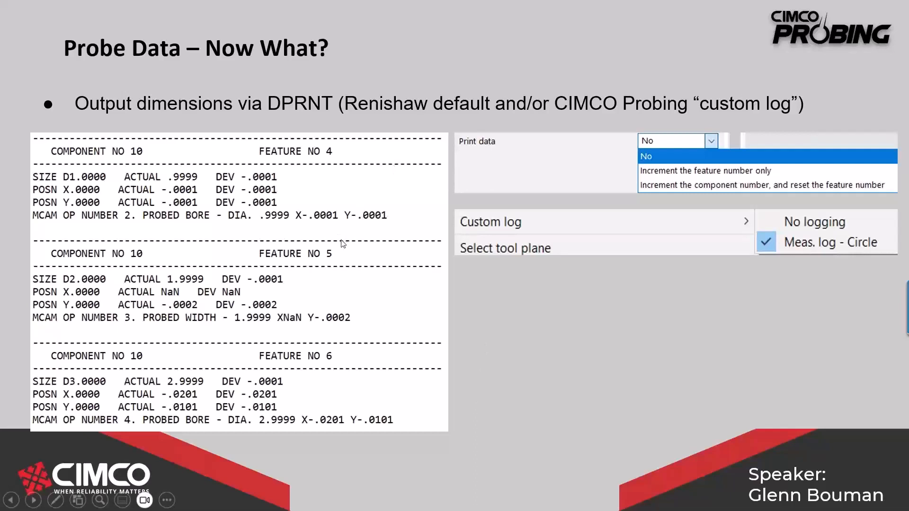
mouse_move(166, 166)
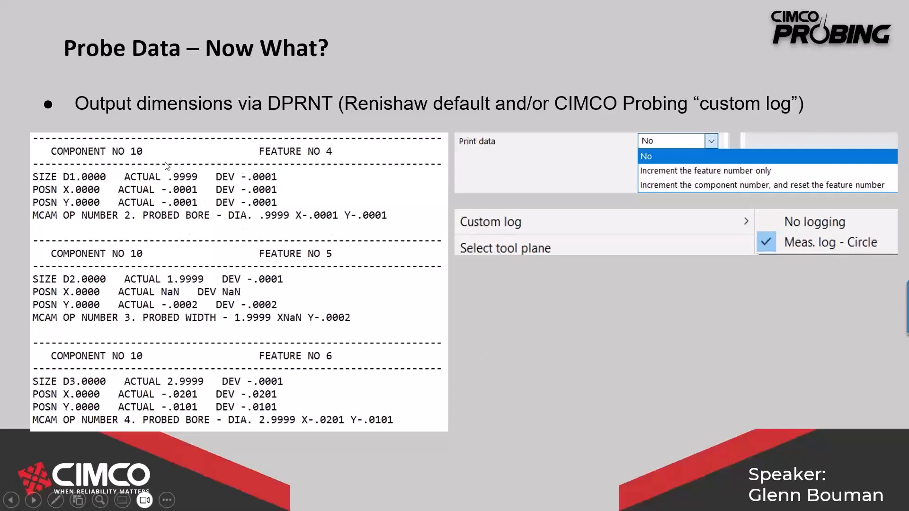
mouse_move(367, 295)
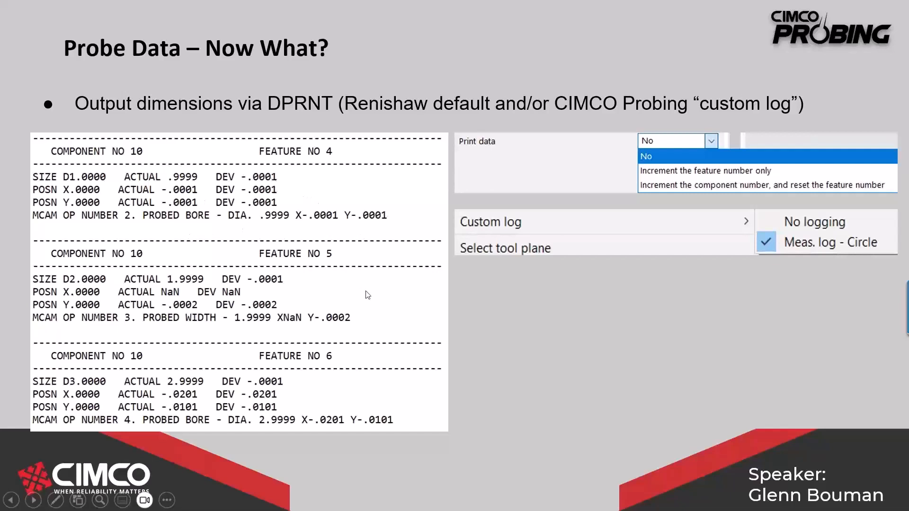
mouse_move(364, 264)
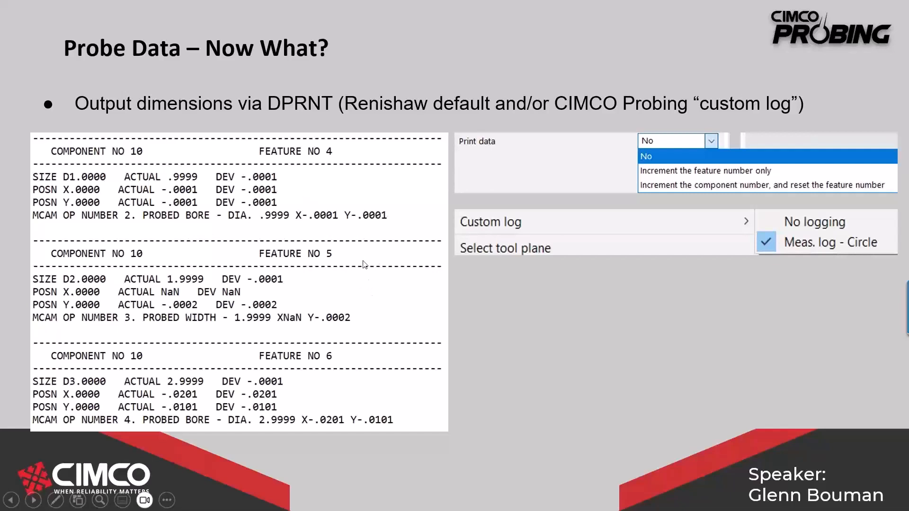
mouse_move(680, 277)
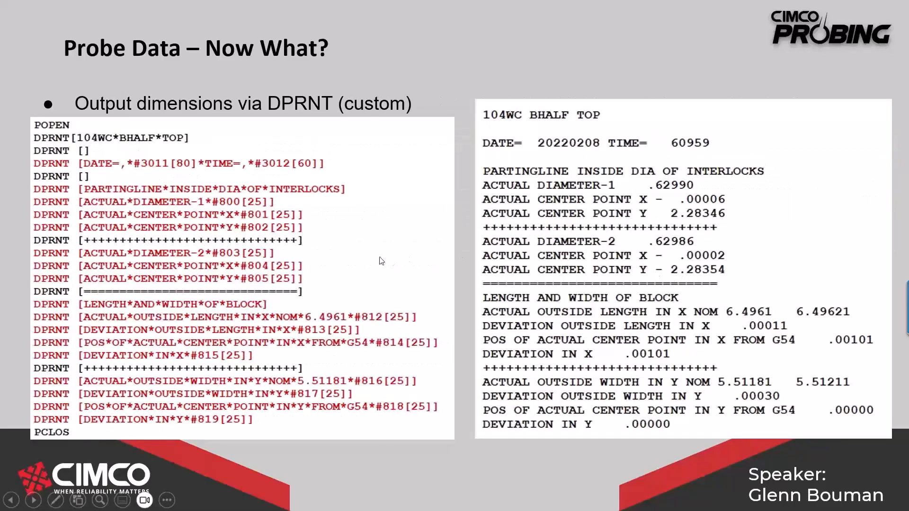
mouse_move(638, 341)
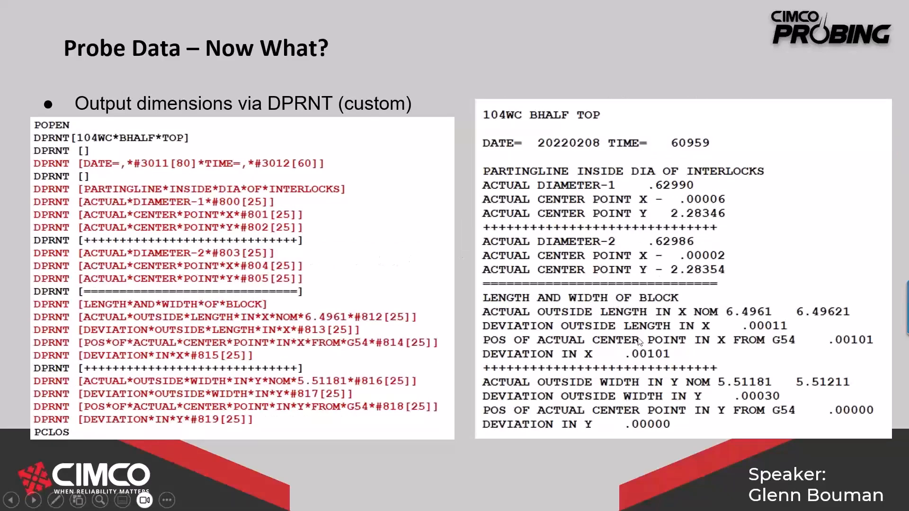
mouse_move(413, 297)
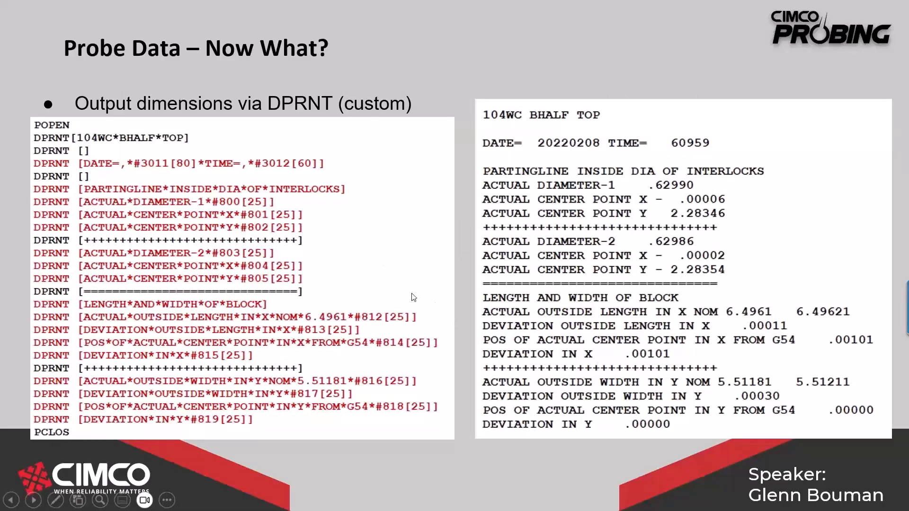
- Advance past the custom DPRNT output slide with its block inspection report
left_click(33, 501)
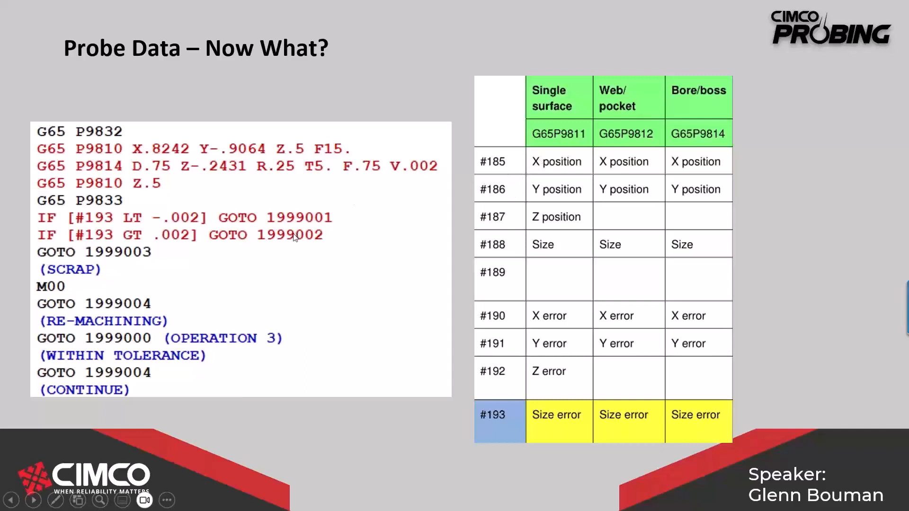
mouse_move(316, 233)
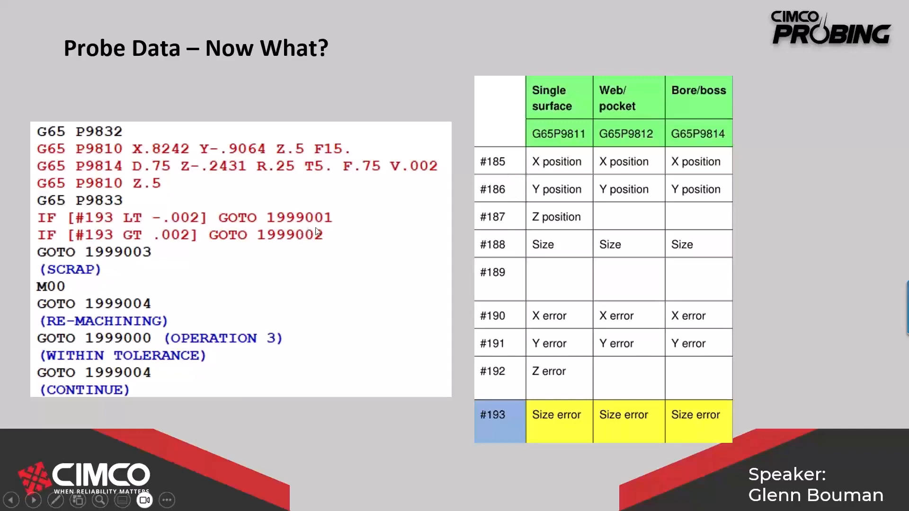
mouse_move(320, 231)
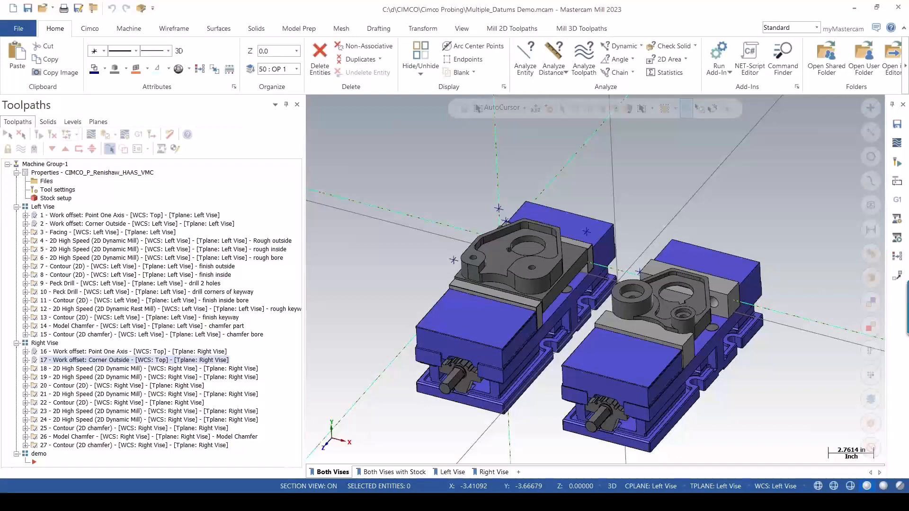
mouse_move(419, 259)
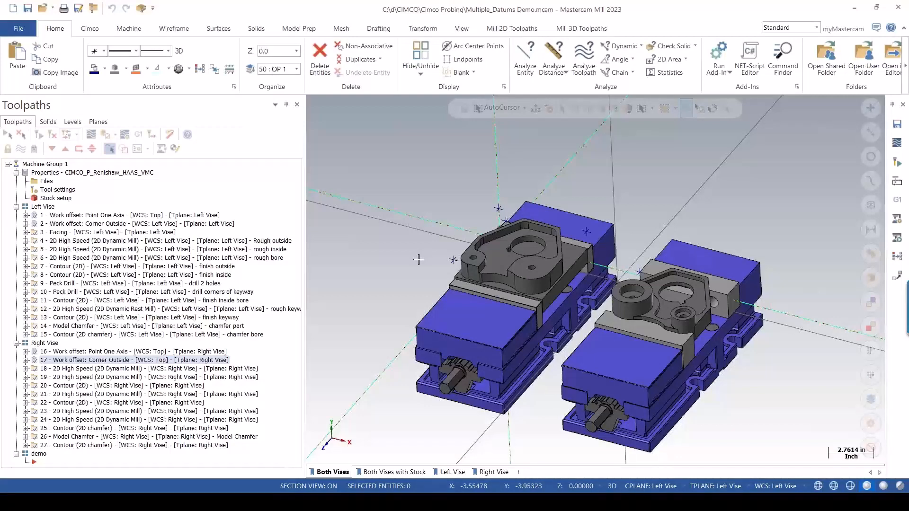
mouse_move(432, 452)
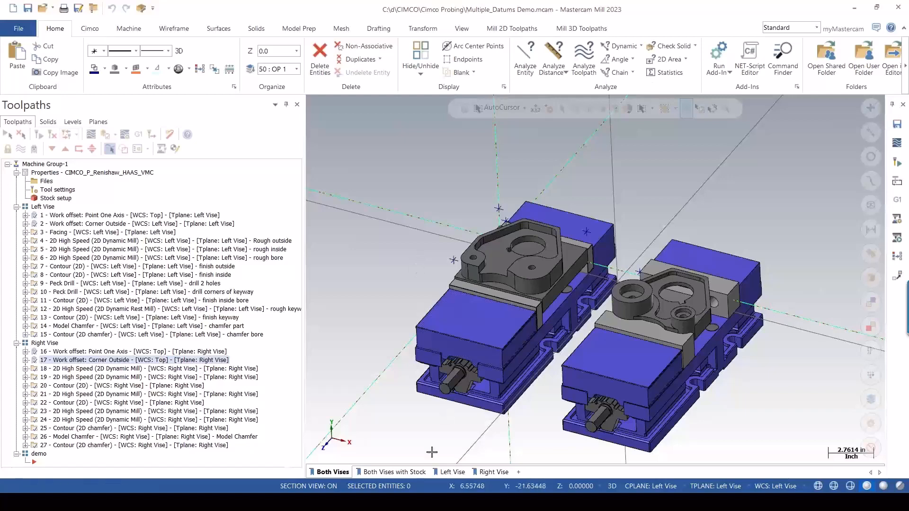
- Show the 'Both Vises with Stock' view and select the demo operation group
left_click(396, 471)
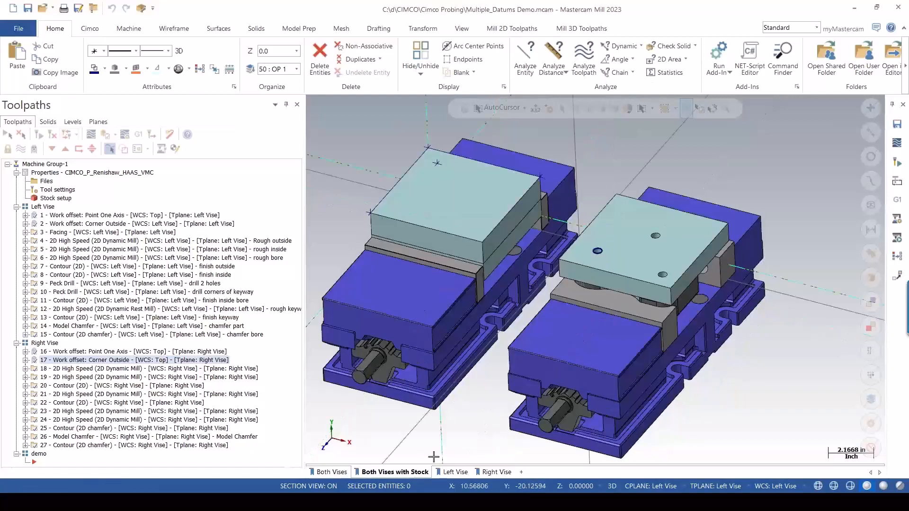
mouse_move(404, 444)
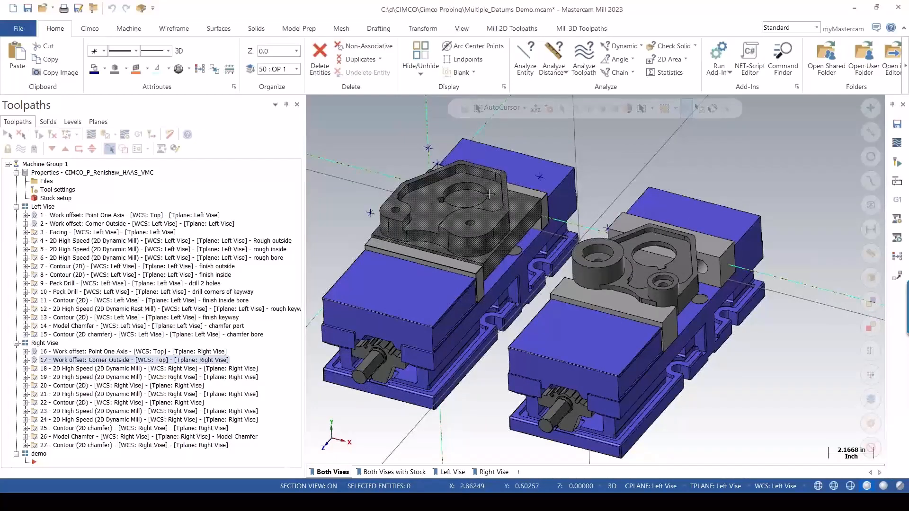
left_click(395, 472)
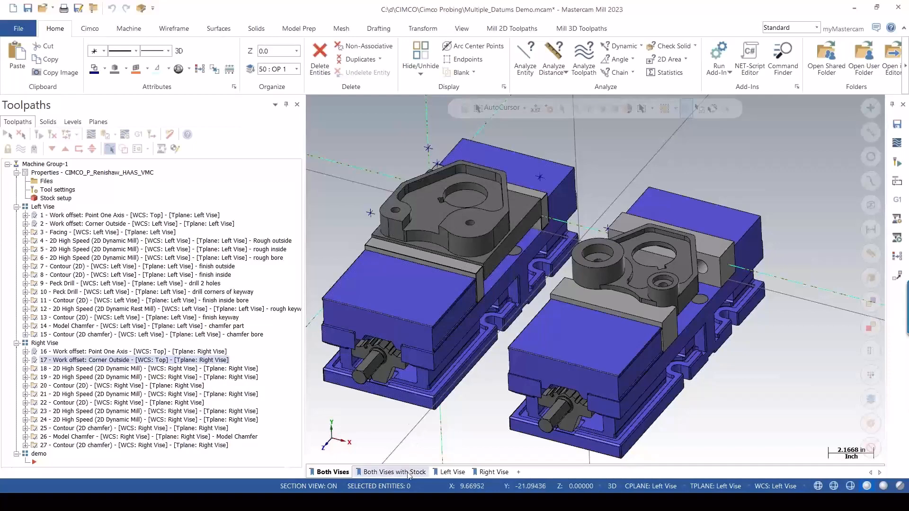
left_click(395, 472)
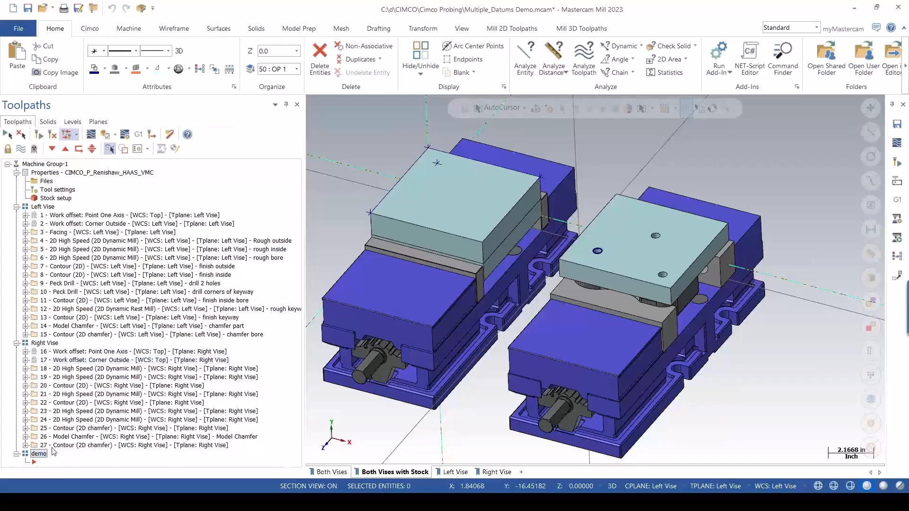
left_click(89, 29)
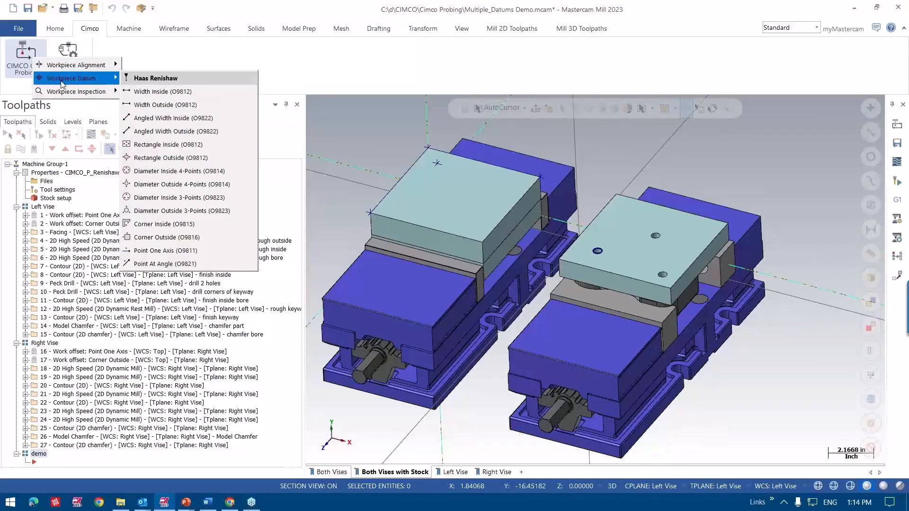
mouse_move(72, 88)
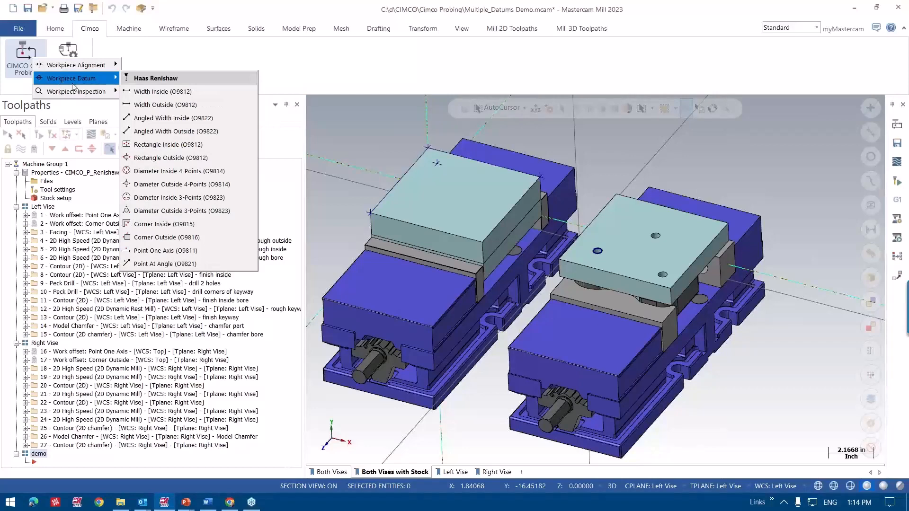
mouse_move(168, 145)
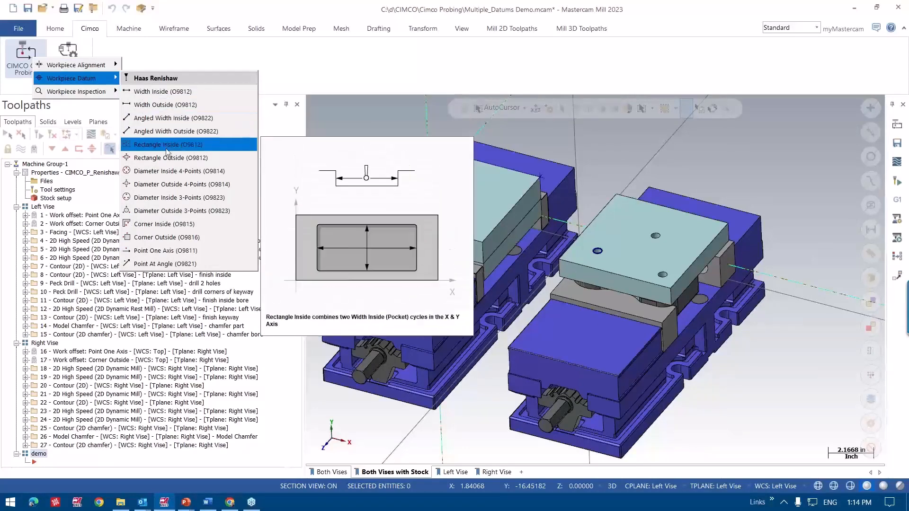
mouse_move(164, 250)
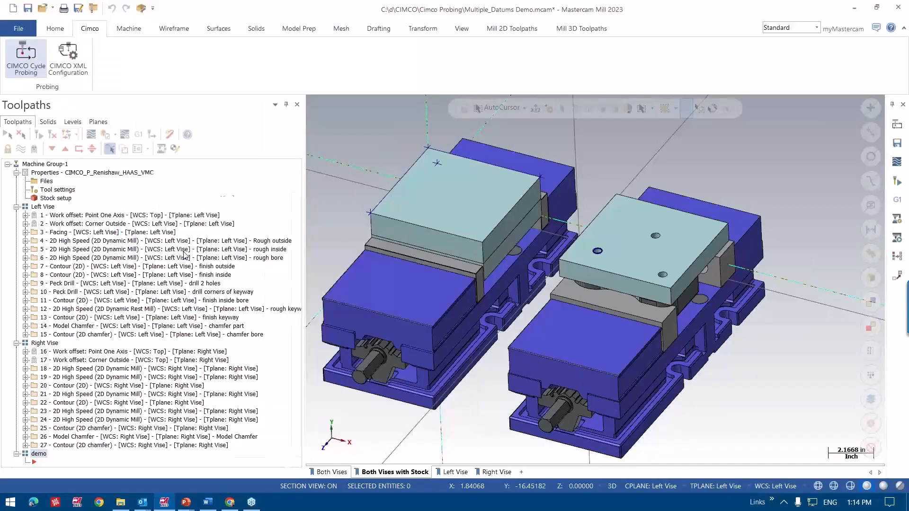
- Edit the OMP60 probe tool definition in CIMCO Cycle Probing
left_click(25, 58)
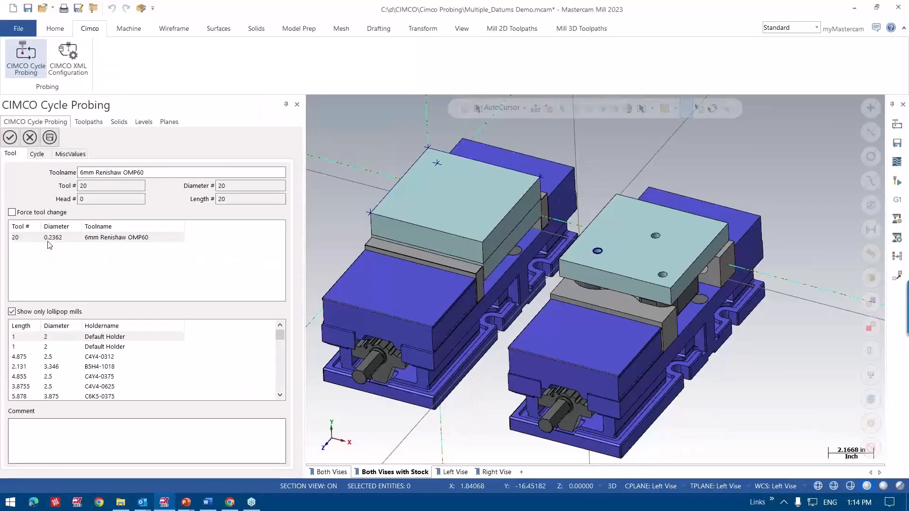
right_click(58, 237)
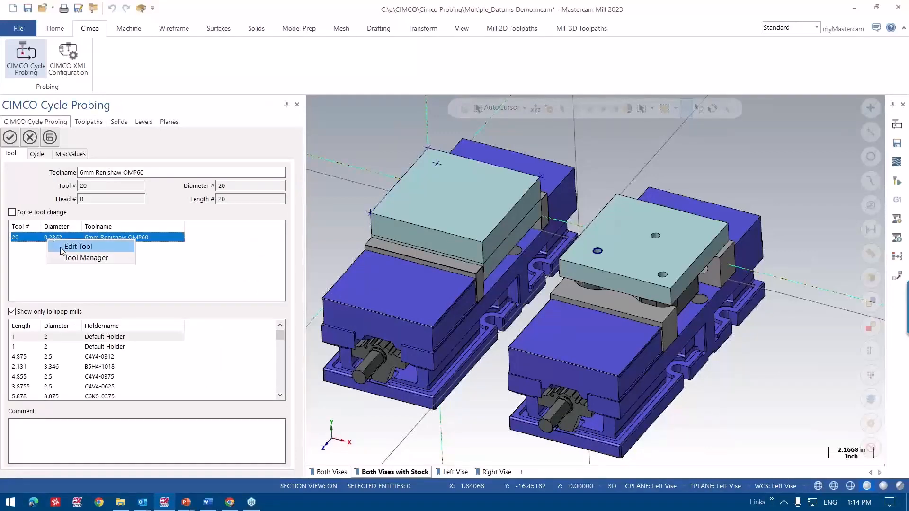
left_click(77, 246)
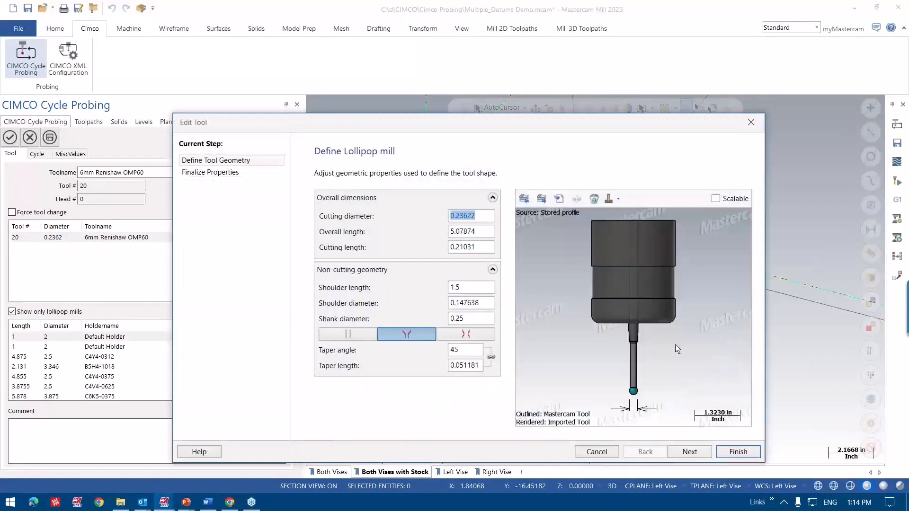
mouse_move(407, 314)
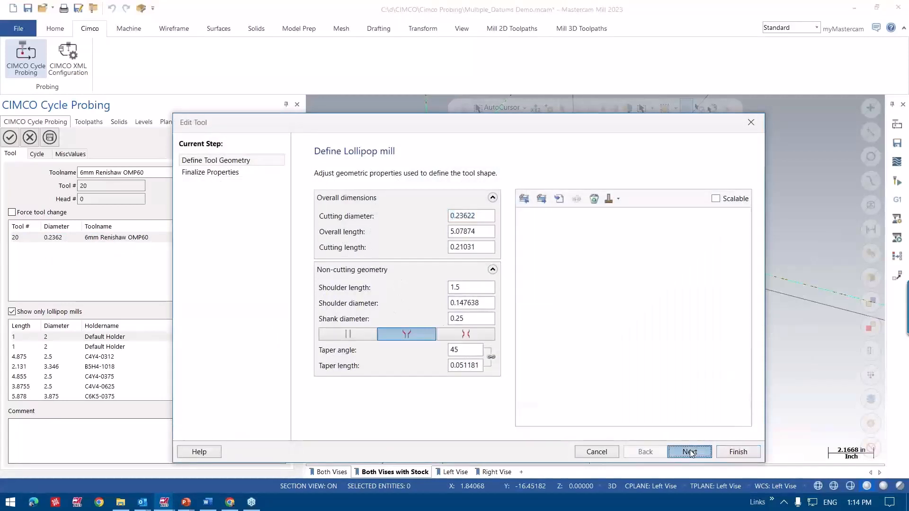
left_click(690, 452)
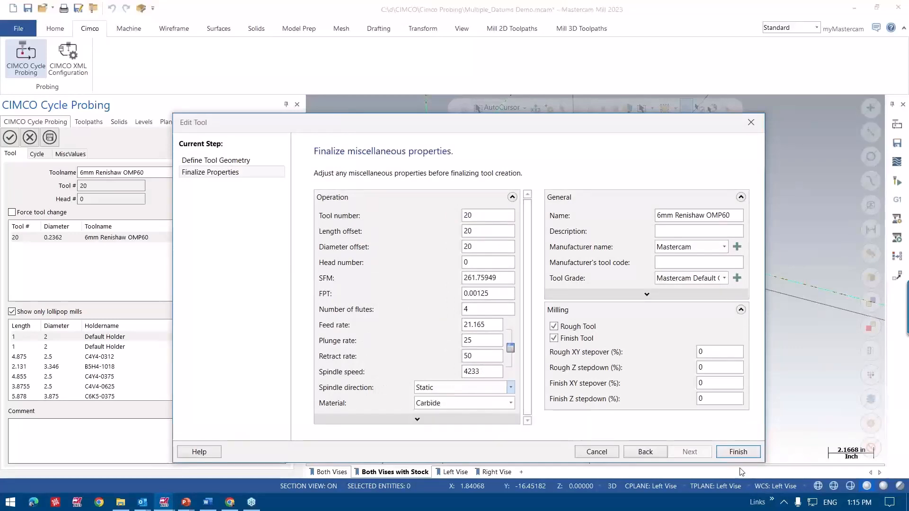
left_click(738, 452)
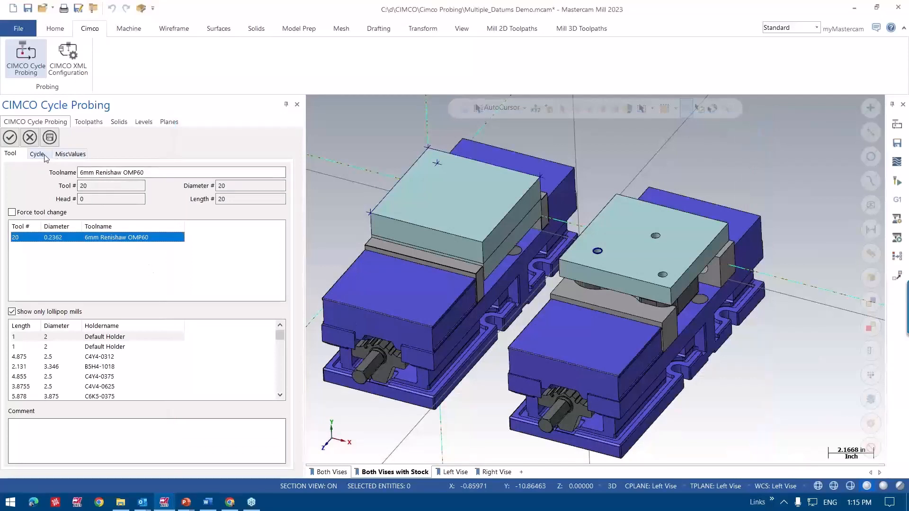
- Pick the left part's probe point, set clearance 4.15, safety 0.5, suppress probe Yes
left_click(36, 153)
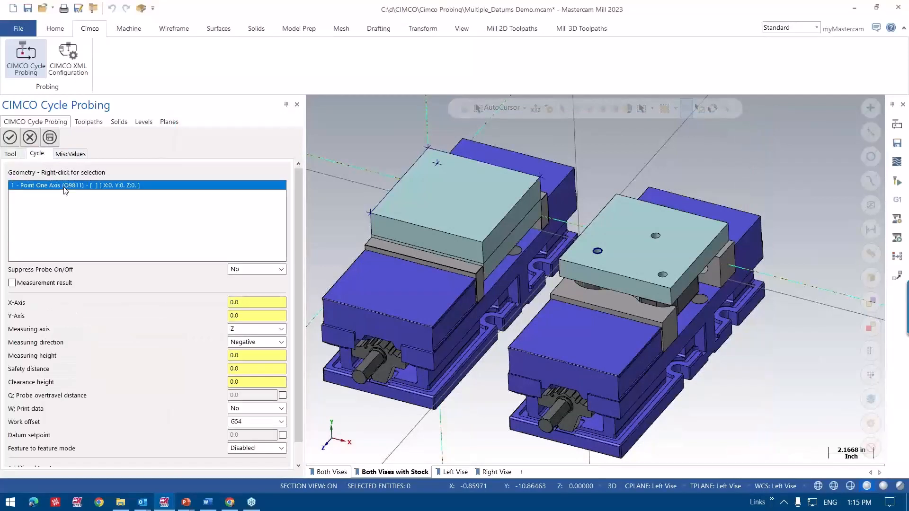
right_click(65, 185)
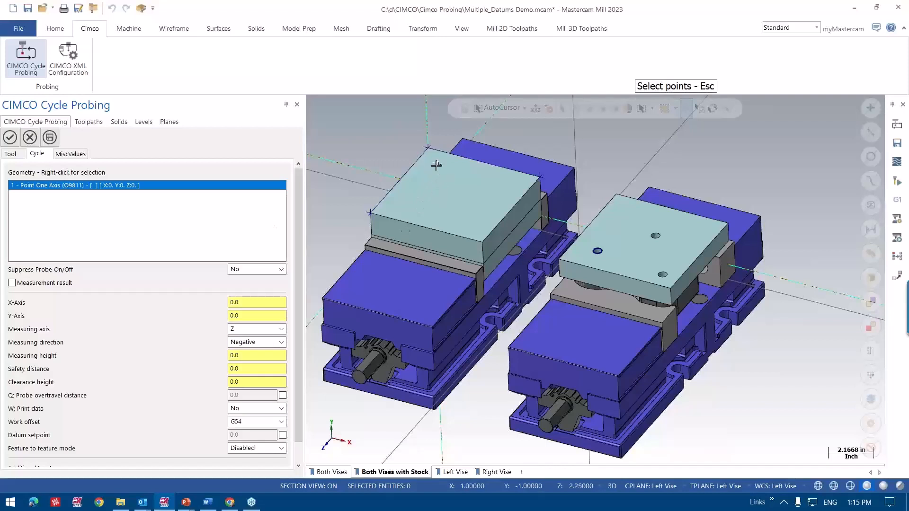
left_click(436, 165)
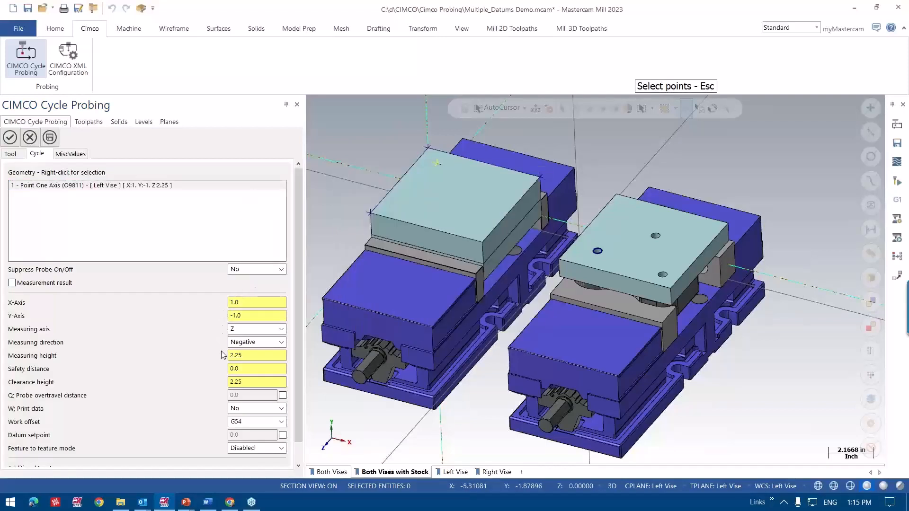
mouse_move(255, 368)
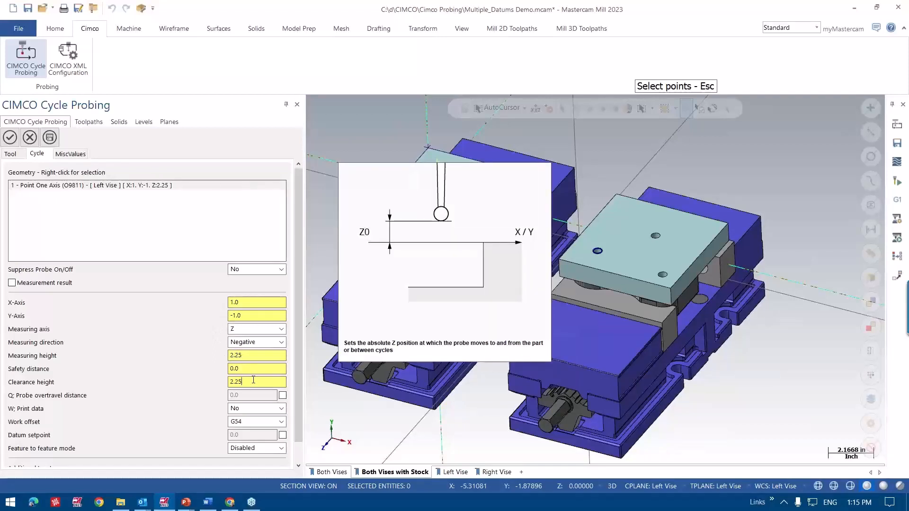
type("2.45")
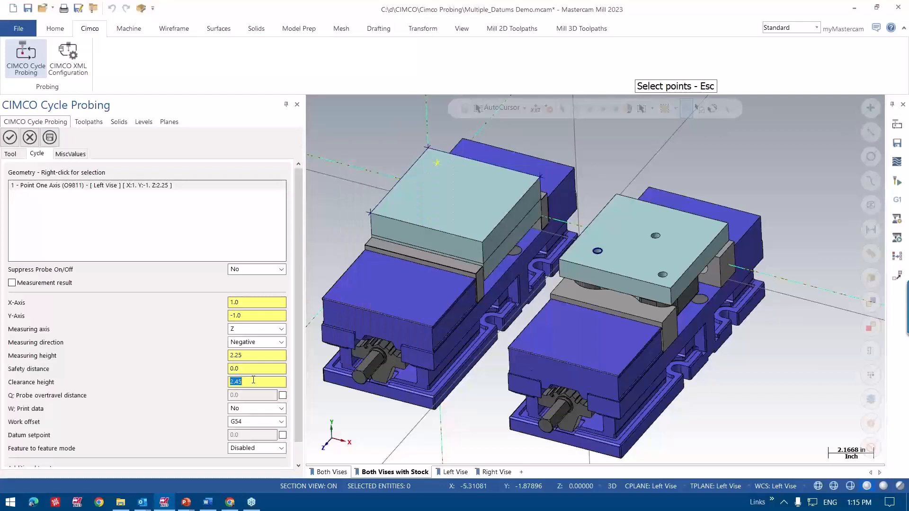
type("3.75")
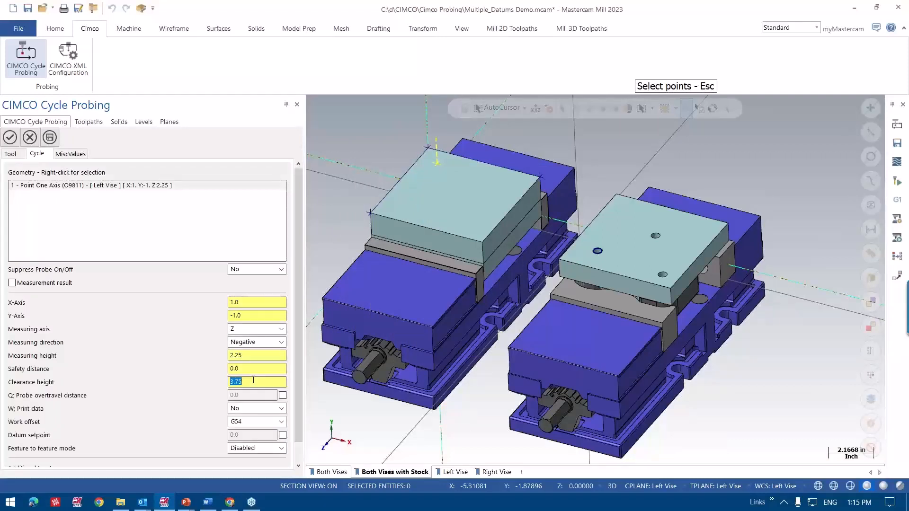
type("4.15")
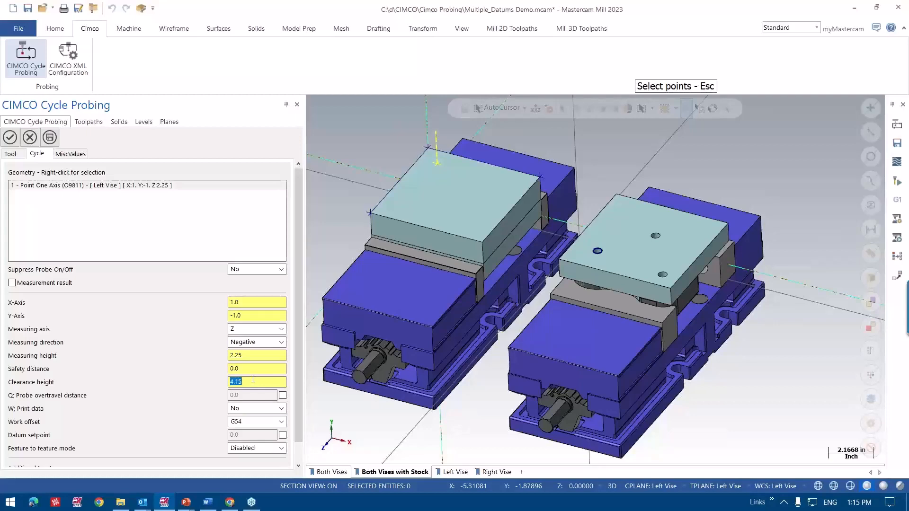
left_click(253, 369)
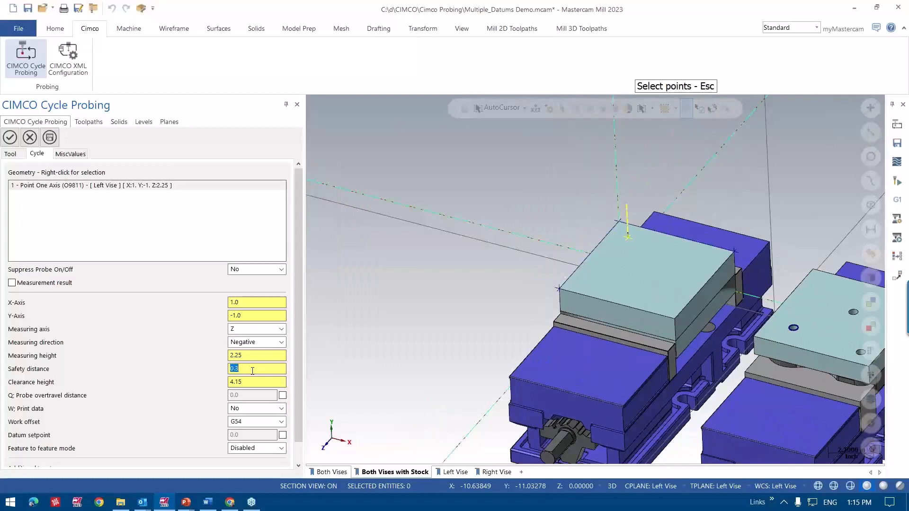
type("0.5")
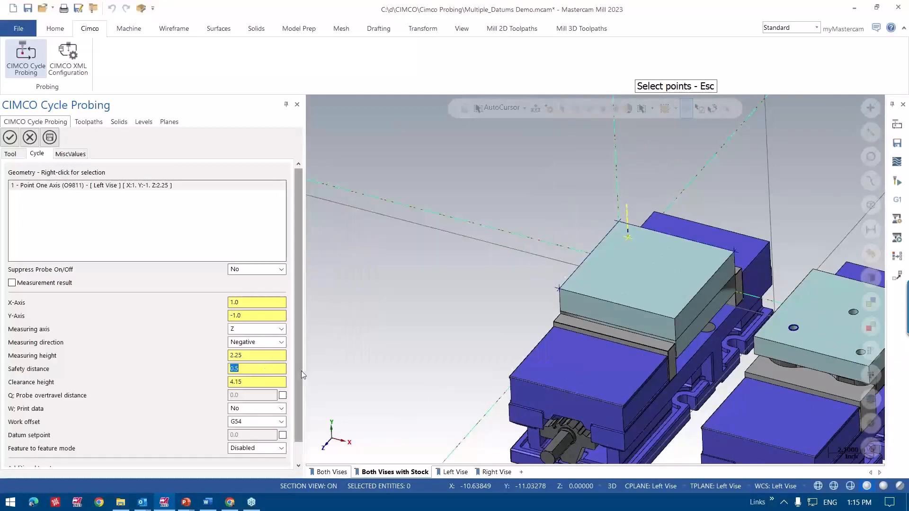
scroll("down", 3)
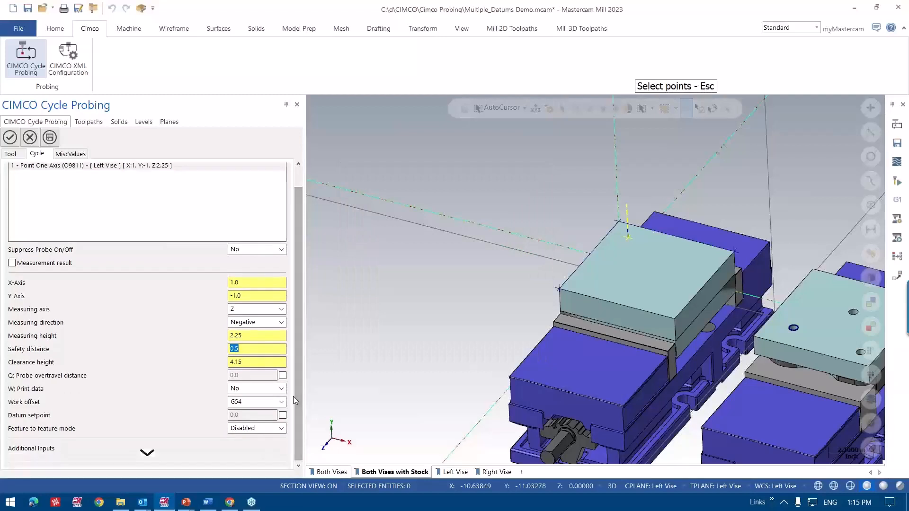
mouse_move(283, 402)
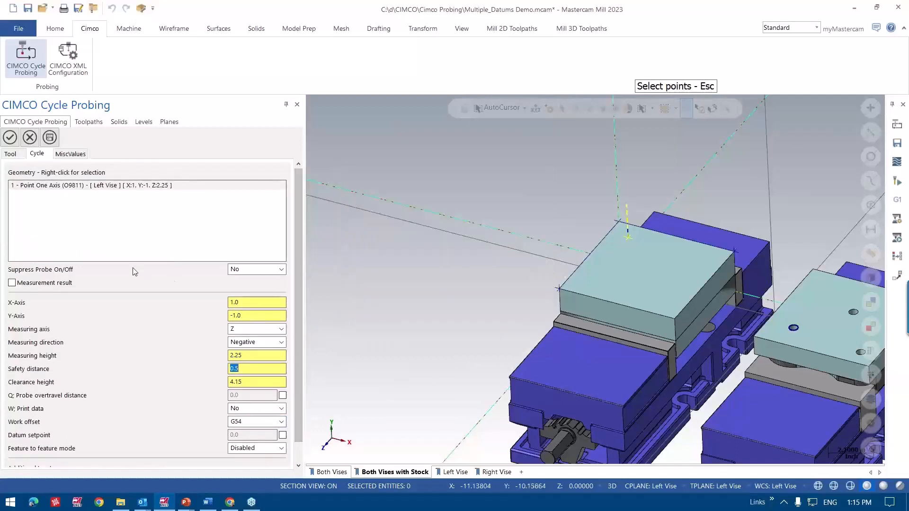
left_click(282, 269)
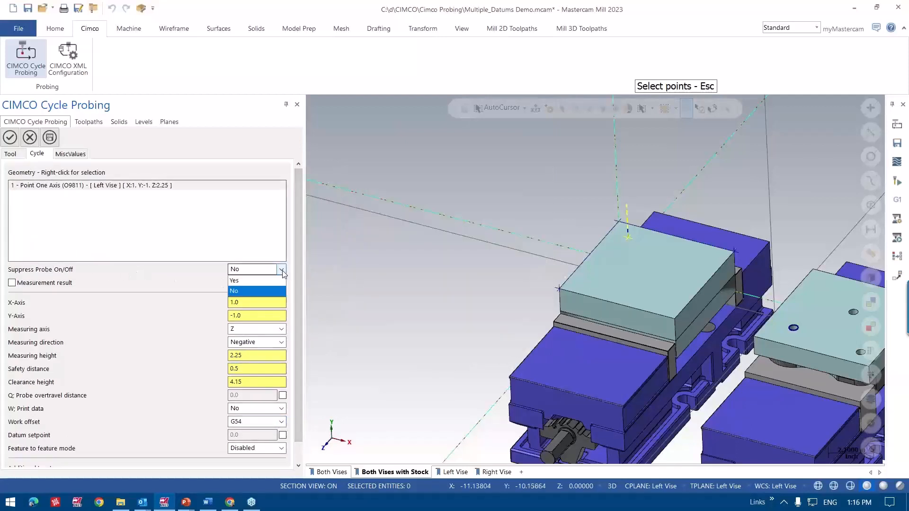
left_click(233, 279)
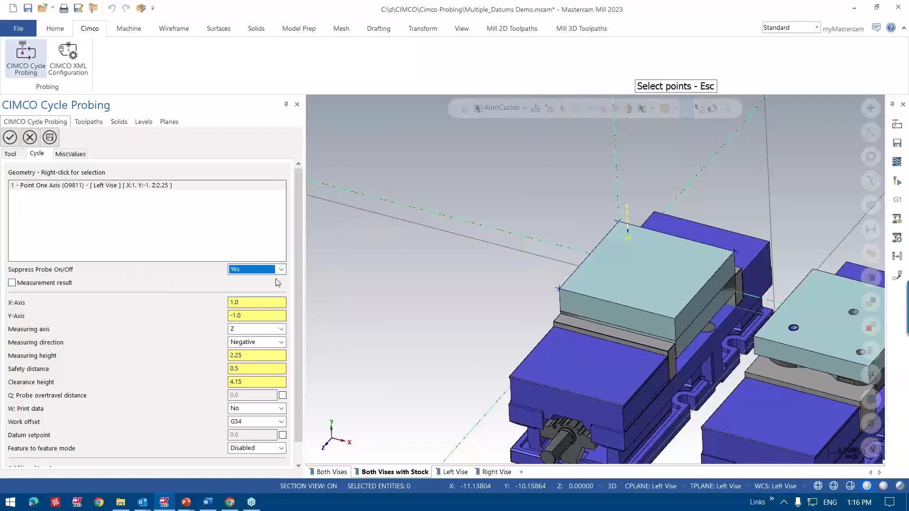
mouse_move(376, 300)
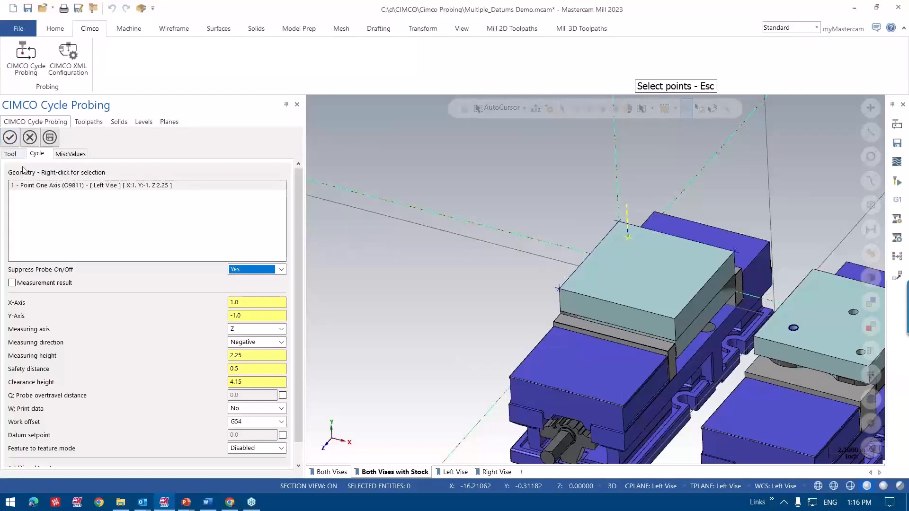
left_click(88, 121)
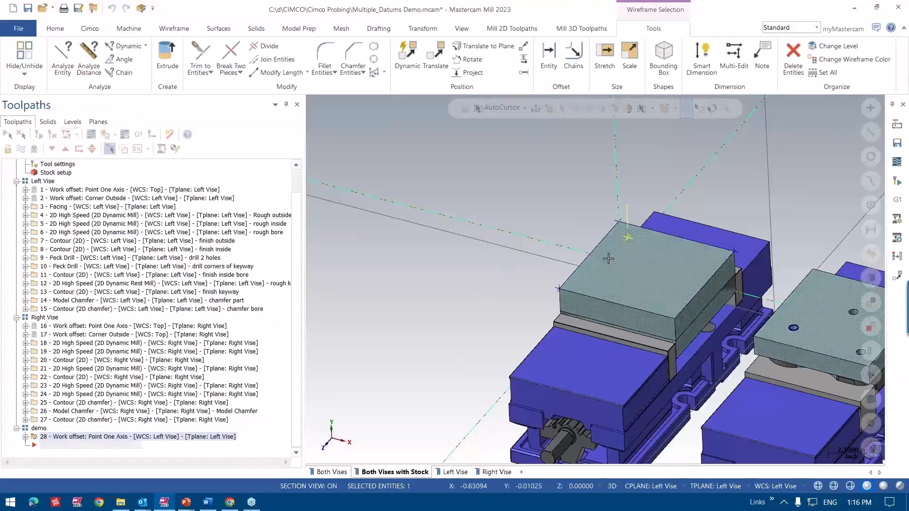
- Select the demo group and reopen CIMCO Cycle Probing to list workpiece datum cycles
left_click(89, 28)
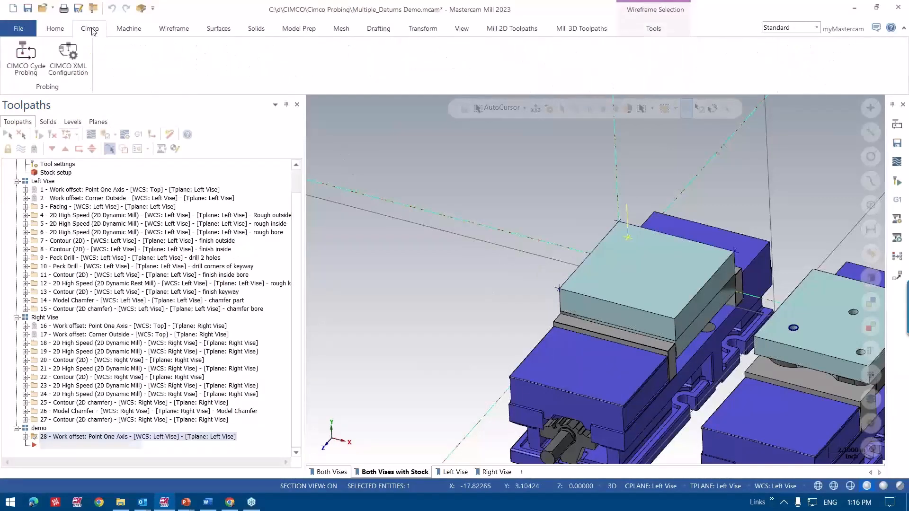
left_click(24, 58)
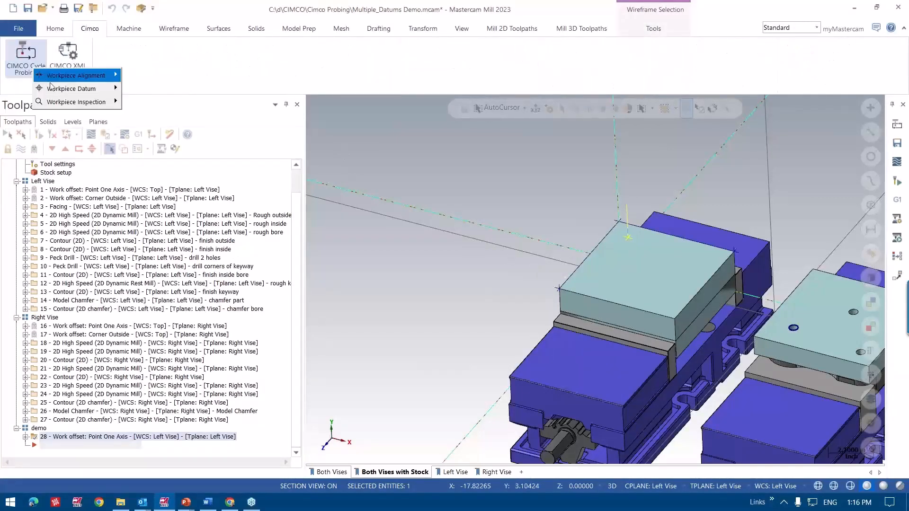
mouse_move(70, 88)
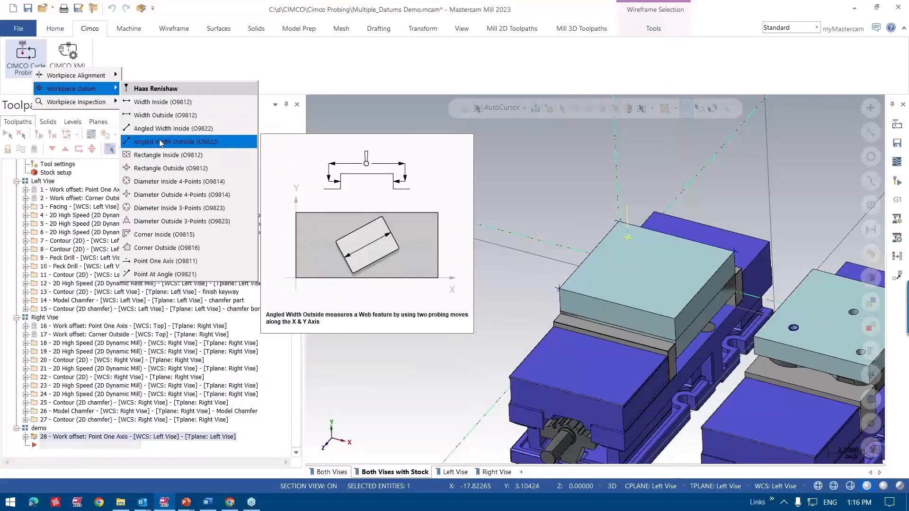
mouse_move(166, 247)
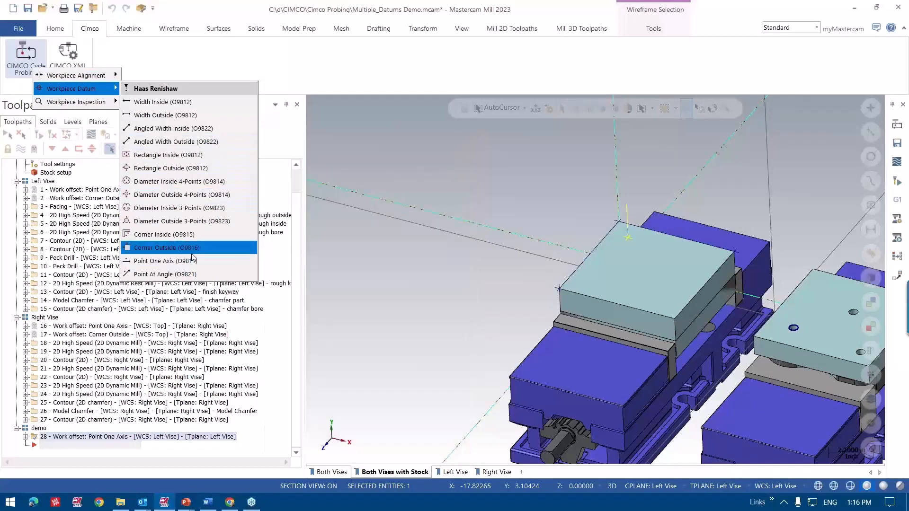
mouse_move(166, 247)
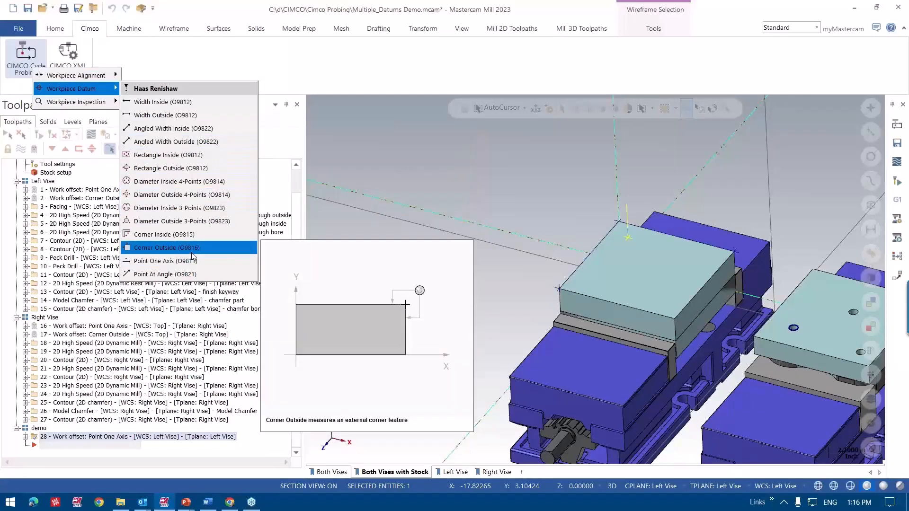
- Choose Corner Outside with the 6mm OMP60 probe and pick the left part's corner lines
left_click(166, 247)
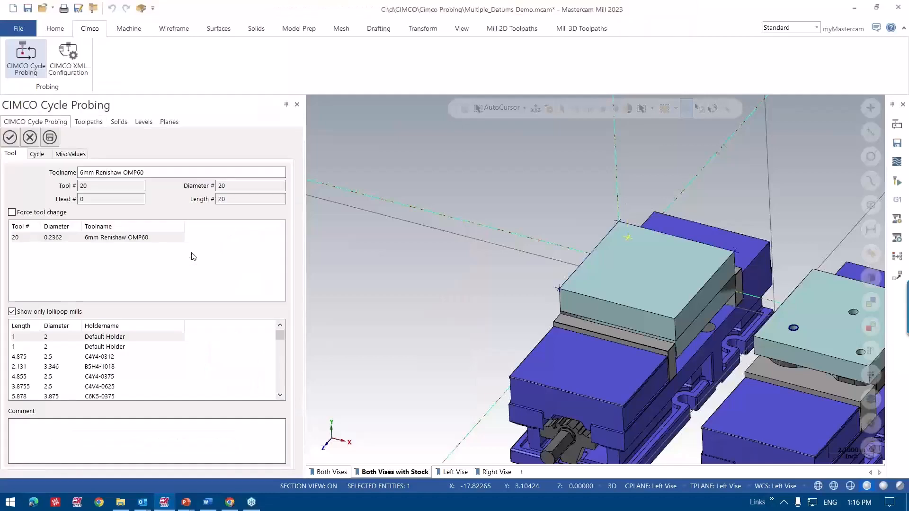
left_click(116, 238)
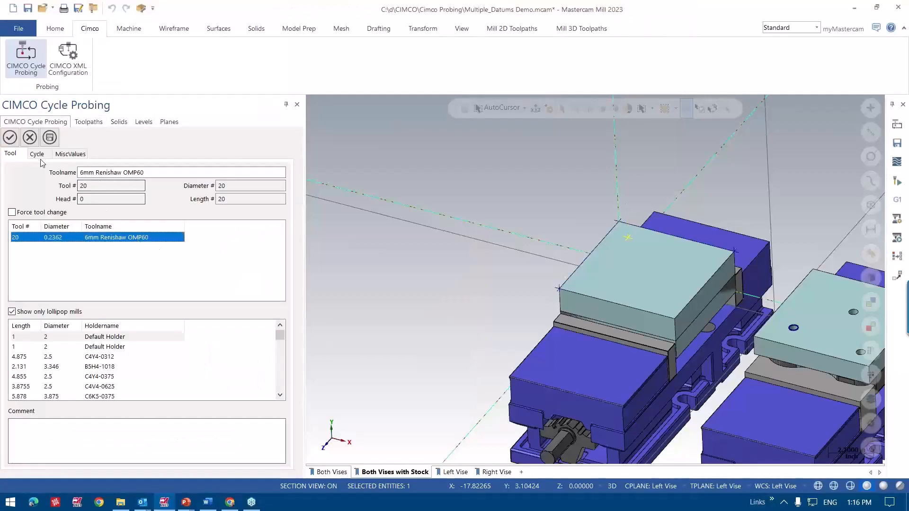
left_click(36, 153)
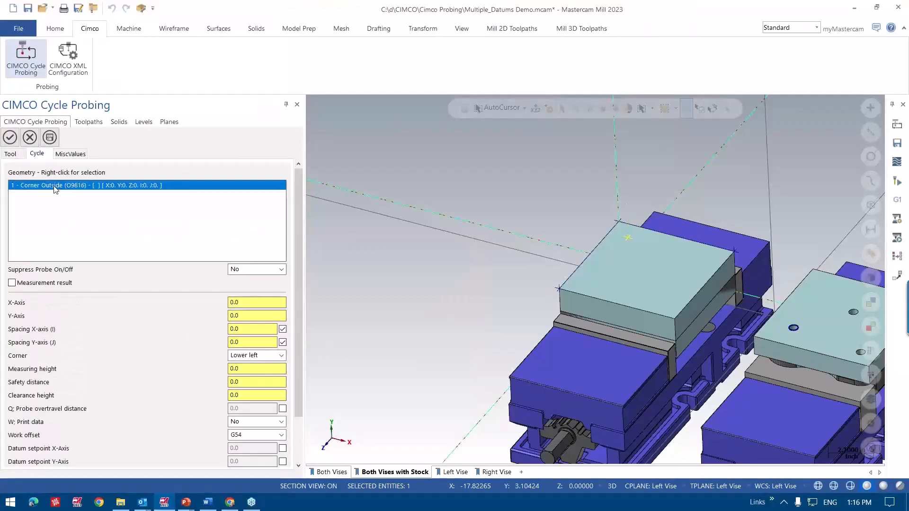
right_click(81, 185)
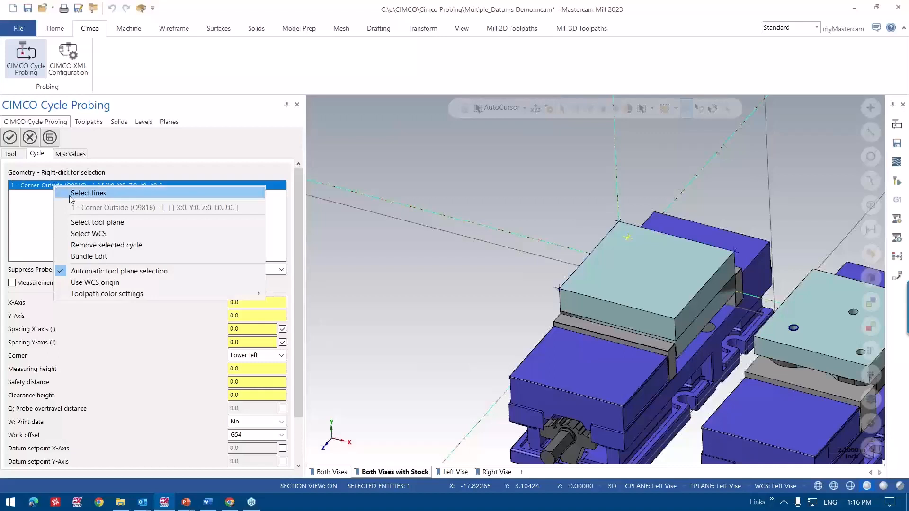
left_click(88, 193)
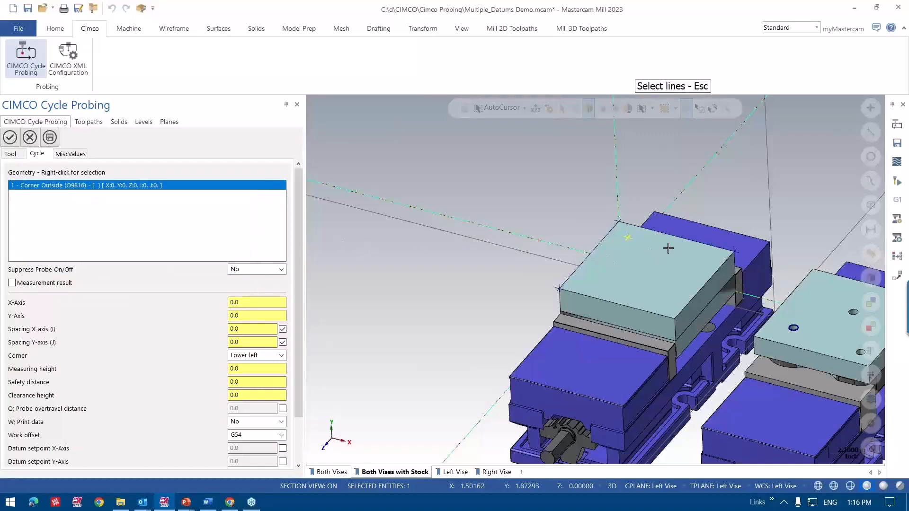
left_click(591, 253)
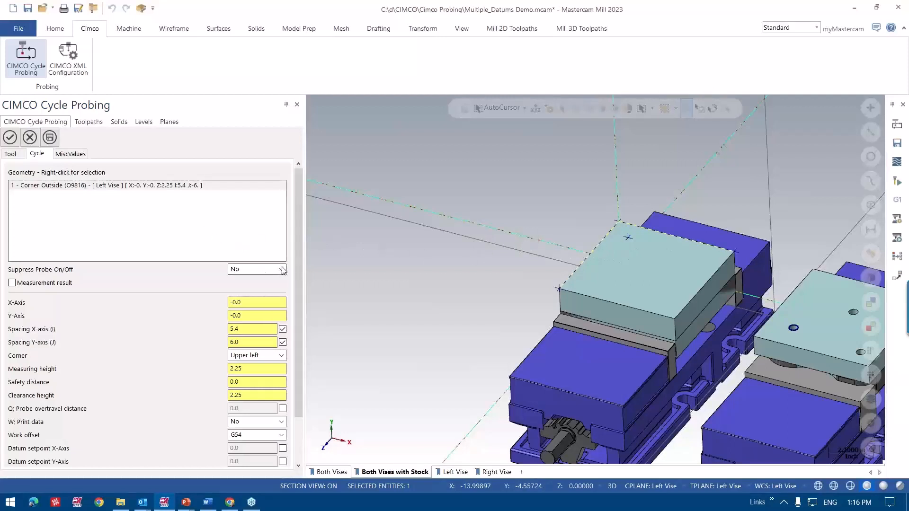
- Set Suppress Probe On/Off to Yes and edit the clearance height
left_click(282, 268)
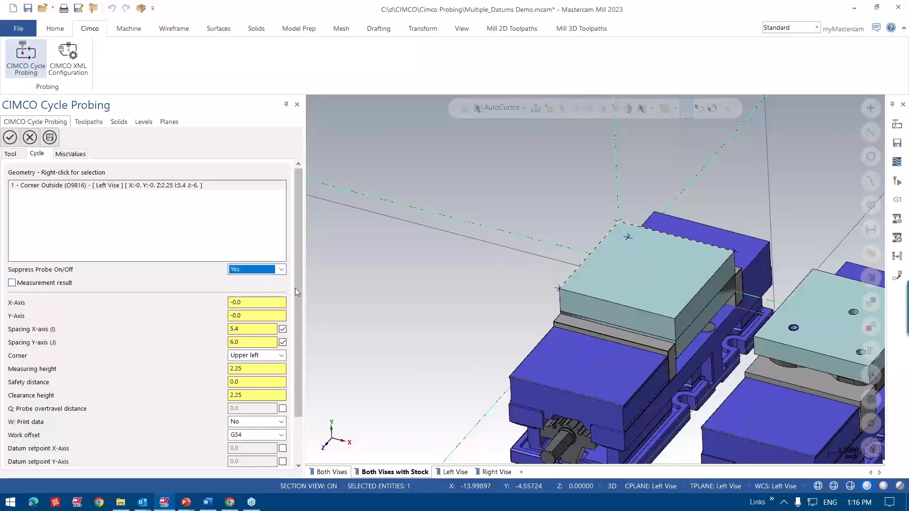
scroll("down", 3)
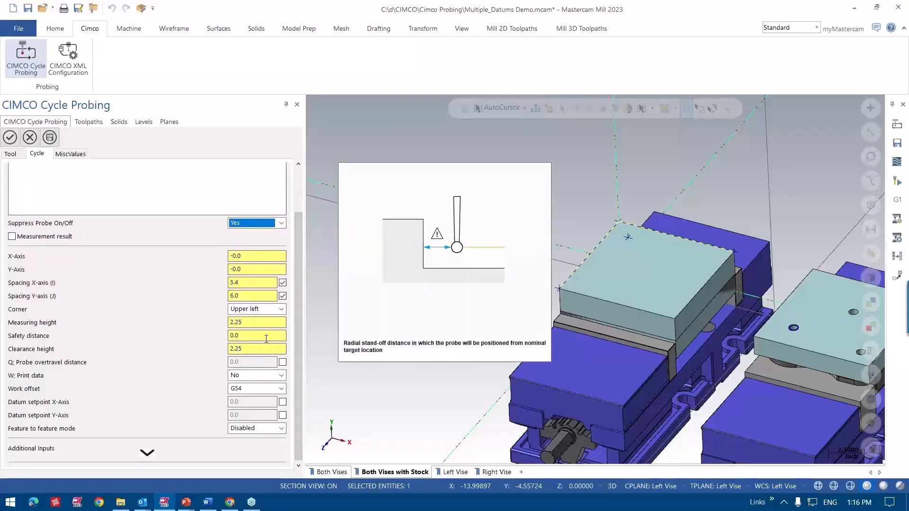
left_click(253, 348)
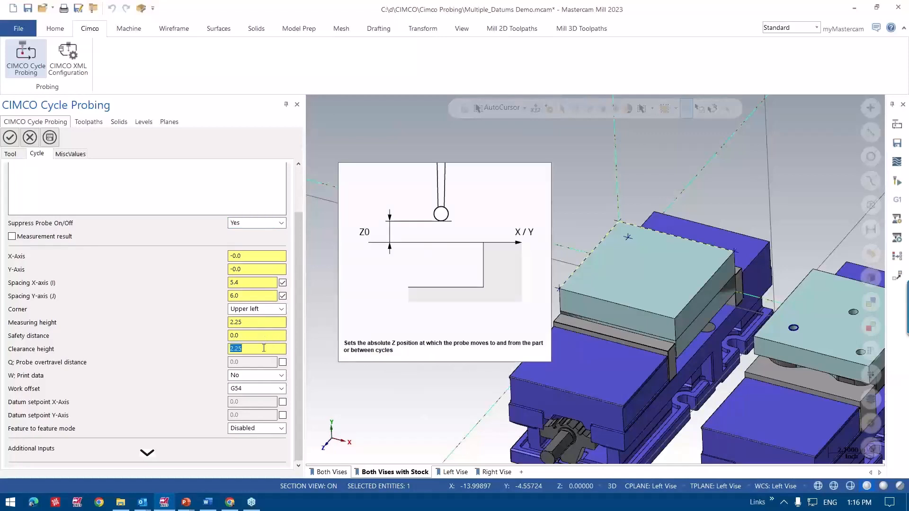
type("2.85")
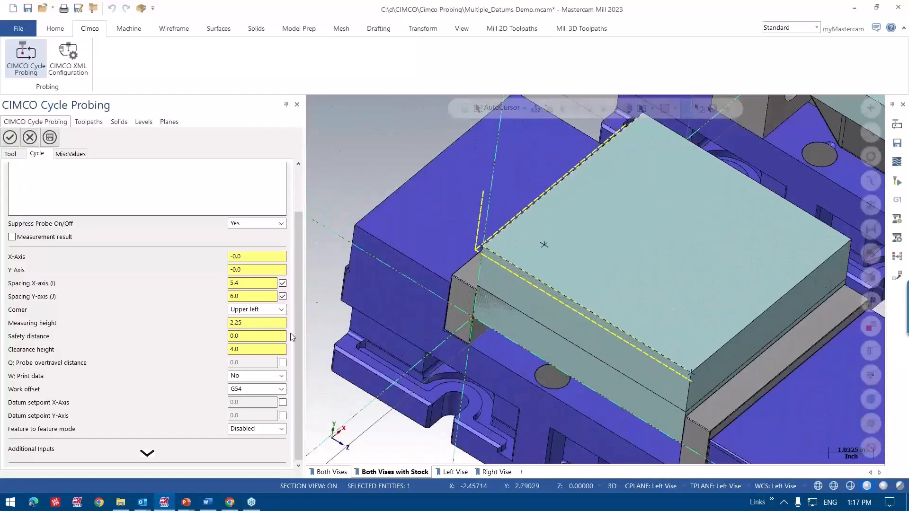
- Set safety distance, X spacing 4.7 and measuring height, then accept the Corner Outside cycle
left_click(252, 336)
type("0.5")
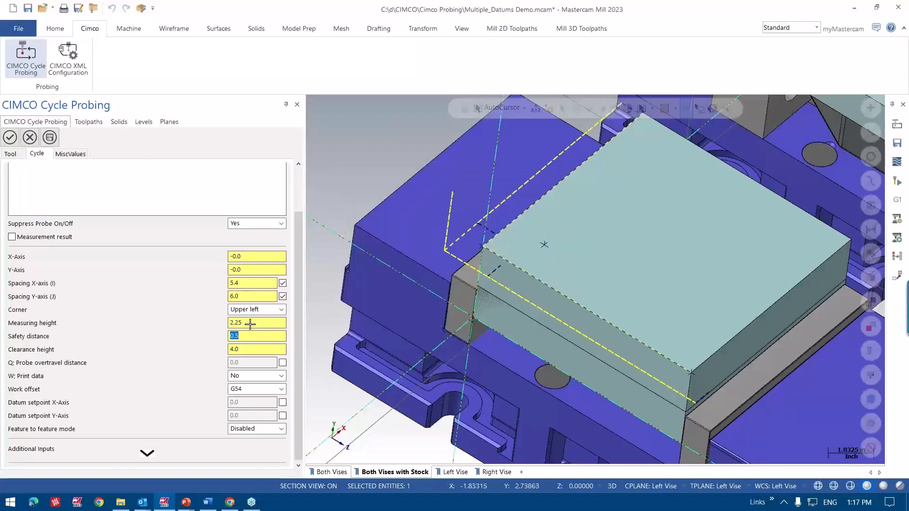
mouse_move(415, 148)
type("0.3")
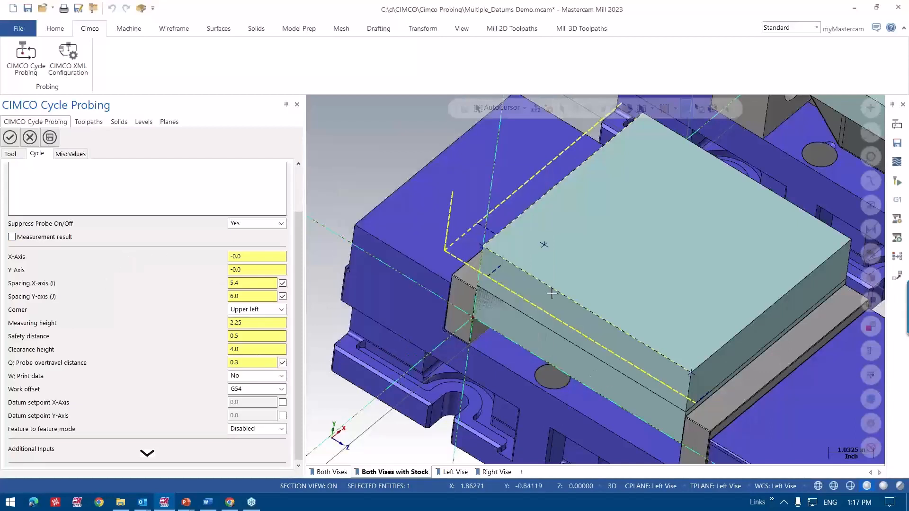
mouse_move(252, 283)
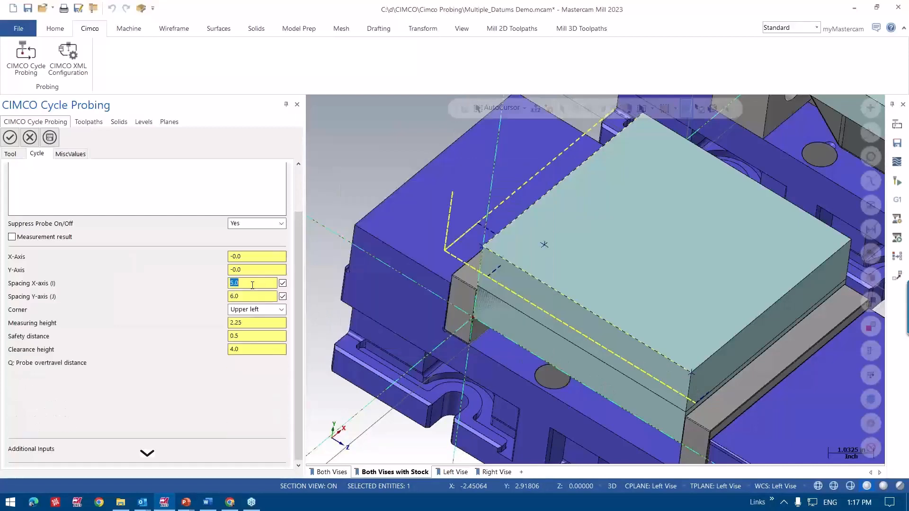
type("4.7")
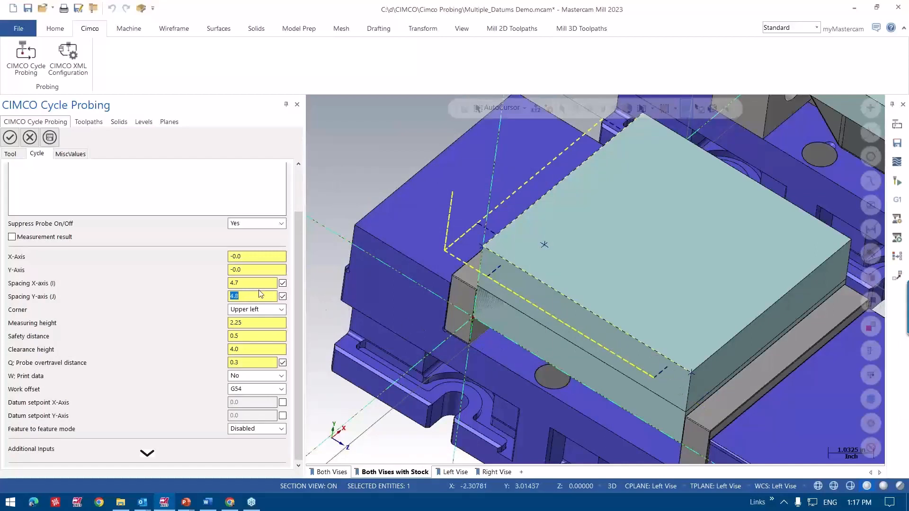
left_click(255, 323)
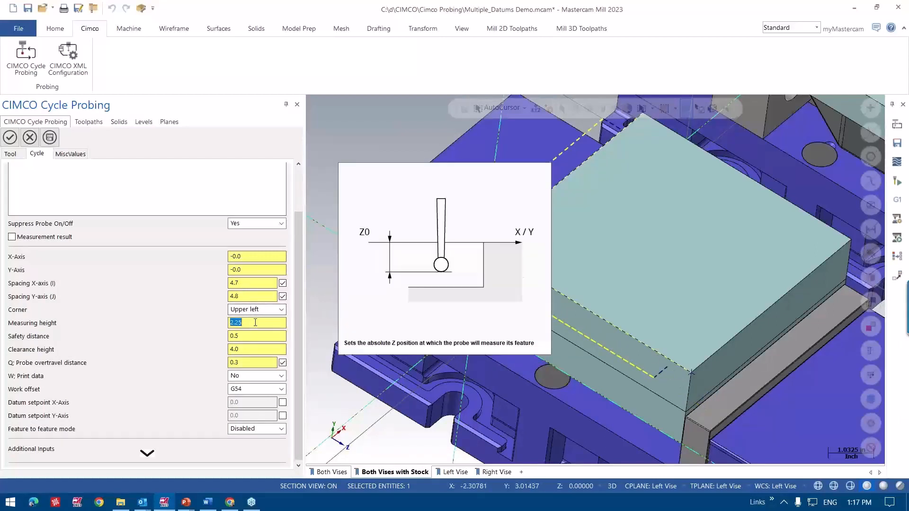
type("2.15")
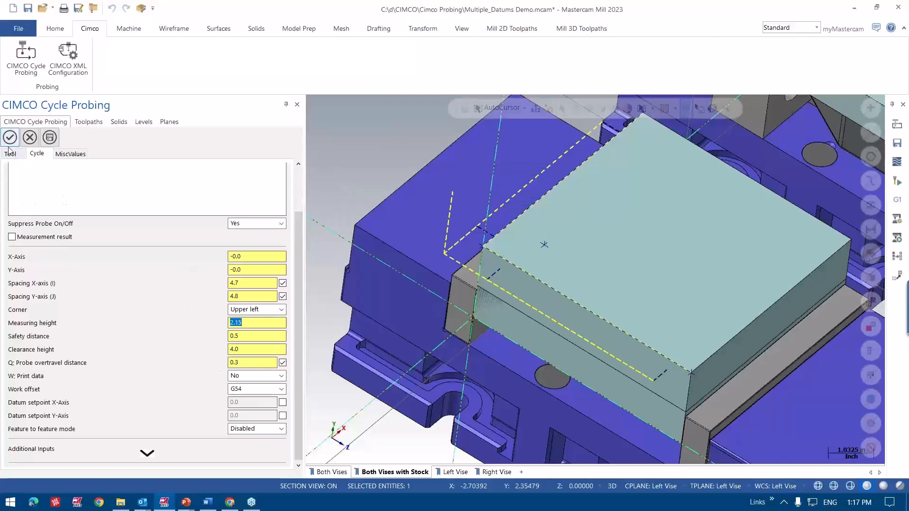
left_click(10, 137)
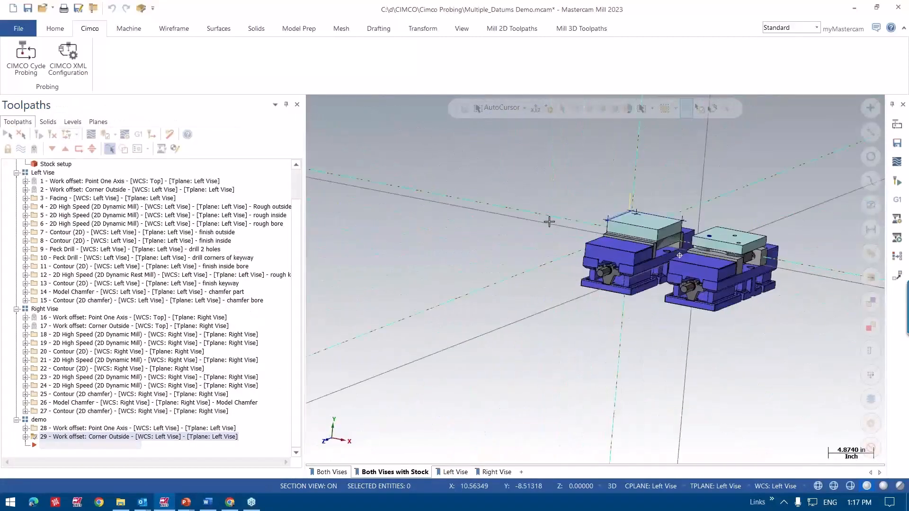
left_click_drag(679, 255, 501, 224)
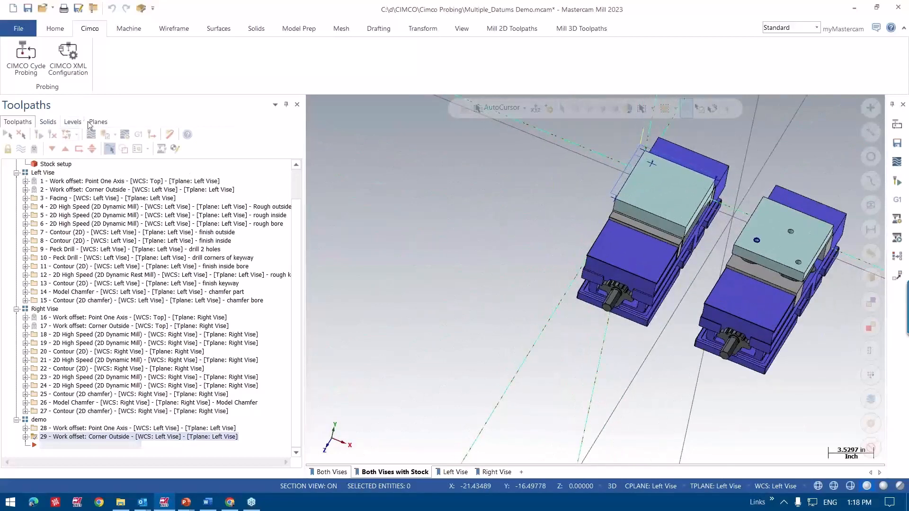
- Make Right Vise the active work plane and return to the toolpaths list
left_click(97, 121)
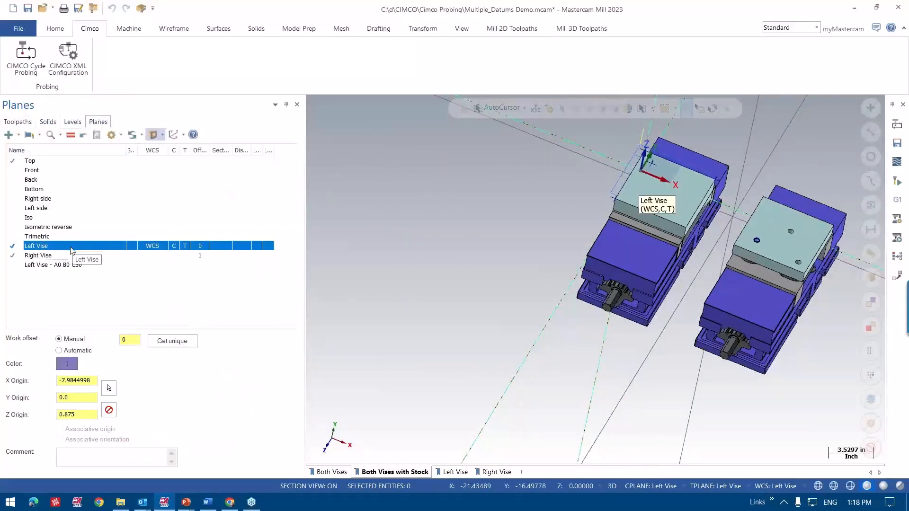
left_click(38, 255)
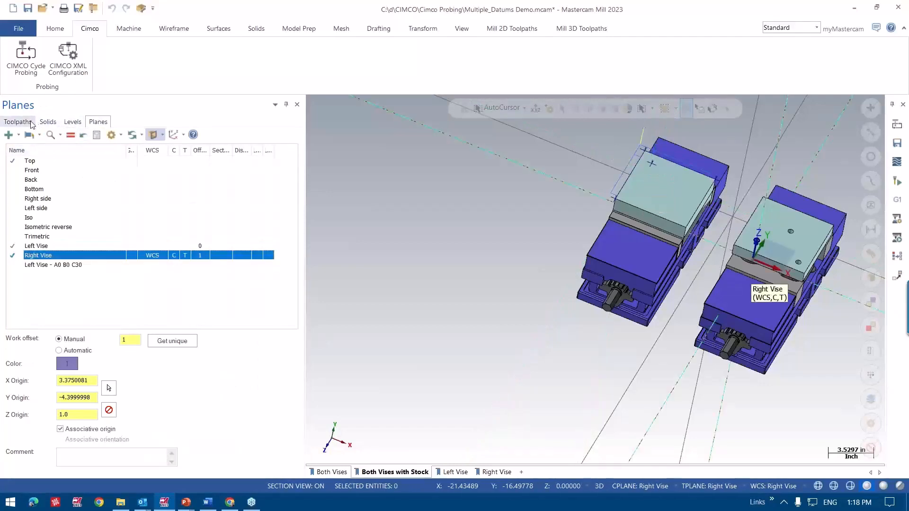
left_click(24, 55)
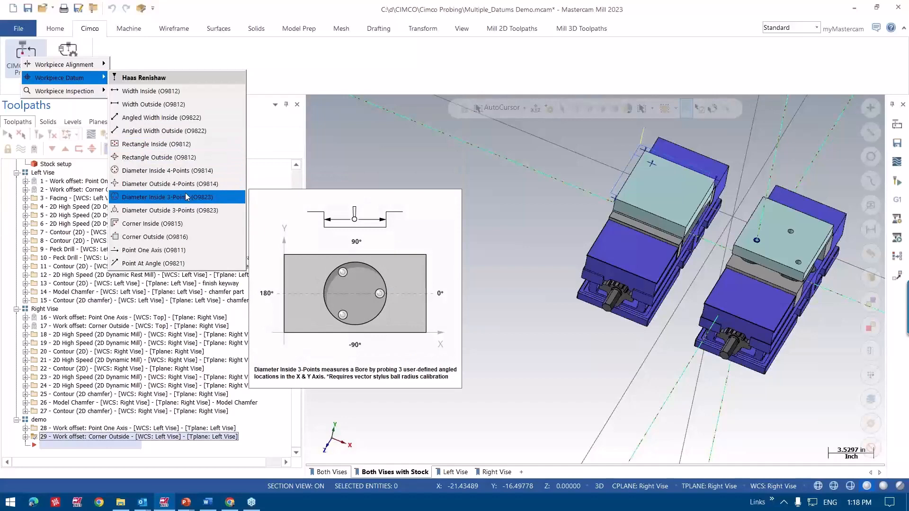
- Choose Diameter Inside 3-Points, edit measuring height, set clearance height 4 and work offset G55
left_click(168, 197)
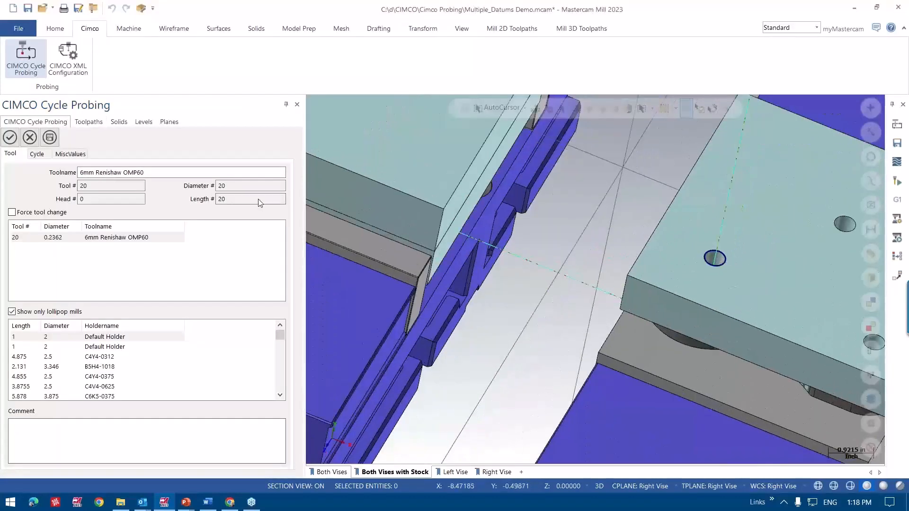
left_click(37, 153)
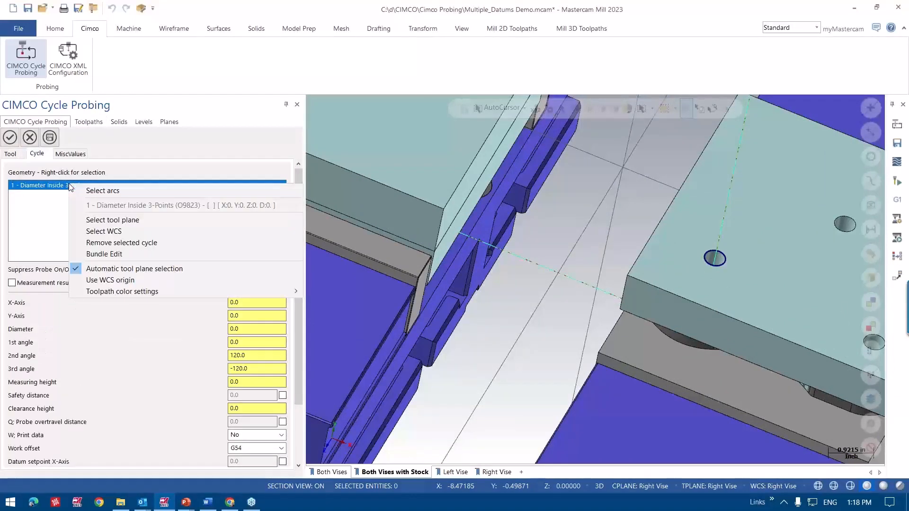
left_click(102, 191)
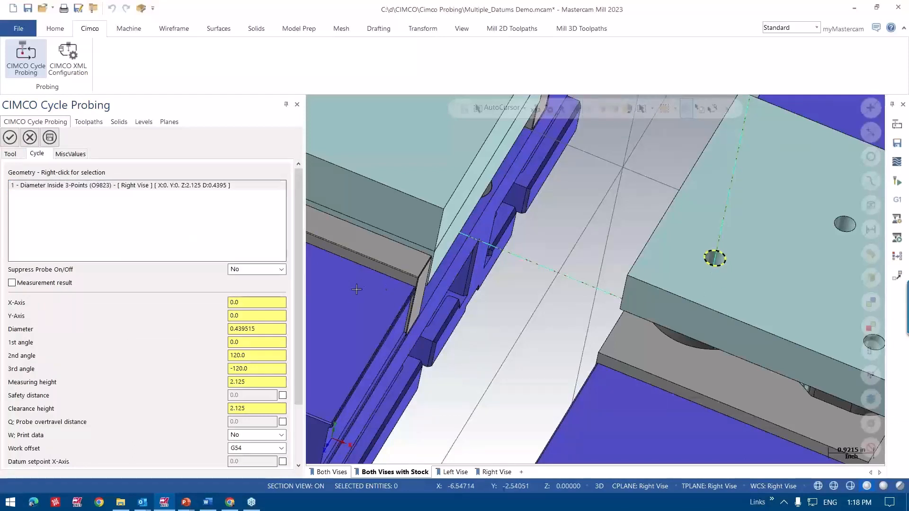
left_click(255, 382)
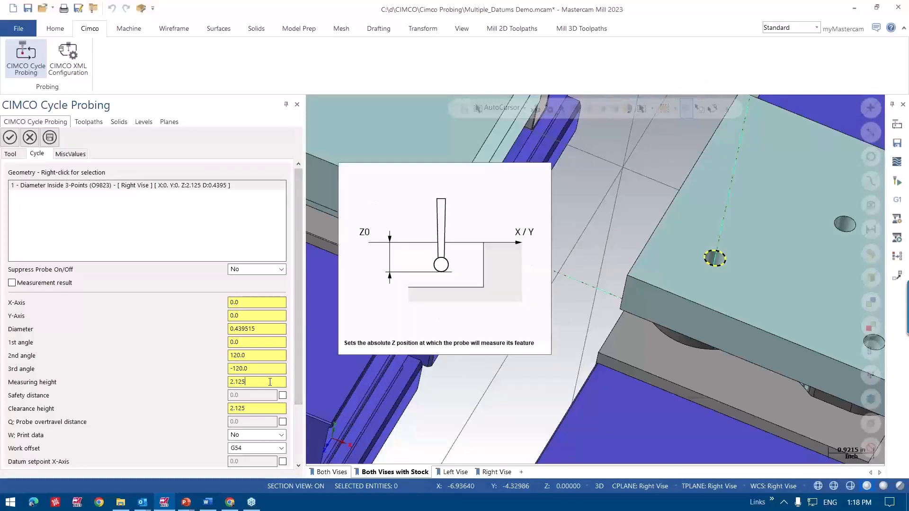
key("BackSpace")
type("2")
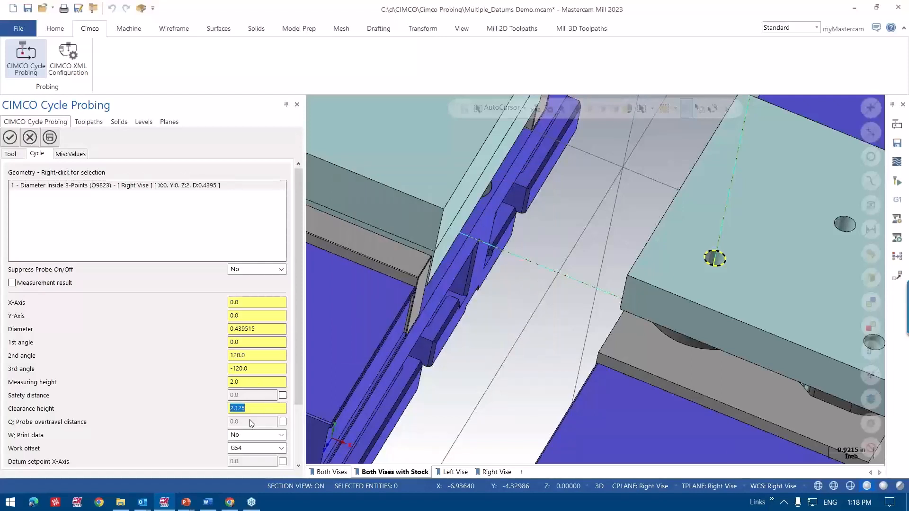
type("4")
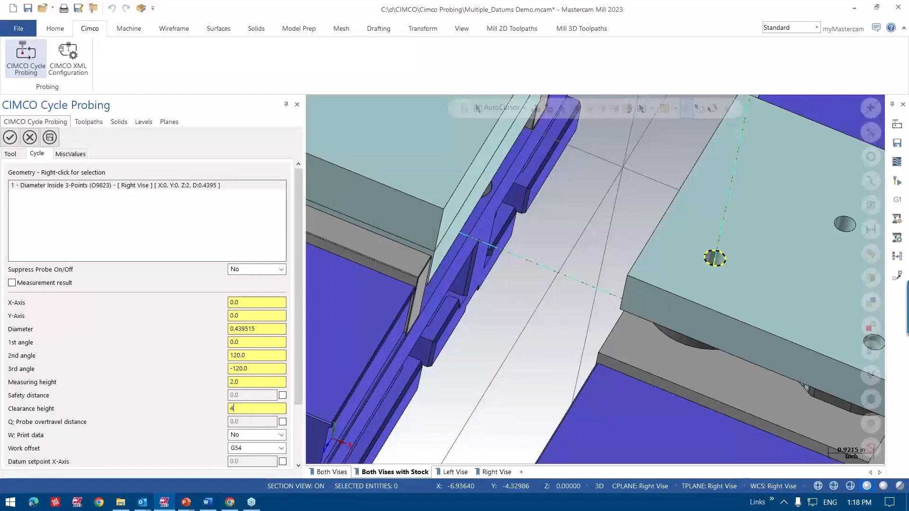
left_click(116, 185)
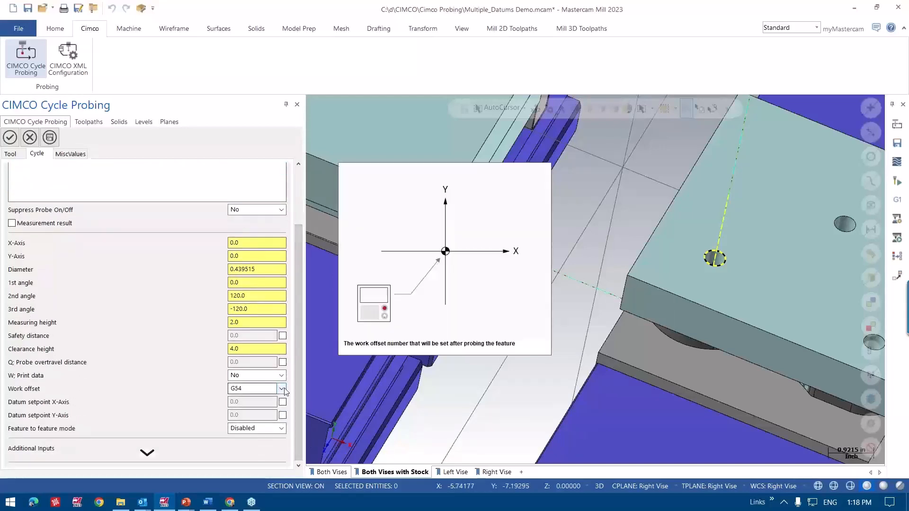
left_click(283, 388)
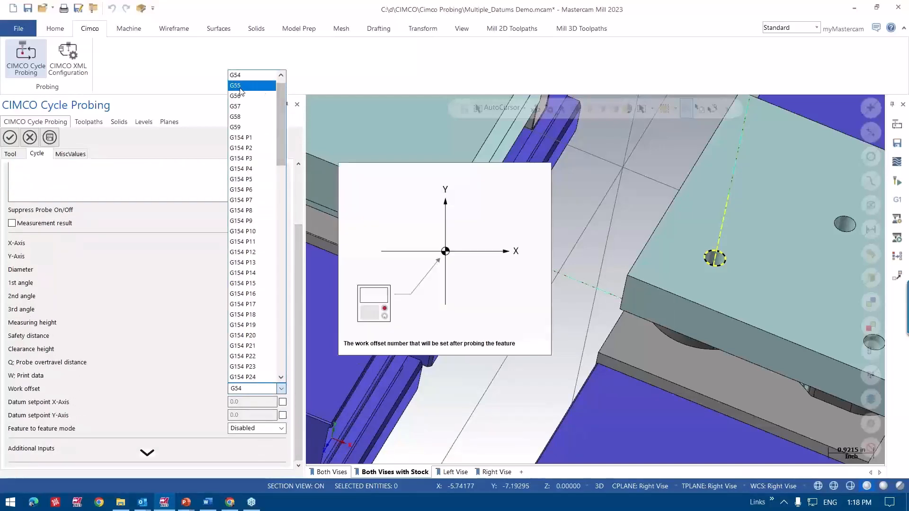
left_click(235, 85)
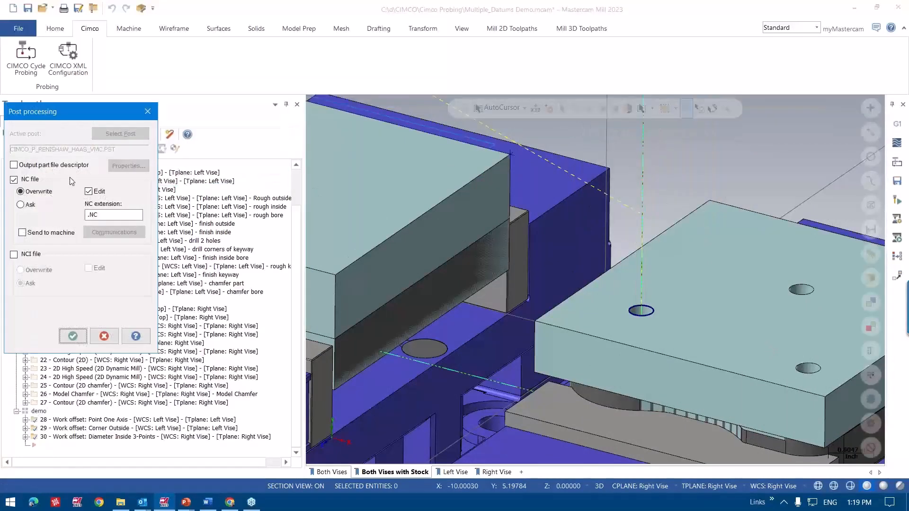
- Accept the post processing settings and post only the selected operations
left_click(73, 336)
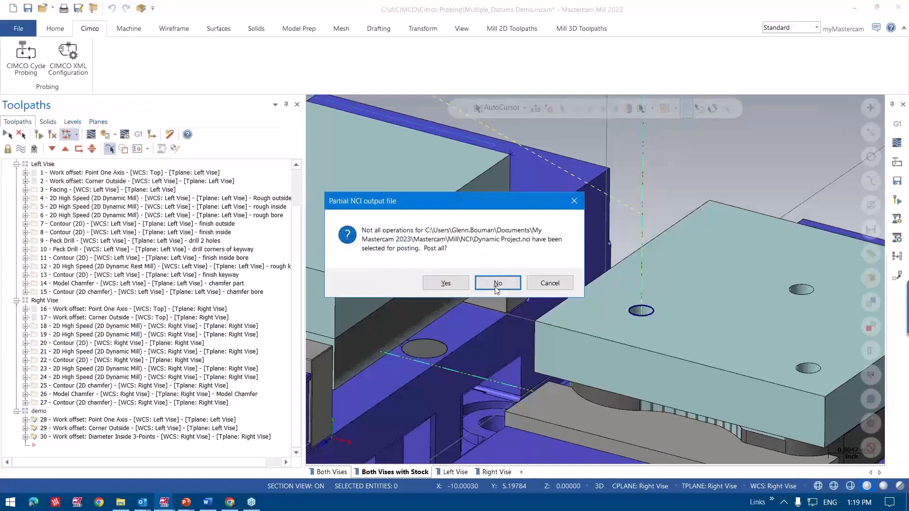
left_click(497, 283)
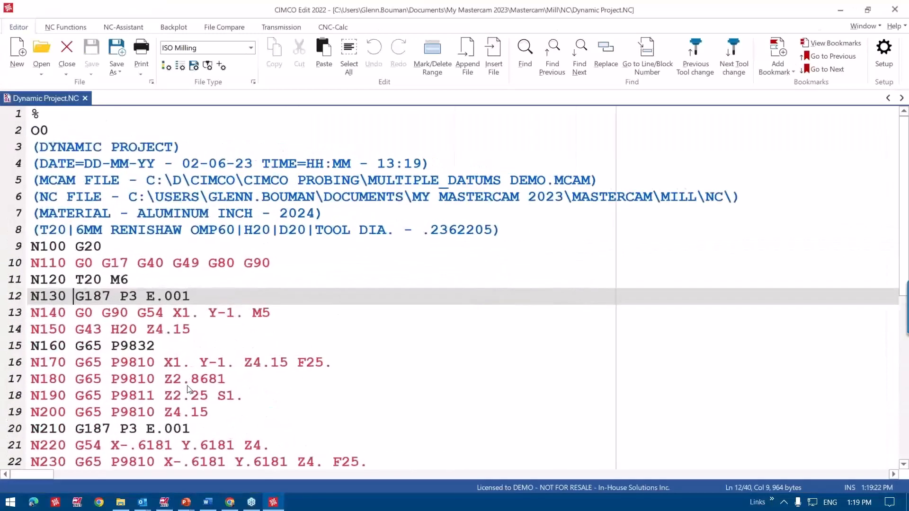
scroll("down", 3)
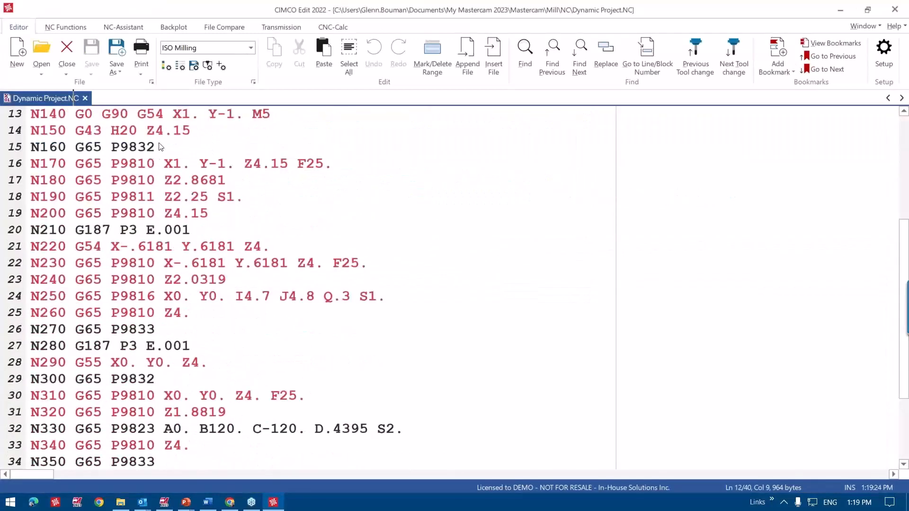
double_click(134, 147)
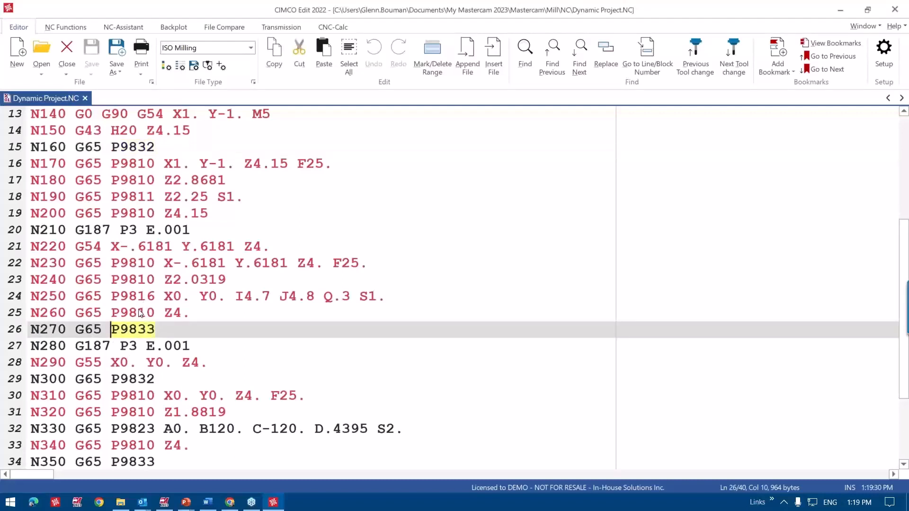
scroll("down", 3)
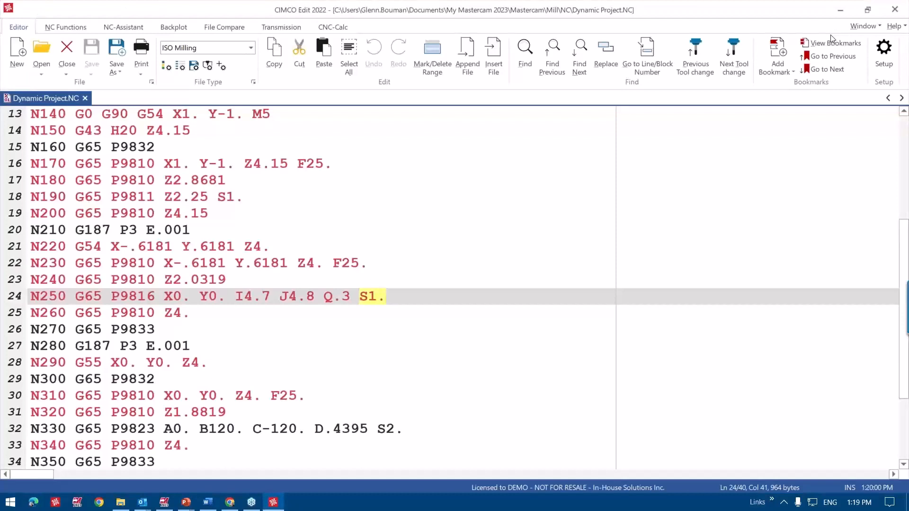
left_click(385, 296)
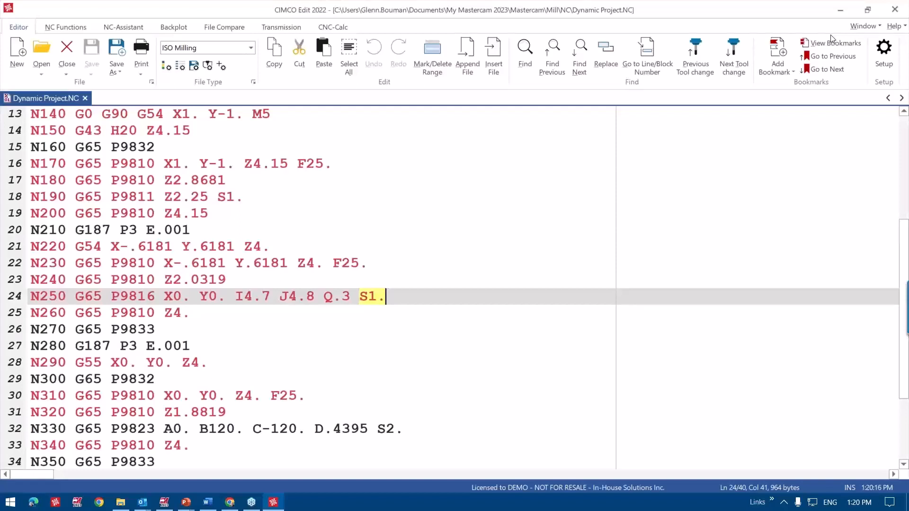
mouse_move(834, 36)
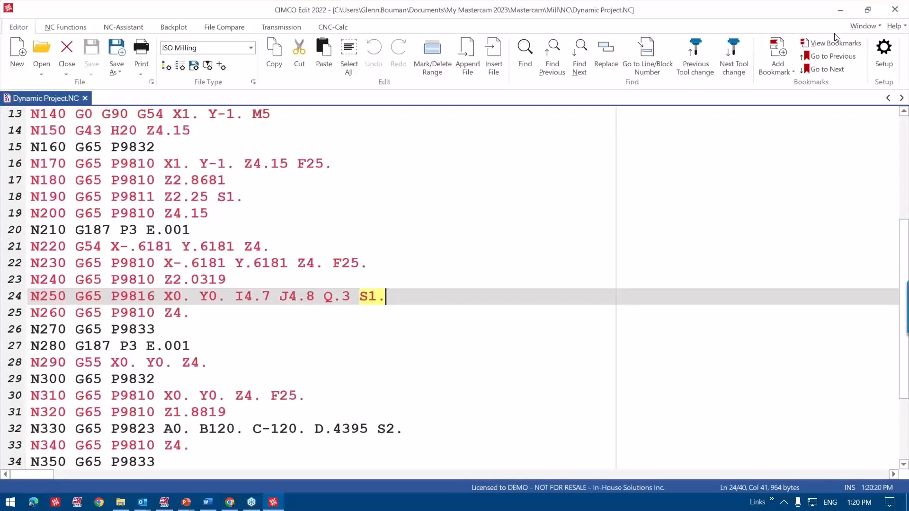
mouse_move(850, 39)
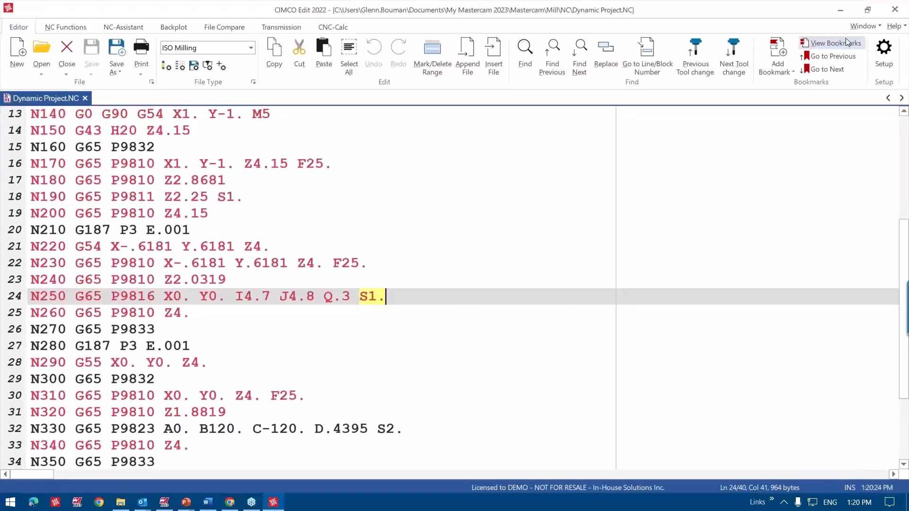
left_click(835, 43)
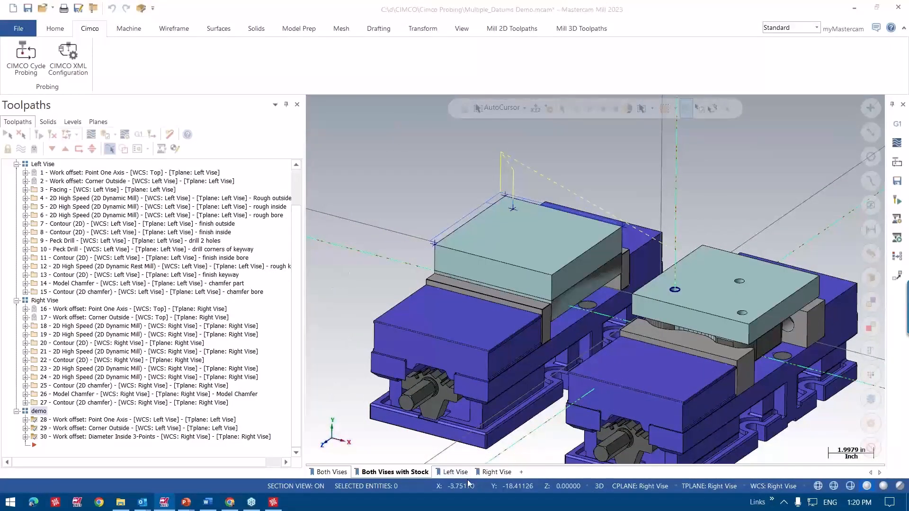
- Switch to the Left Vise named view to see the finished left part in its vise
left_click(455, 471)
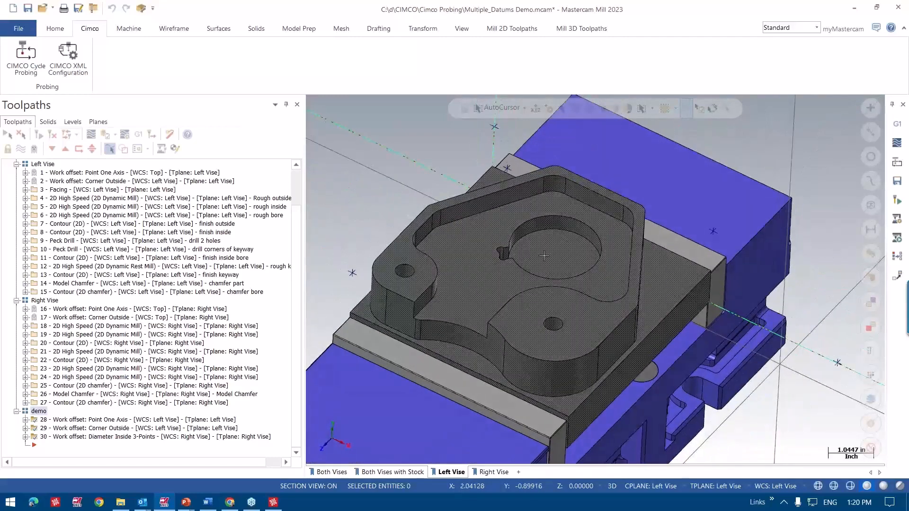
mouse_move(582, 219)
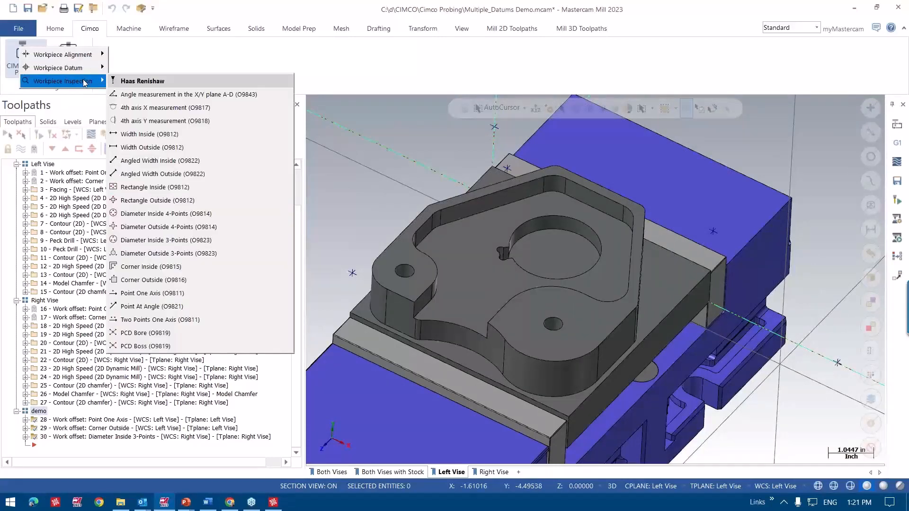
mouse_move(159, 174)
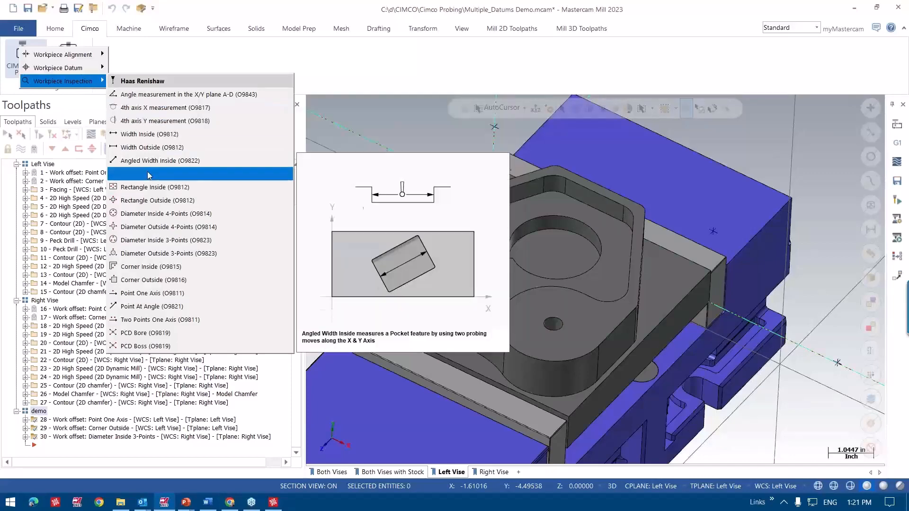
mouse_move(156, 227)
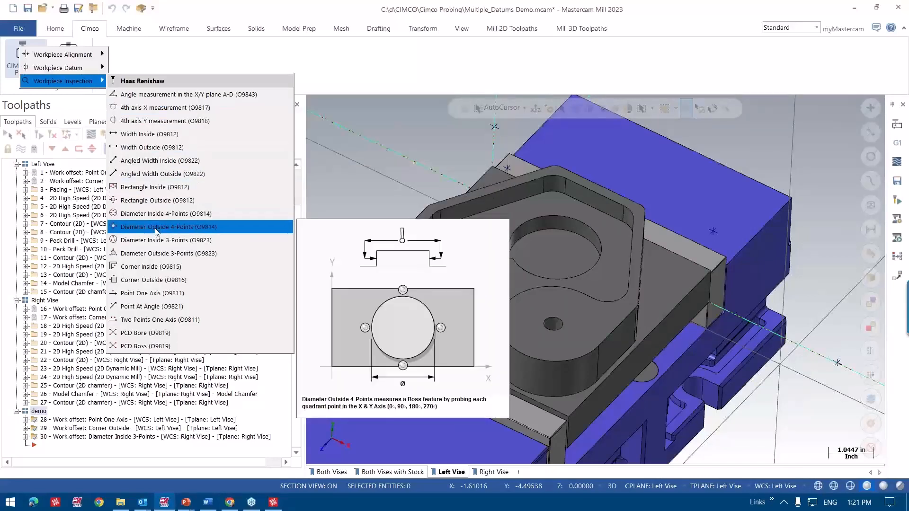
mouse_move(157, 240)
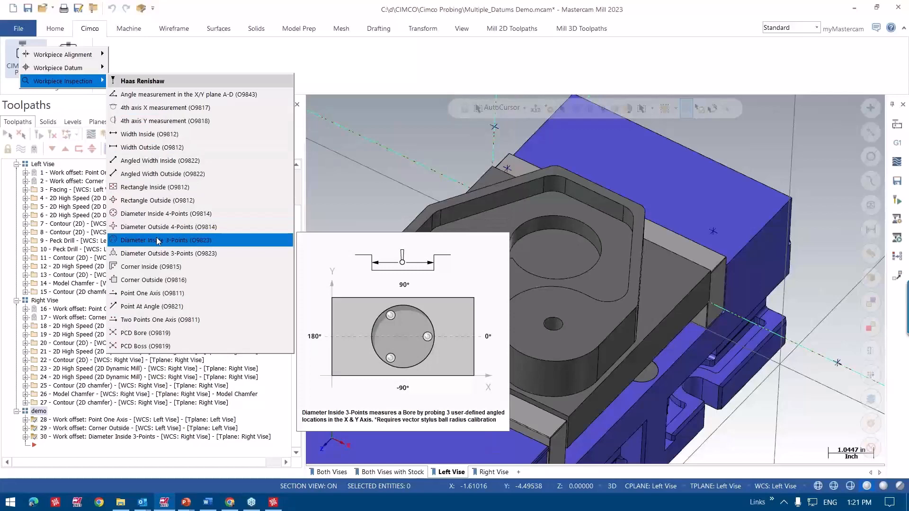
mouse_move(166, 243)
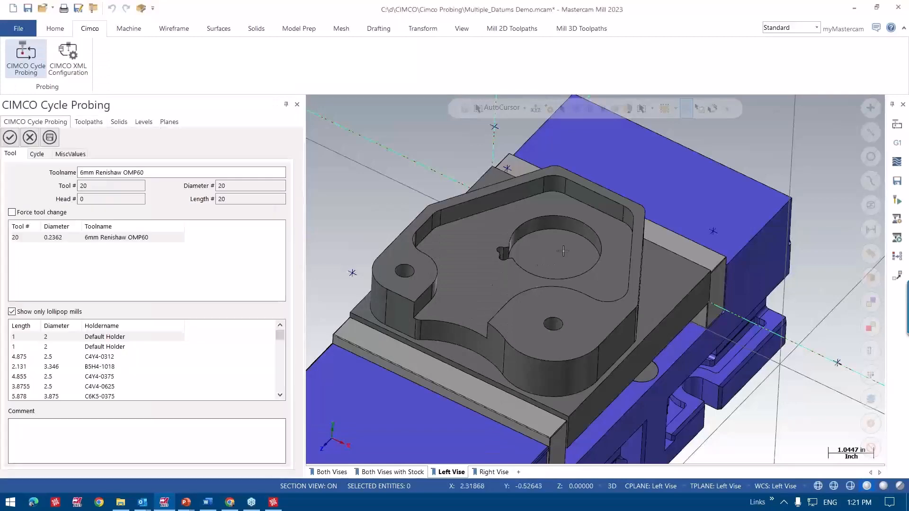
mouse_move(611, 233)
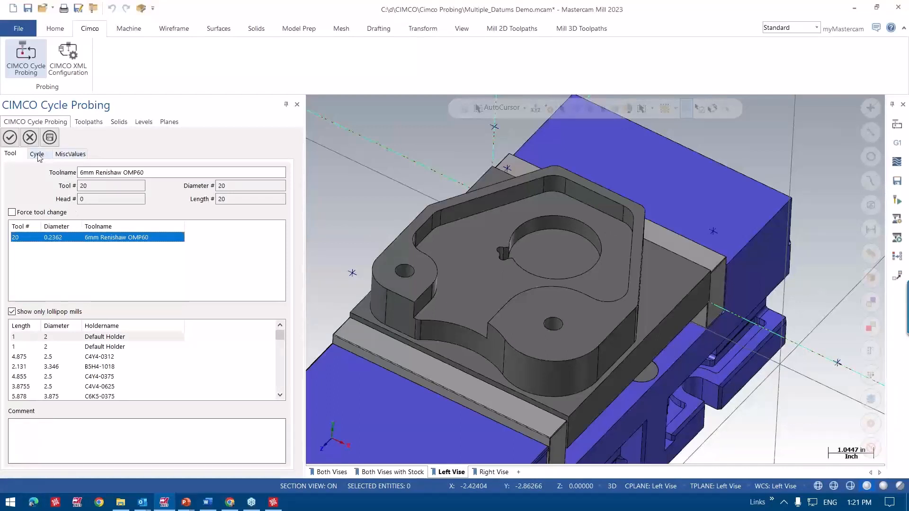
- Select the Left Vise bore arc (2.125 diameter) as the cycle geometry
left_click(36, 153)
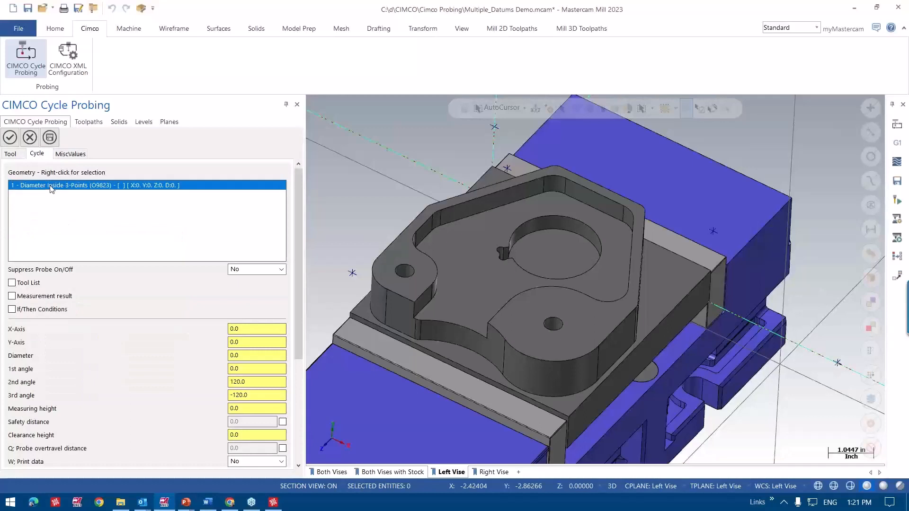
right_click(64, 187)
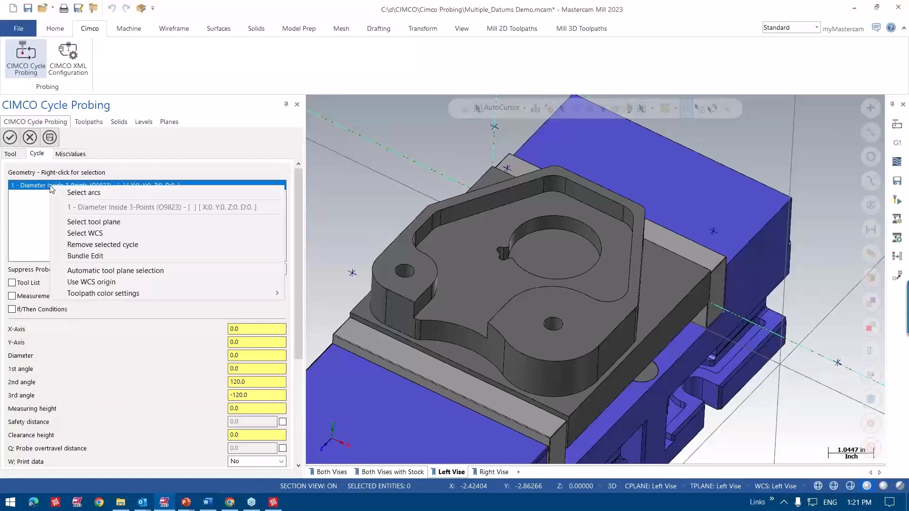
mouse_move(116, 271)
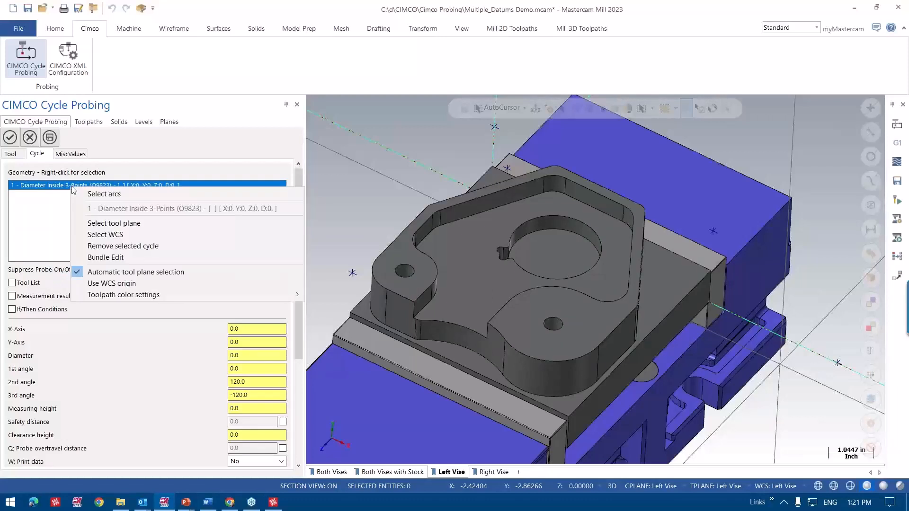
mouse_move(104, 193)
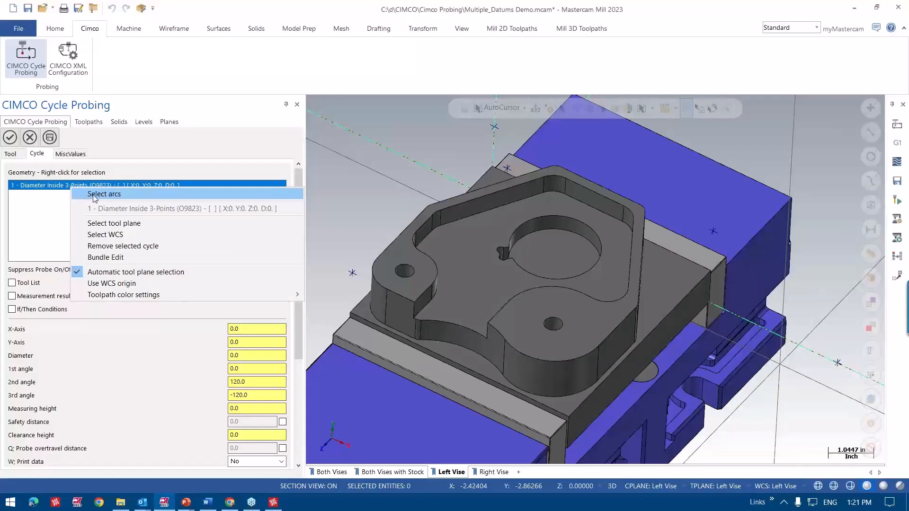
left_click(104, 193)
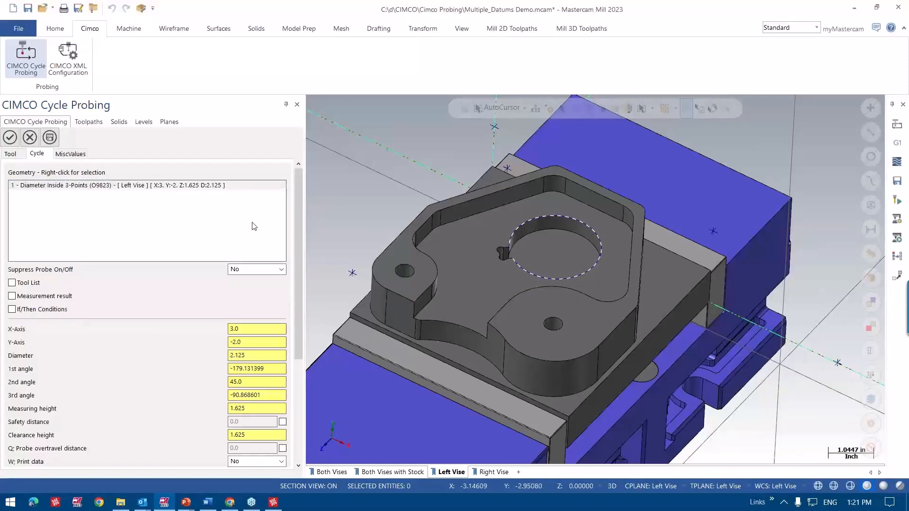
- Enter the cycle heights with clearance 4.0 and enable a 0.3 safety distance
scroll("down", 3)
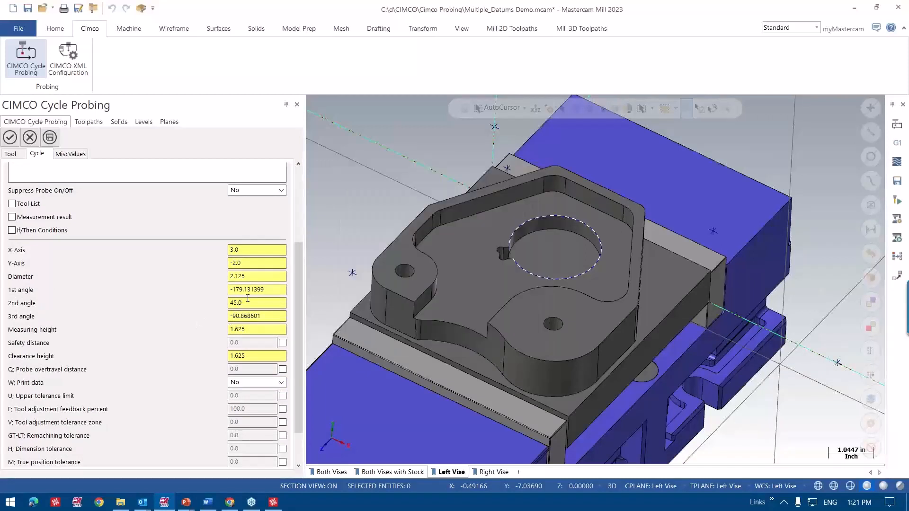
mouse_move(257, 276)
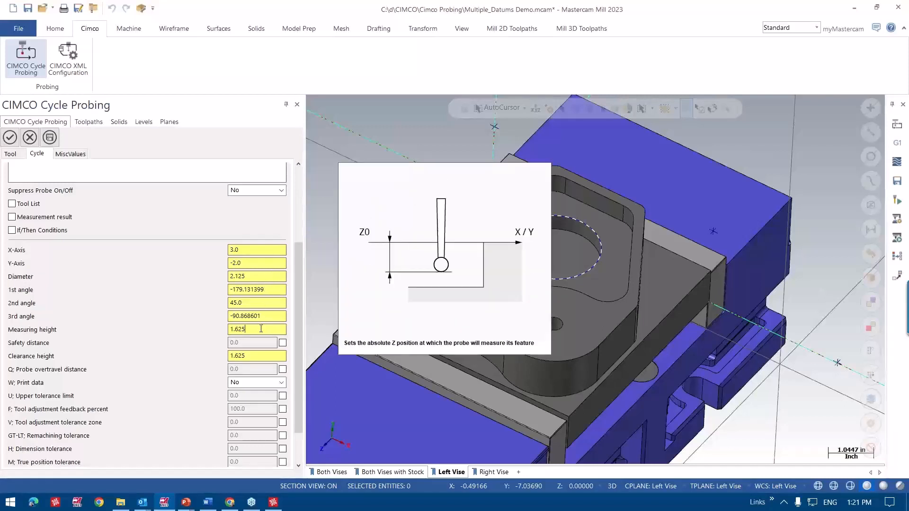
type("1.6")
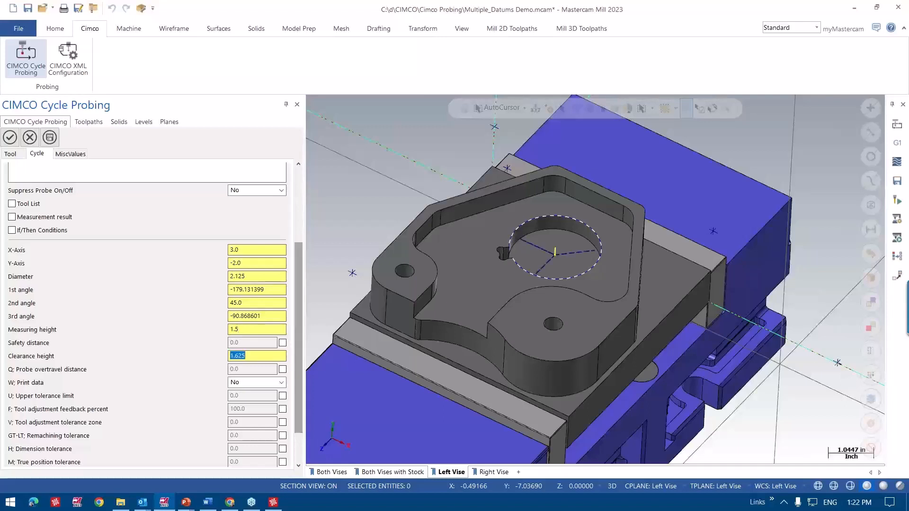
type("4.0")
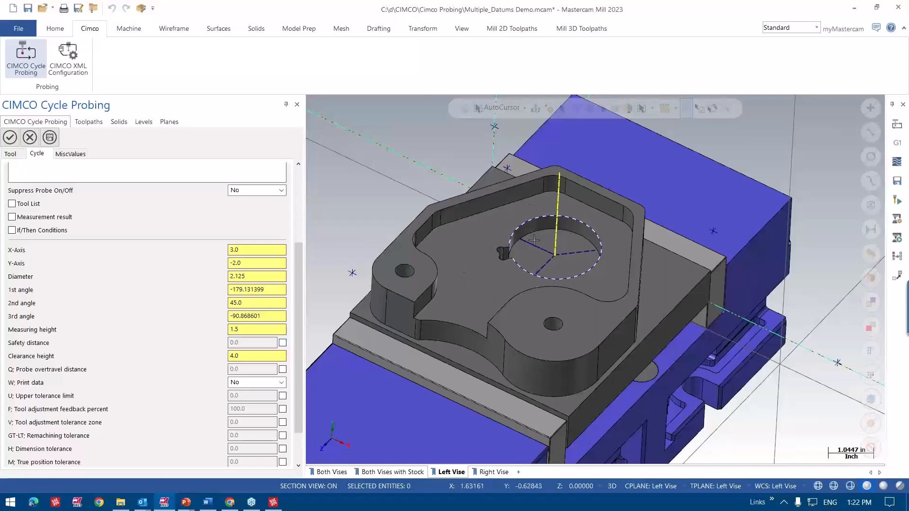
mouse_move(557, 248)
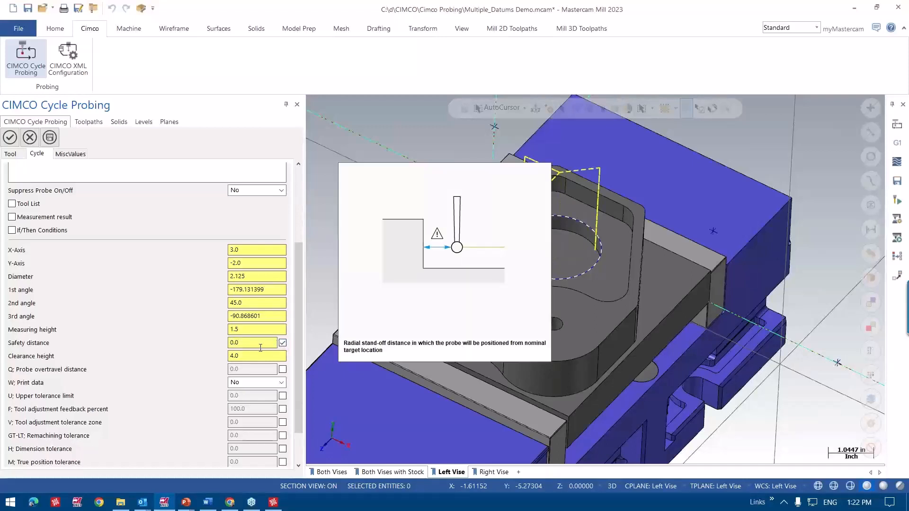
left_click(252, 343)
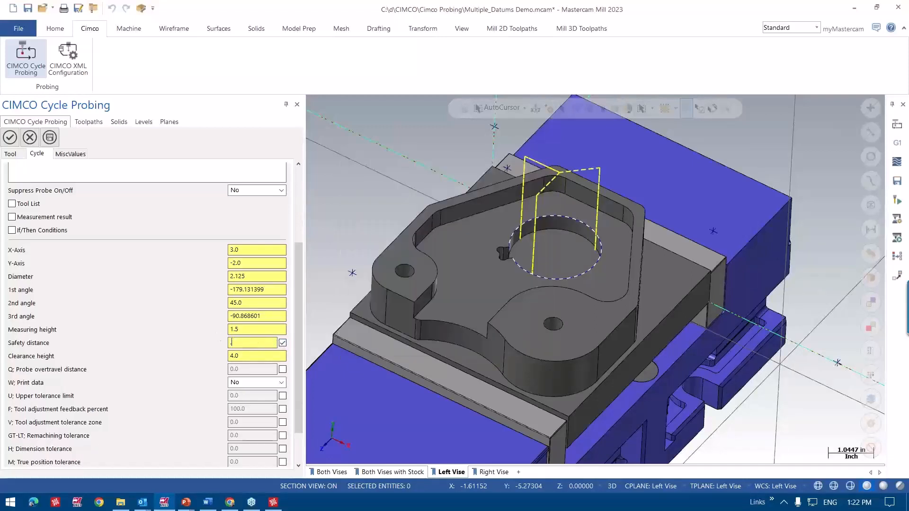
type("0.3")
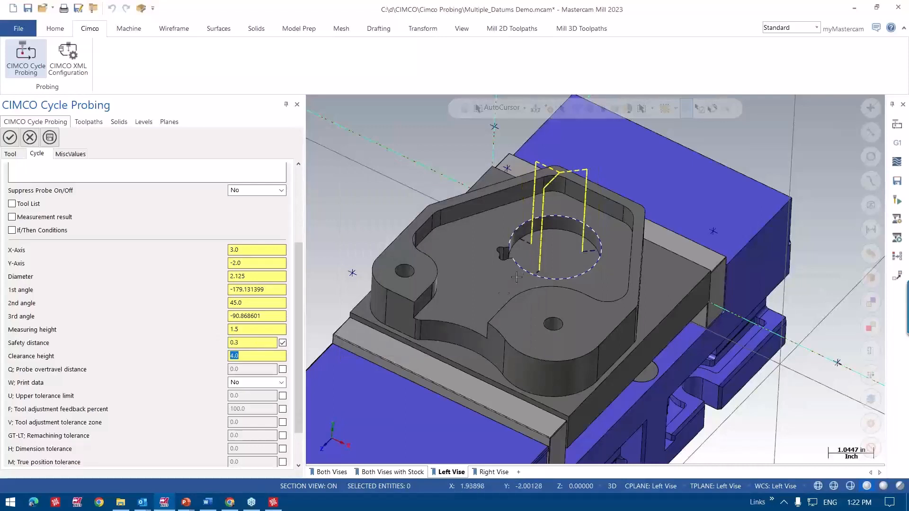
mouse_move(544, 230)
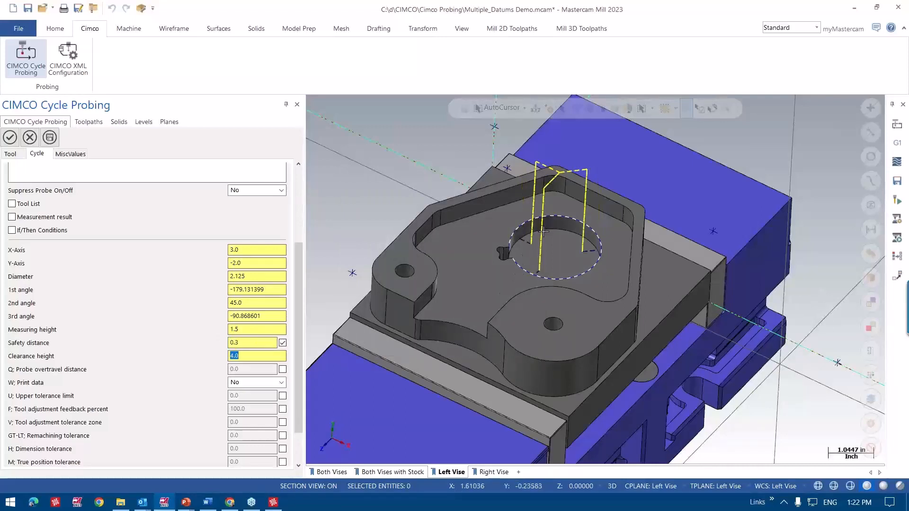
mouse_move(554, 246)
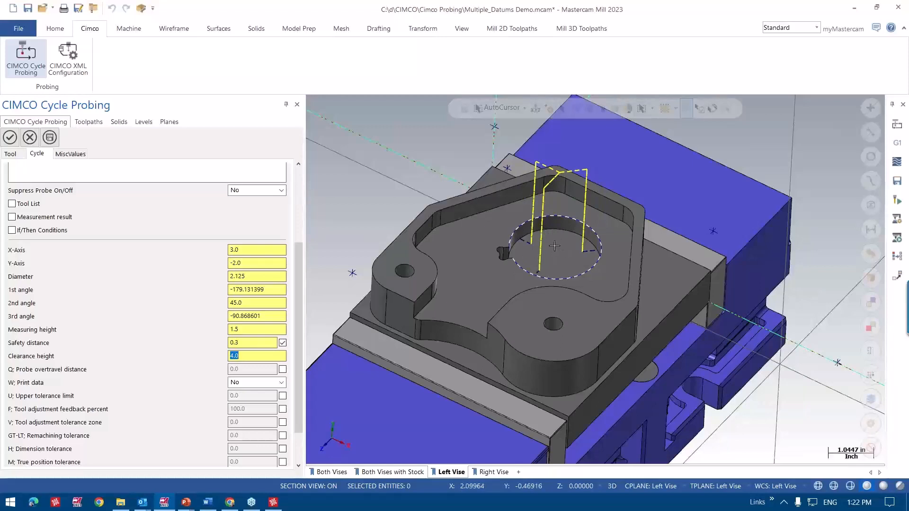
mouse_move(567, 232)
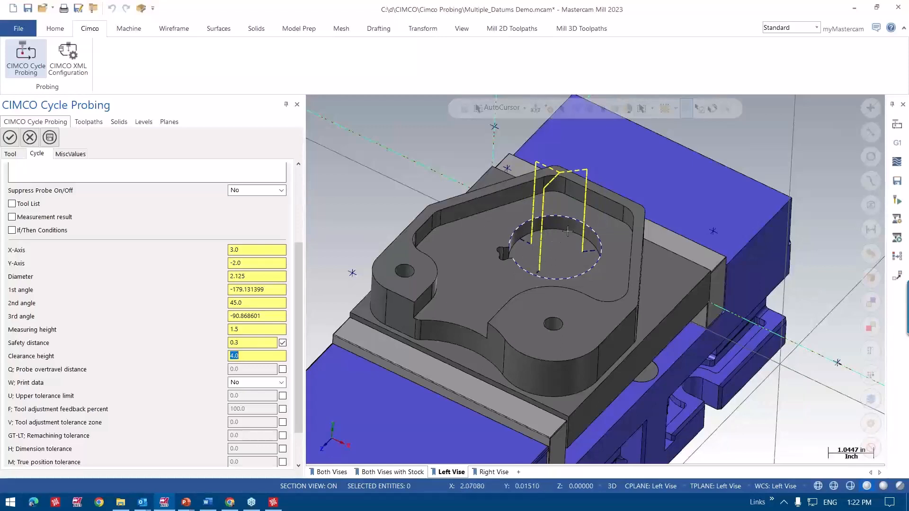
mouse_move(340, 312)
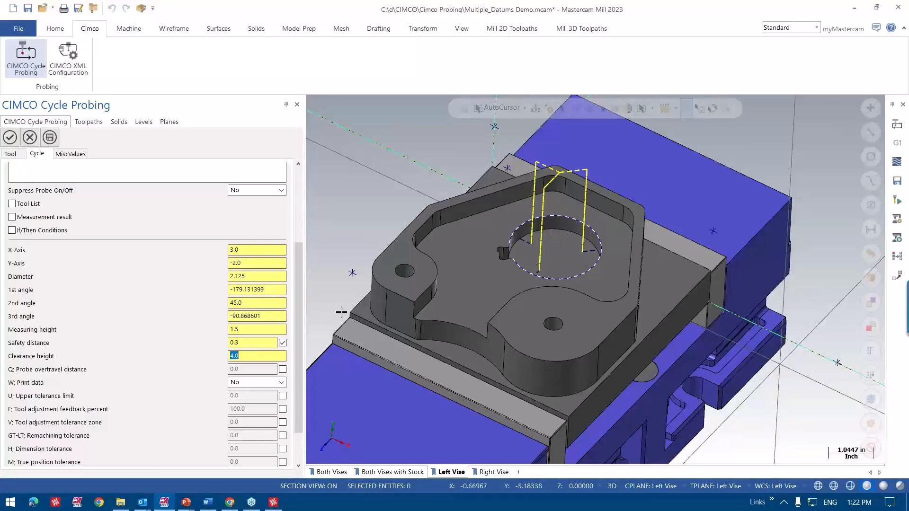
- Disable the safety distance, edit the 1st angle, and set the 2nd angle to 65.0
left_click(283, 343)
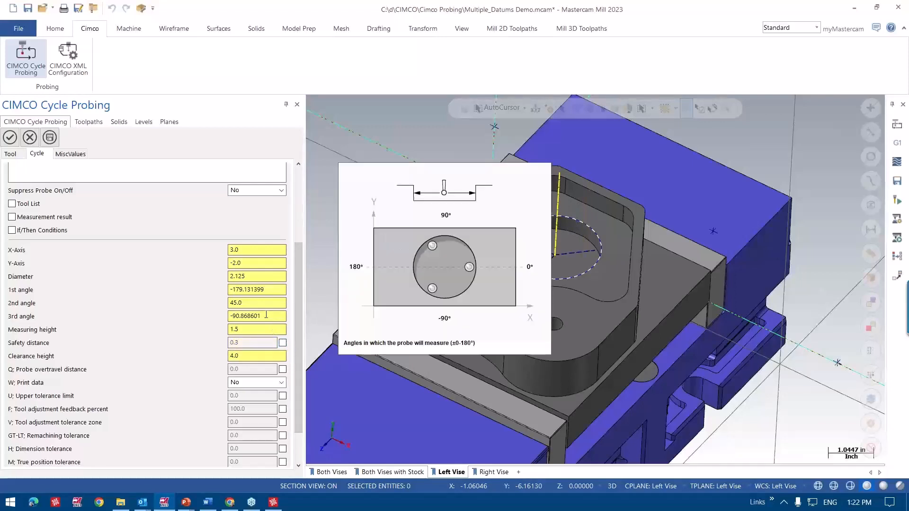
left_click(258, 289)
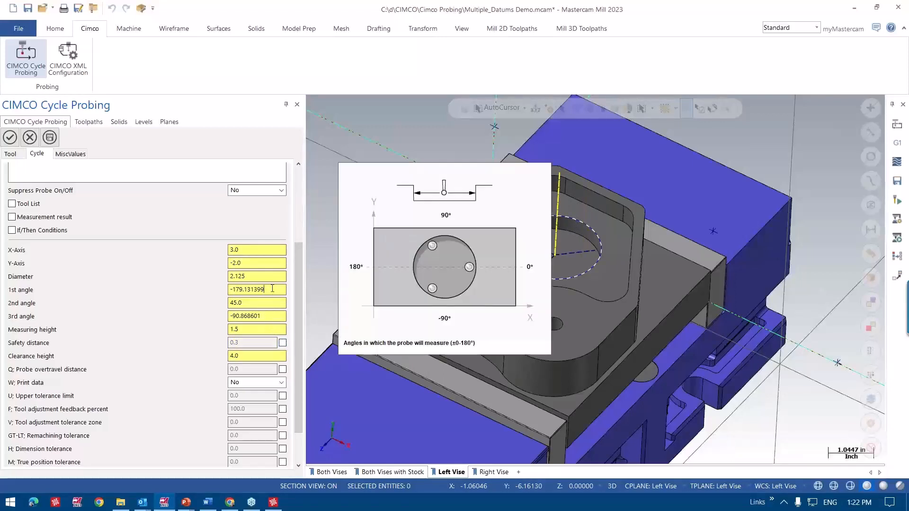
left_click(256, 289)
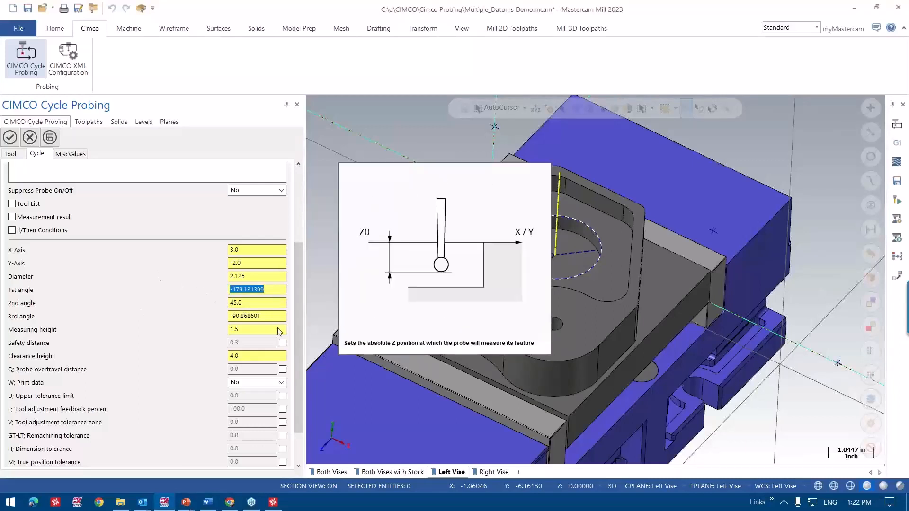
left_click(255, 303)
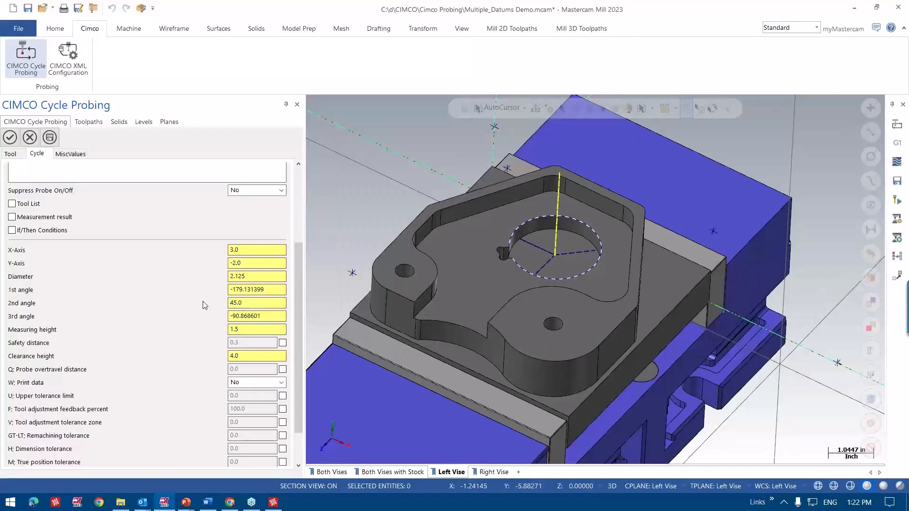
type("65.0")
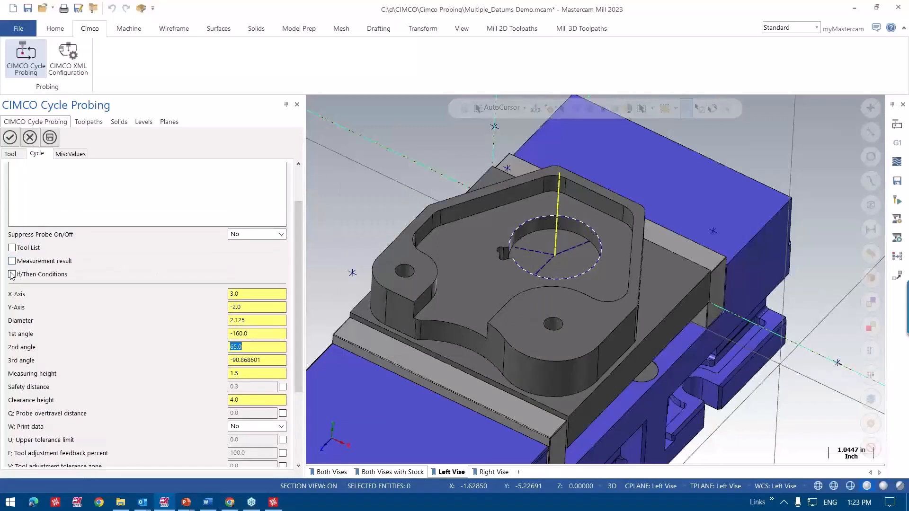
- Enable If/Then: scrap goes to Program End, re-machining to OP-11 Contour finish inside bore
left_click(11, 274)
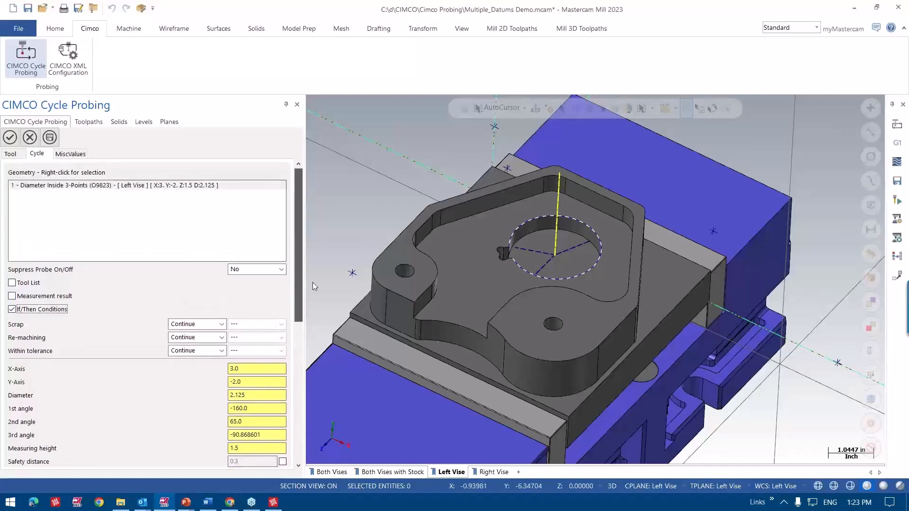
left_click(222, 324)
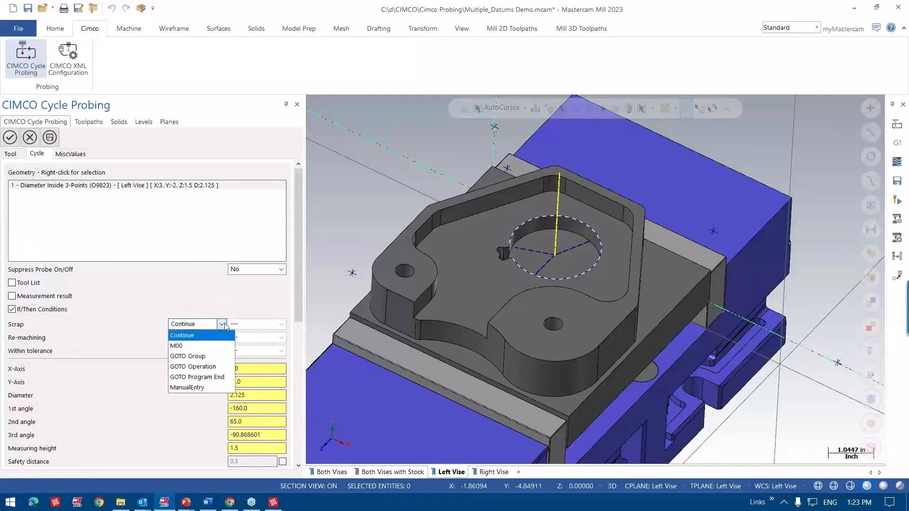
mouse_move(204, 367)
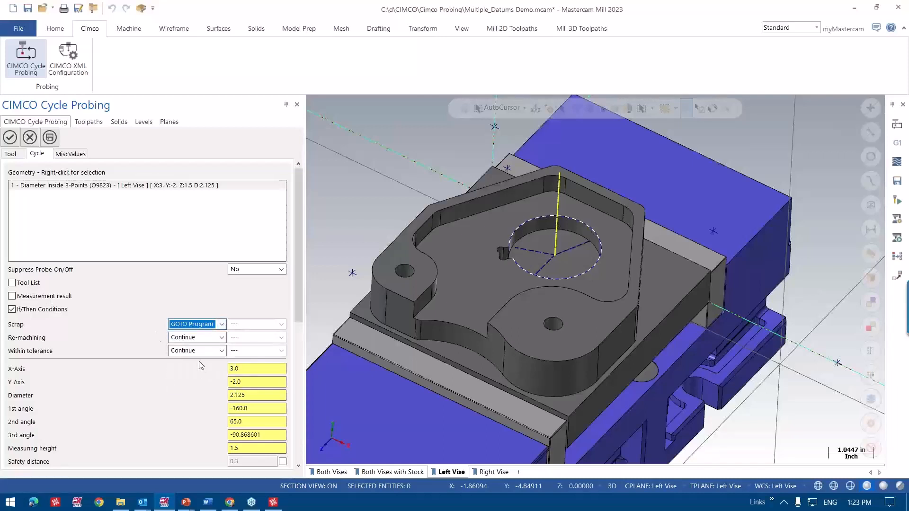
left_click(223, 337)
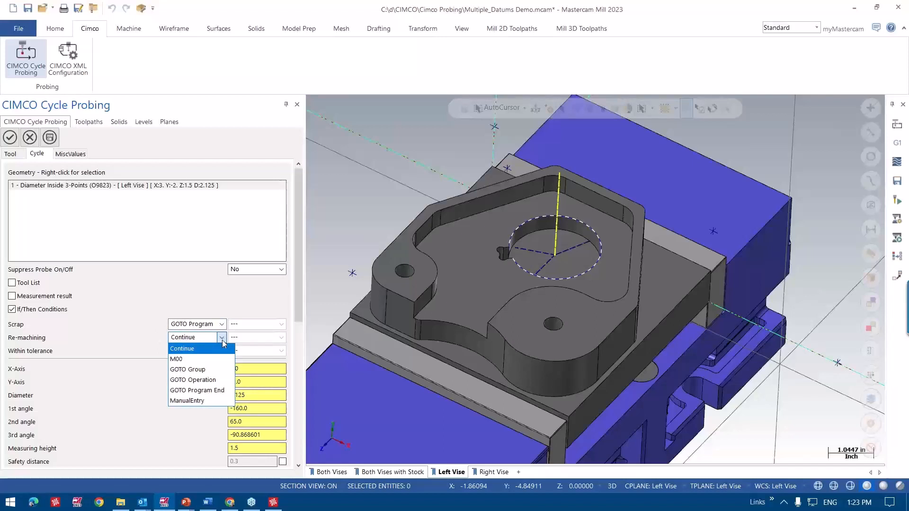
mouse_move(197, 370)
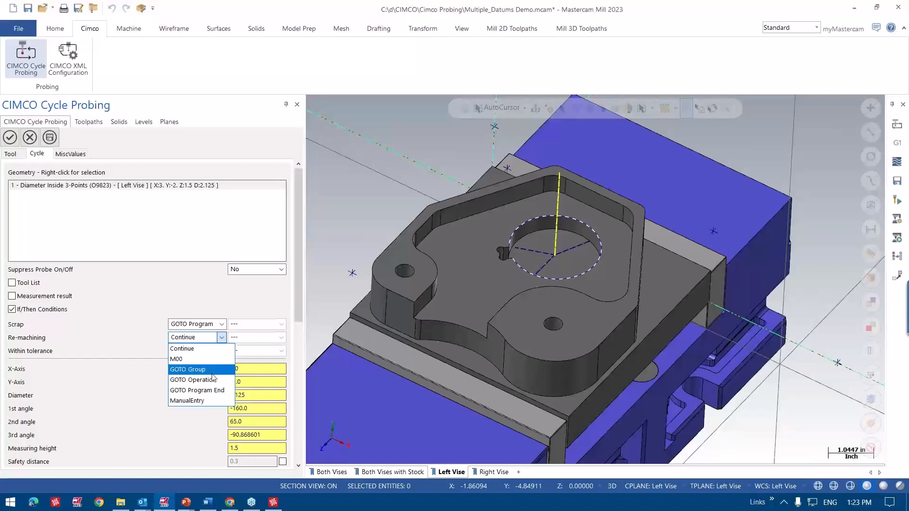
mouse_move(194, 380)
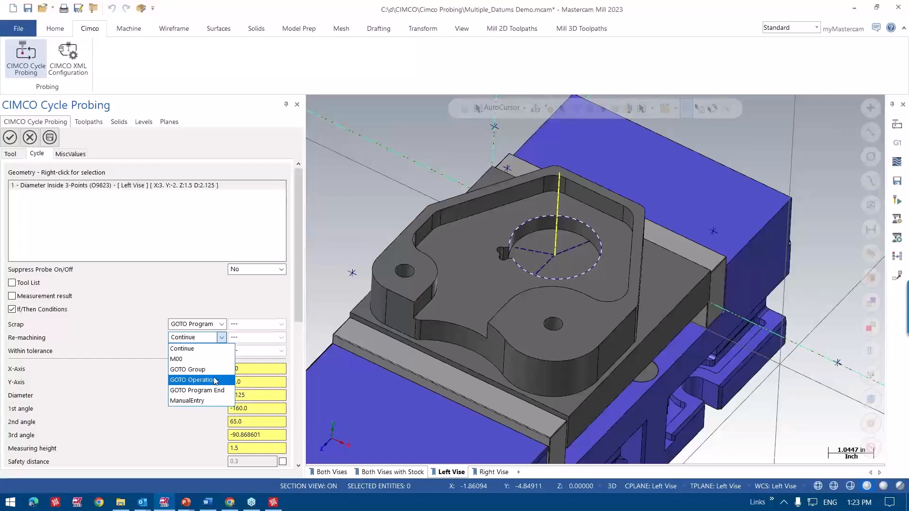
left_click(193, 380)
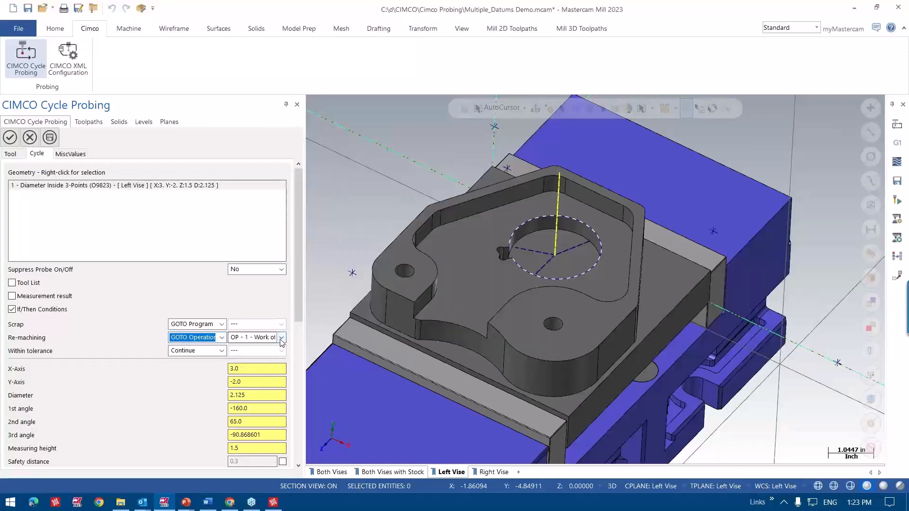
left_click(281, 337)
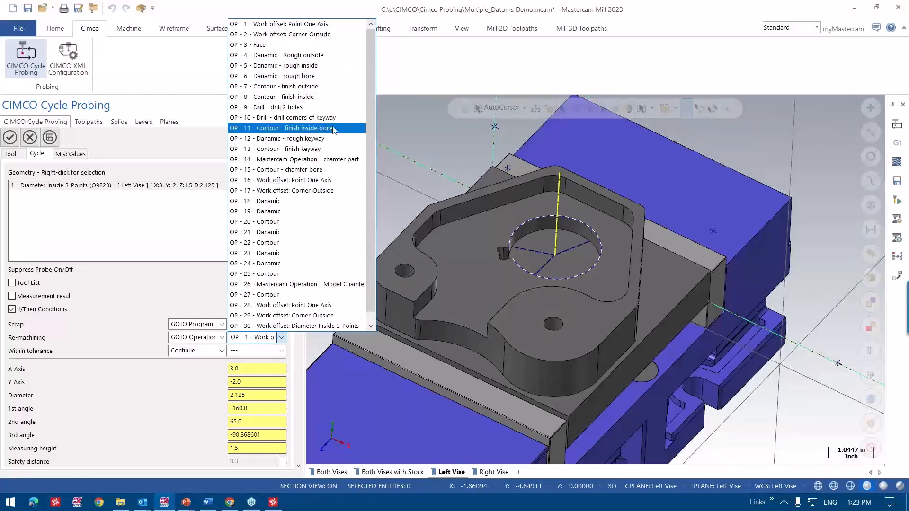
left_click(297, 128)
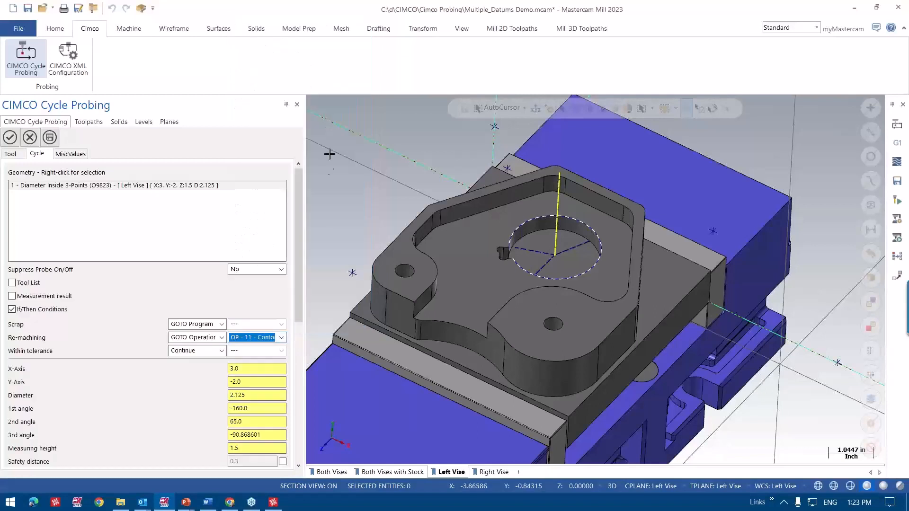
scroll("down", 3)
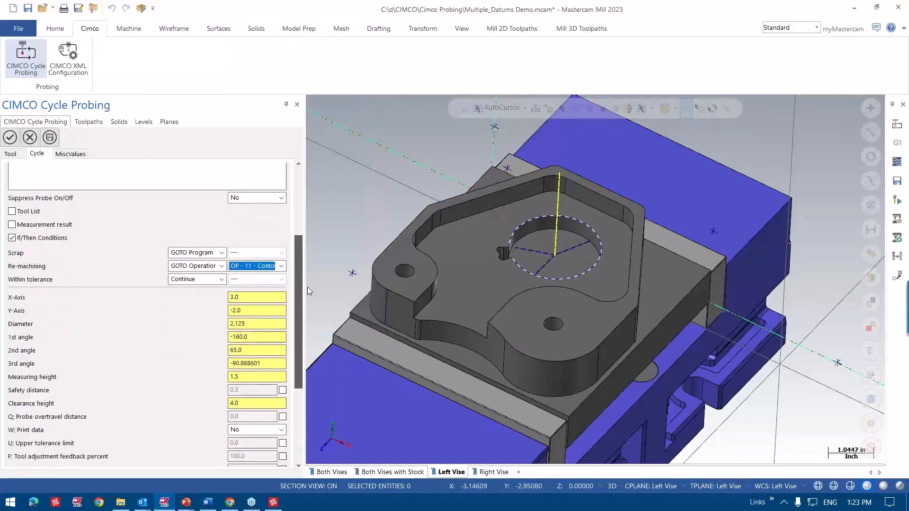
scroll("down", 3)
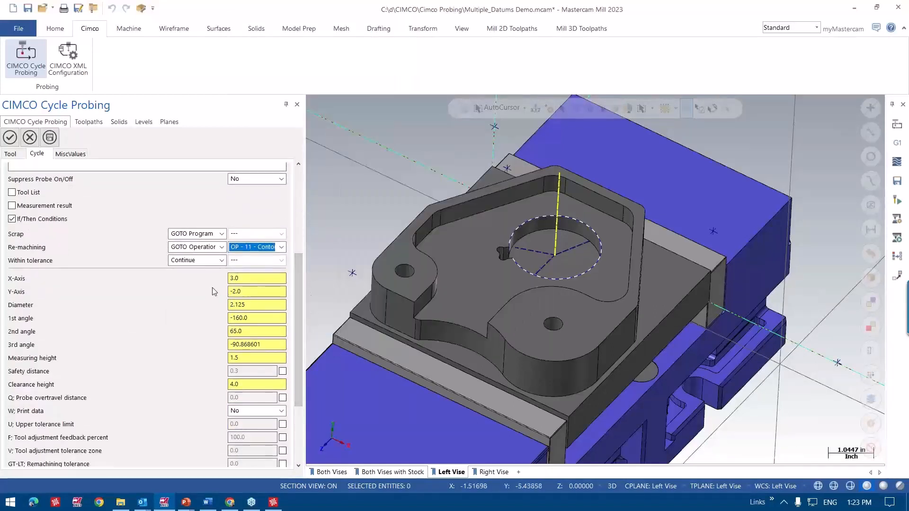
scroll("down", 3)
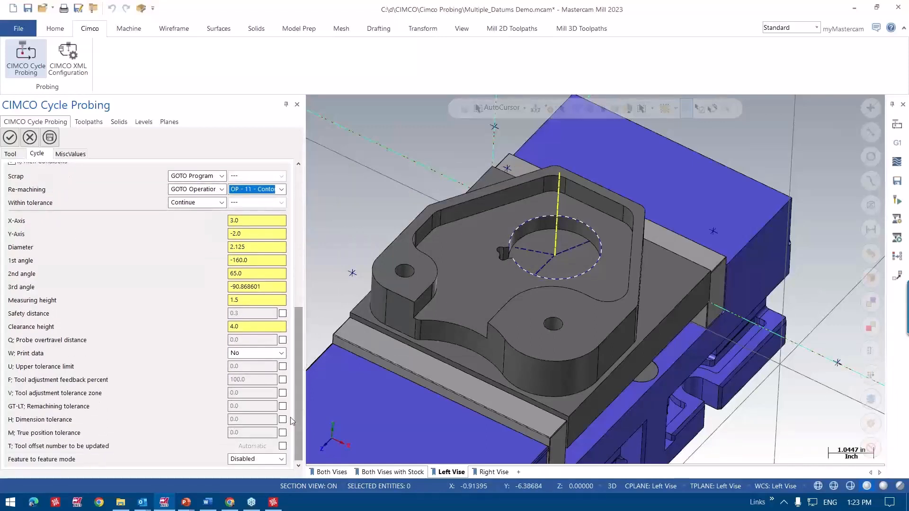
- Choose a print data option and set upper tolerance .005, 75% feedback, 0.003 tolerance
left_click(282, 354)
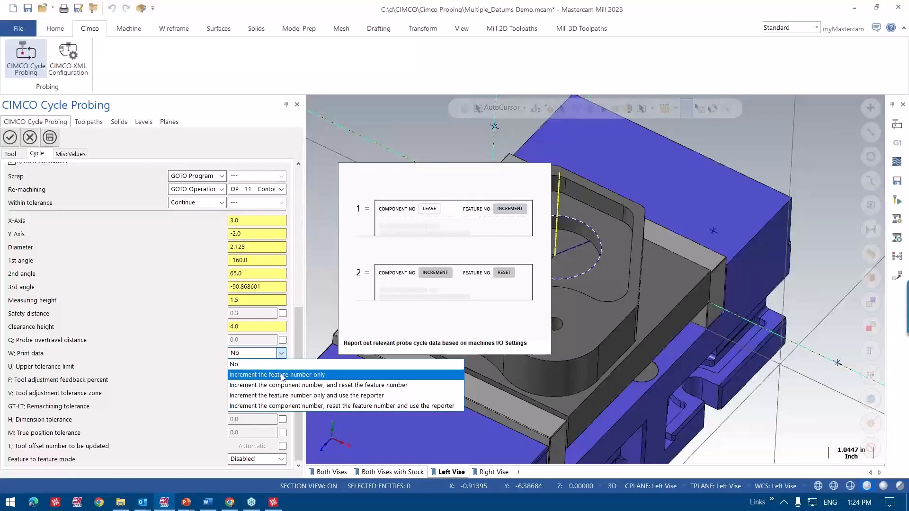
left_click(277, 374)
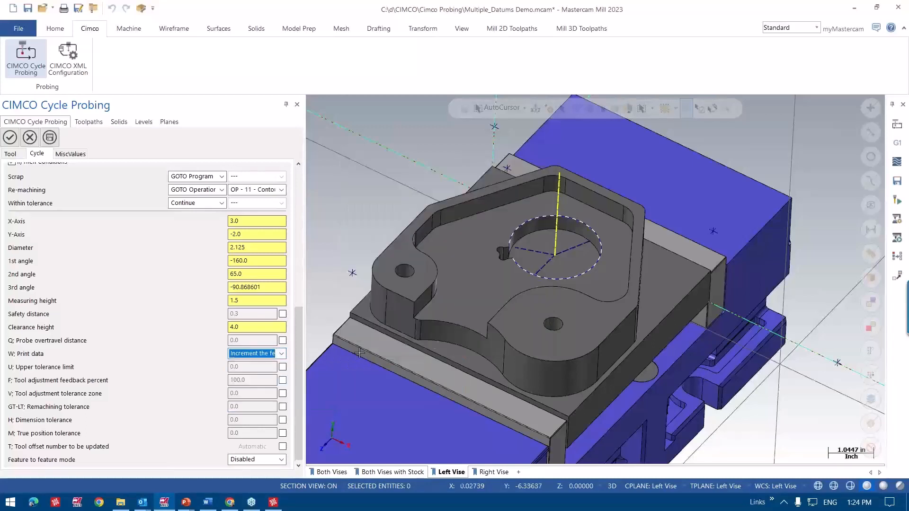
mouse_move(849, 447)
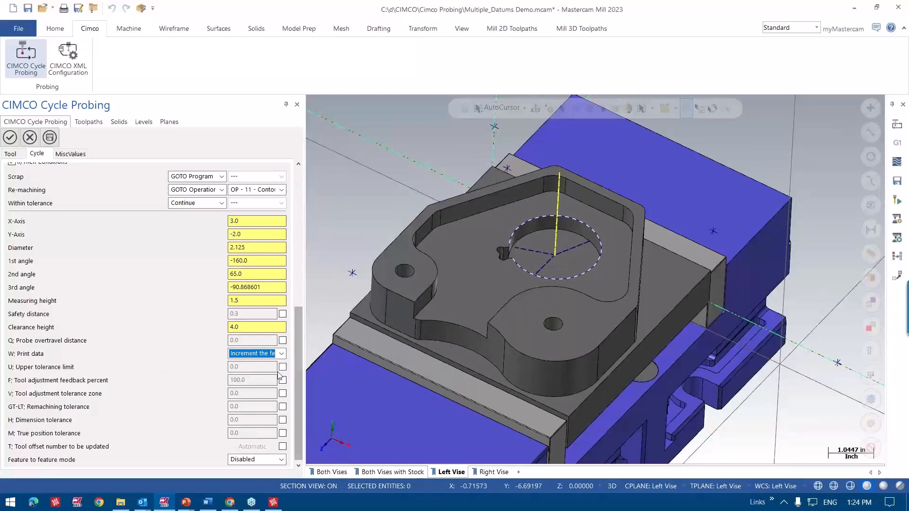
left_click(282, 367)
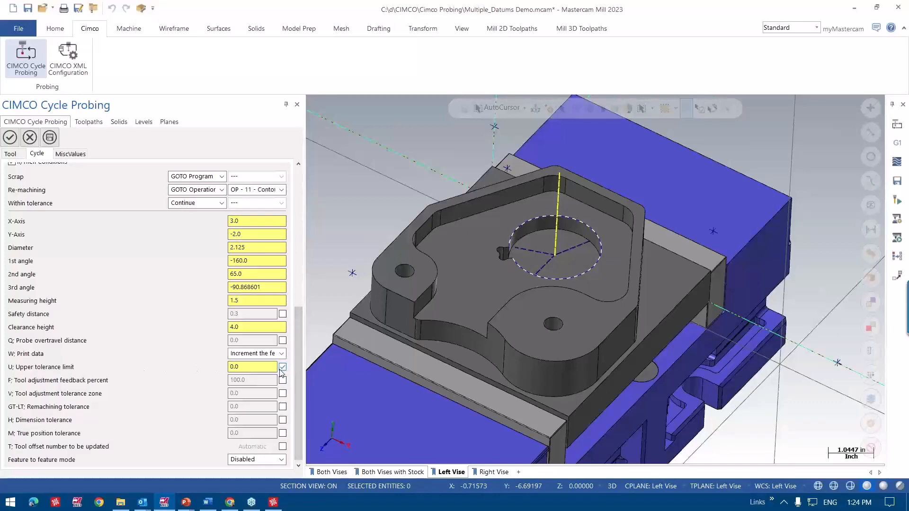
left_click(282, 367)
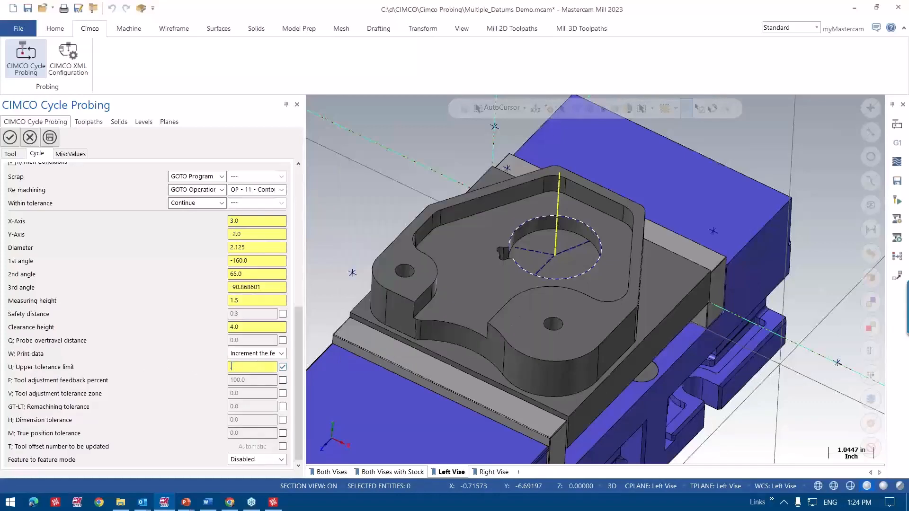
type(".005")
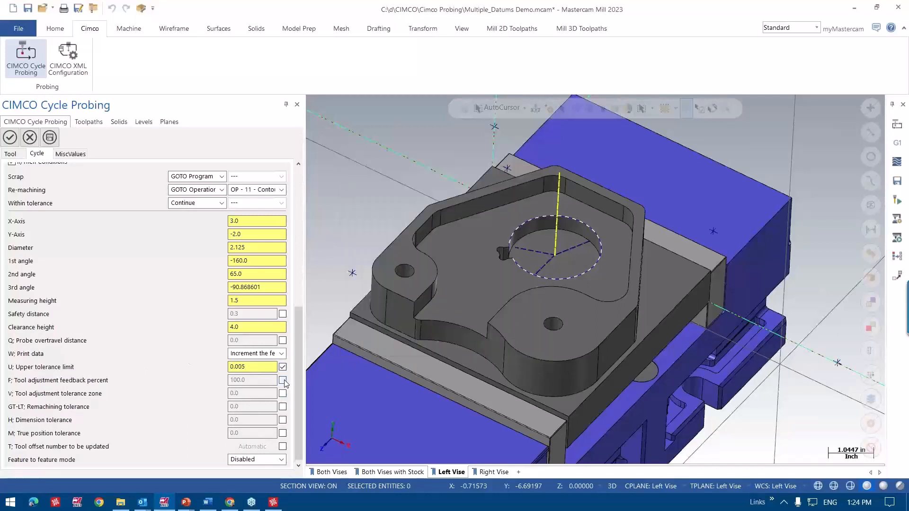
left_click(251, 380)
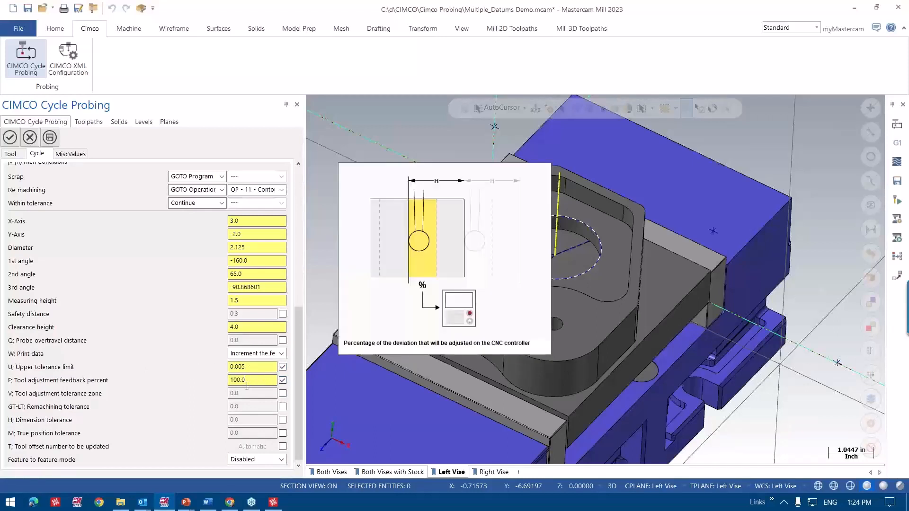
type("75.")
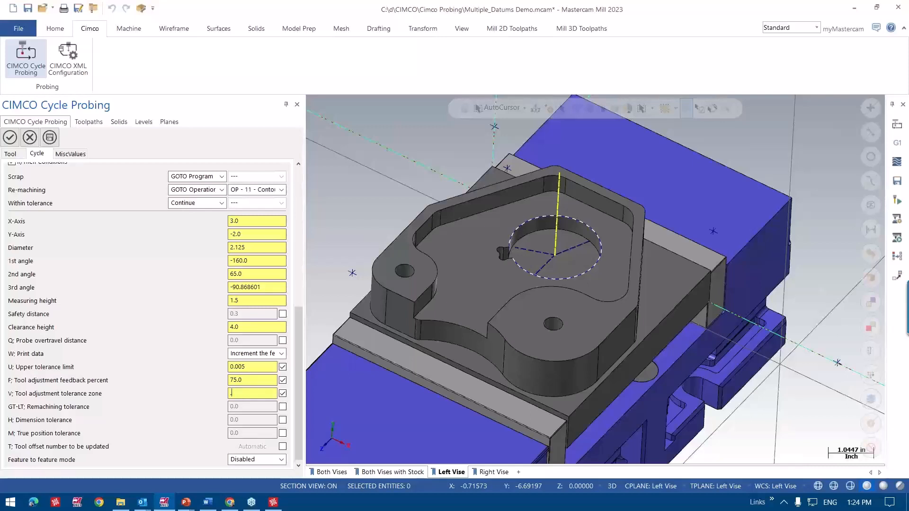
type("0.003")
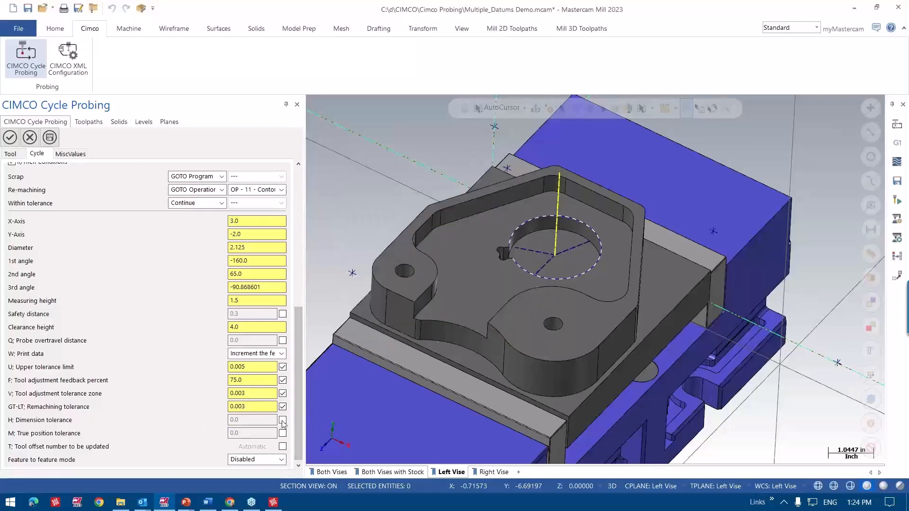
left_click(252, 419)
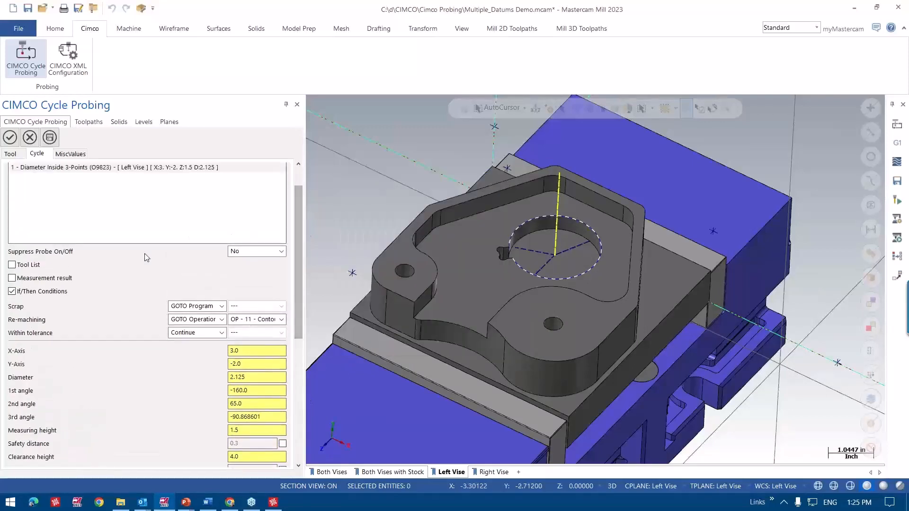
- Store setpoints, actual center, diameter deviation and true position error in variables
left_click(11, 278)
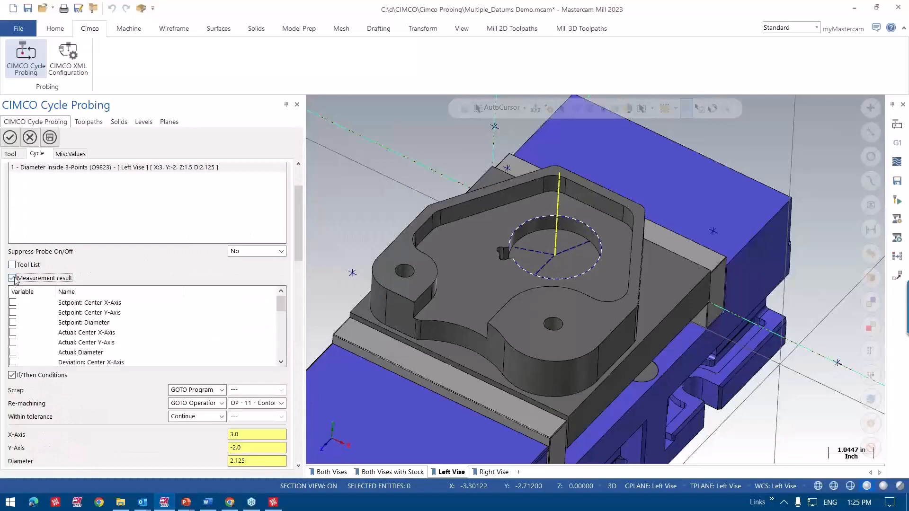
left_click(87, 342)
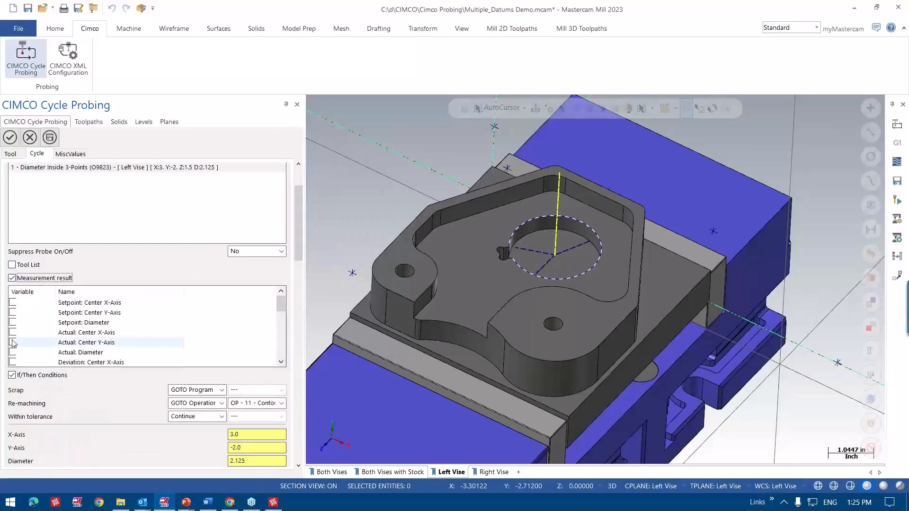
left_click(13, 302)
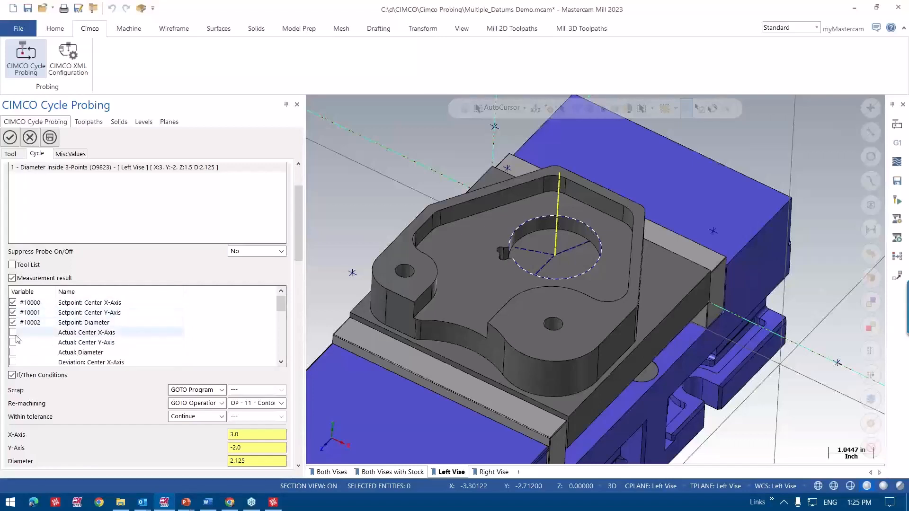
left_click(13, 332)
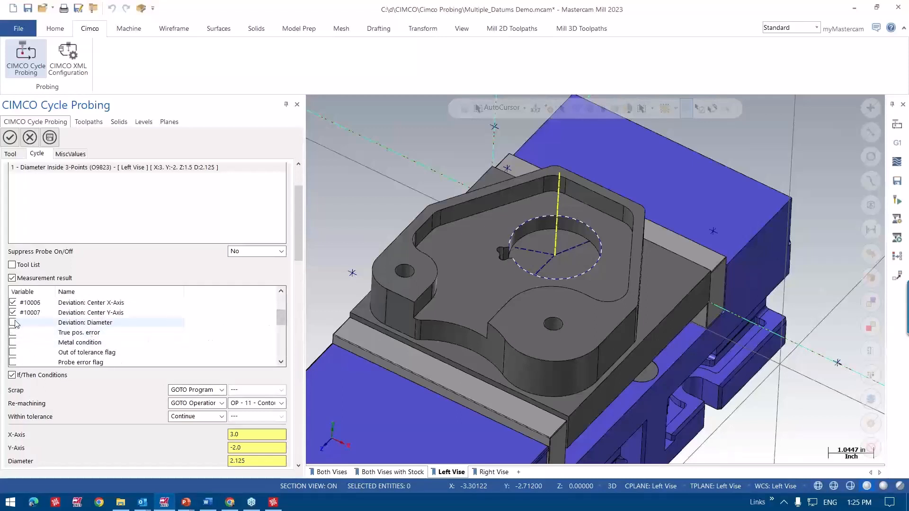
left_click(12, 322)
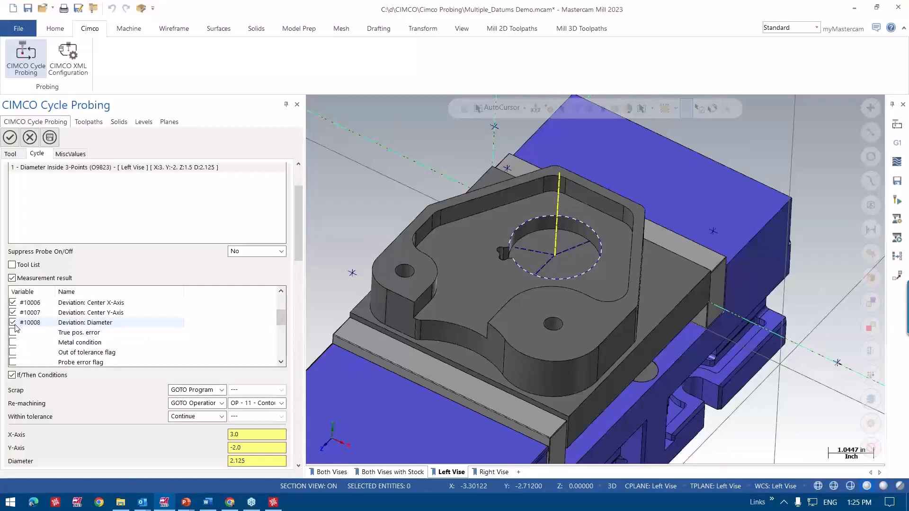
left_click(13, 333)
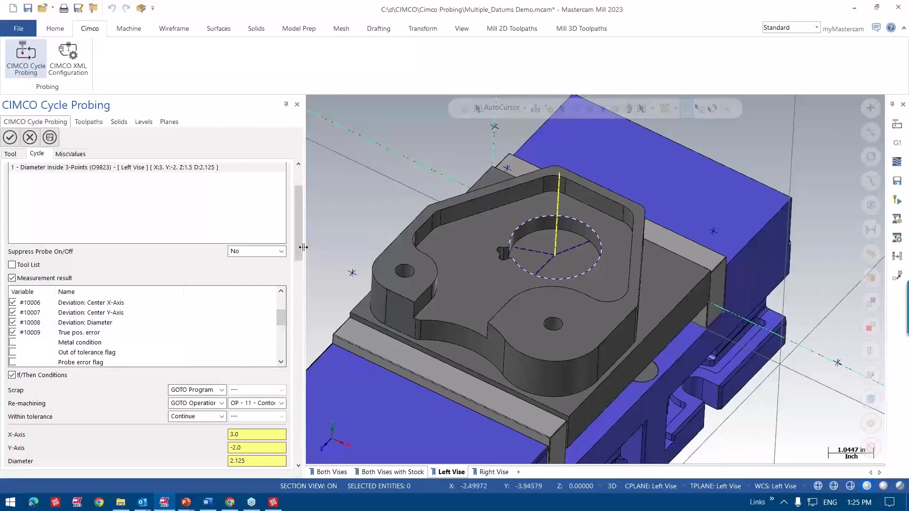
scroll("down", 3)
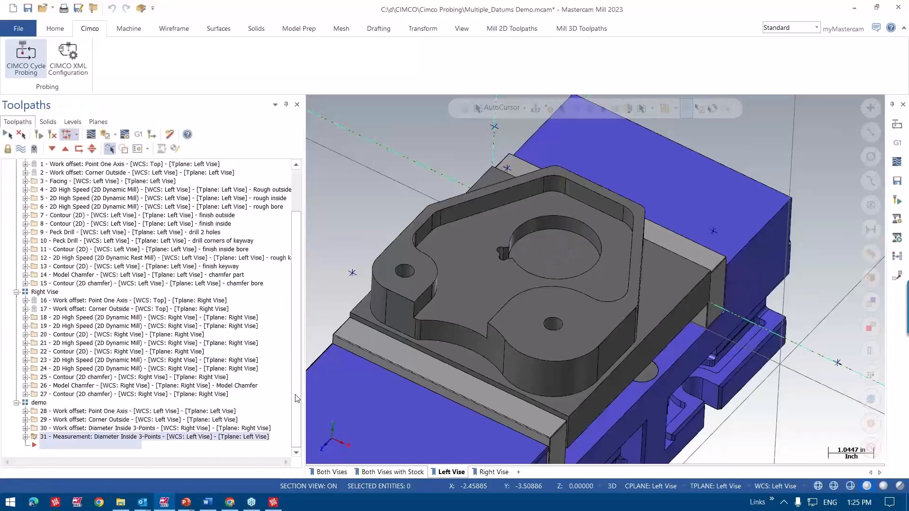
mouse_move(149, 364)
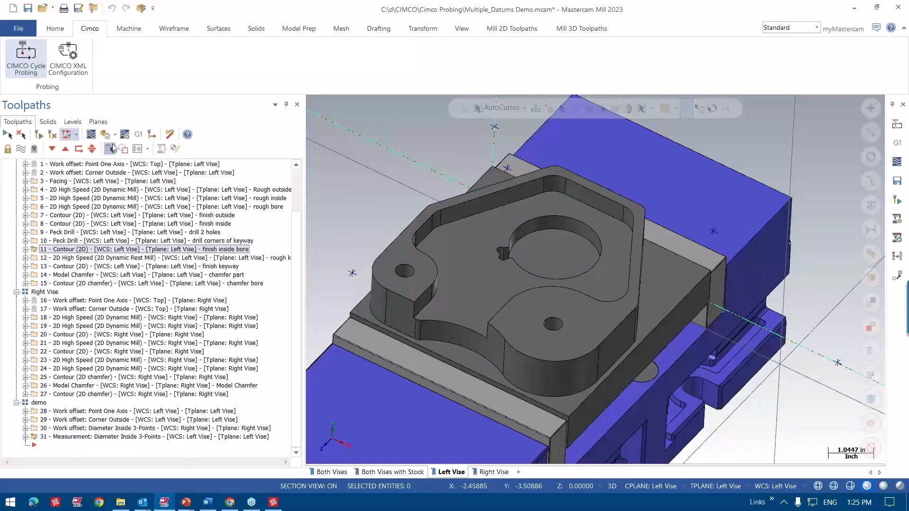
- Post-process the selected demo probing operations, accepting the post processing settings
left_click(138, 134)
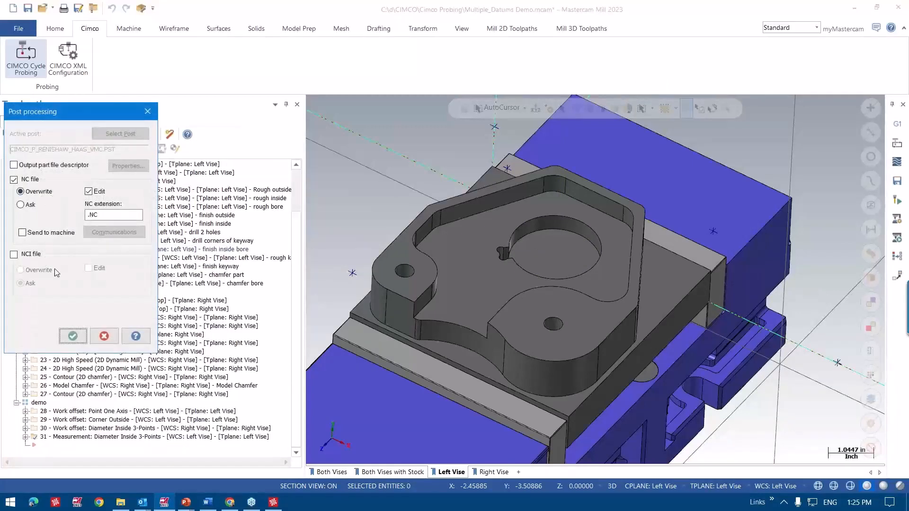
left_click(72, 336)
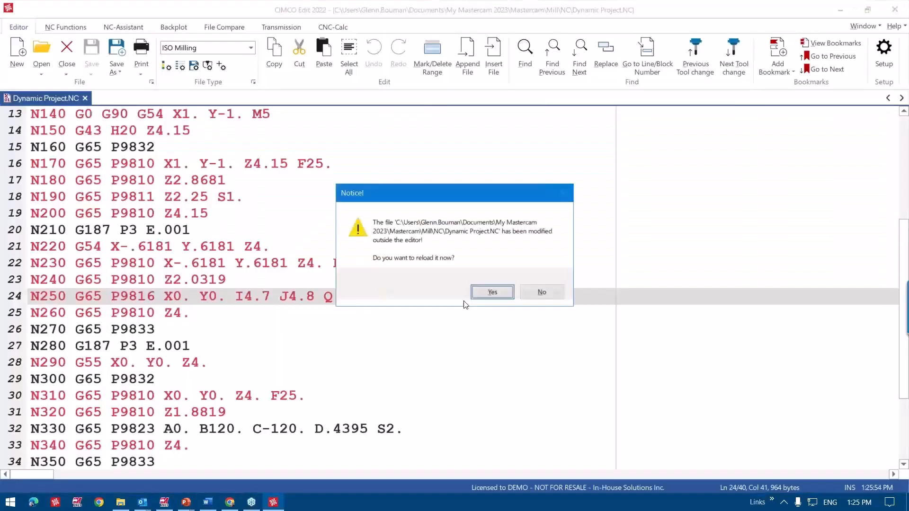
- Reload Dynamic Project.NC and review its operation 11 label, #193 GOTO branching and variables
left_click(491, 291)
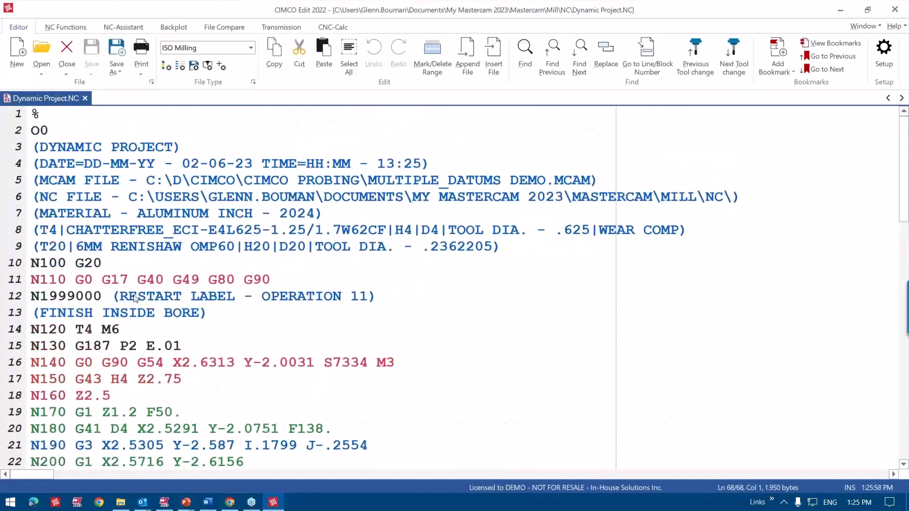
scroll("down", 3)
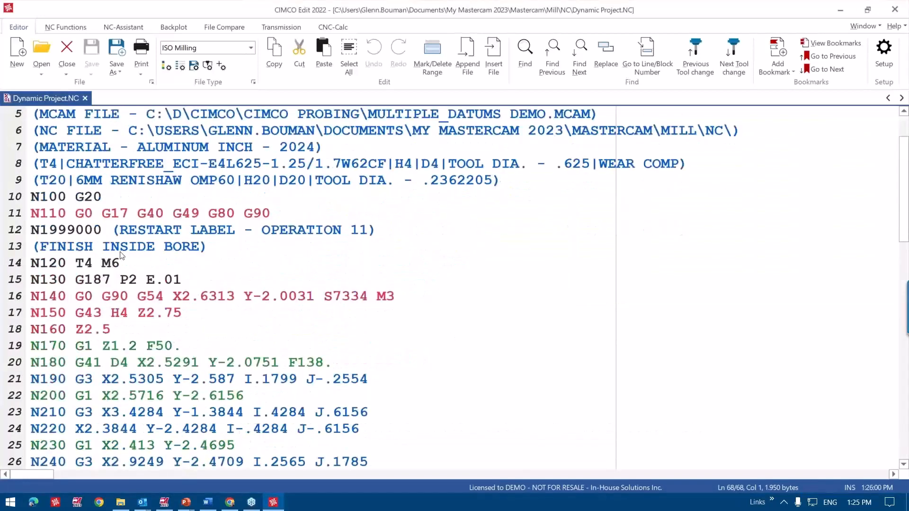
scroll("down", 3)
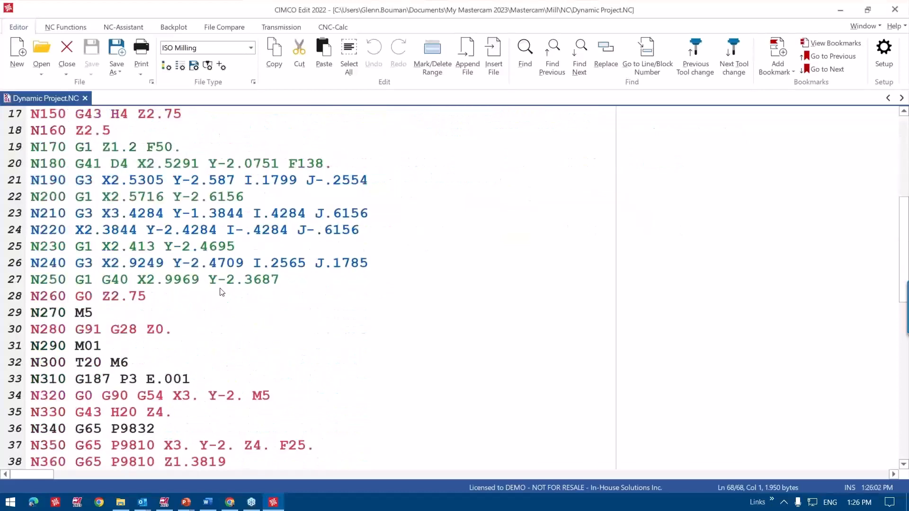
scroll("down", 3)
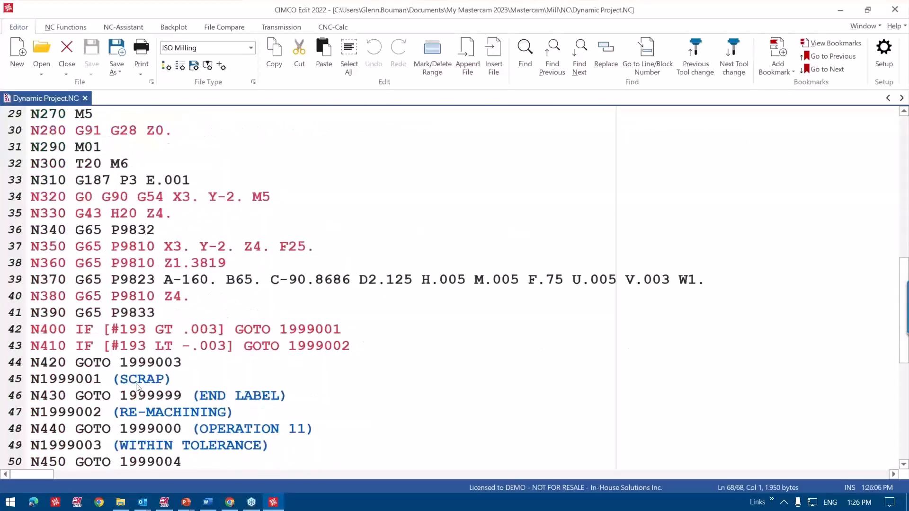
scroll("down", 3)
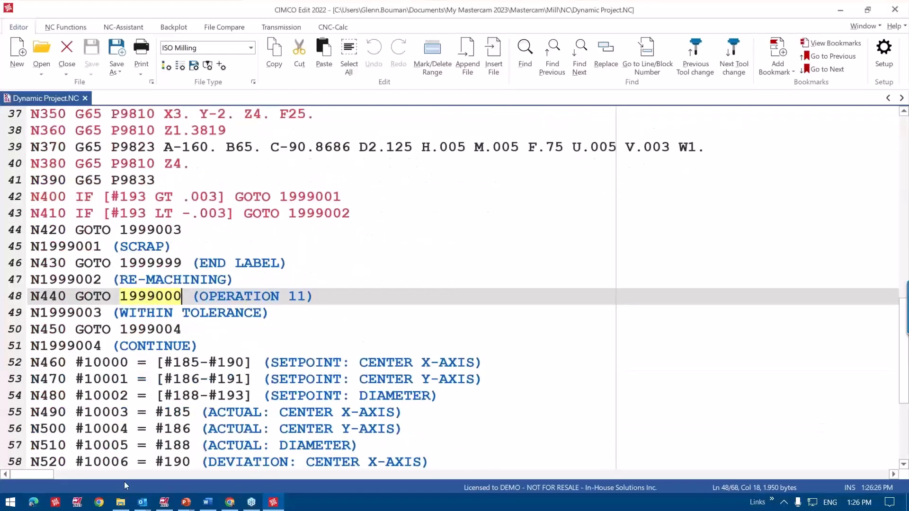
scroll("down", 3)
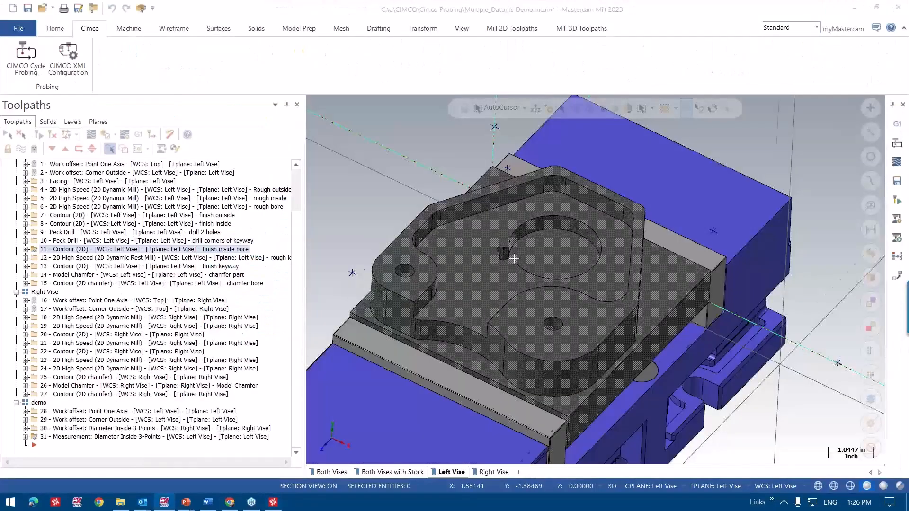
- Open the Angled Width Outside cycle and select the slanted part edge as its line geometry
left_click(139, 437)
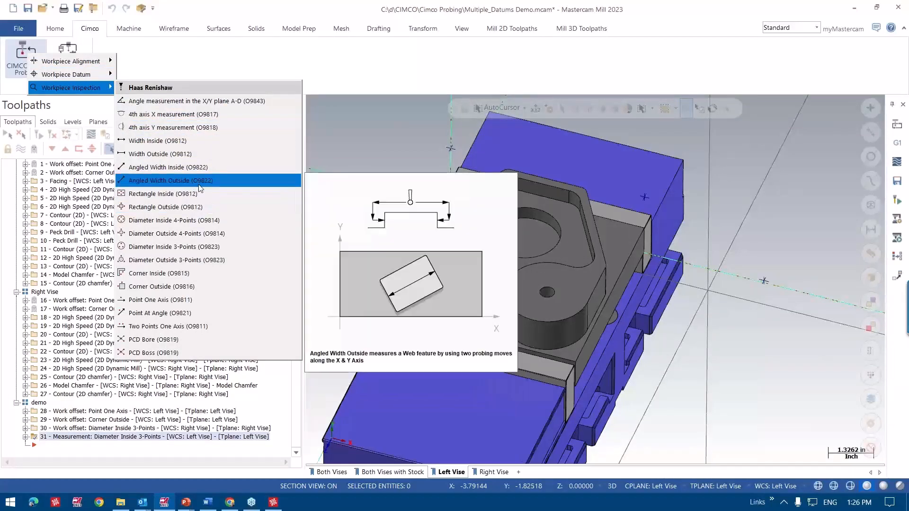
left_click(171, 180)
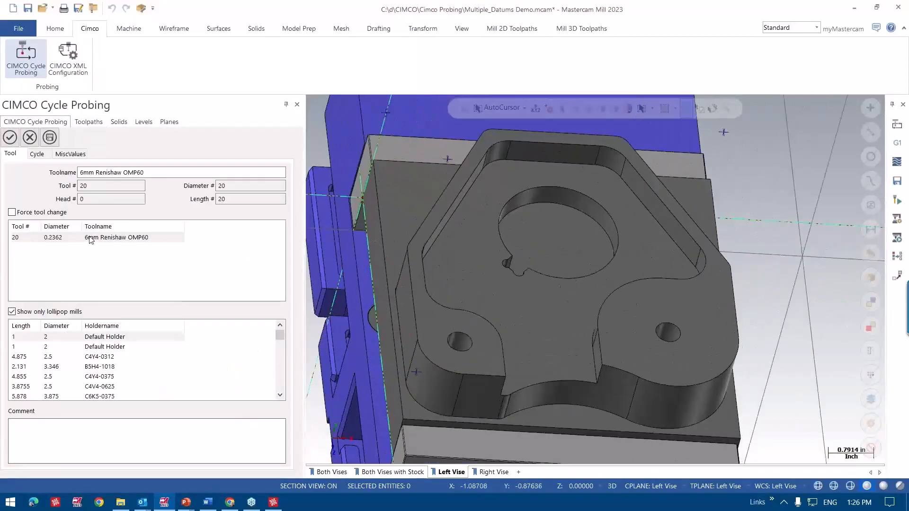
left_click(37, 154)
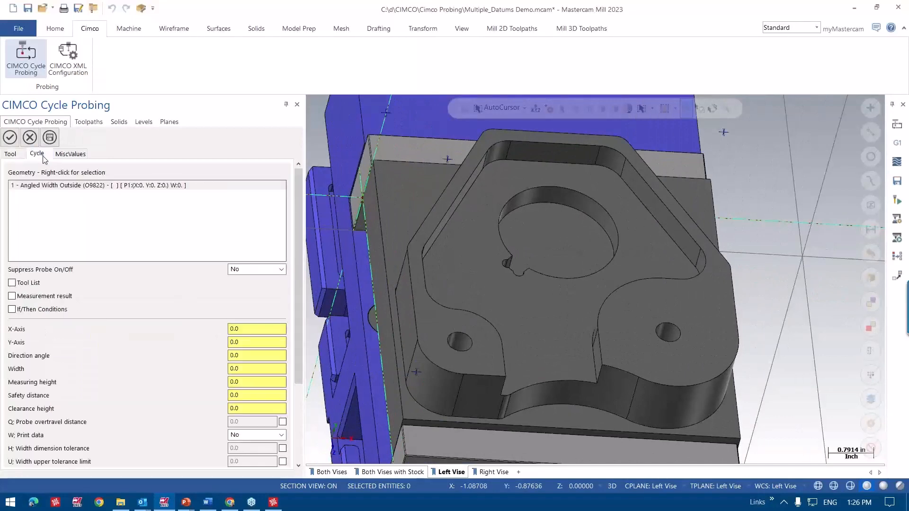
right_click(57, 185)
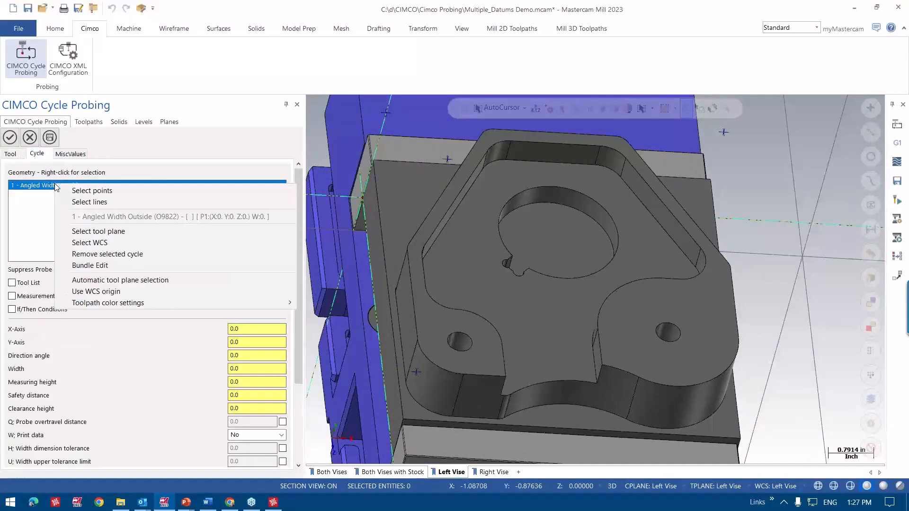
mouse_move(107, 254)
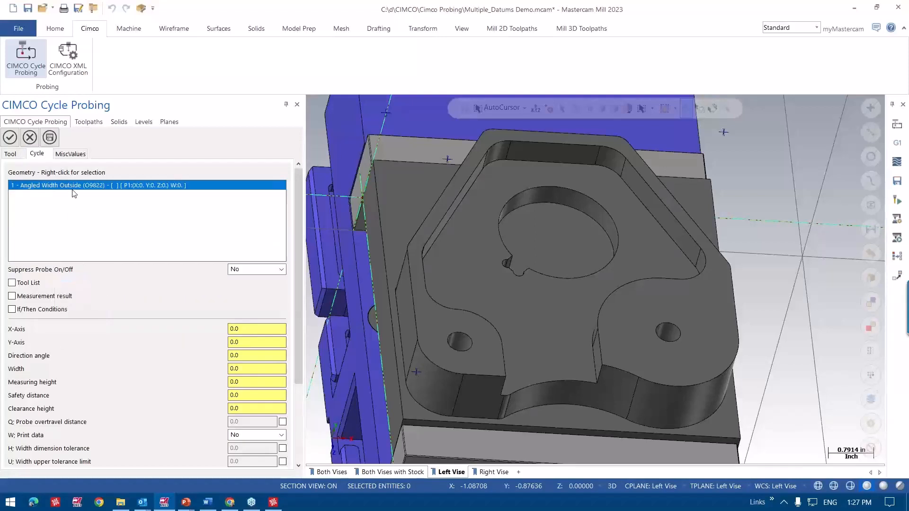
right_click(75, 185)
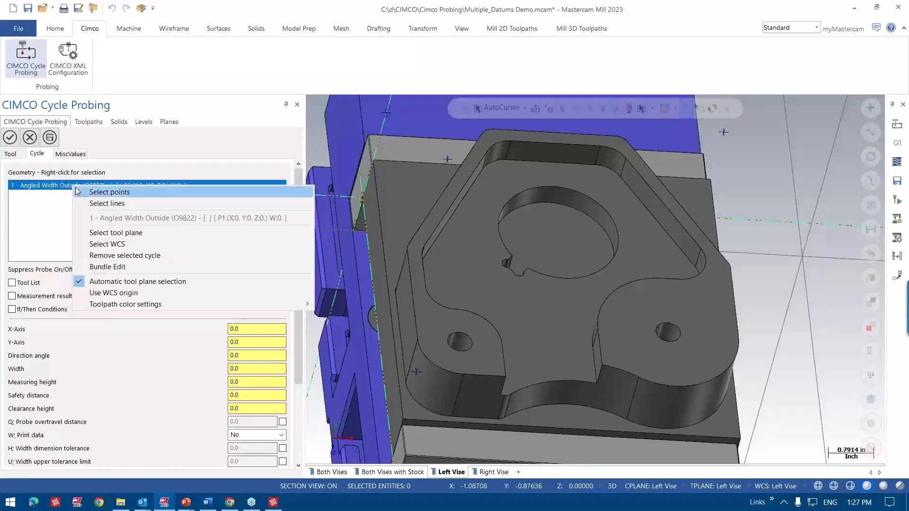
left_click(106, 204)
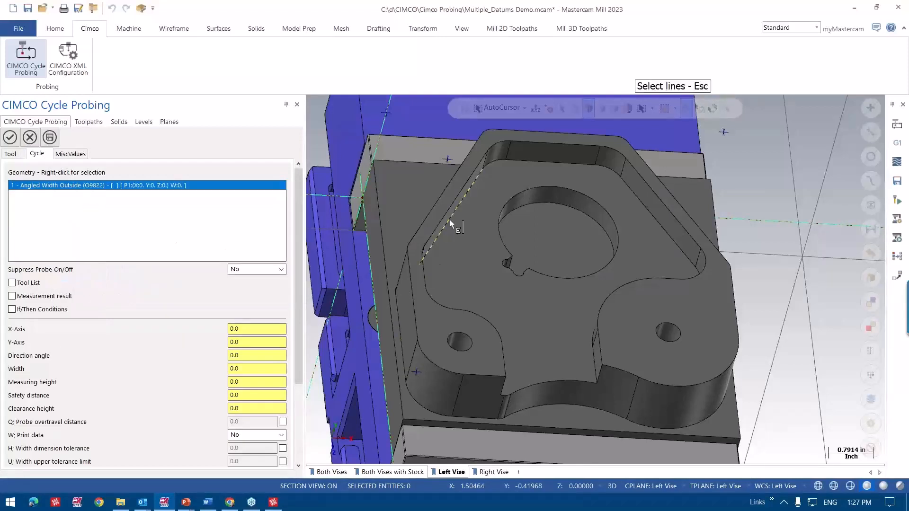
left_click(450, 223)
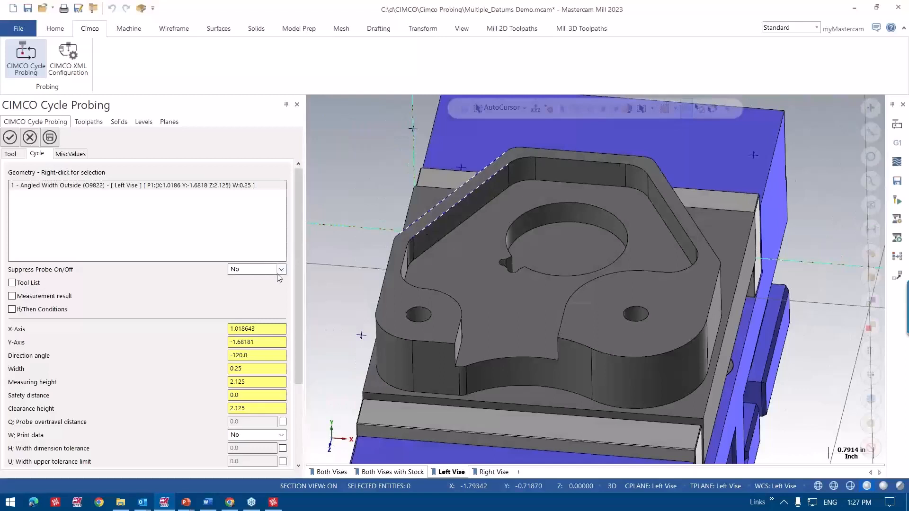
- Enable Measurement result and assign variables to the setpoint and measured results
scroll("down", 3)
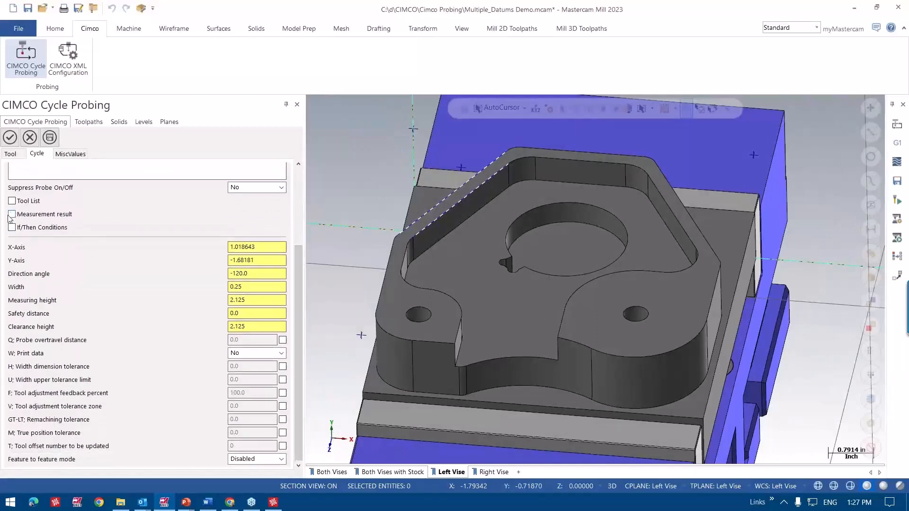
left_click(11, 214)
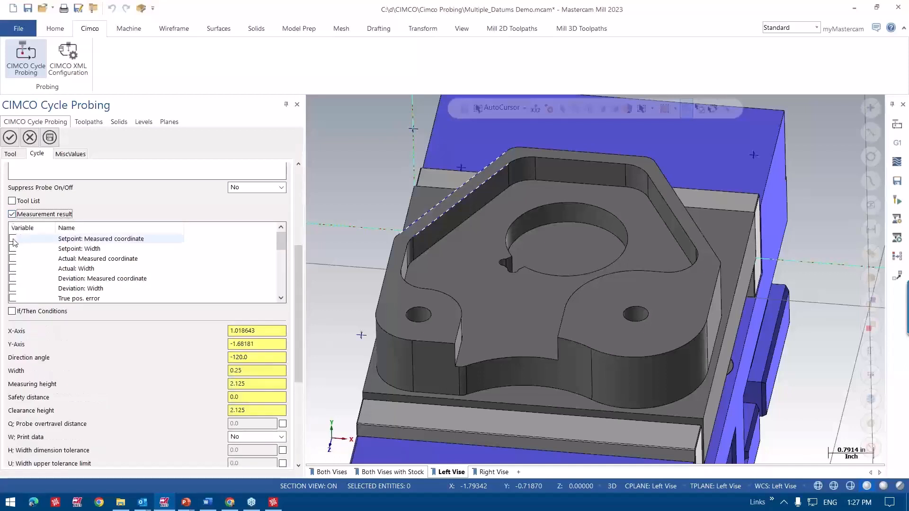
left_click(12, 248)
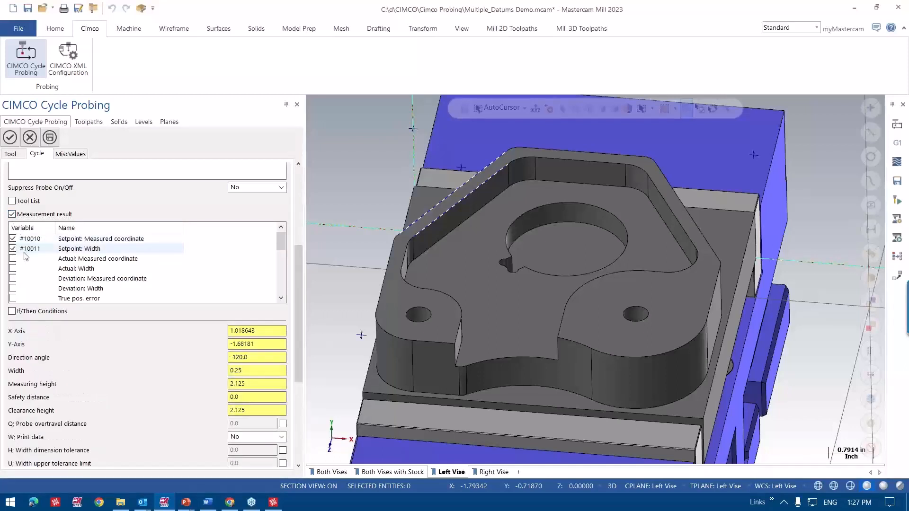
left_click(13, 258)
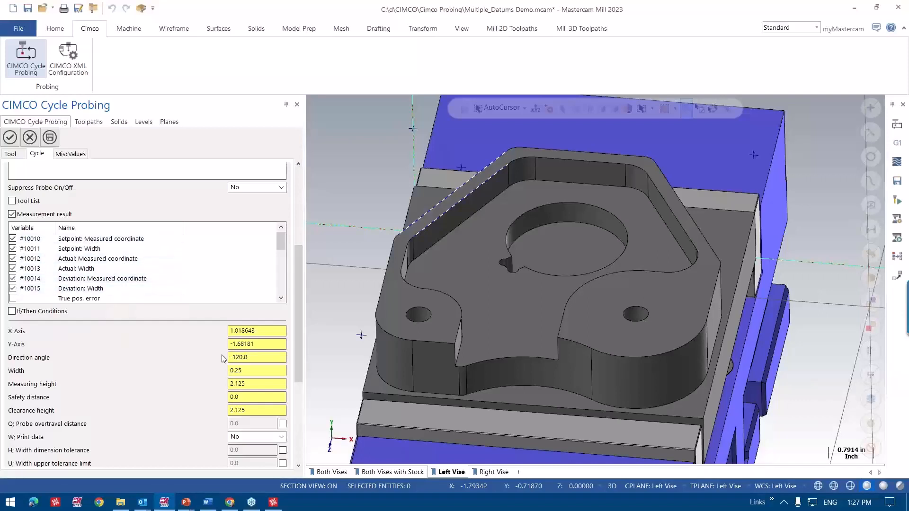
- Review heights (measuring 2.0, safety 0.25, clearance 4.0) and choose a Print data option
scroll("down", 3)
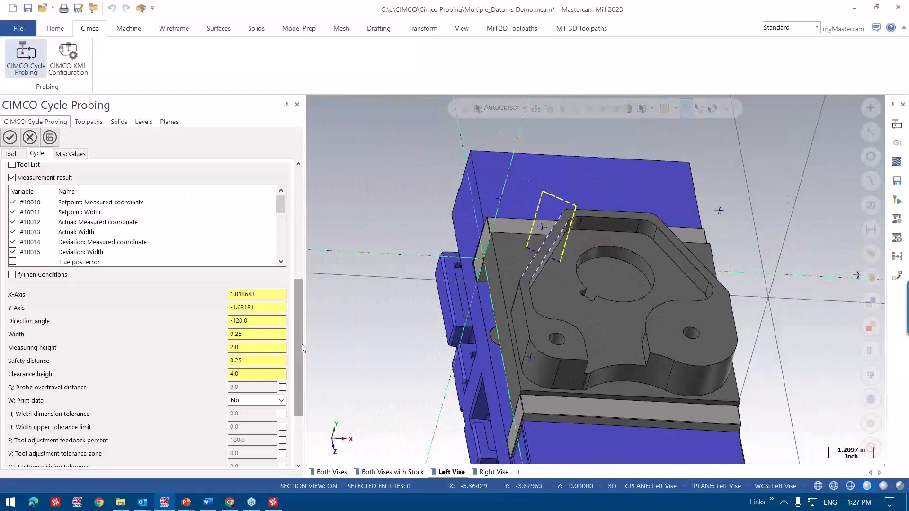
scroll("down", 3)
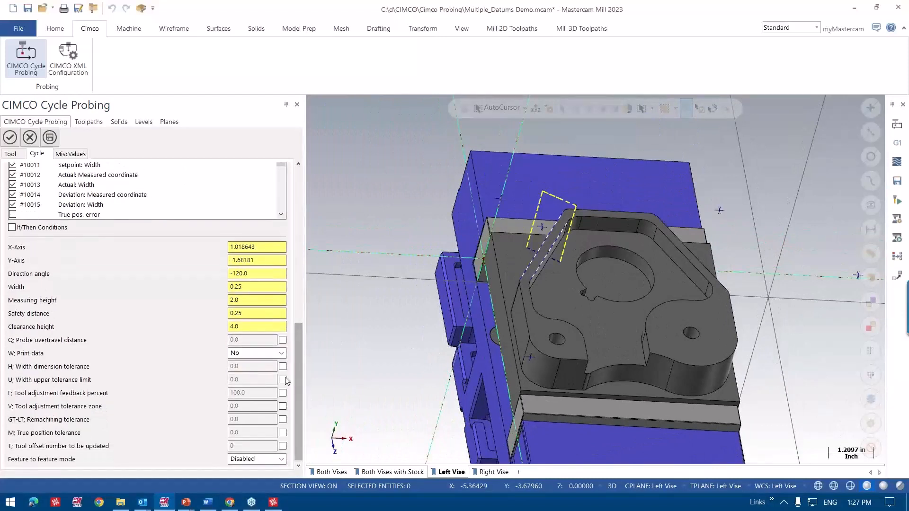
left_click(282, 353)
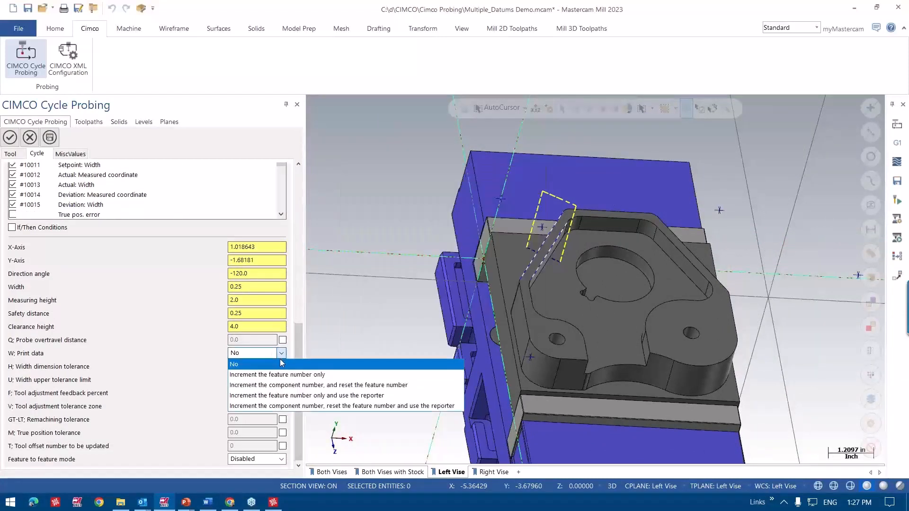
left_click(277, 375)
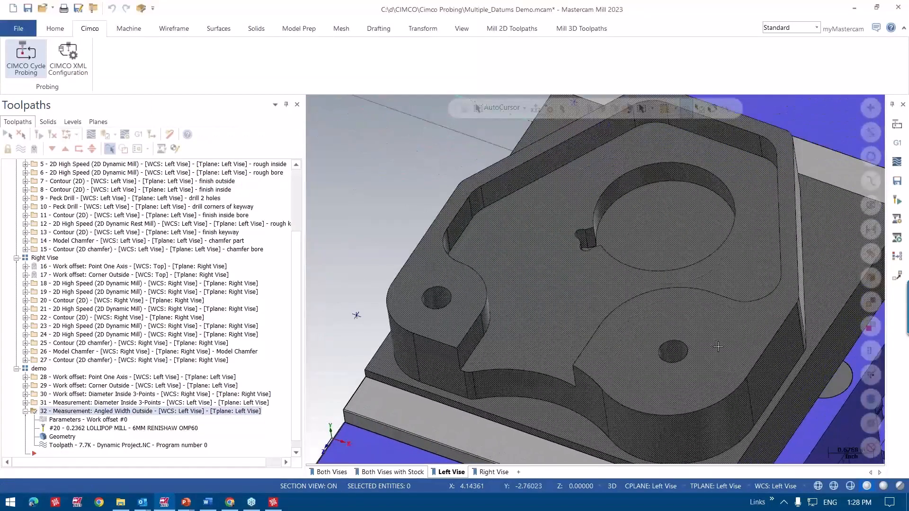
- Create a Diameter Inside 3-Points cycle on both 0.4375 holes (X0.875 Y-5.125, X4.625 Y-4.625)
left_click(25, 54)
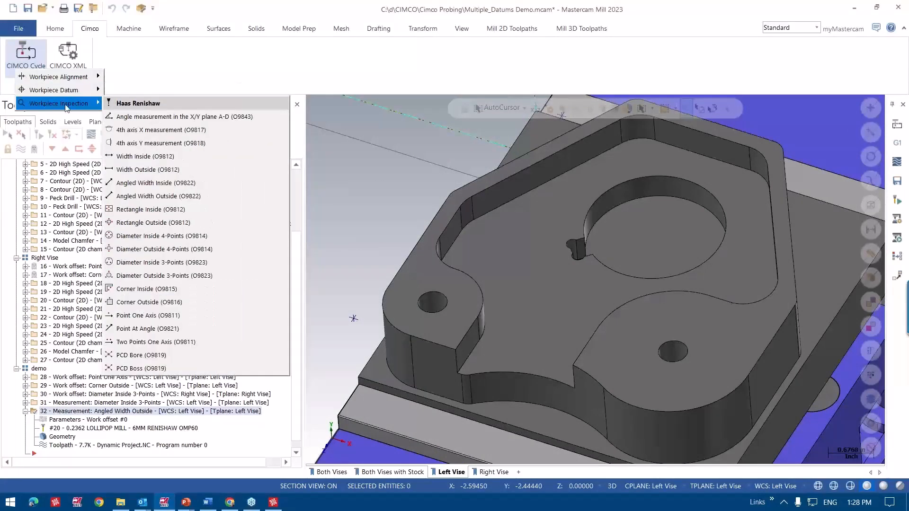
mouse_move(163, 262)
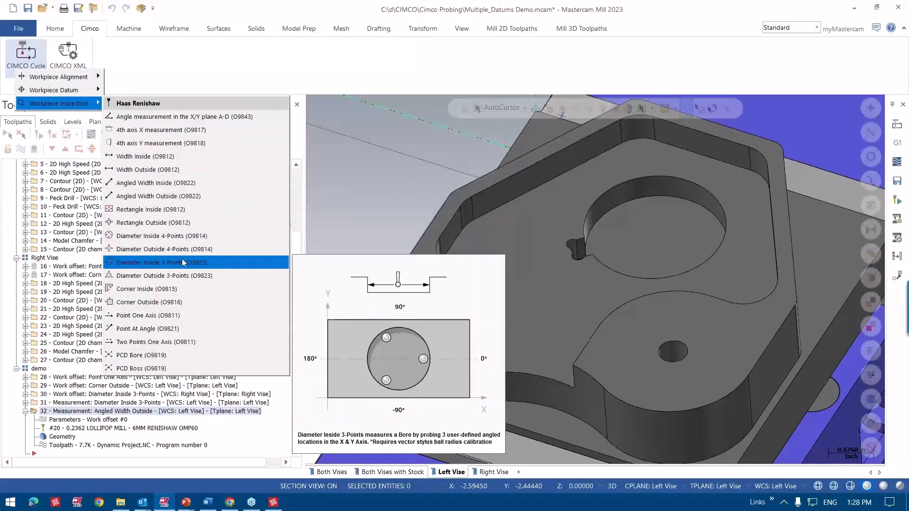
left_click(159, 262)
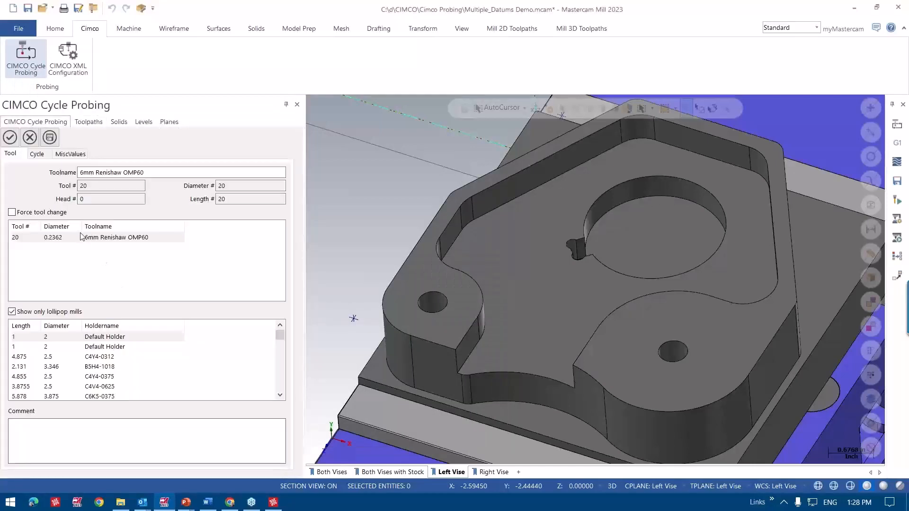
left_click(37, 153)
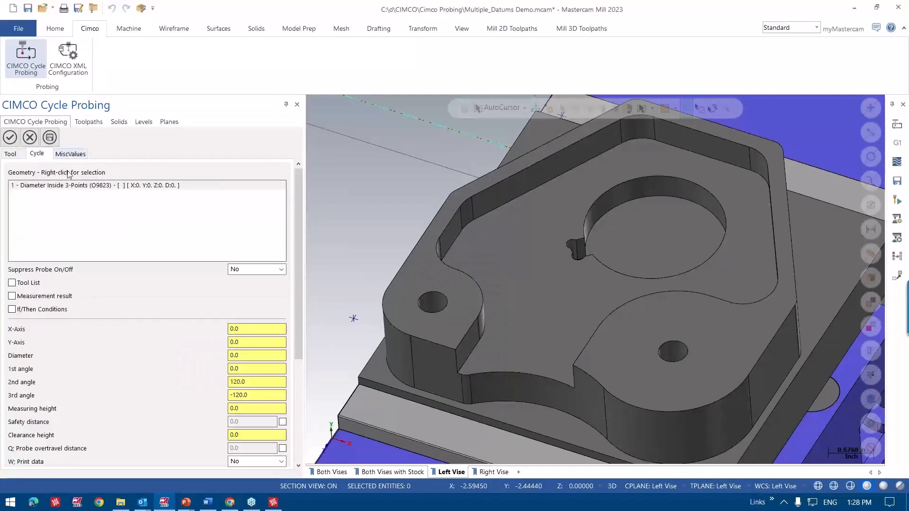
right_click(87, 185)
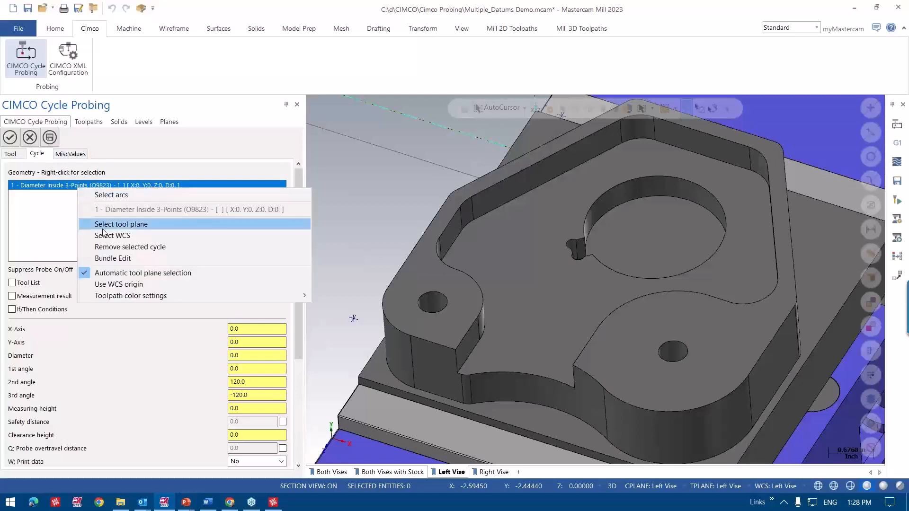
mouse_move(110, 194)
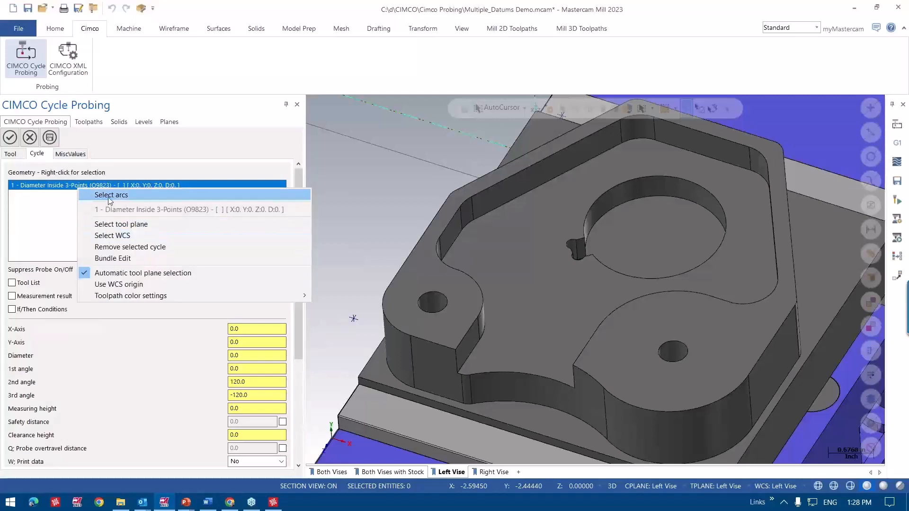
left_click(110, 195)
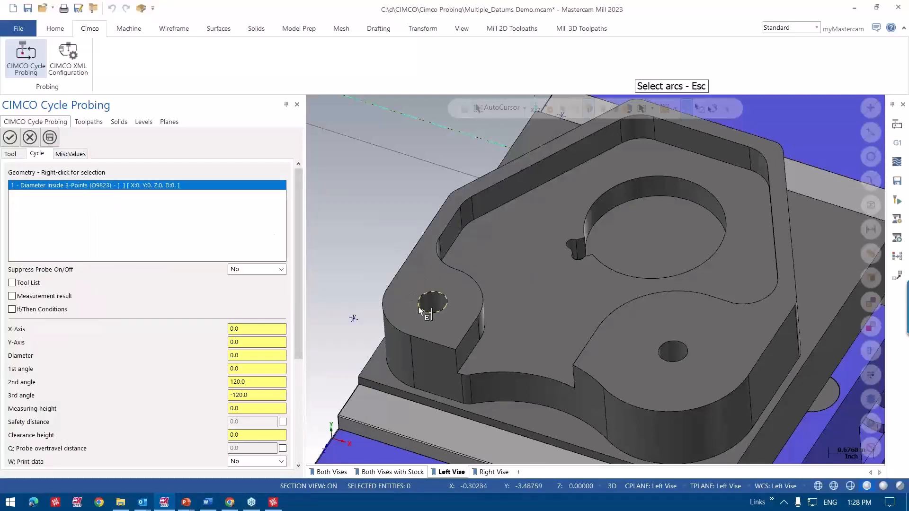
left_click(431, 302)
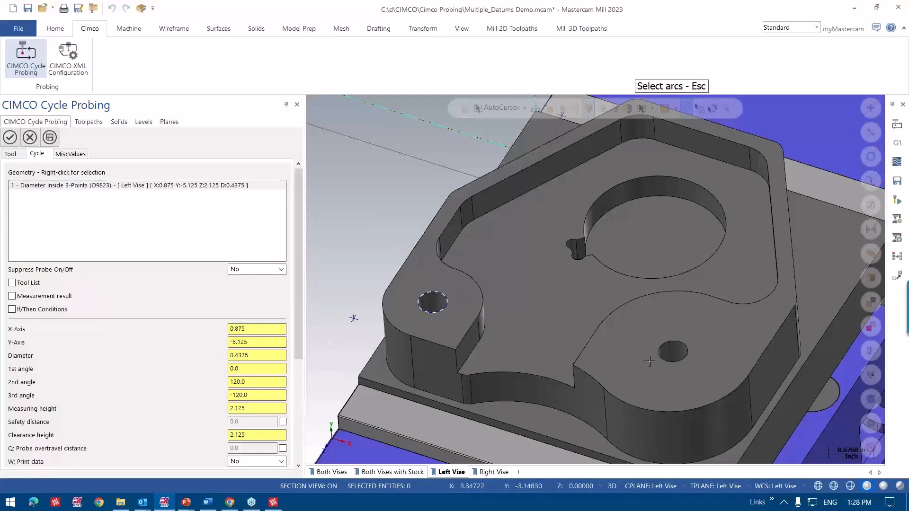
left_click(673, 352)
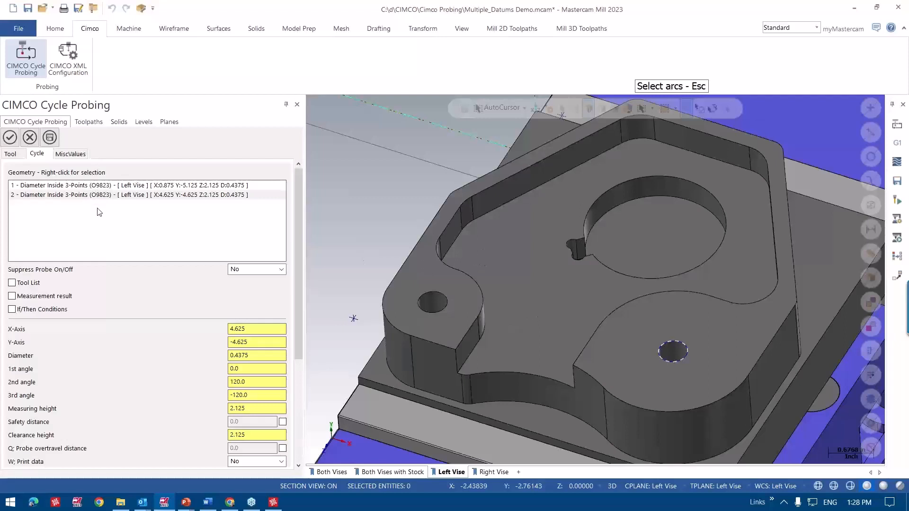
mouse_move(306, 323)
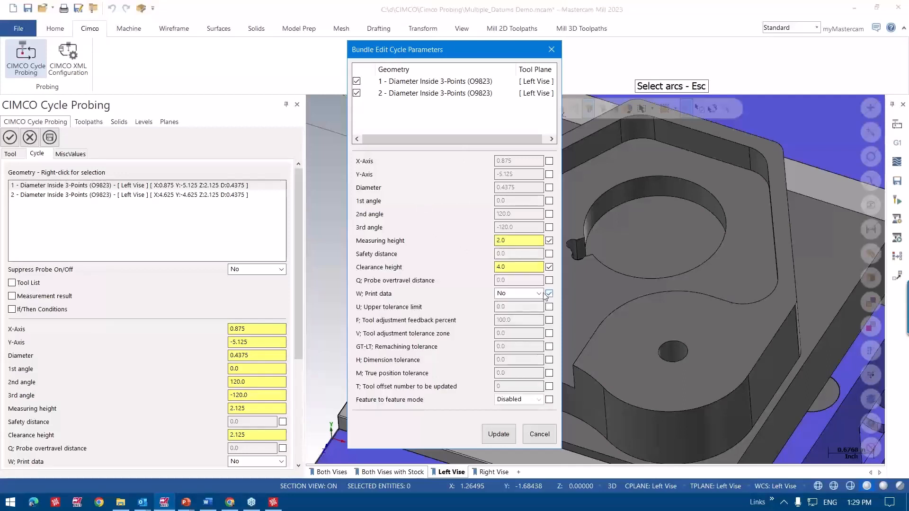
- Set the upper tolerance and H: dimension tolerance to 0.005 for both hole cycles, then update
left_click(516, 294)
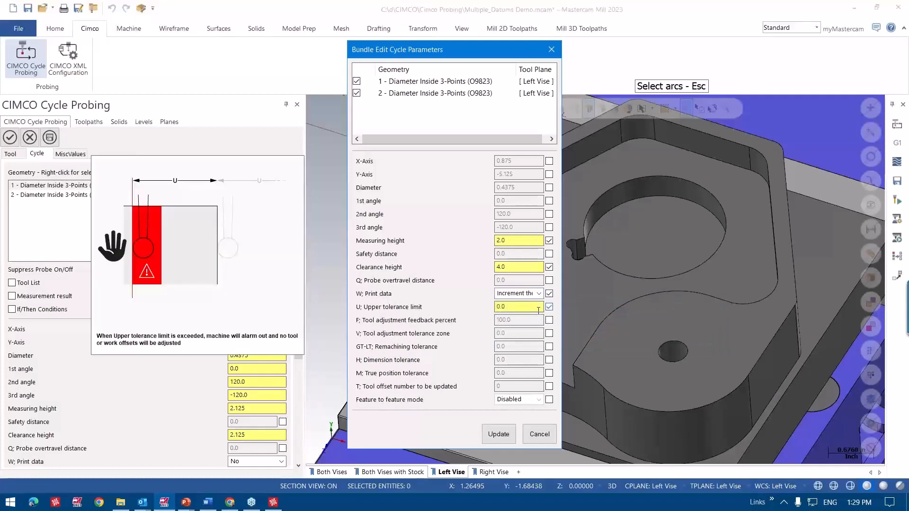
left_click(518, 307)
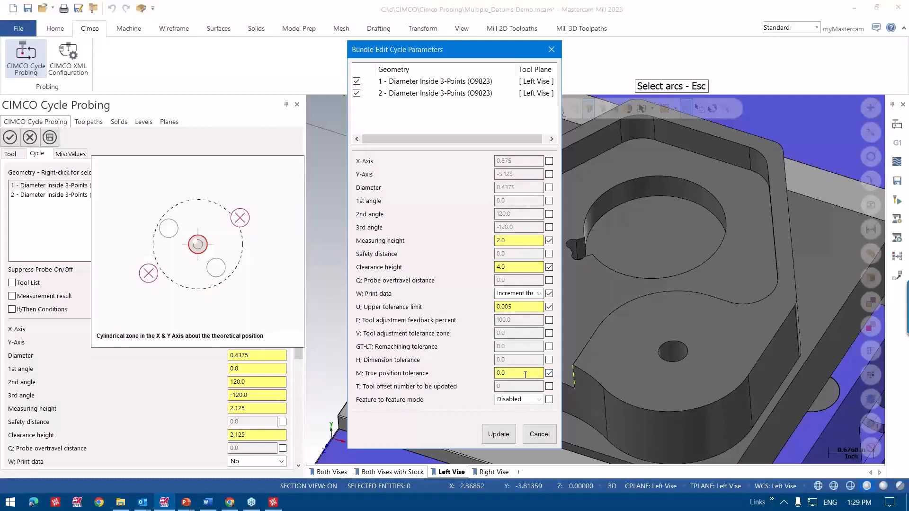
type("0.005")
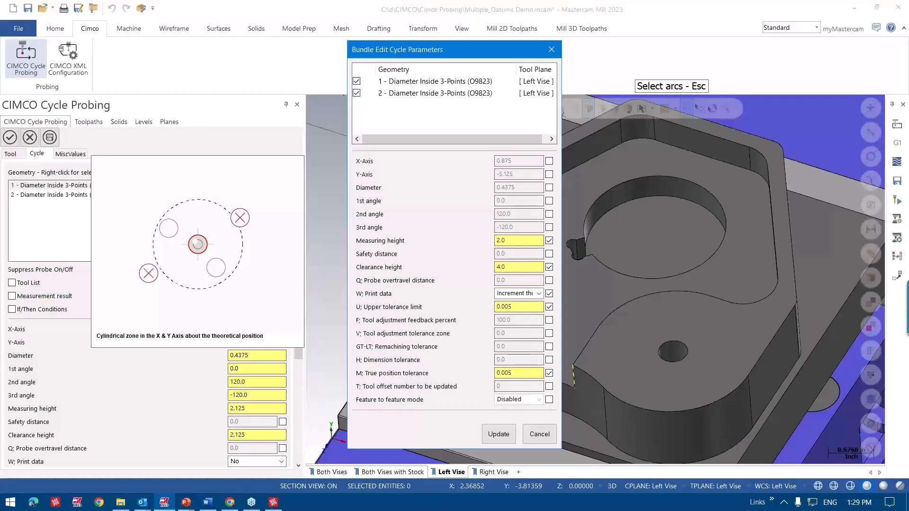
left_click(518, 360)
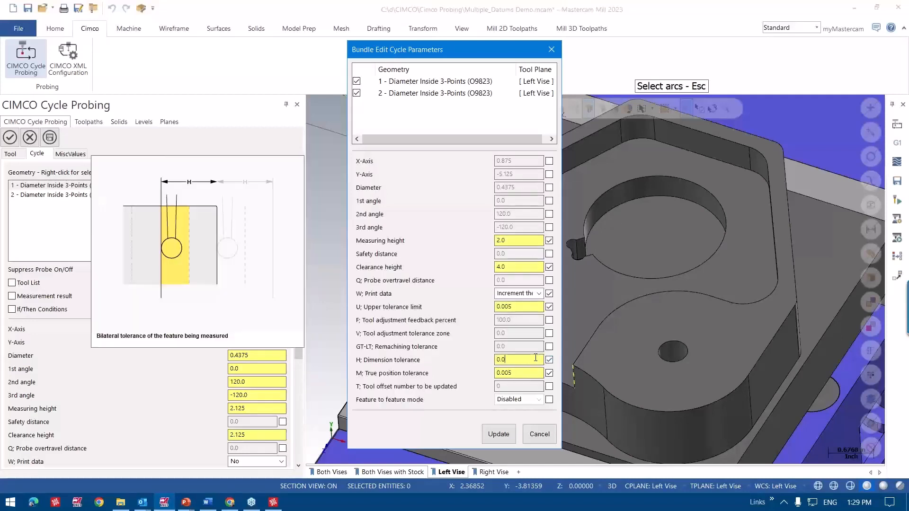
type("0.005")
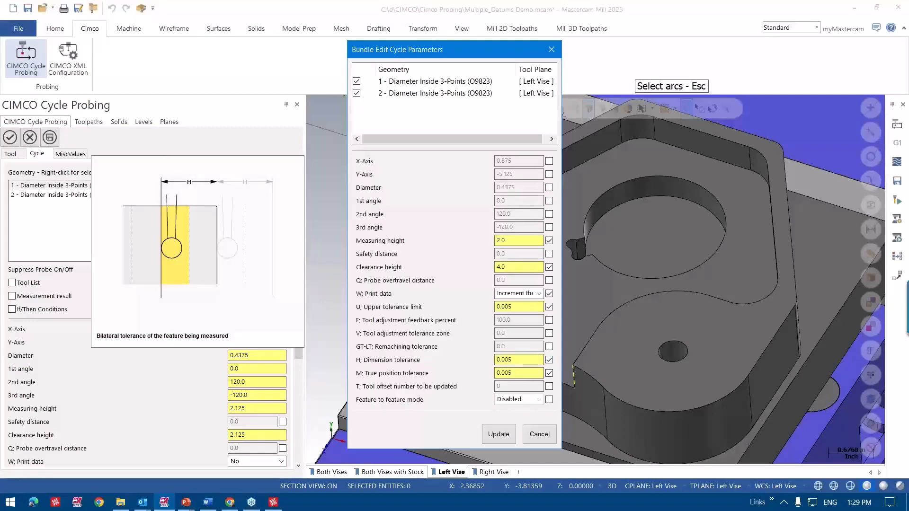
left_click(498, 434)
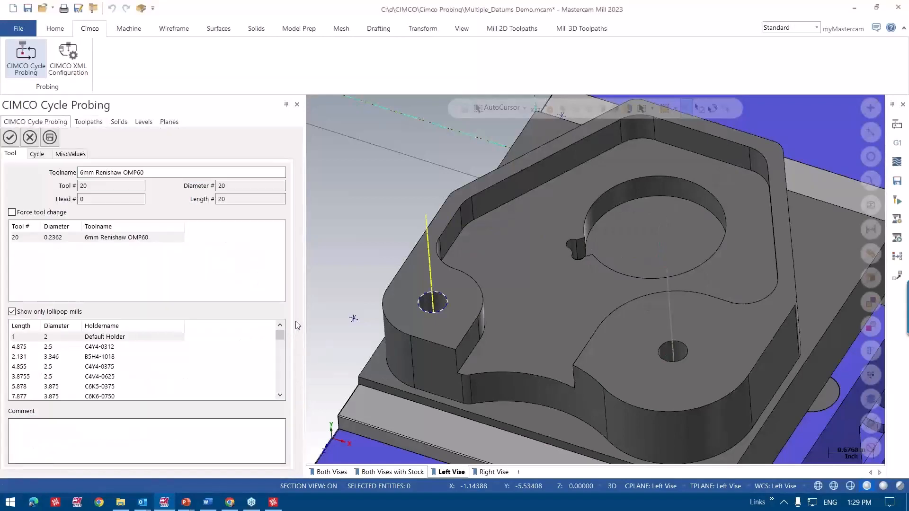
- Show the probe operation's cycle parameters and pick a feature-to-feature measurement mode
left_click(36, 154)
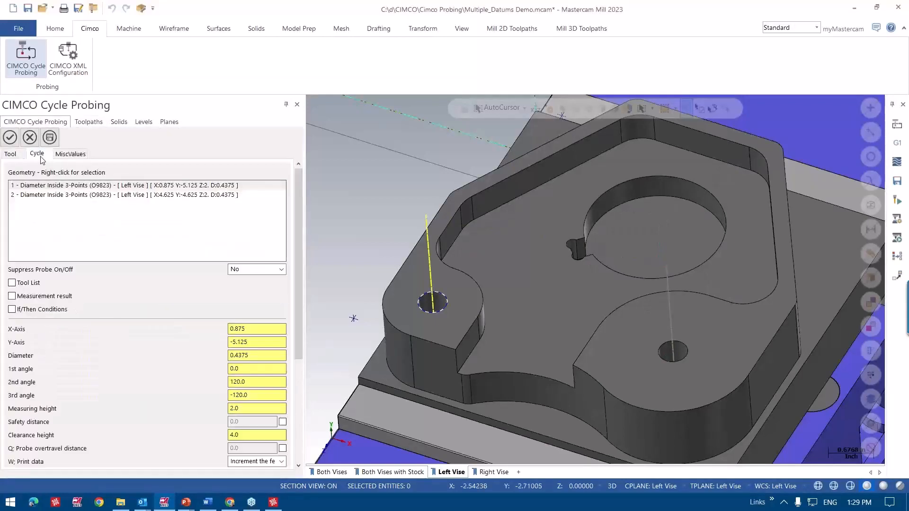
scroll("down", 3)
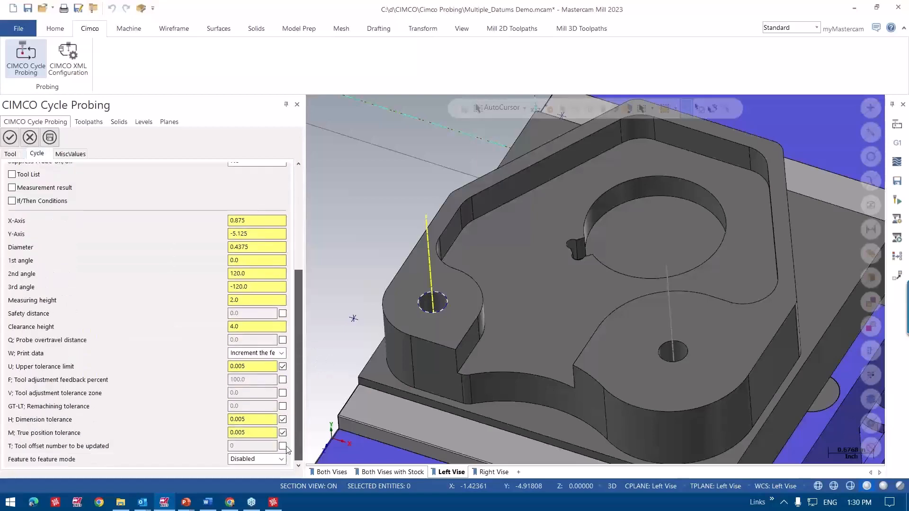
left_click(256, 459)
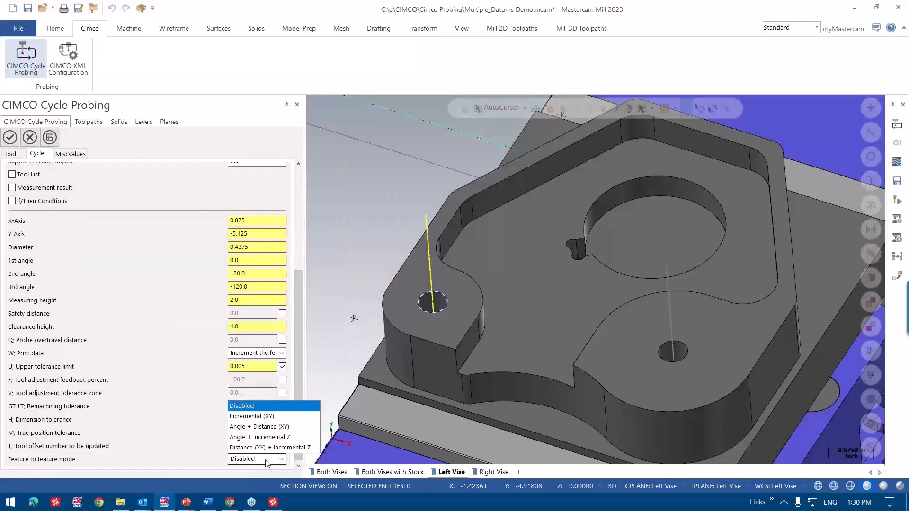
mouse_move(250, 416)
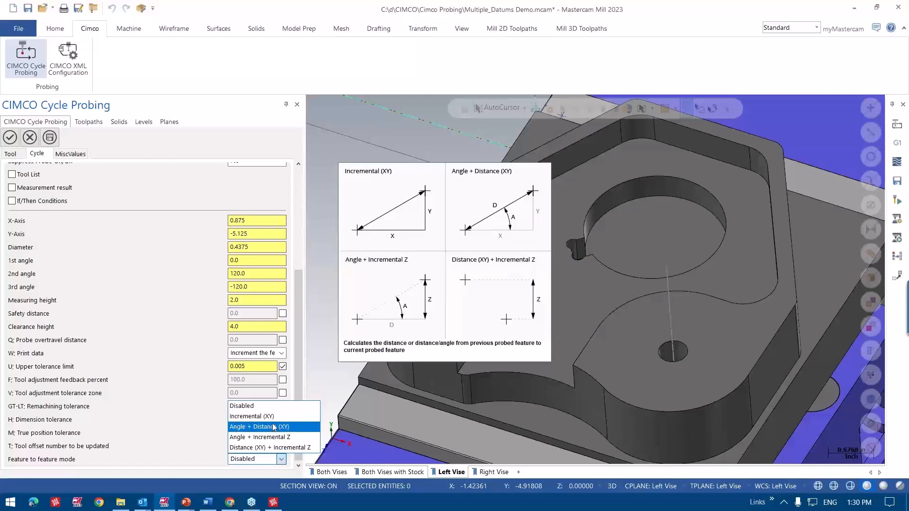
left_click(251, 417)
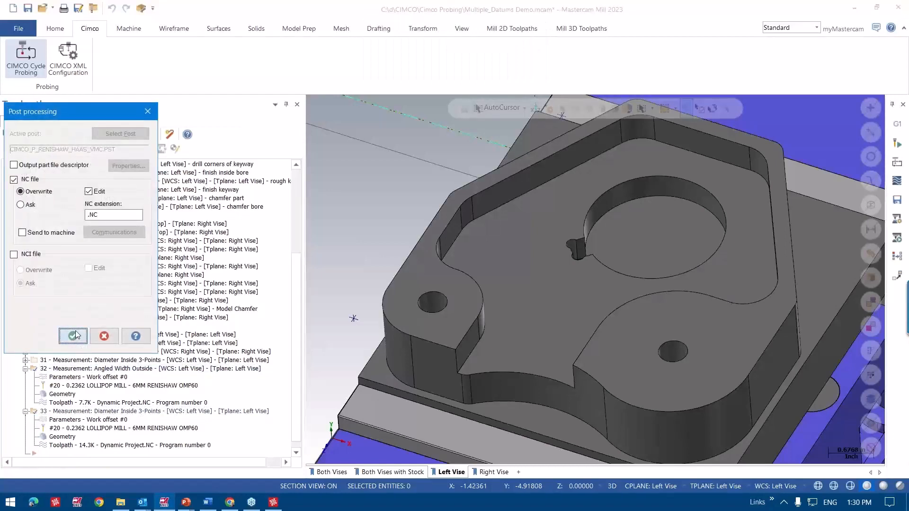
- Post the toolpaths and reload Dynamic Project.NC in CIMCO Edit to review the G65 calls
left_click(73, 336)
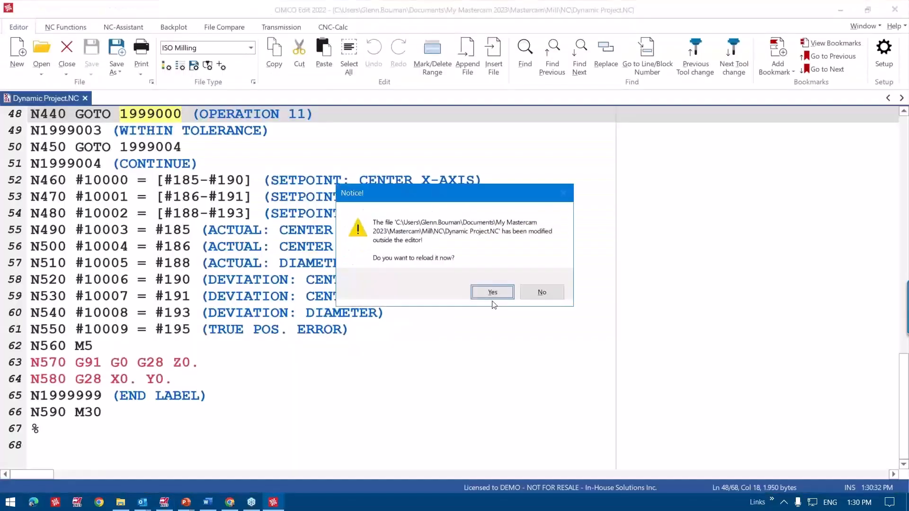
left_click(491, 291)
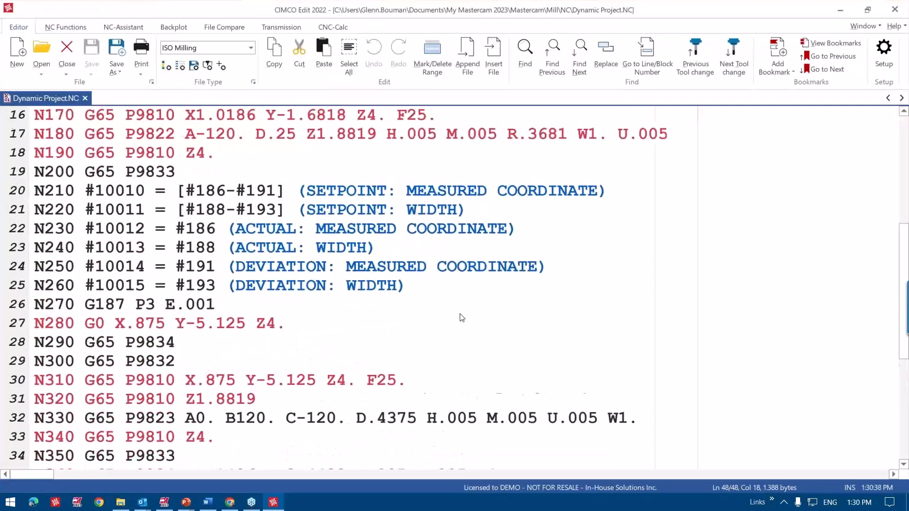
scroll("down", 3)
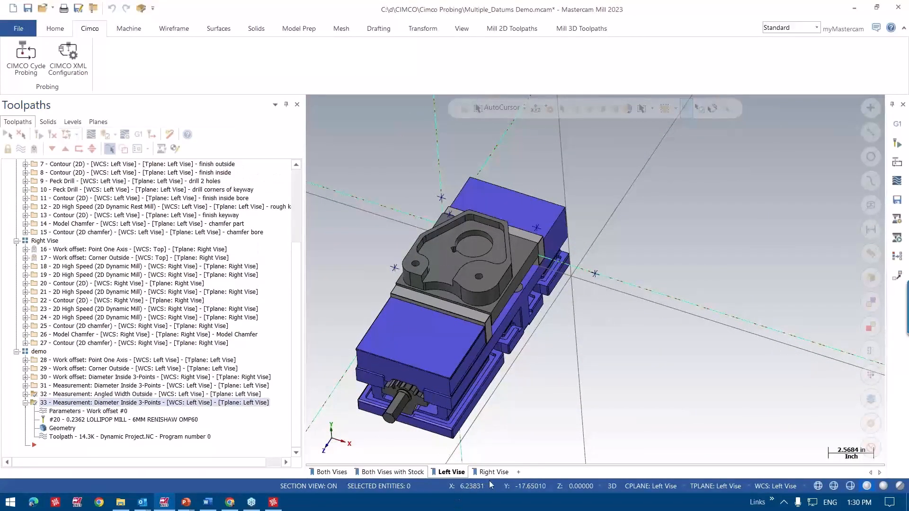
- Switch to the Right Vise view, then browse the Home and Machine ribbon tabs
left_click(493, 471)
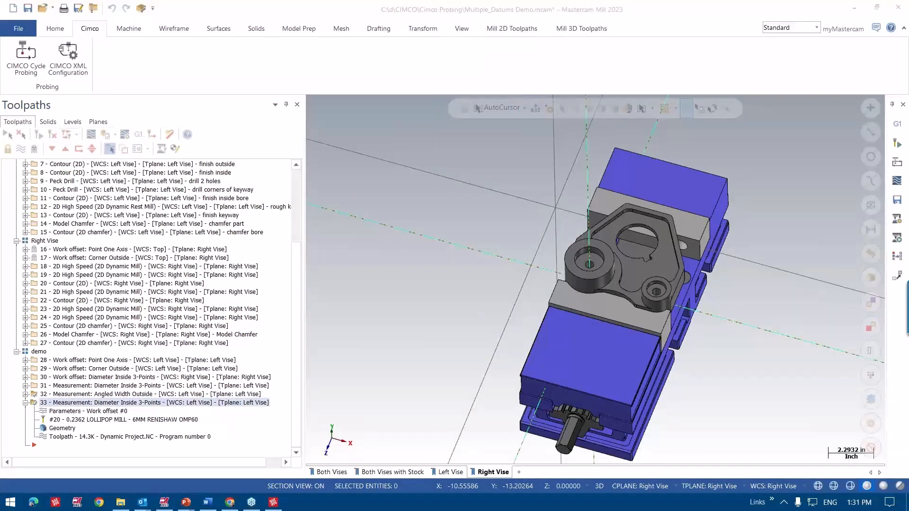
mouse_move(745, 232)
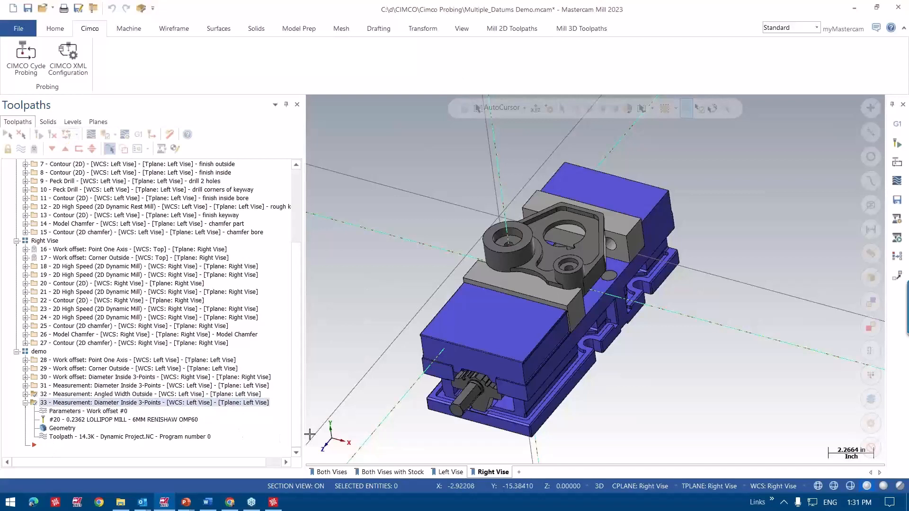
mouse_move(467, 491)
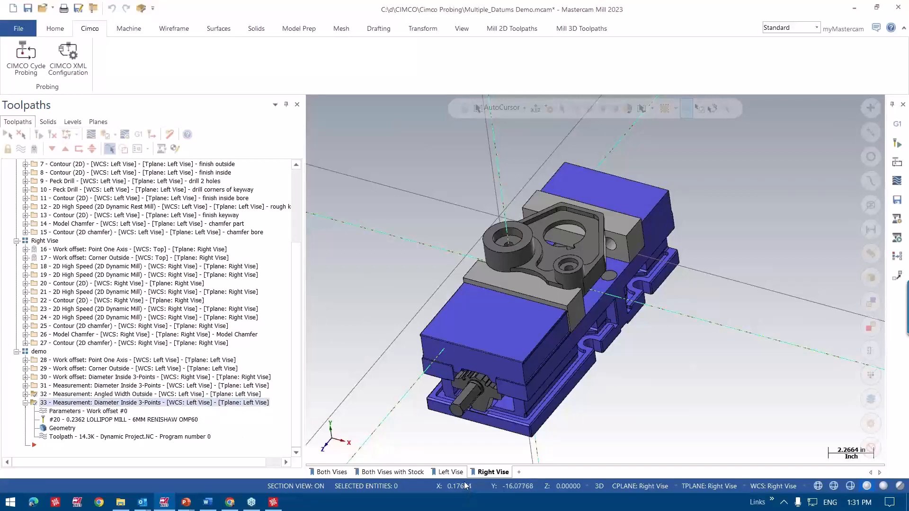
mouse_move(451, 471)
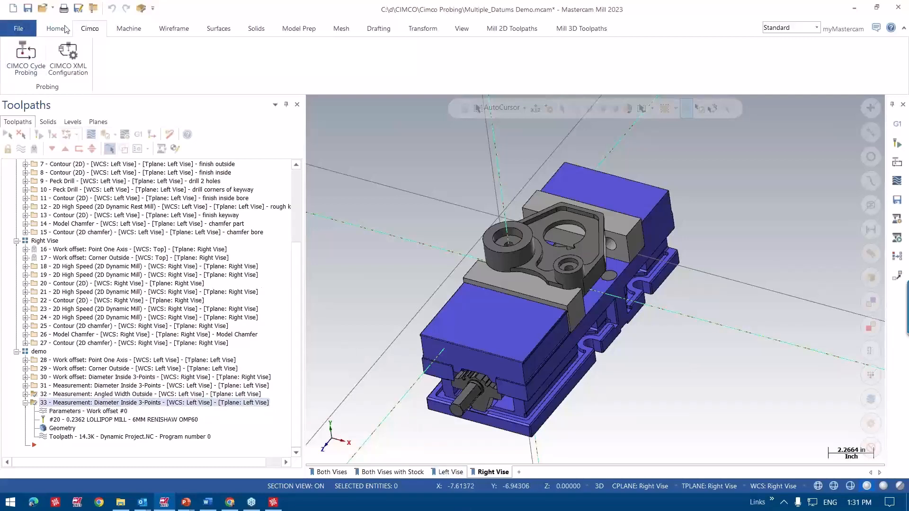
left_click(54, 28)
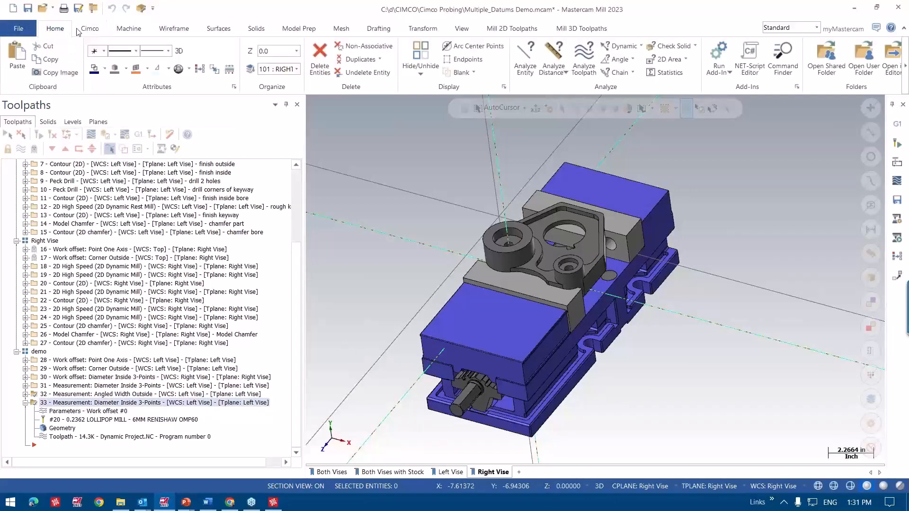
left_click(128, 28)
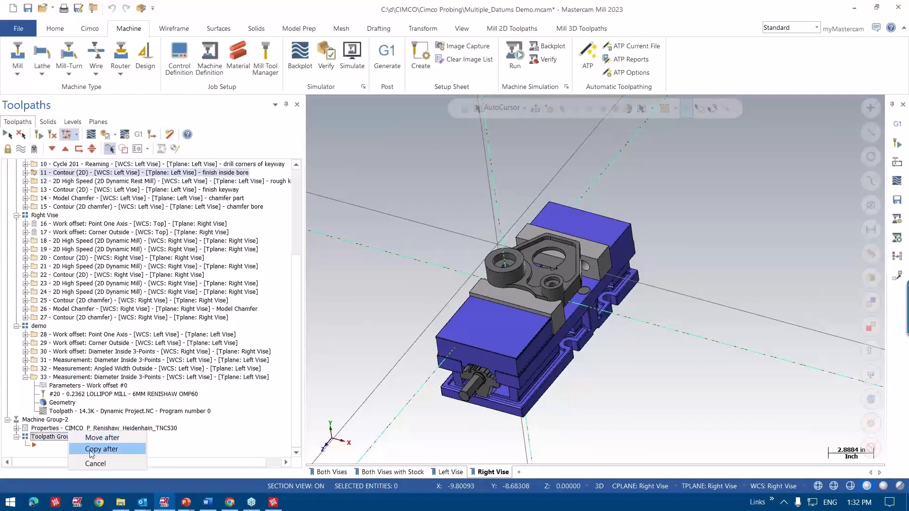
- Copy the finish inside bore contour into Machine Group-2 and accept the regeneration warning
left_click(101, 450)
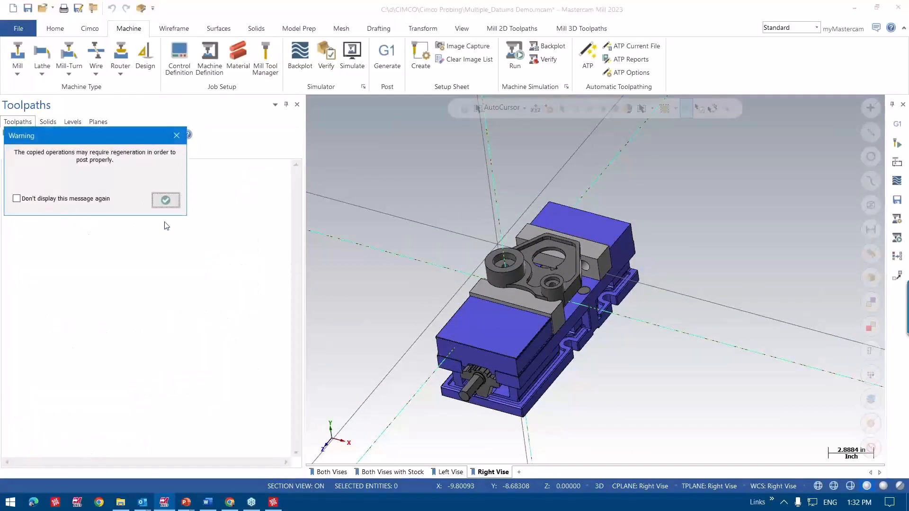
left_click(165, 200)
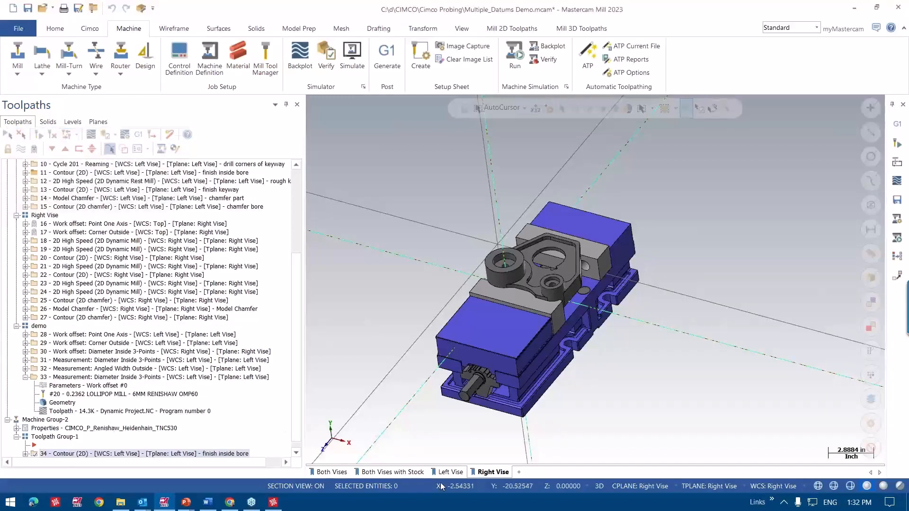
left_click(451, 471)
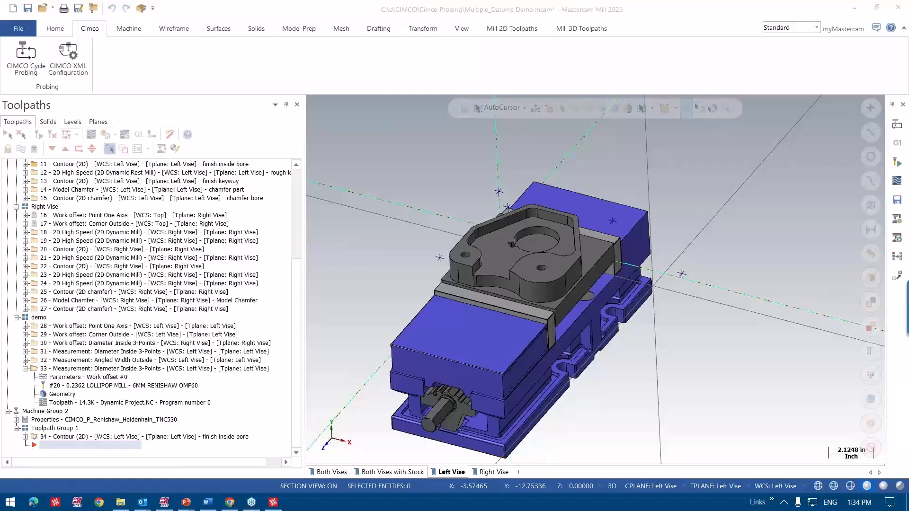
mouse_move(302, 416)
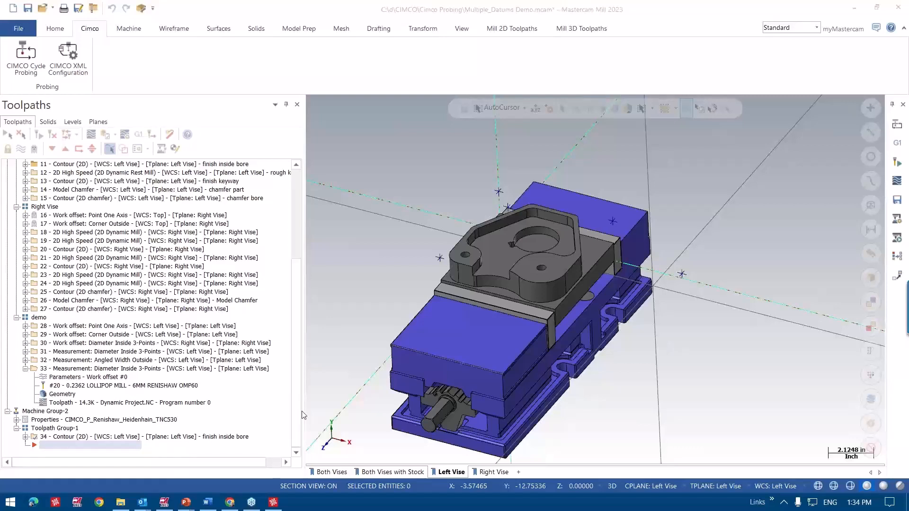
mouse_move(393, 312)
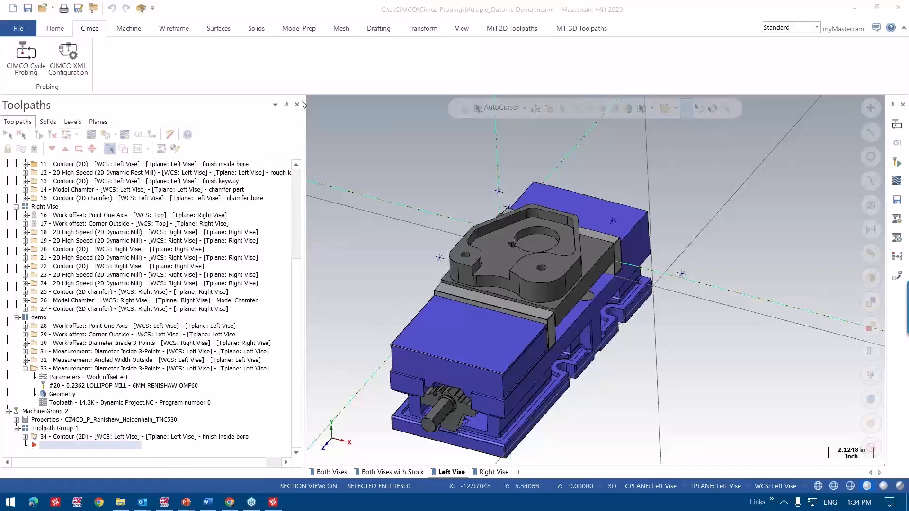
- Bring up the Heidenhain CIMCO probing cycles and browse the alignment and inspection groups
left_click(24, 52)
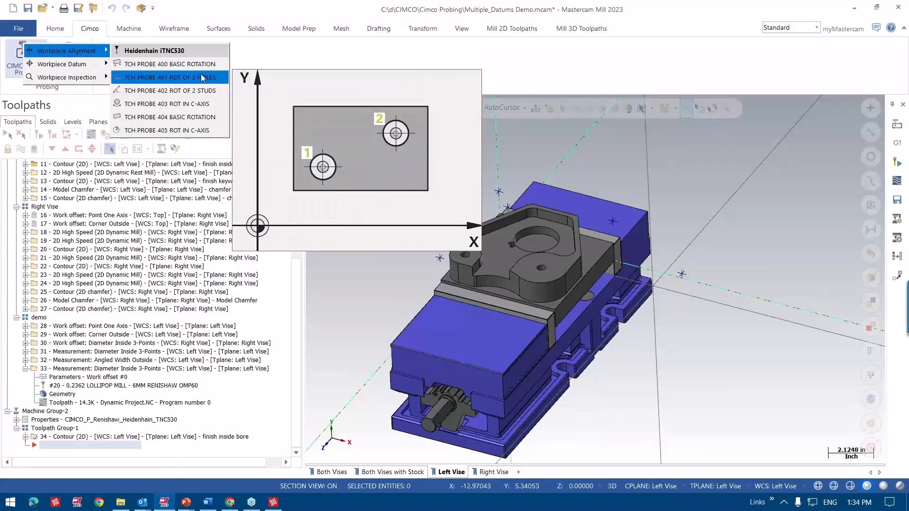
left_click(168, 77)
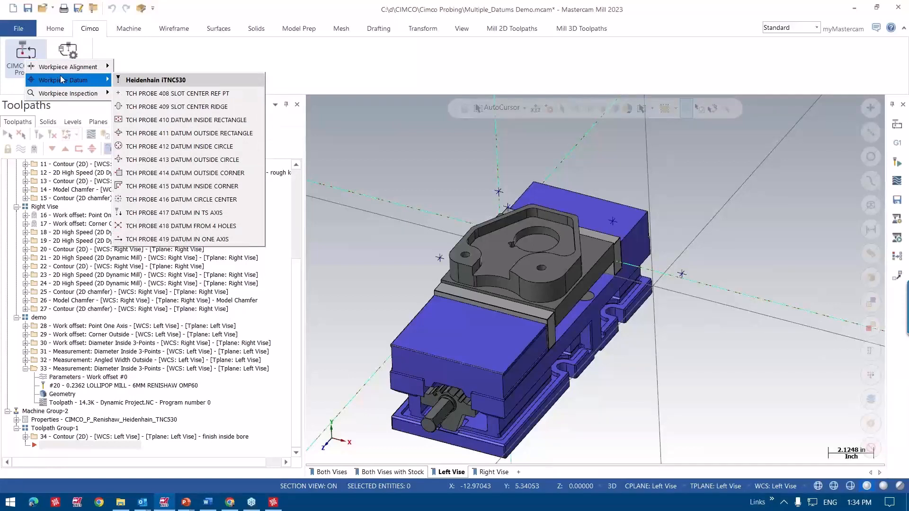
mouse_move(67, 93)
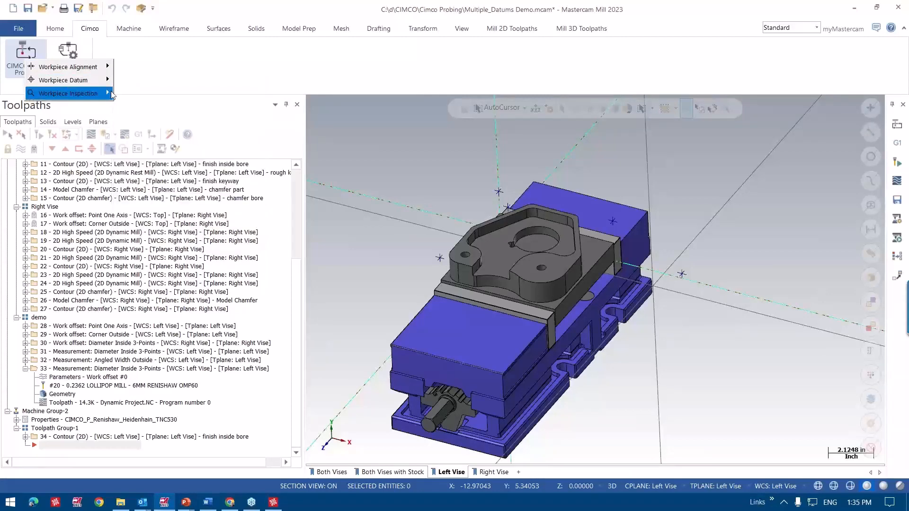
left_click(67, 93)
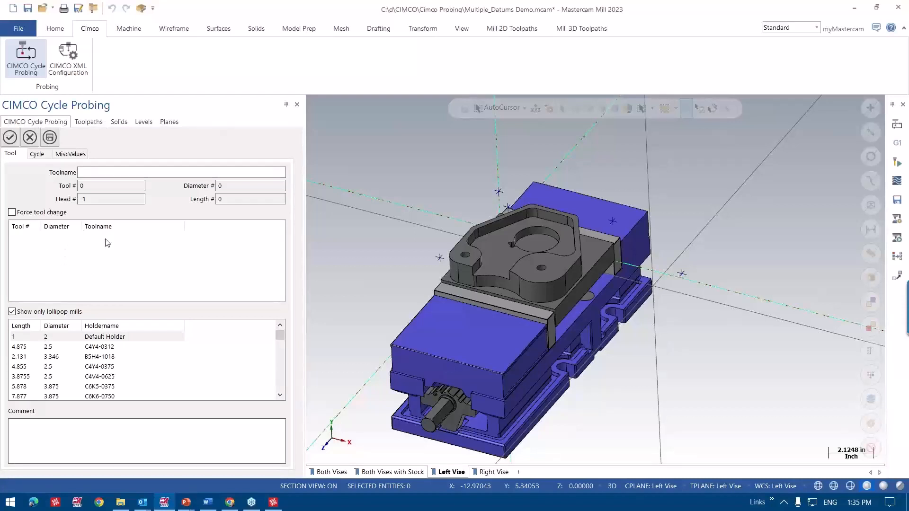
- Choose the RENISHAW PROBE from the Tool Manager for the probing operation
right_click(108, 243)
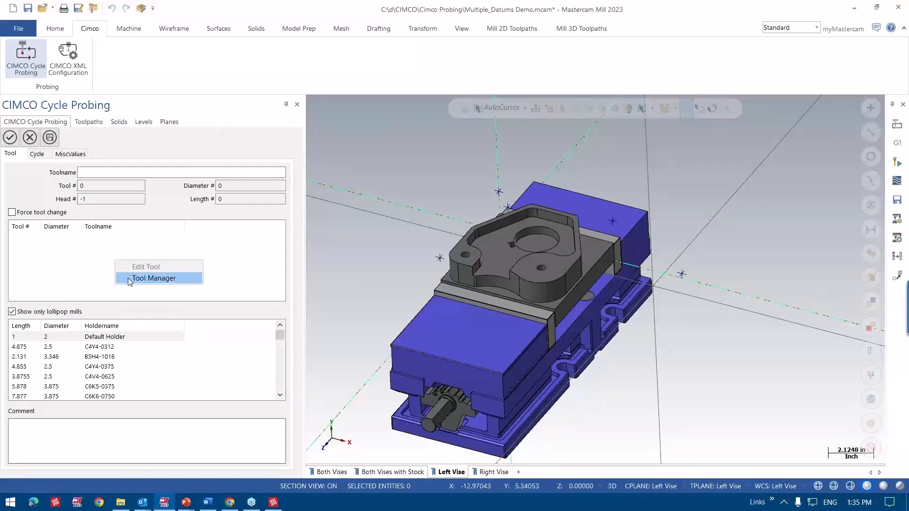
left_click(153, 278)
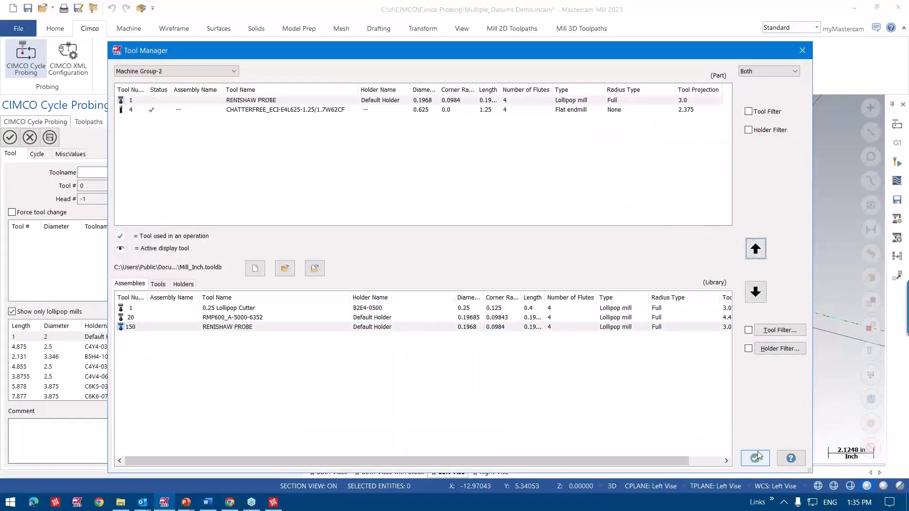
left_click(755, 458)
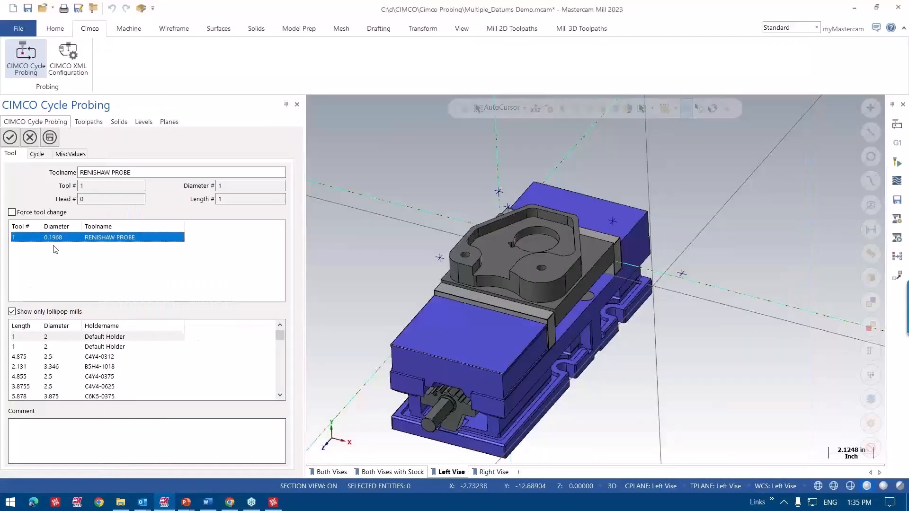
- Select the TCH PROBE 421 measure-hole cycle on the Cycle tab and open its options
left_click(37, 153)
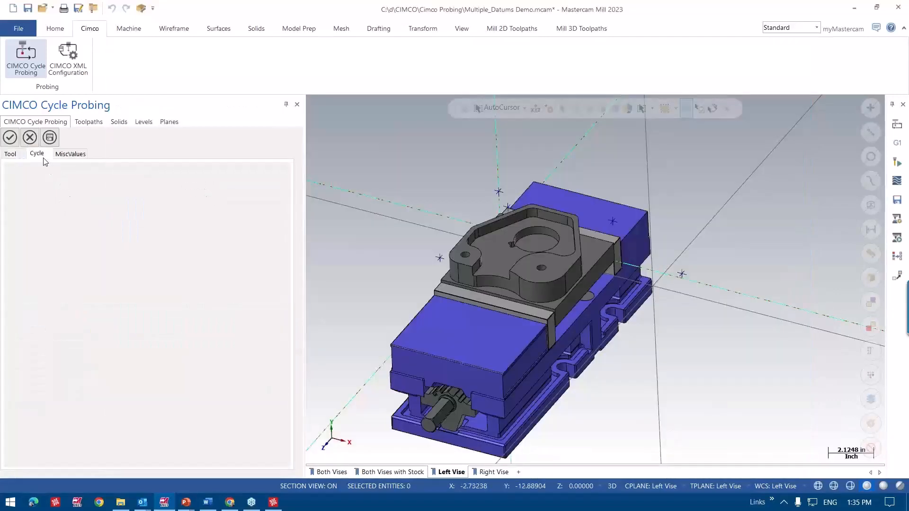
left_click(37, 153)
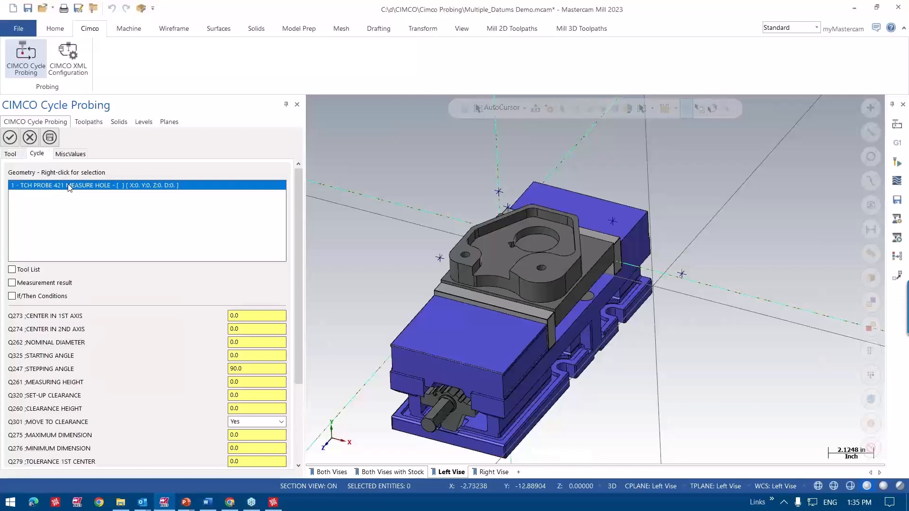
right_click(70, 187)
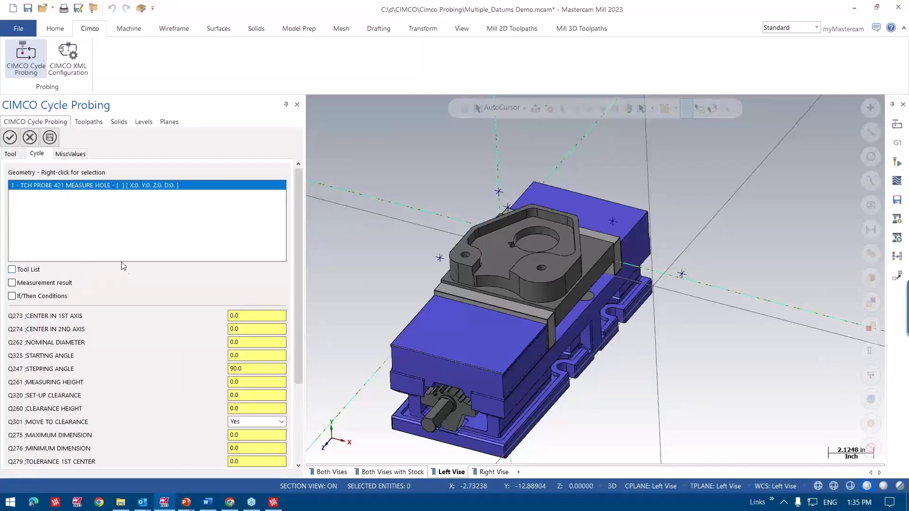
right_click(87, 185)
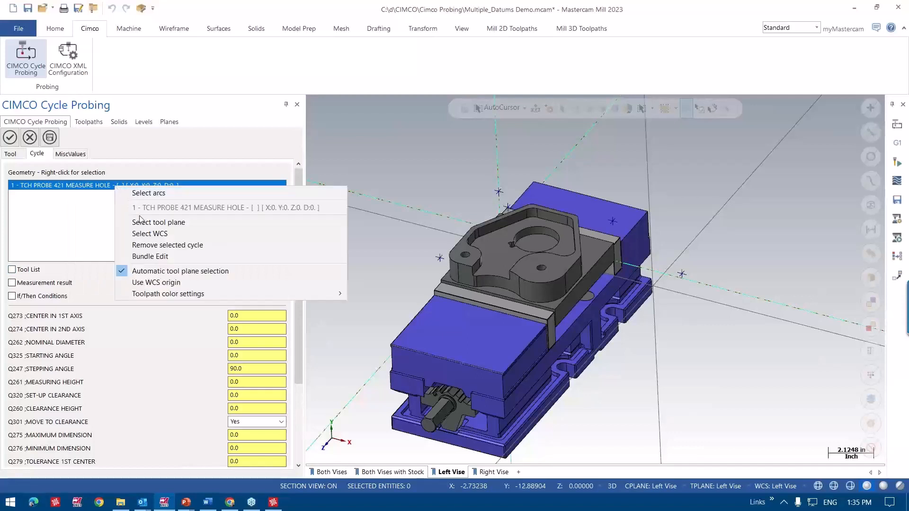
- Assign the 2.125 Left Vise bore to the measure-hole cycle and enable measurement results
left_click(148, 193)
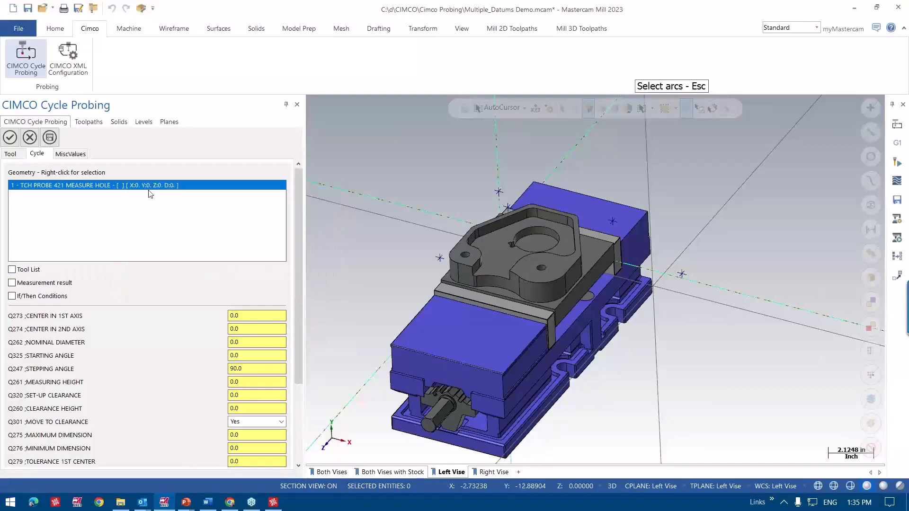
left_click(533, 240)
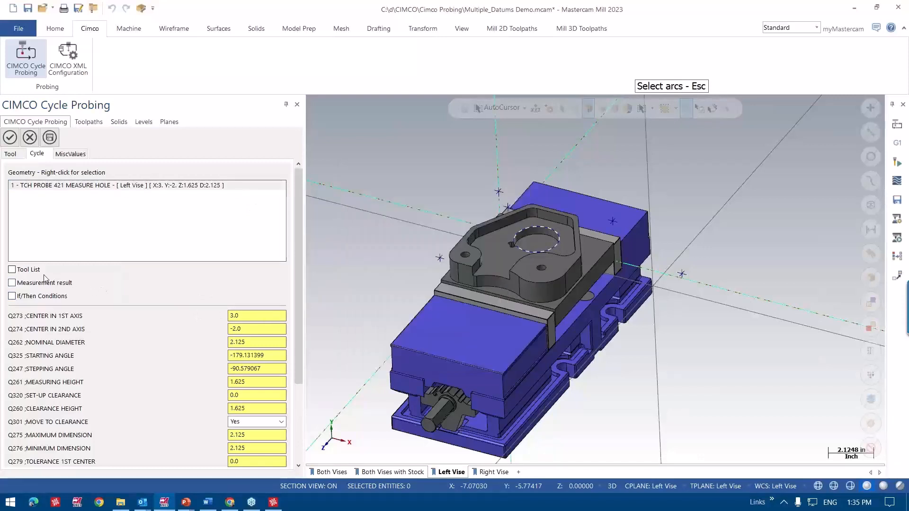
left_click(11, 284)
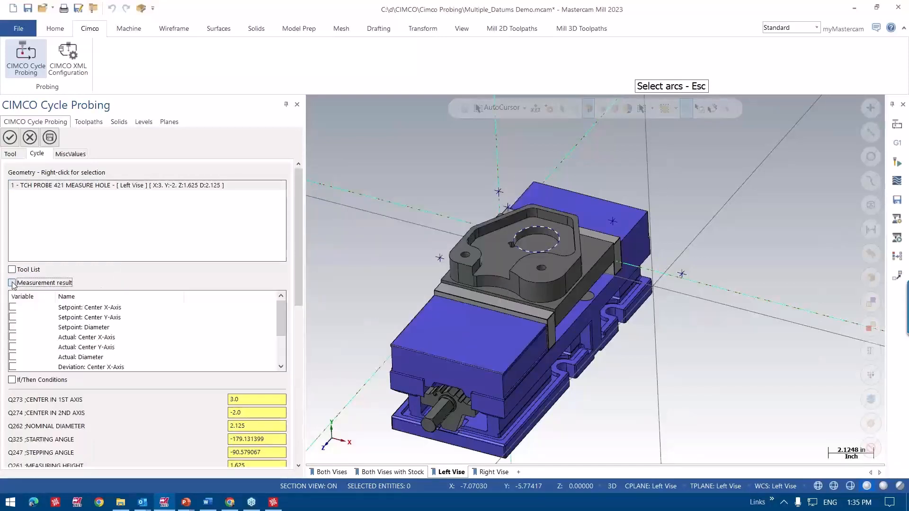
- Store setpoint centre X, Y, diameter and actual results in Q1600–Q1604 variables
left_click(11, 280)
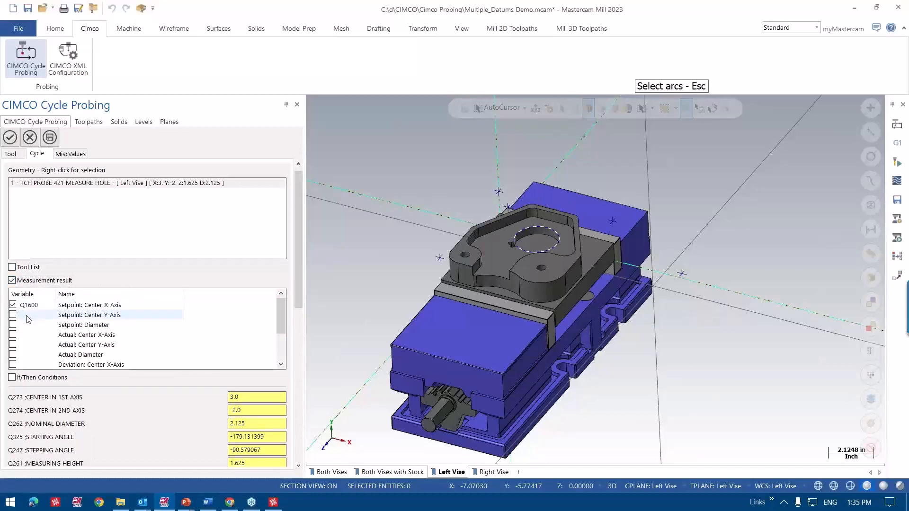
left_click(12, 315)
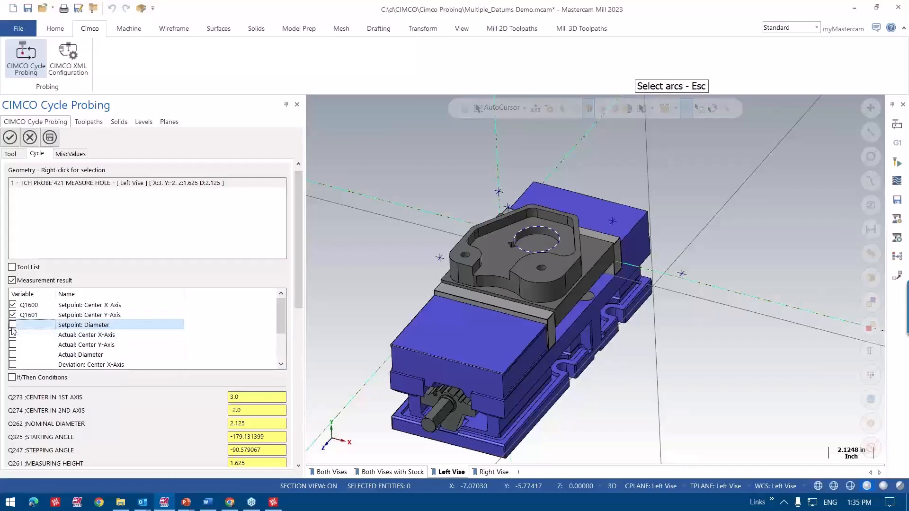
left_click(13, 325)
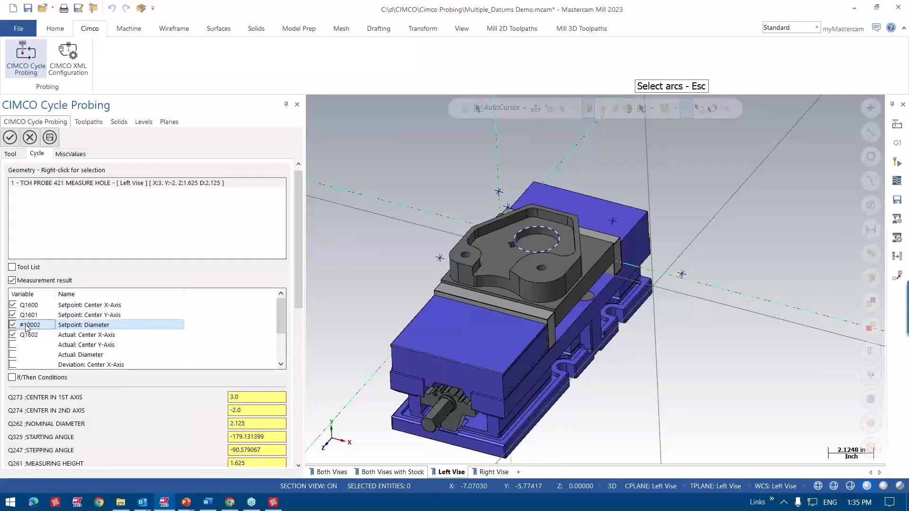
double_click(31, 324)
type("Q1622")
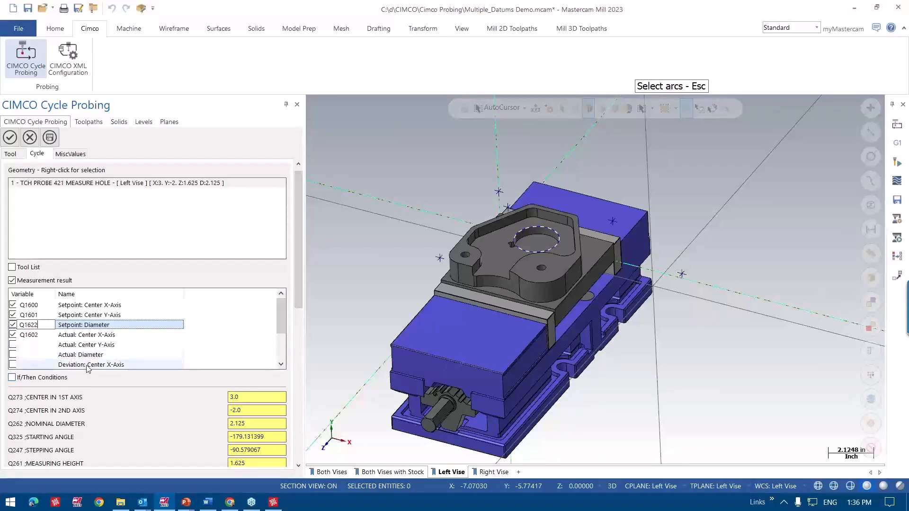
left_click(87, 344)
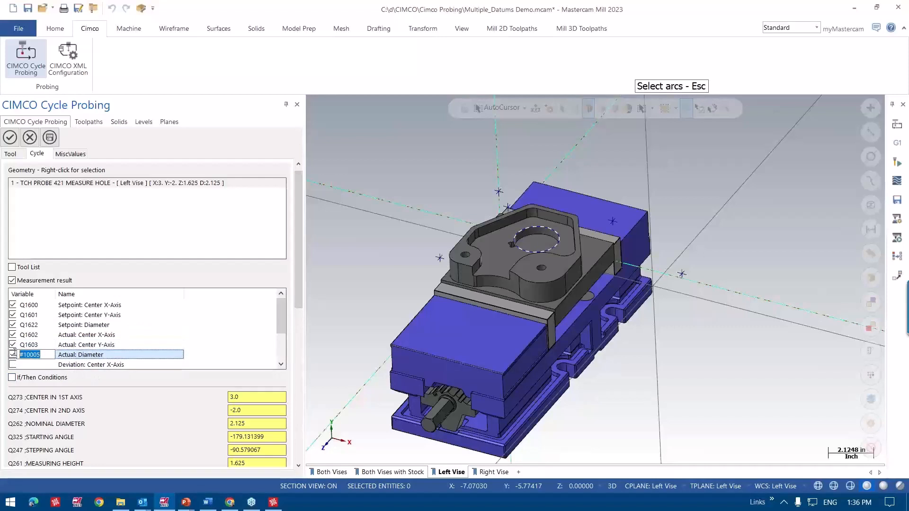
type("Q1604")
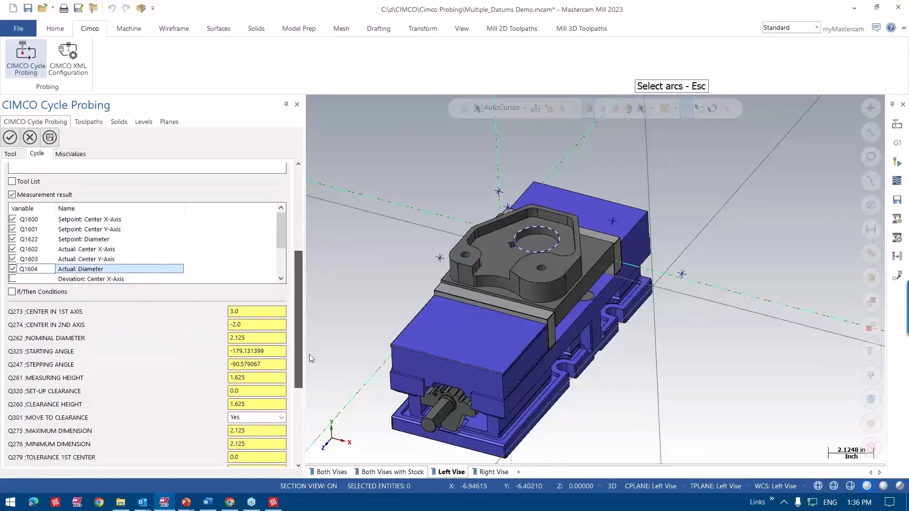
- Add if/then conditions: scrap goes to program end, re-machining jumps to OP 34 bore contour
left_click(12, 291)
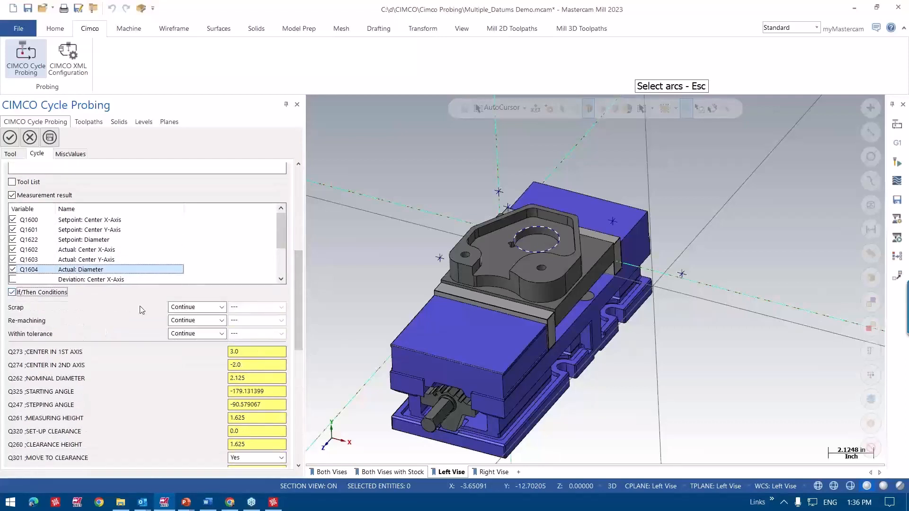
left_click(221, 307)
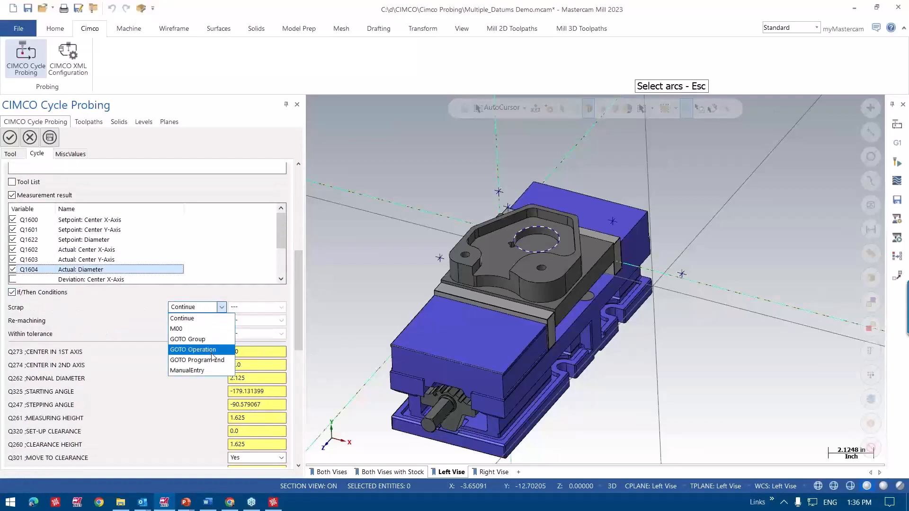
left_click(197, 360)
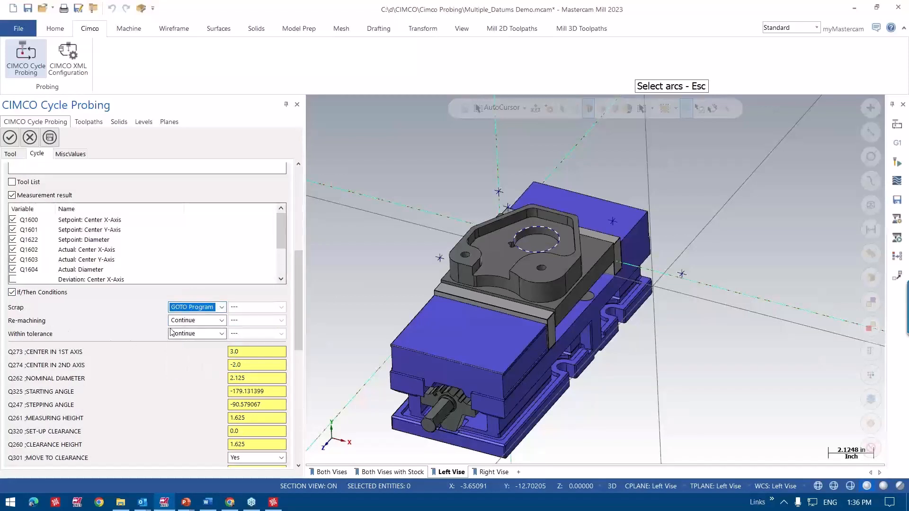
left_click(221, 320)
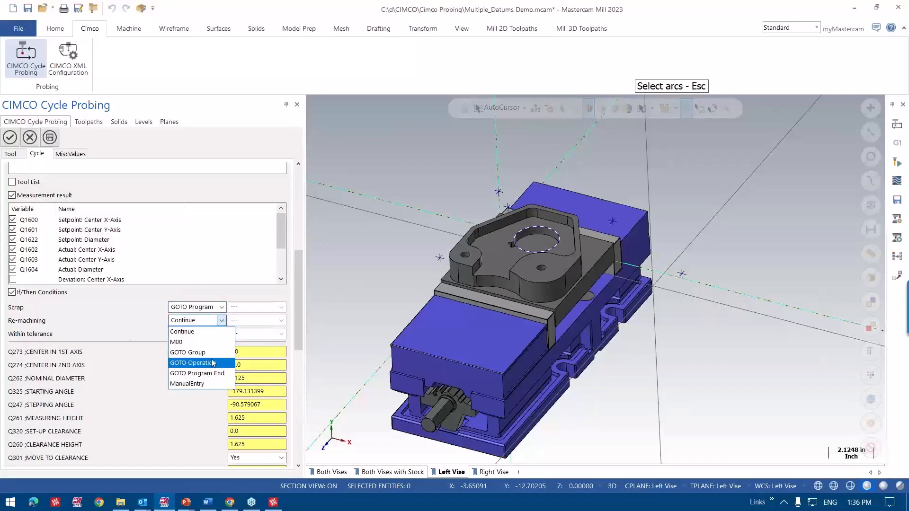
left_click(193, 362)
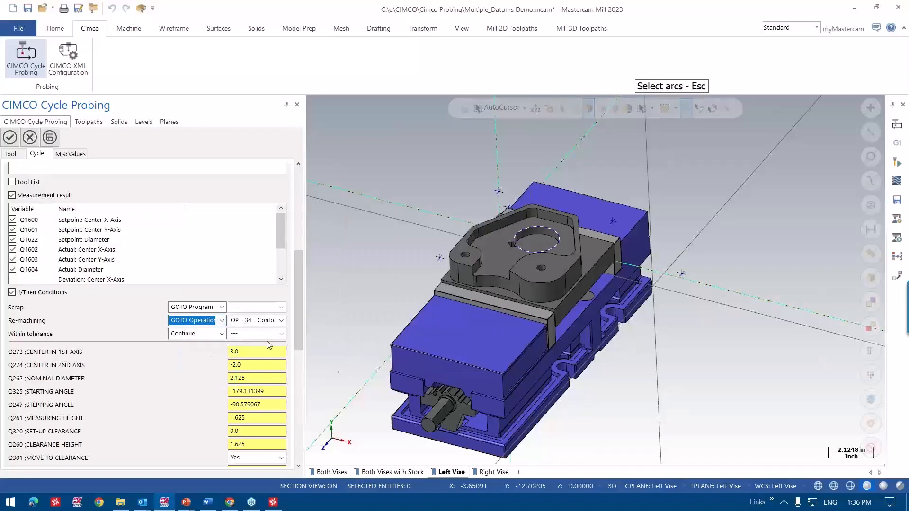
left_click(280, 320)
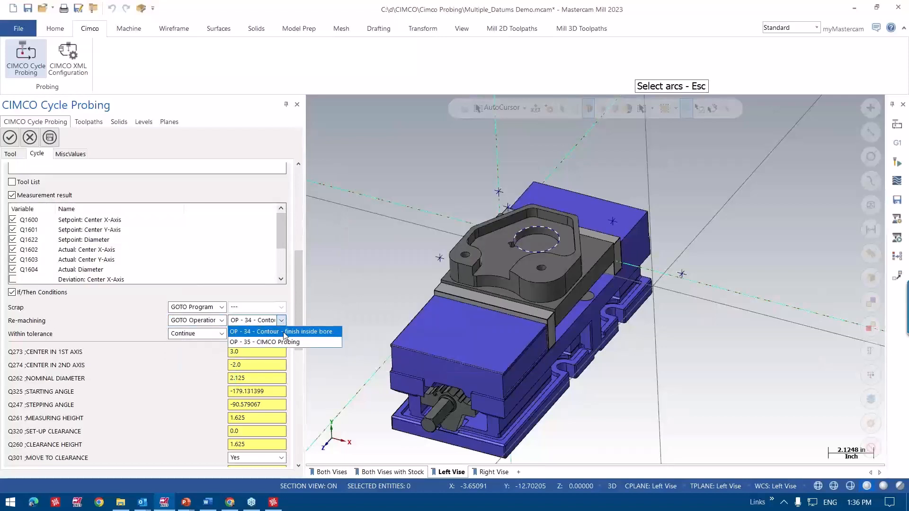
left_click(281, 331)
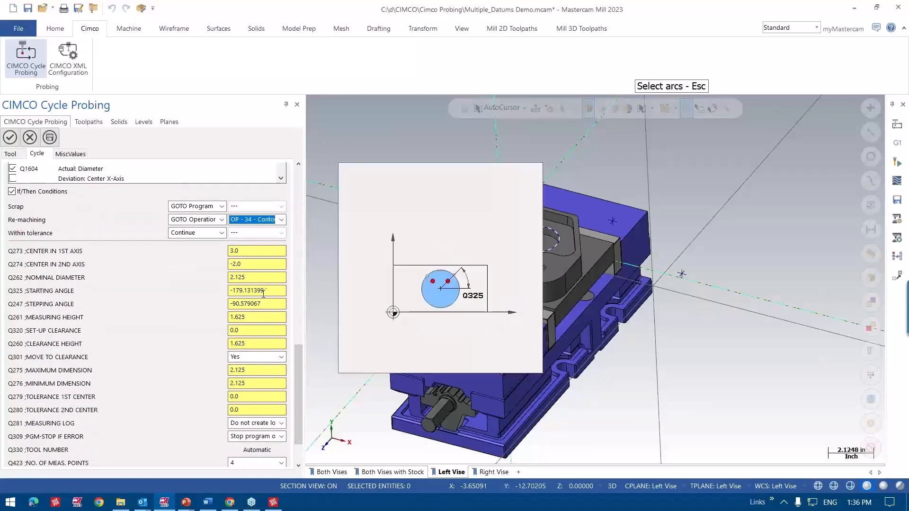
- Enter Q261 measuring height 1.5, Q320 set-up clearance 0.25 and Q260 clearance 4.0
left_click(256, 277)
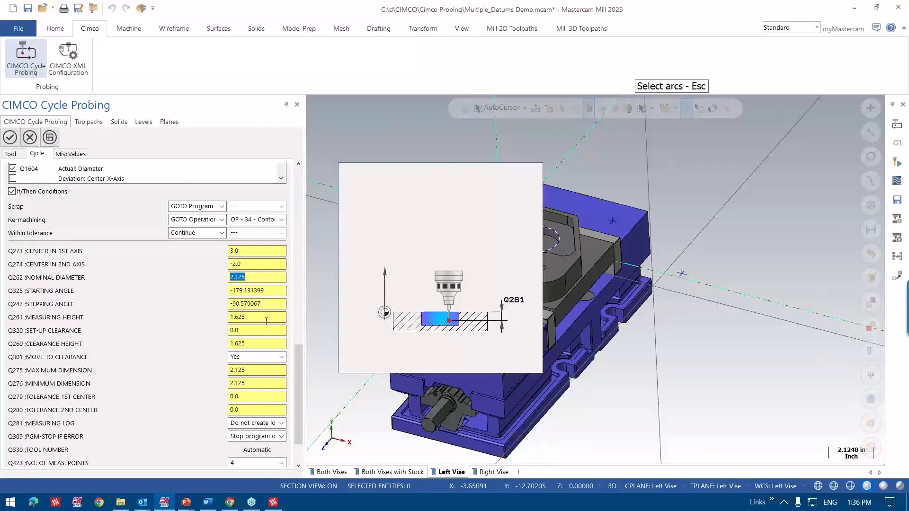
type("1.6")
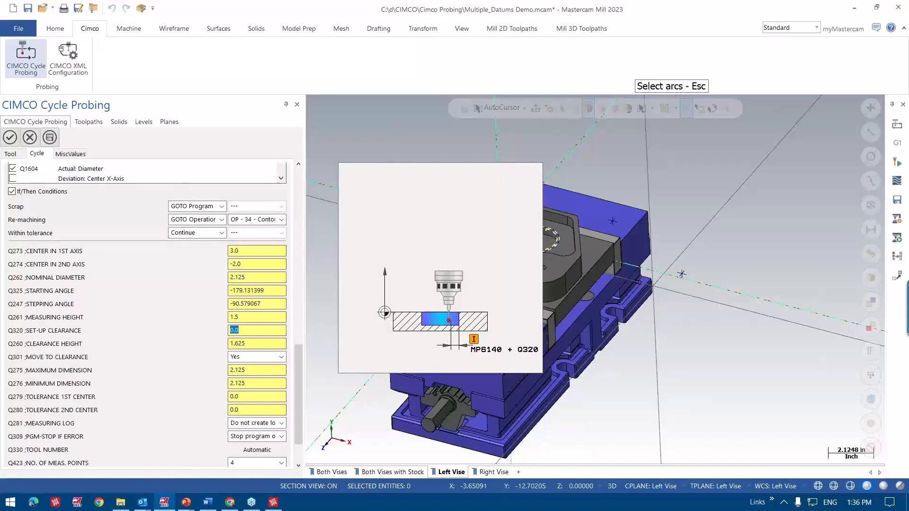
type(".25")
left_click(257, 344)
type("4")
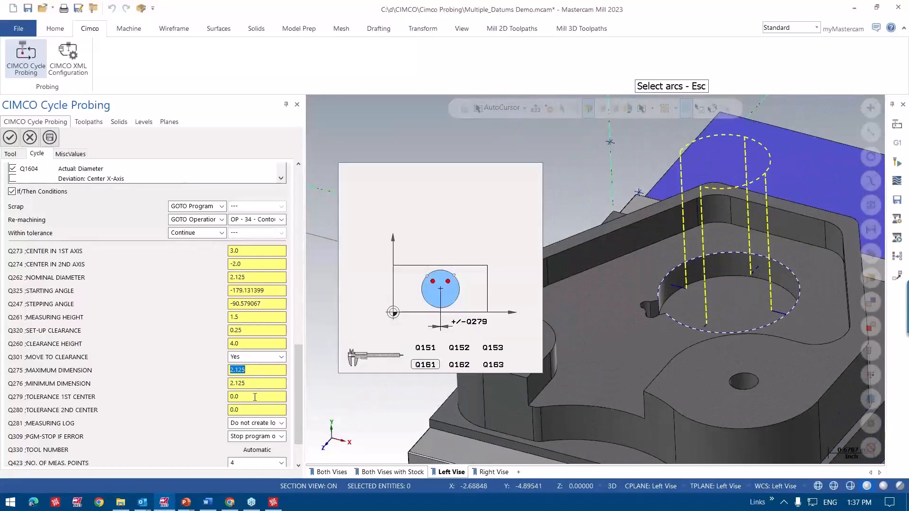
- Set Q423 to 4 points, Q365 to Line, Q275/Q276 to 2.13/2.12, with log enabled
scroll("down", 3)
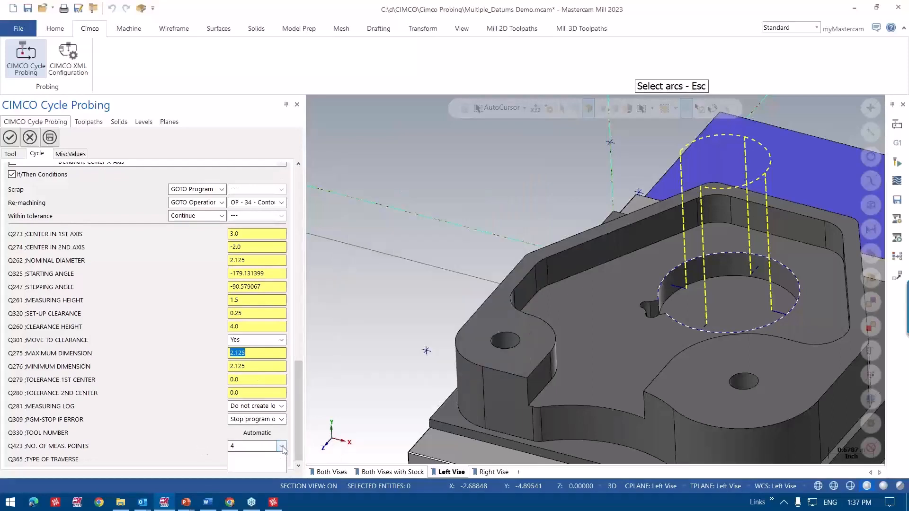
left_click(282, 446)
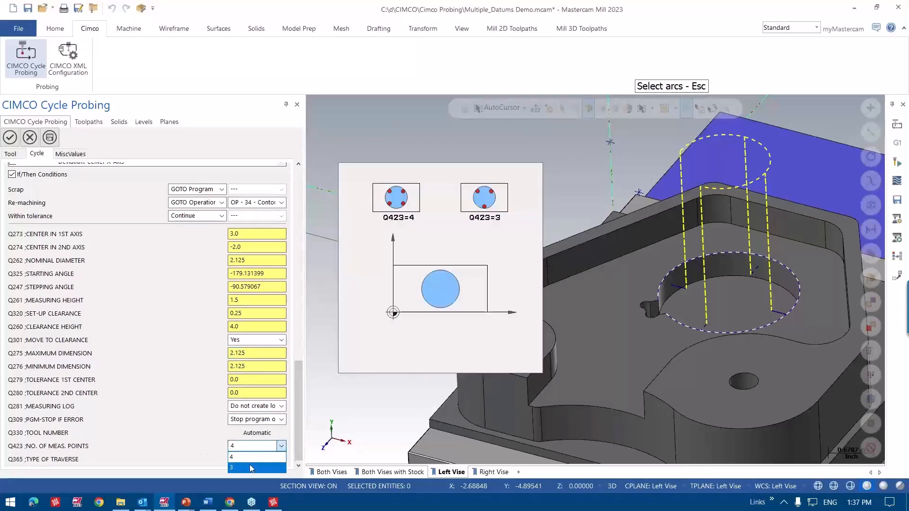
left_click(250, 468)
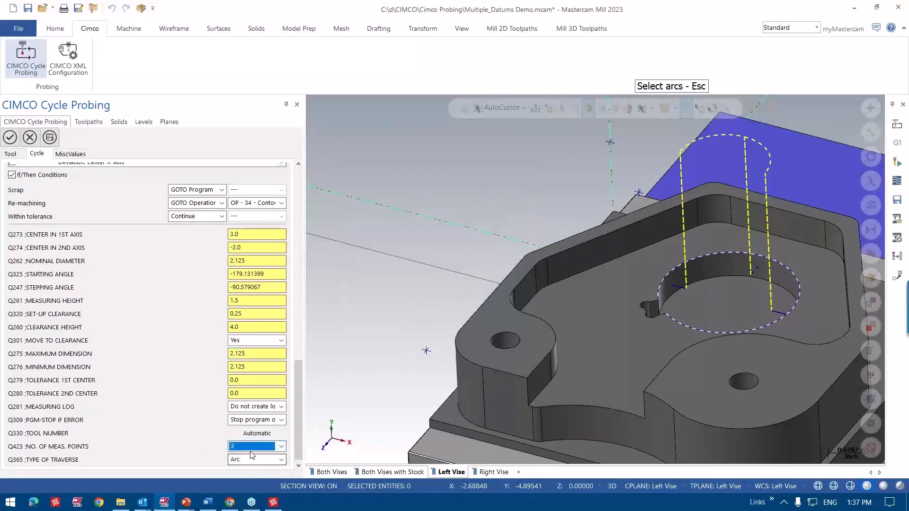
type("4")
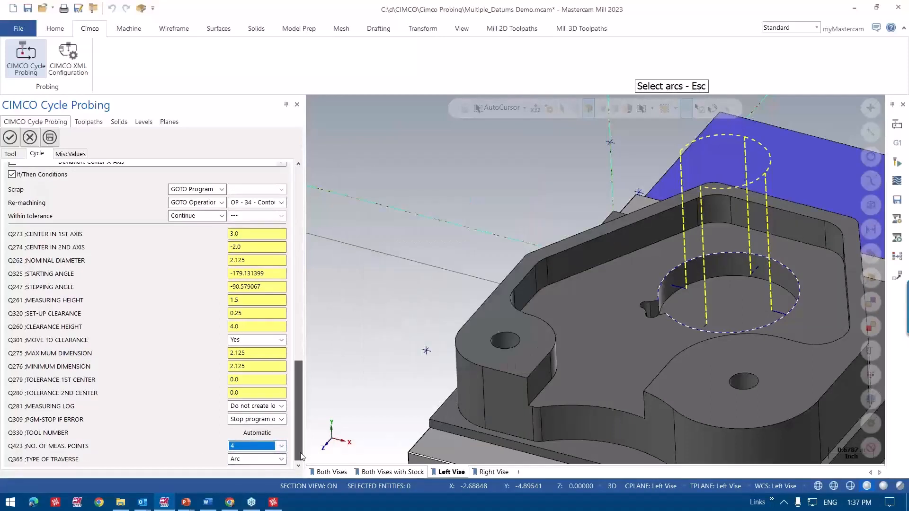
left_click(281, 460)
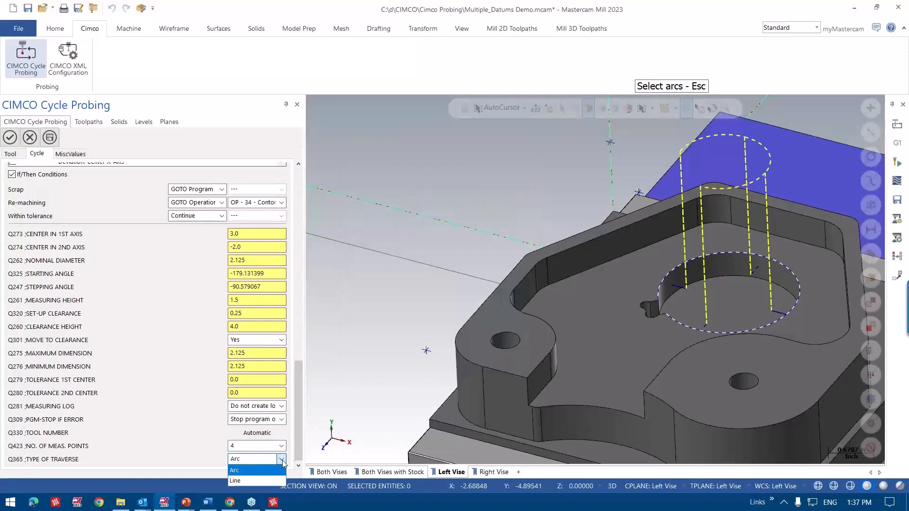
left_click(235, 481)
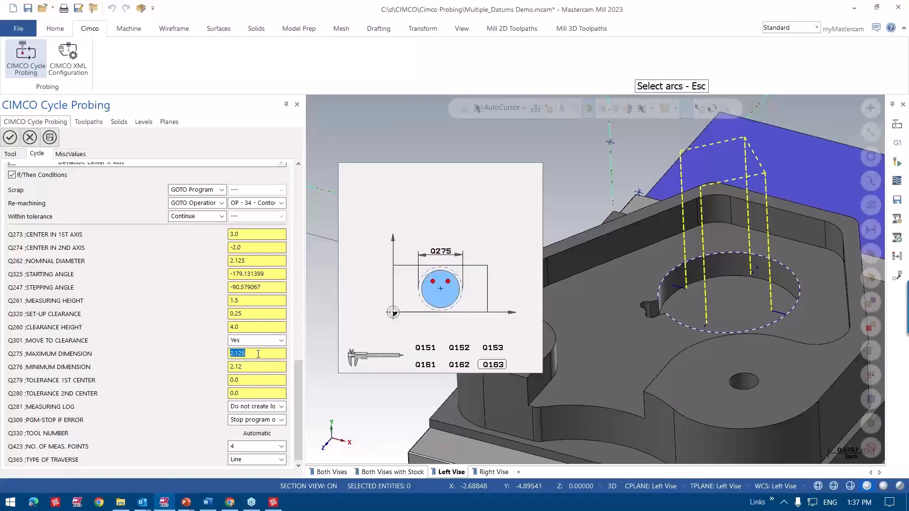
type("2.1")
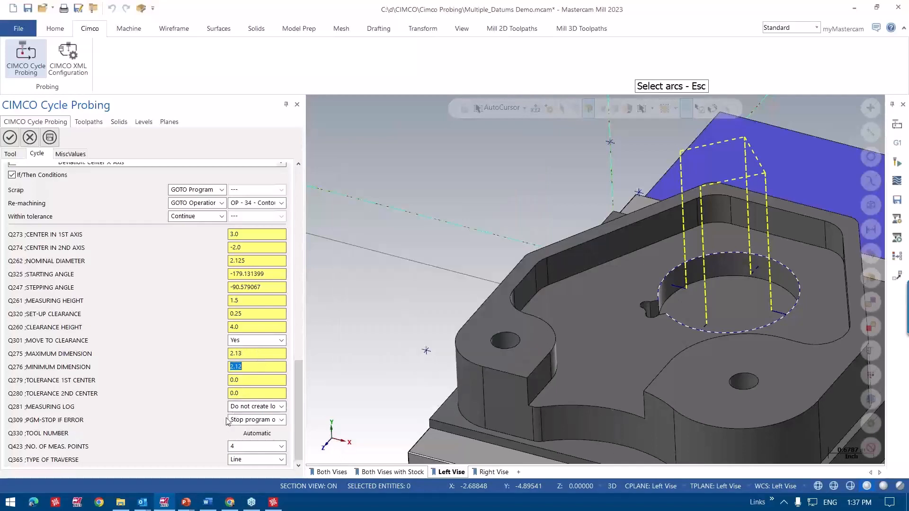
left_click(253, 406)
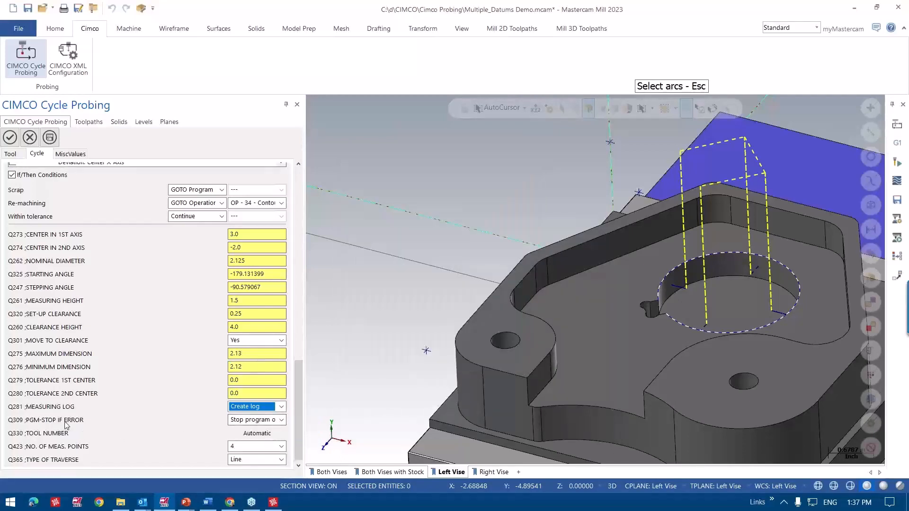
mouse_move(313, 445)
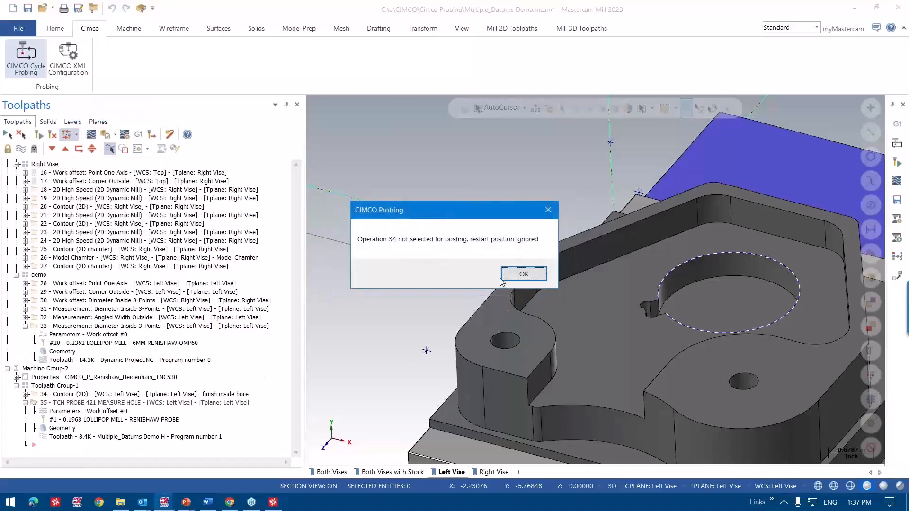
- Dismiss the CIMCO Probing restart-position notice after the probe operation posts
left_click(522, 274)
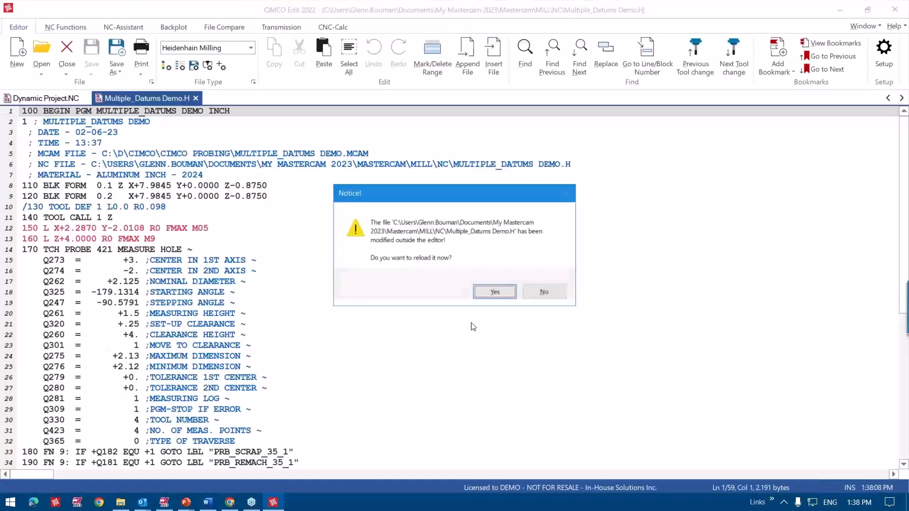
- Reload the changed program in CIMCO Edit and scroll through the TCH PROBE 421 cycle
left_click(494, 292)
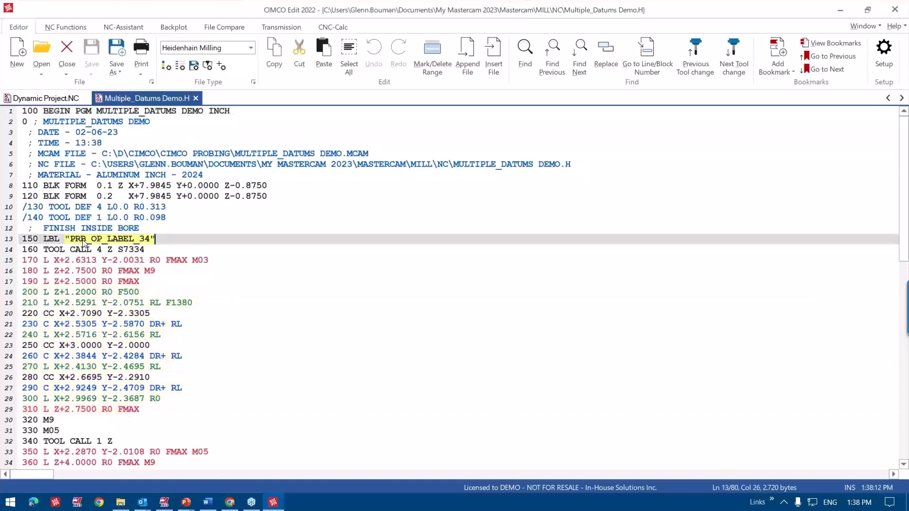
scroll("down", 3)
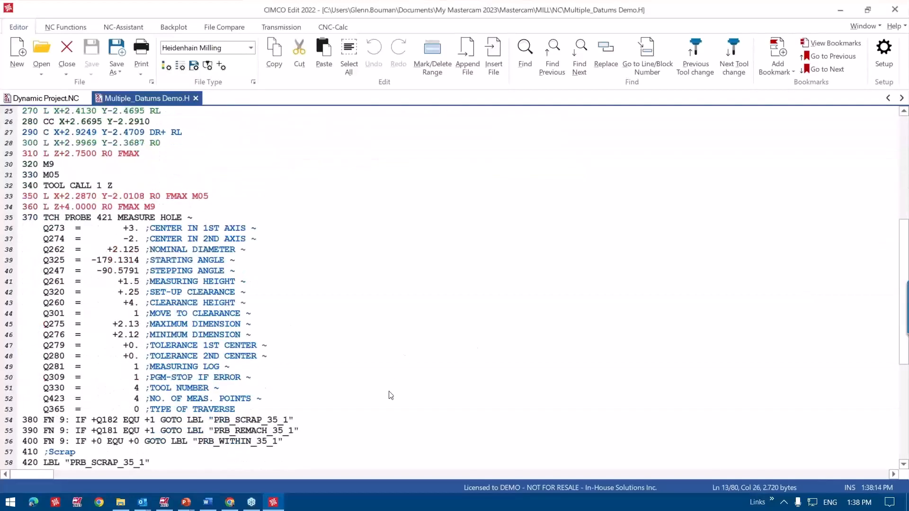
mouse_move(90, 237)
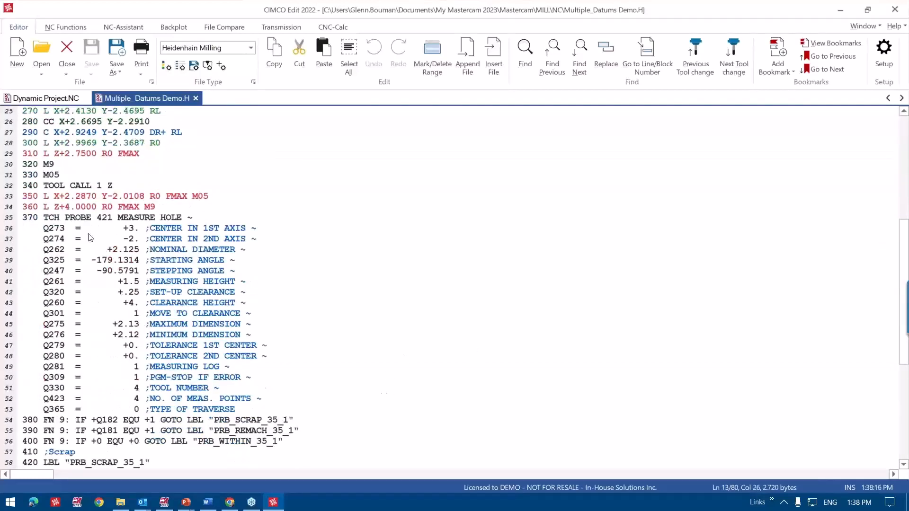
scroll("down", 3)
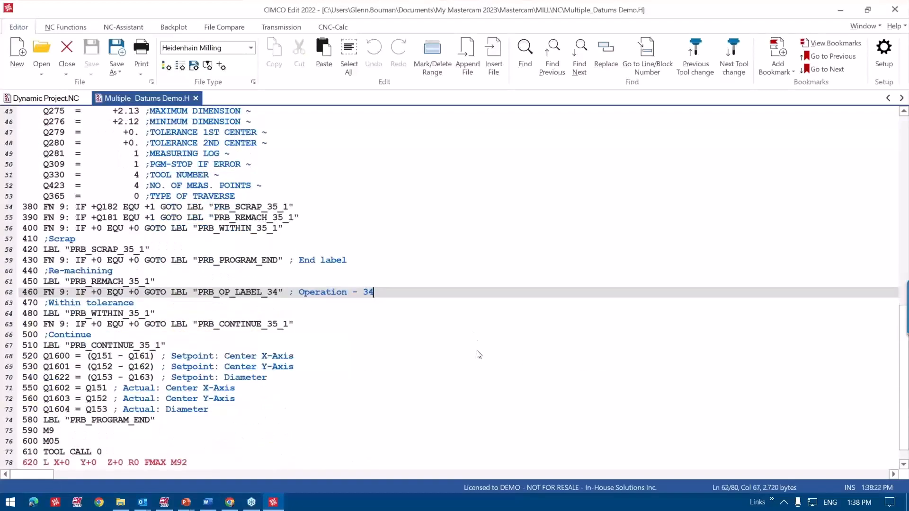
mouse_move(352, 244)
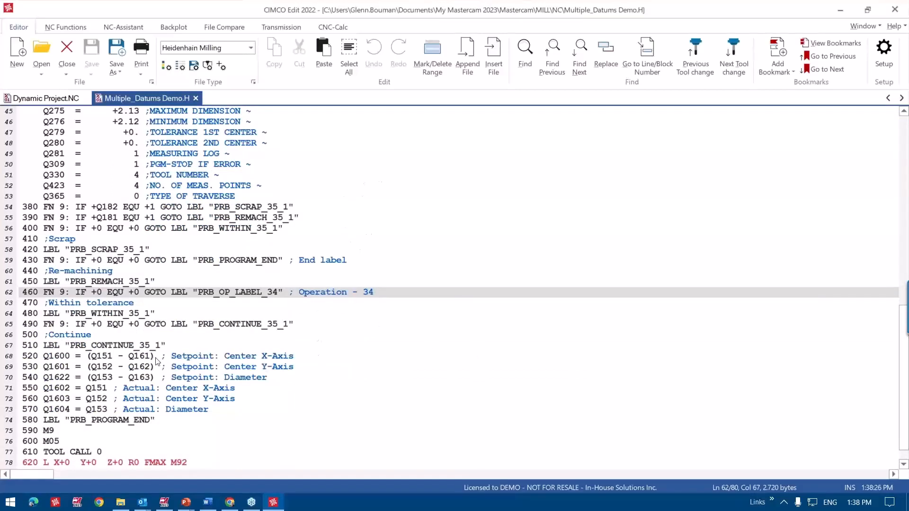
scroll("down", 3)
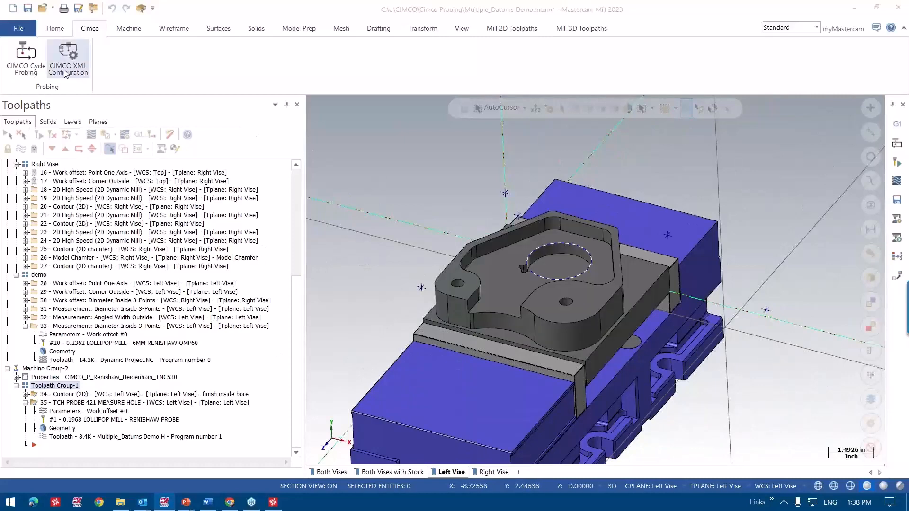
- Bring up the CIMCO Cycle Probing category list to reach the Workpiece Datum cycles
left_click(25, 55)
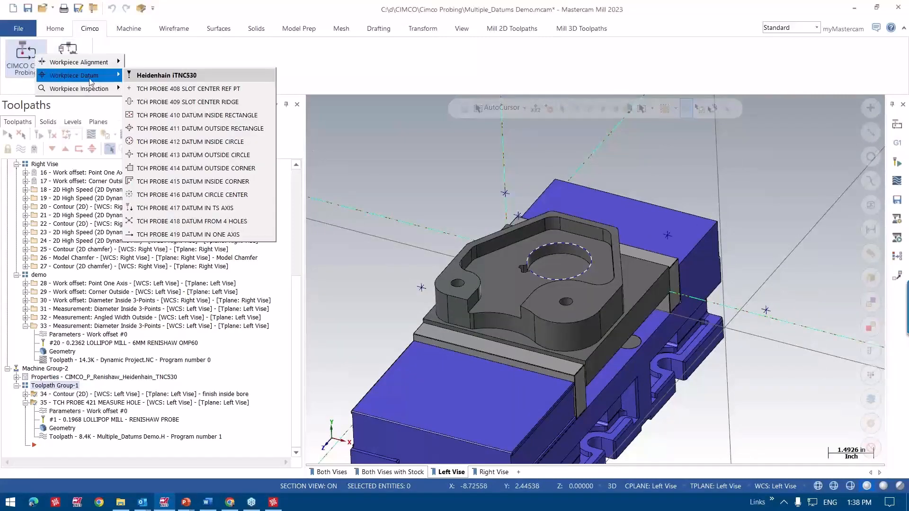
mouse_move(185, 194)
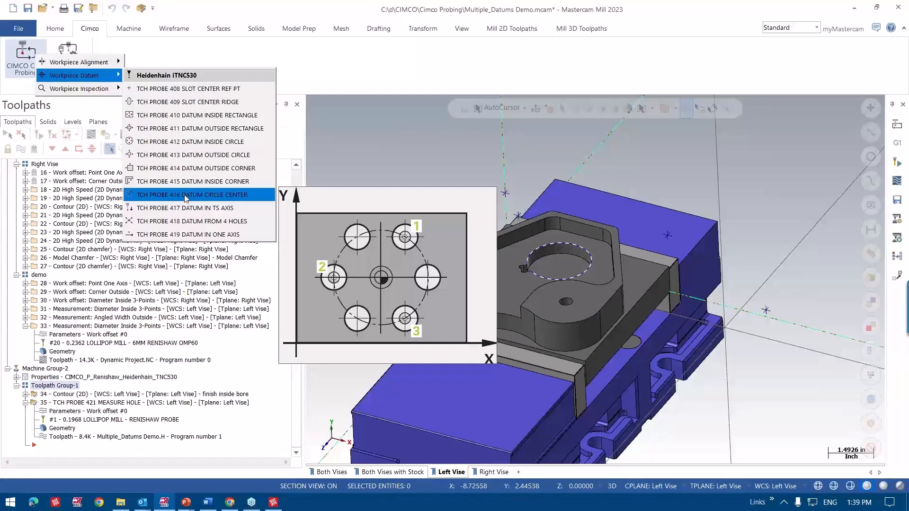
mouse_move(188, 195)
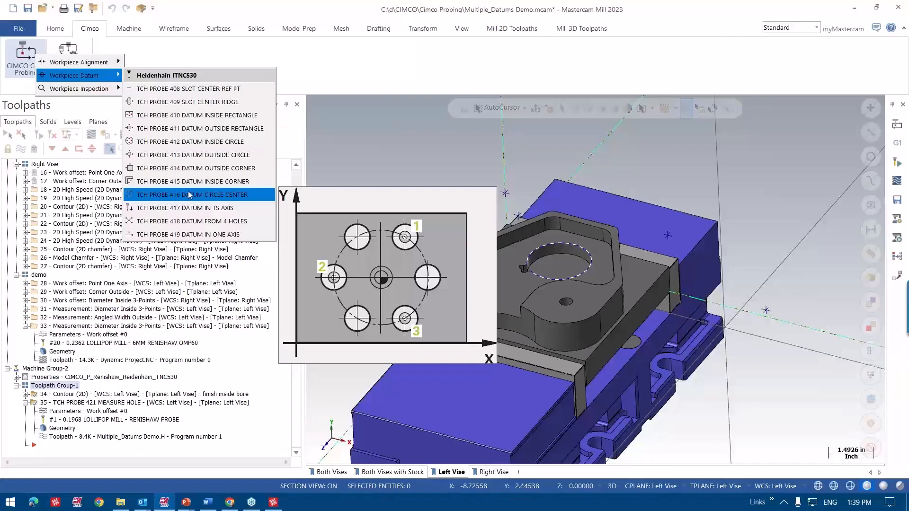
left_click(78, 88)
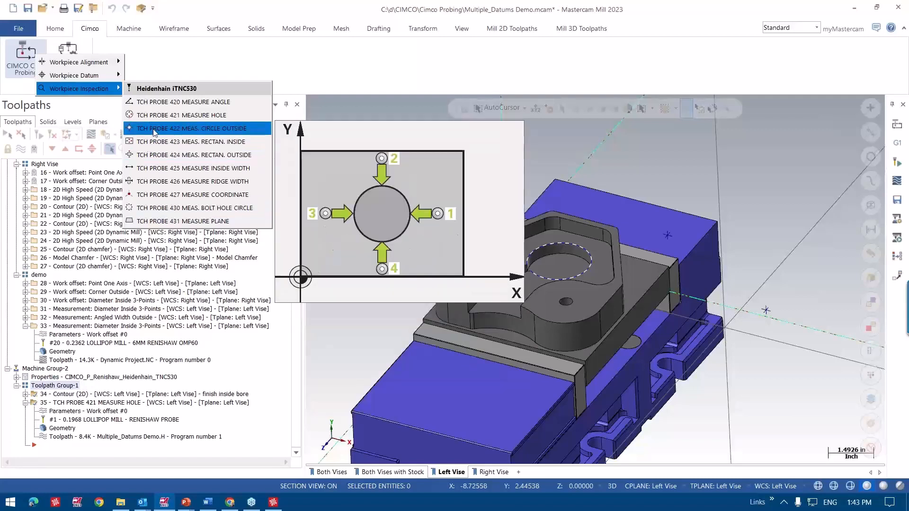
mouse_move(181, 114)
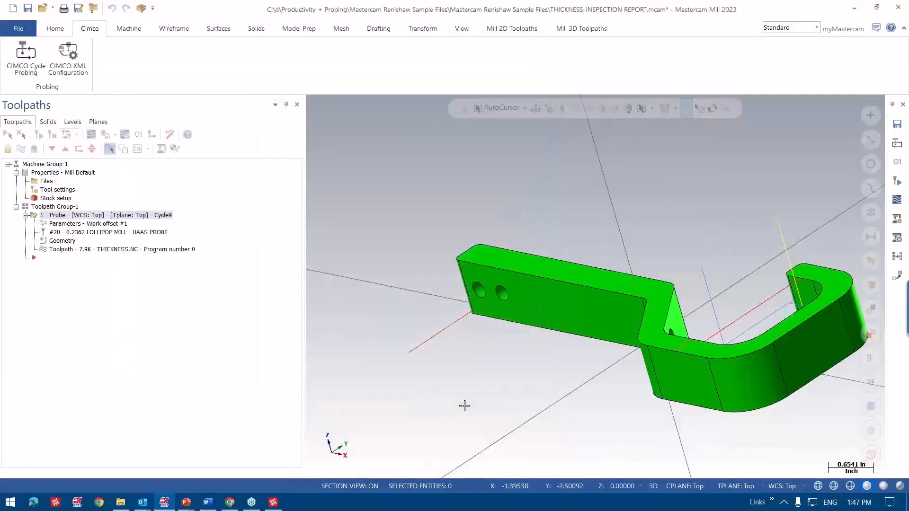
mouse_move(396, 290)
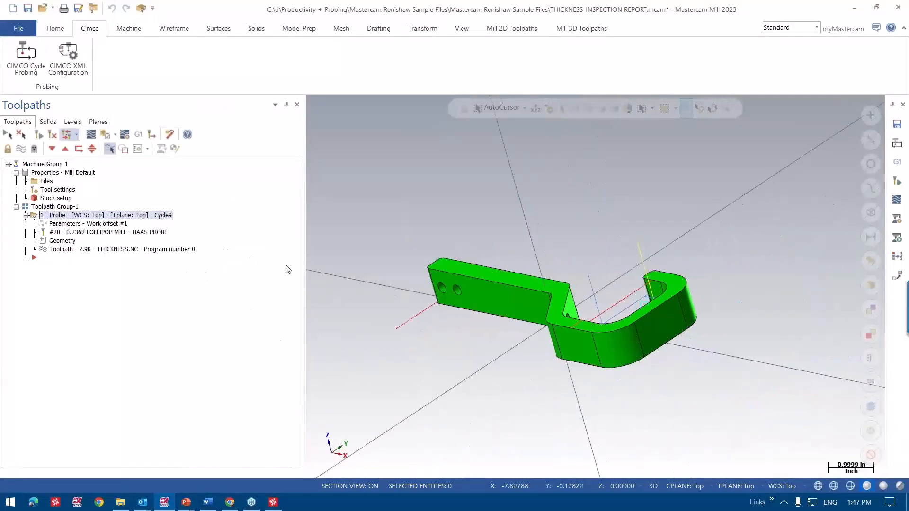
- Inspect Cycle9's standoff distance and probe name, expand it, and close without changes
left_click(88, 224)
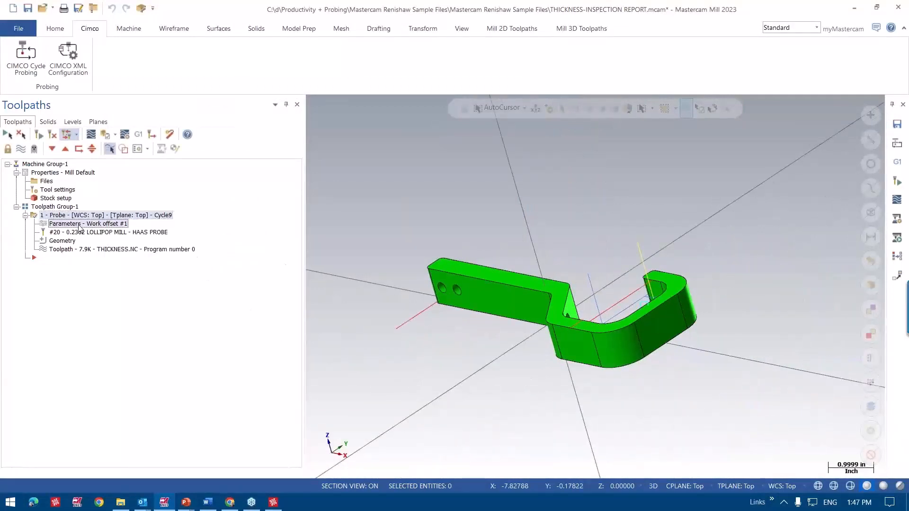
double_click(87, 224)
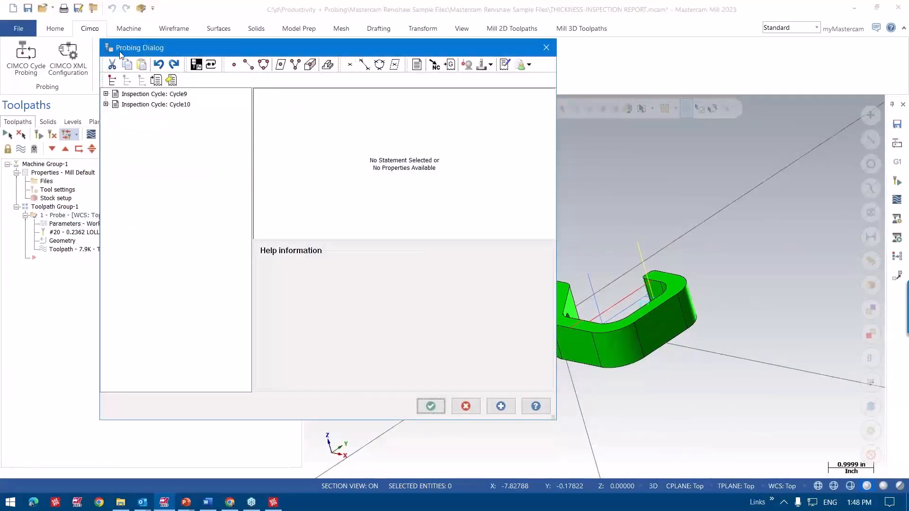
left_click(154, 94)
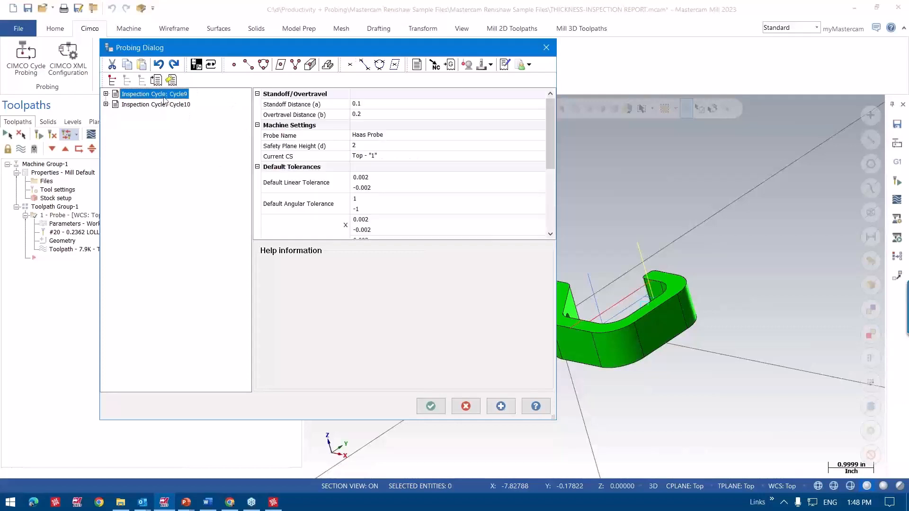
left_click(291, 104)
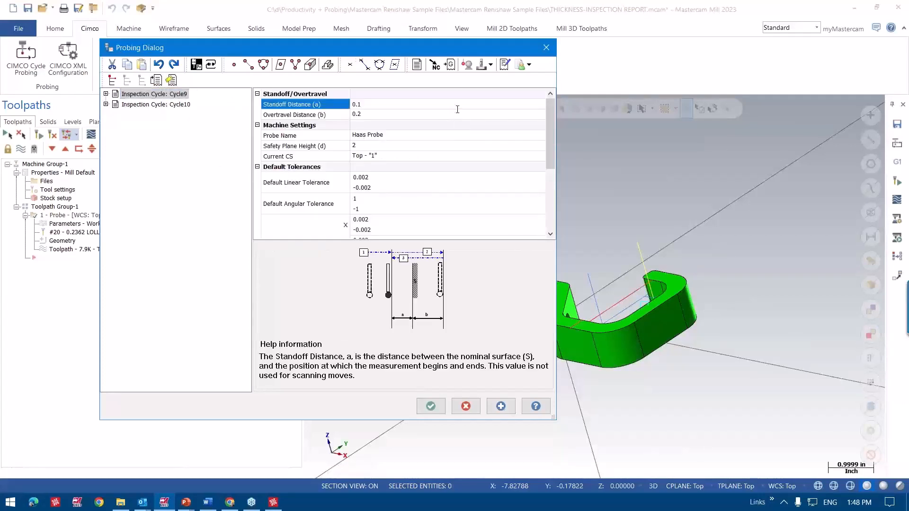
left_click(302, 114)
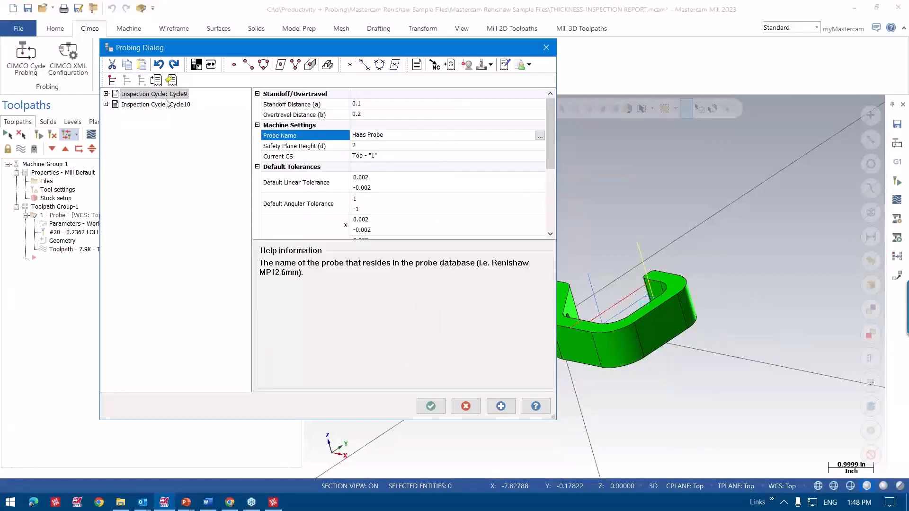
left_click(106, 94)
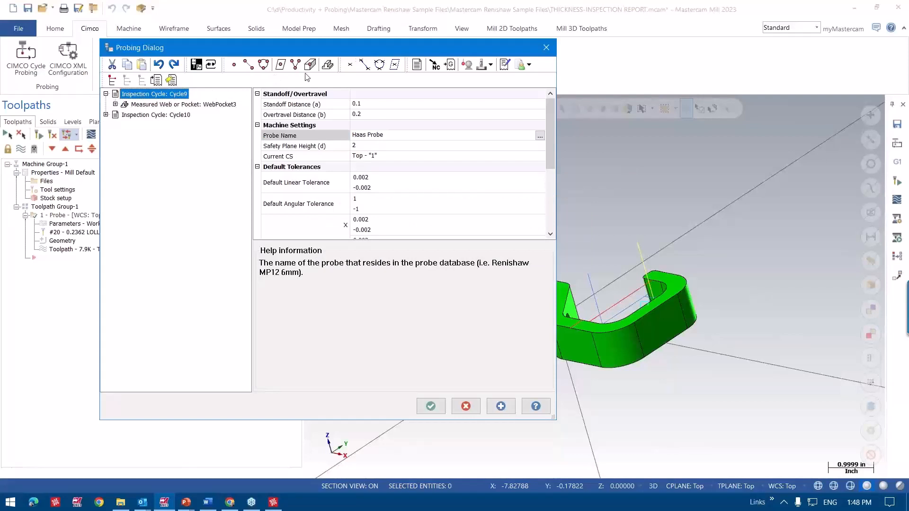
mouse_move(296, 181)
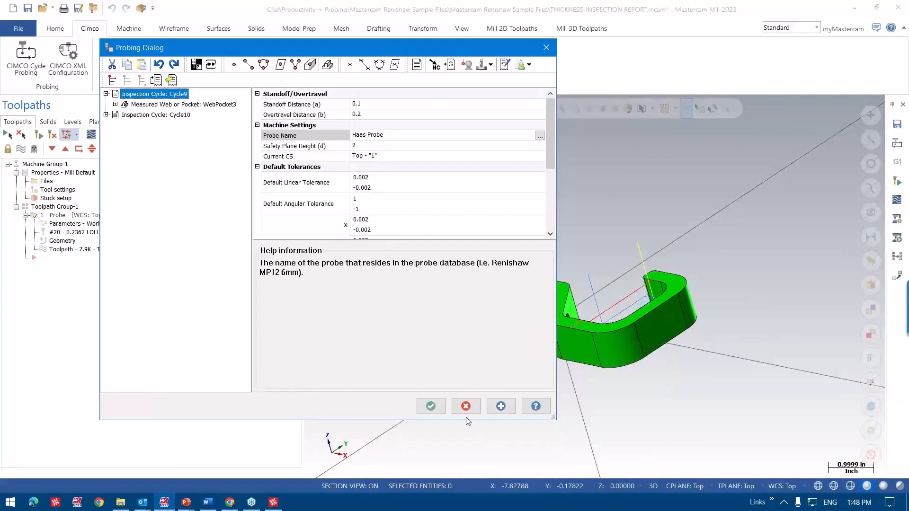
left_click(430, 406)
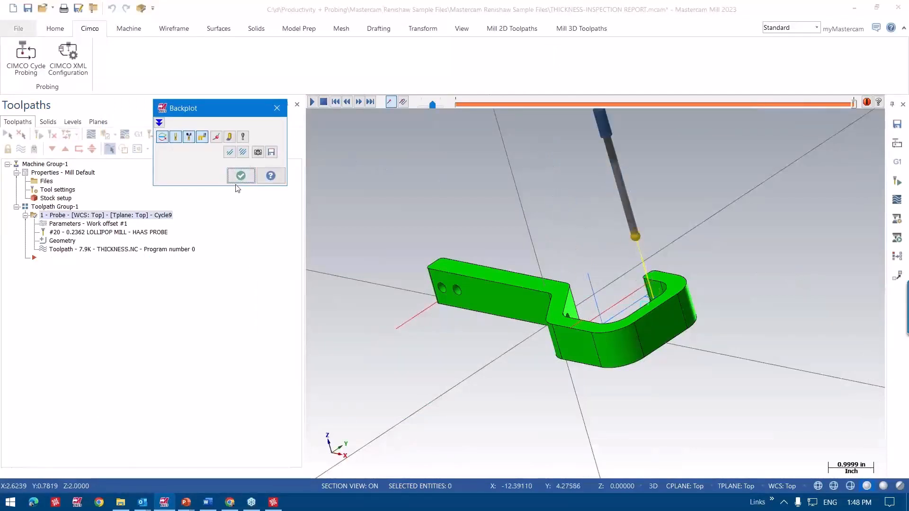
- Finish the backplot, confirm posting, and process the THICKNESS probing program
left_click(241, 176)
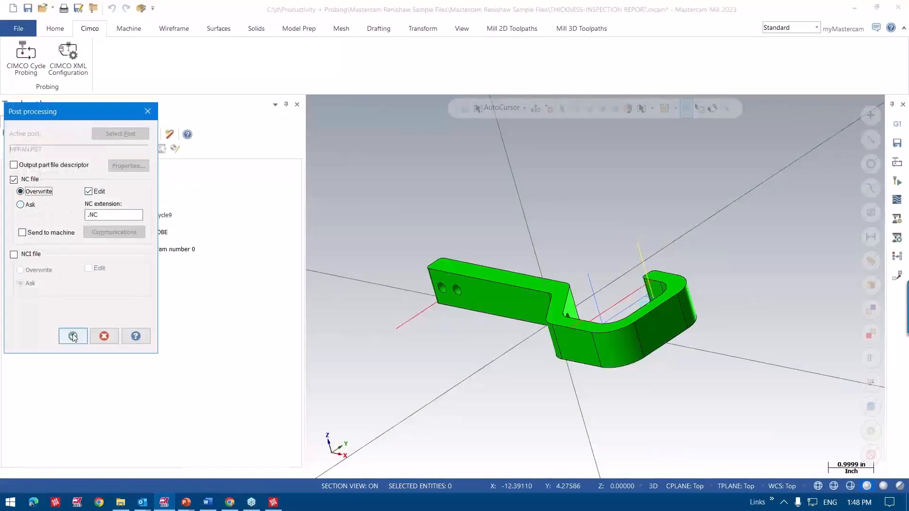
left_click(73, 336)
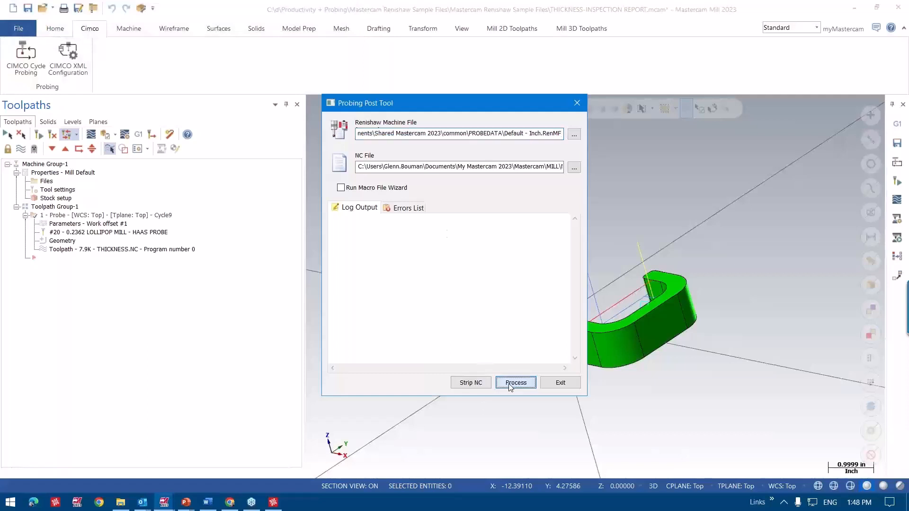
left_click(515, 382)
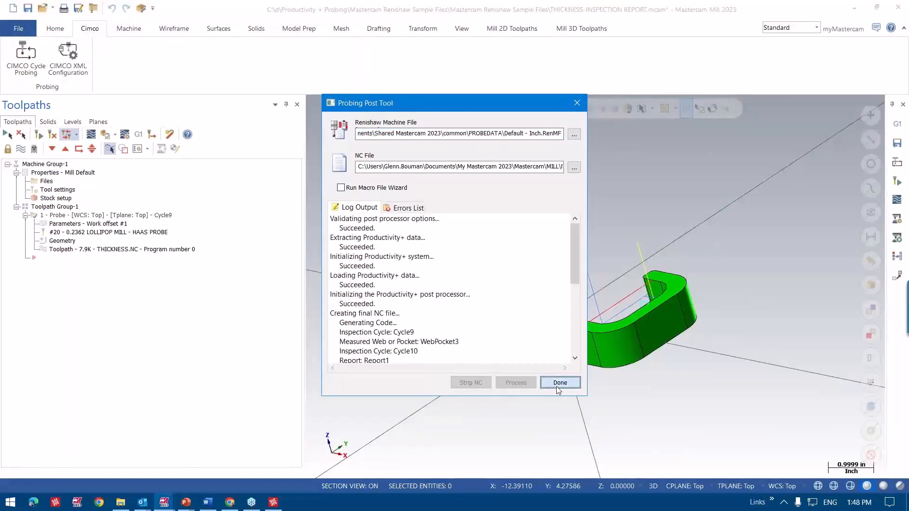
left_click(559, 382)
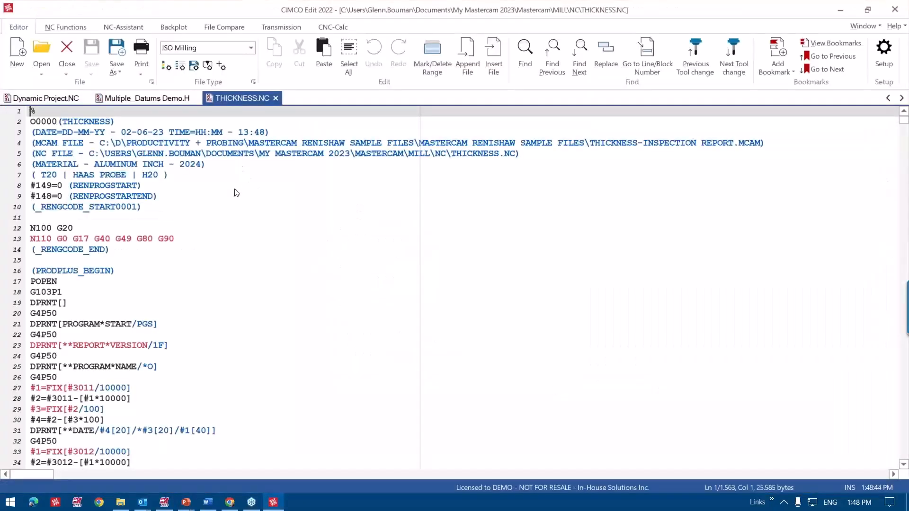
- Scroll through THICKNESS.NC, close Find after locating M30, and review the report macros
scroll("down", 3)
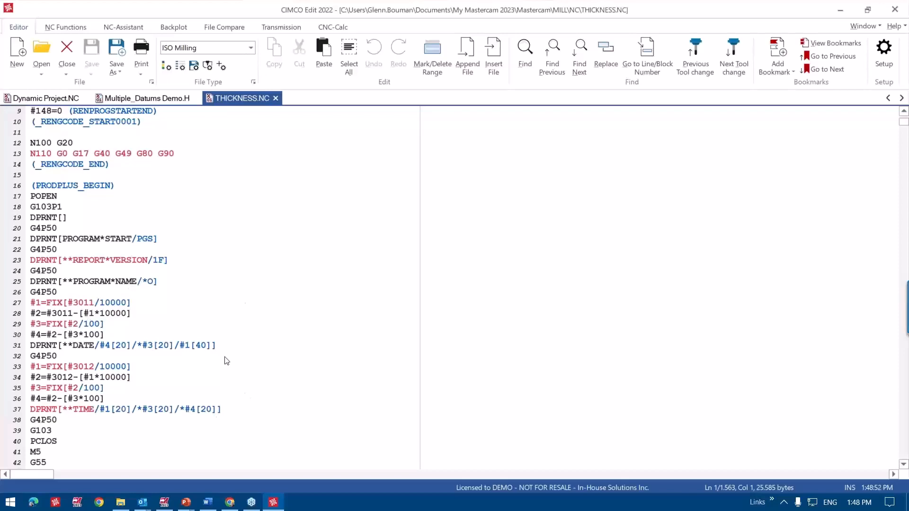
scroll("down", 3)
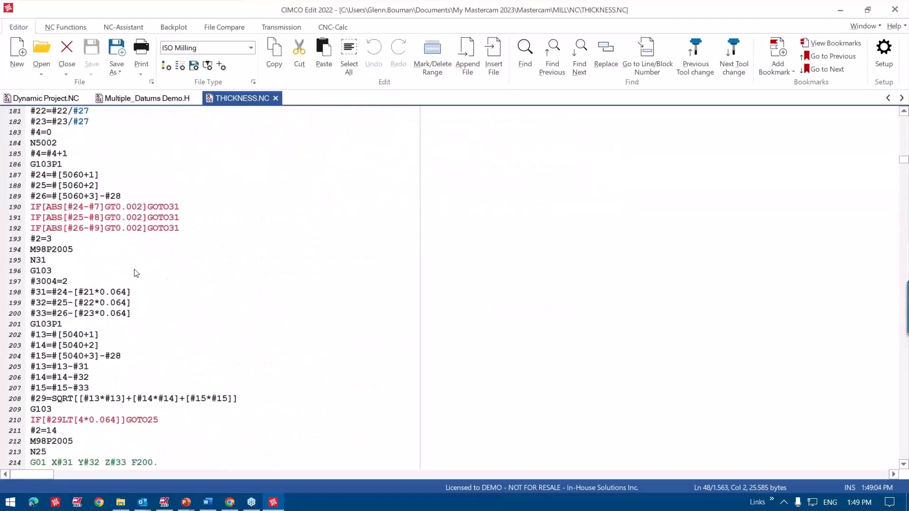
mouse_move(43, 258)
type("M30")
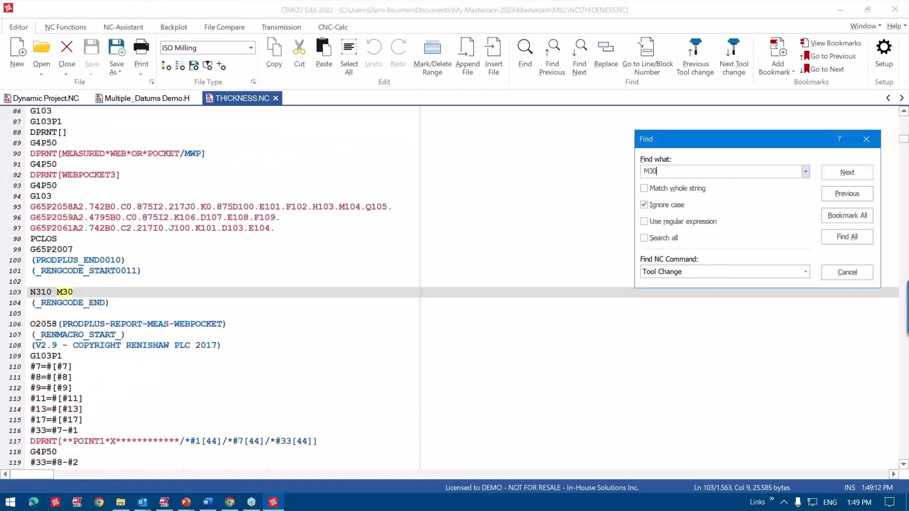
left_click(846, 273)
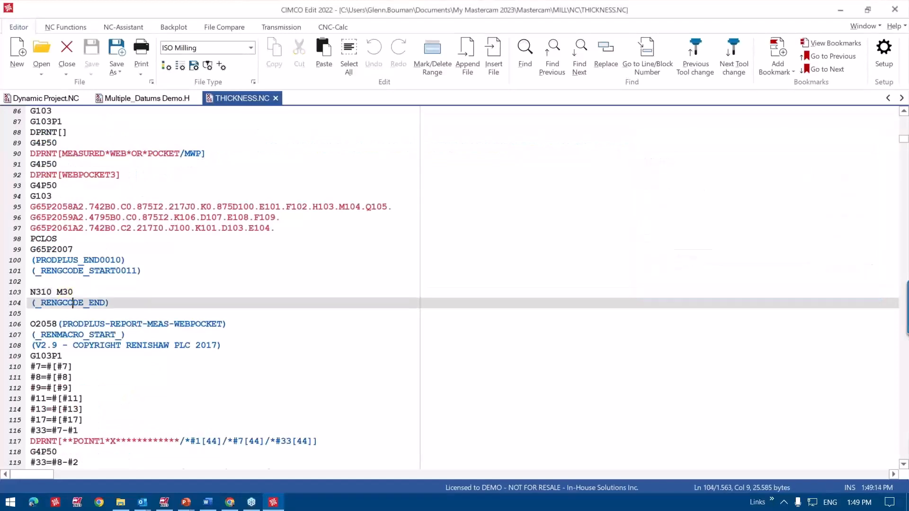
scroll("down", 3)
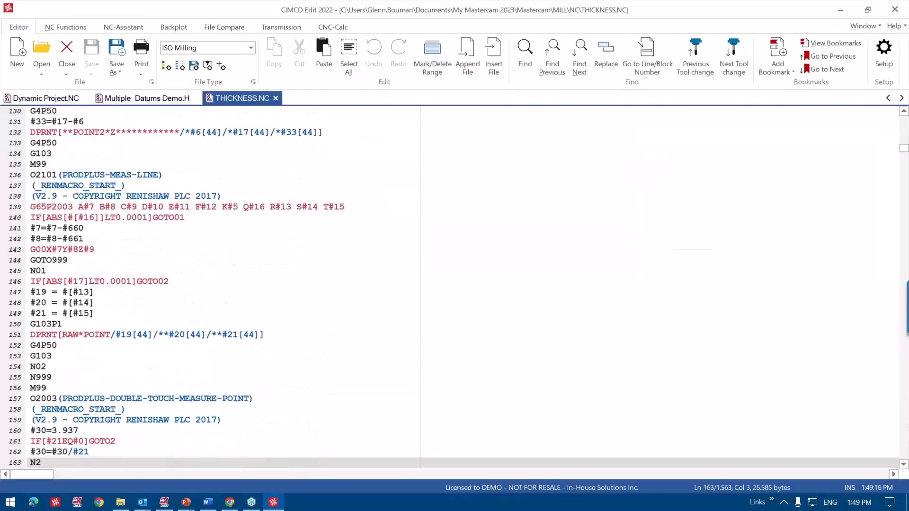
scroll("down", 3)
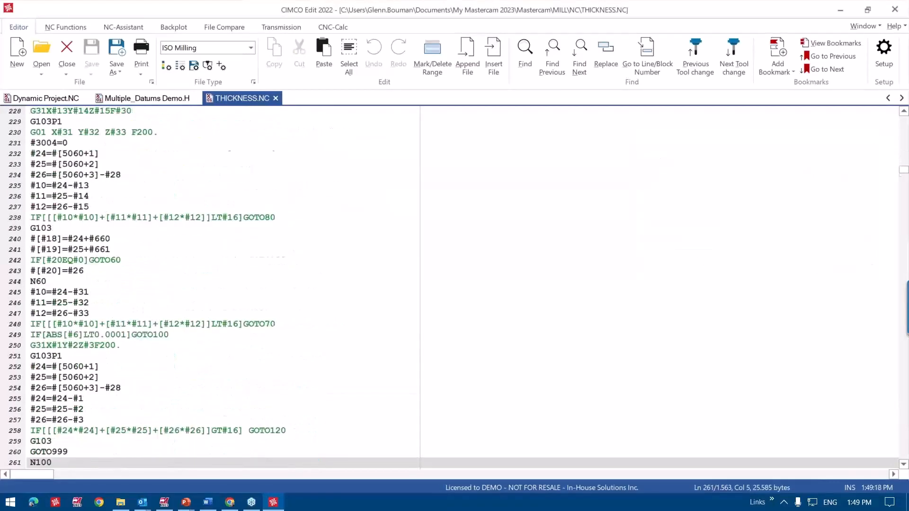
scroll("down", 3)
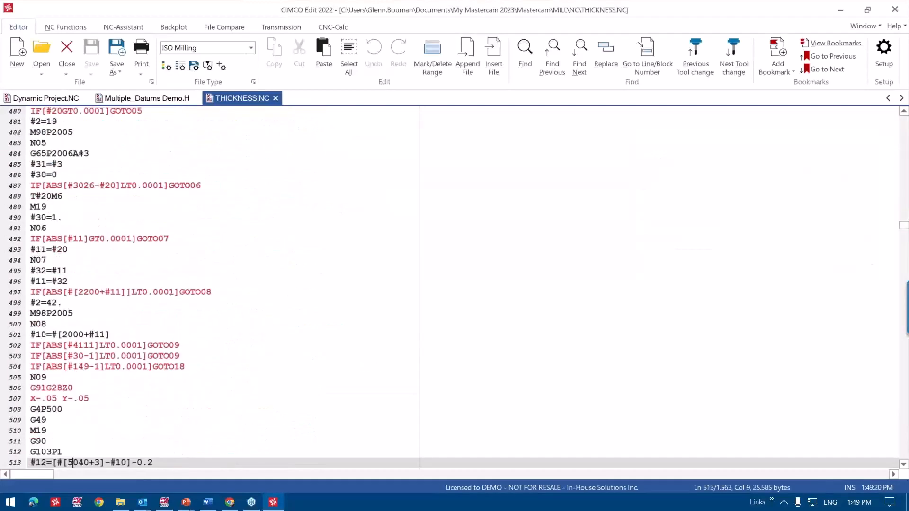
scroll("down", 3)
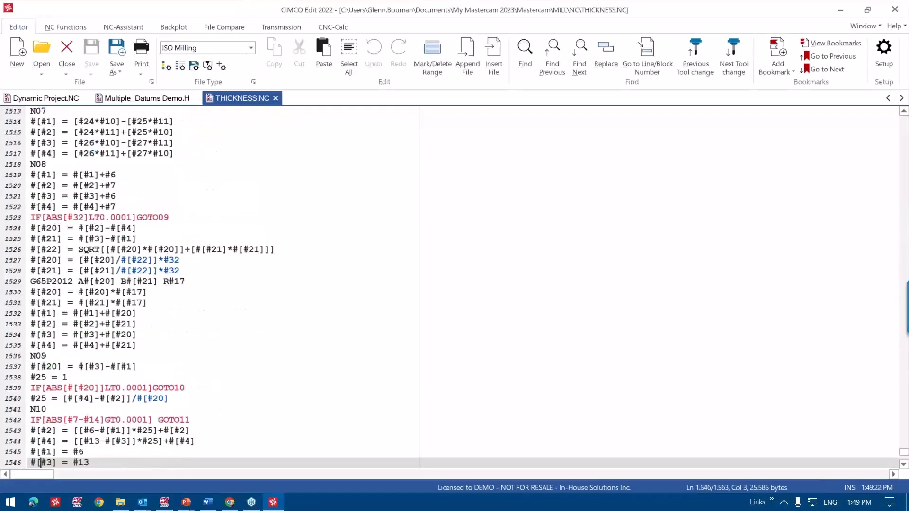
scroll("down", 3)
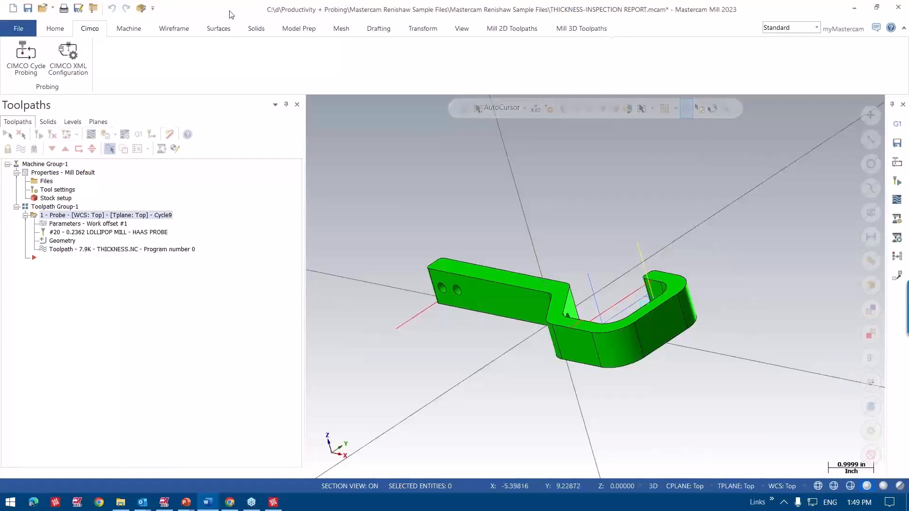
mouse_move(436, 41)
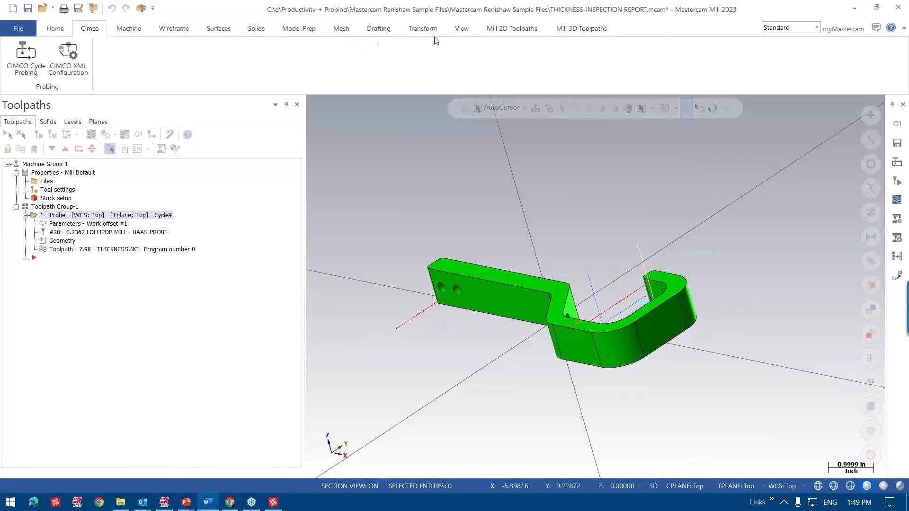
left_click(512, 28)
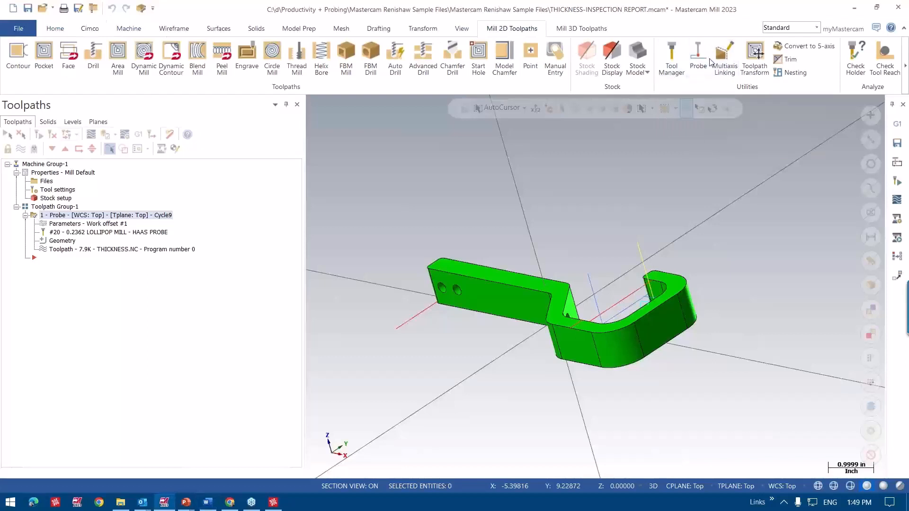
left_click(697, 57)
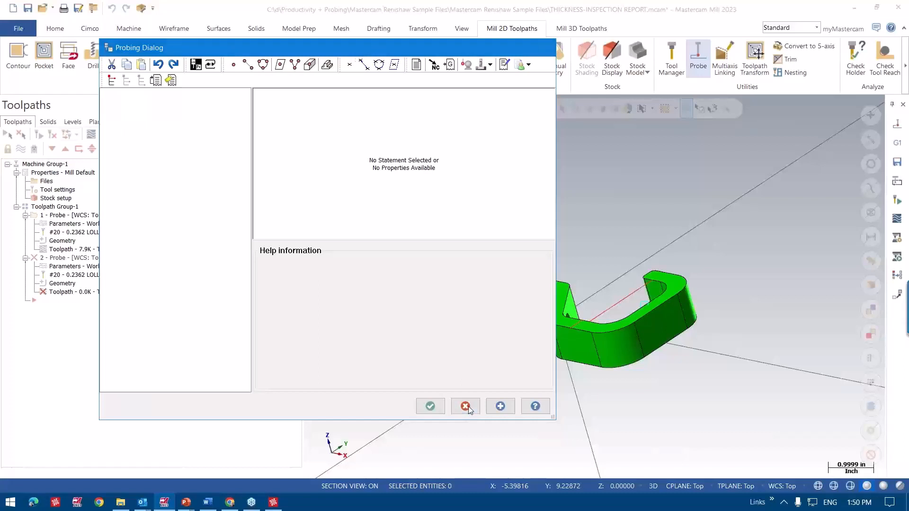
left_click(465, 406)
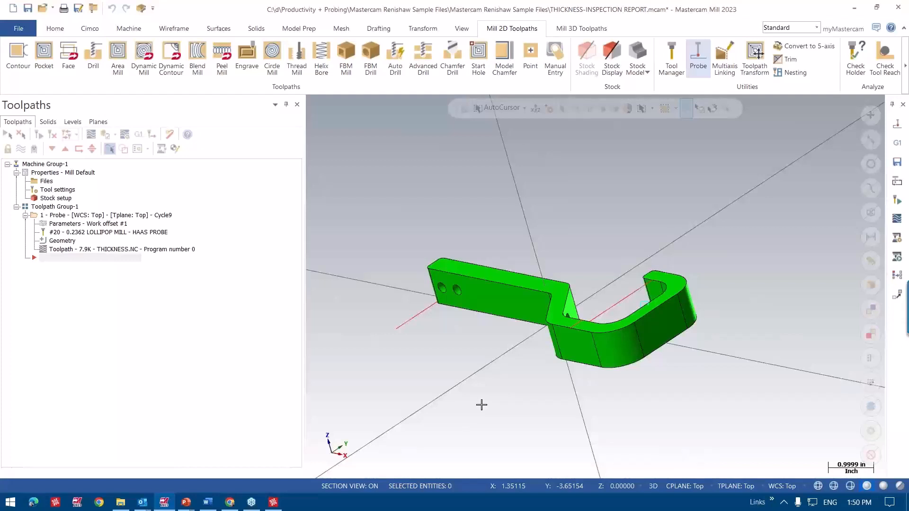
mouse_move(405, 463)
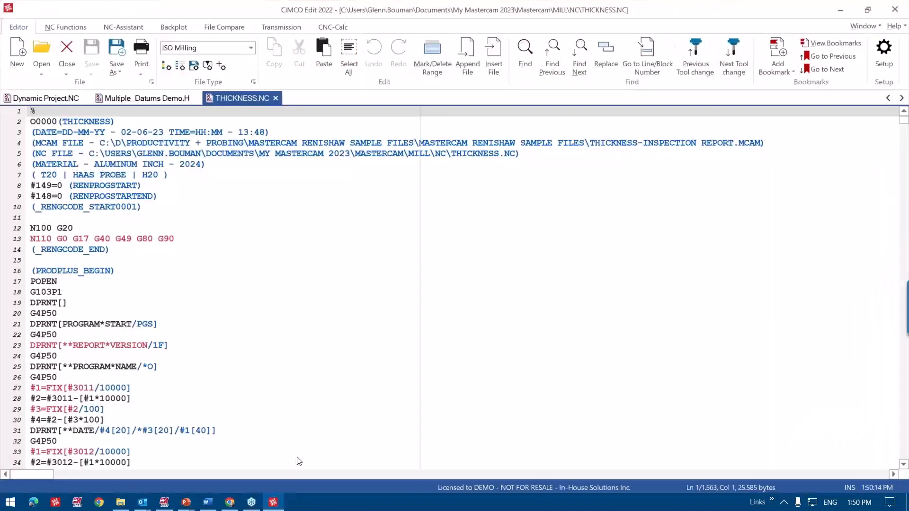
mouse_move(317, 403)
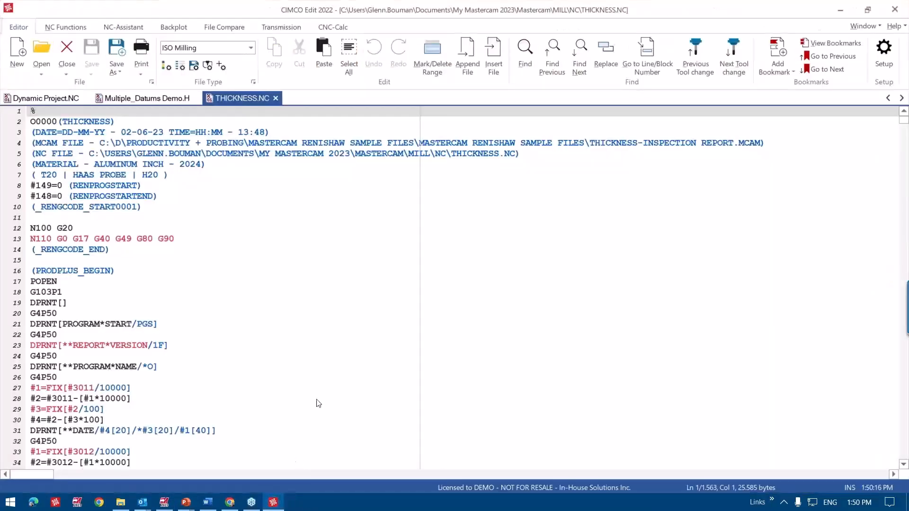
- Review THICKNESS.NC down to its last line, then jump back to the top
scroll("down", 3)
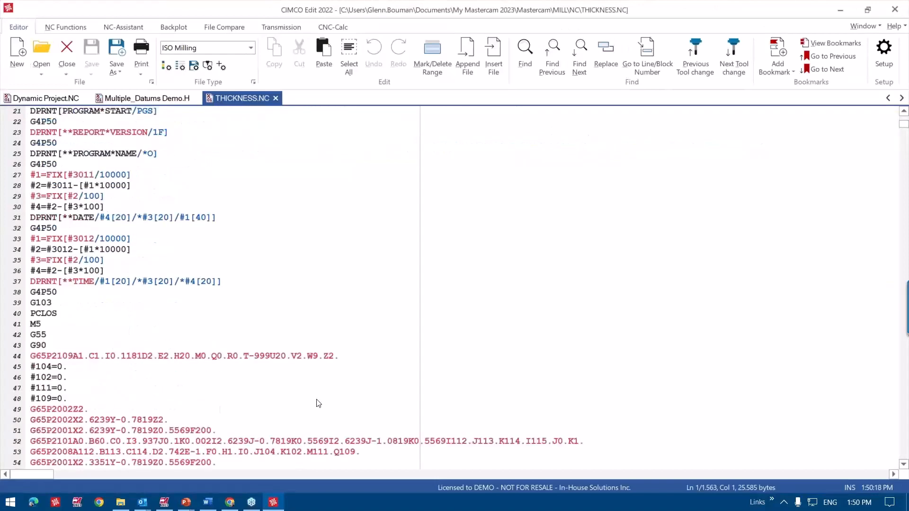
scroll("down", 3)
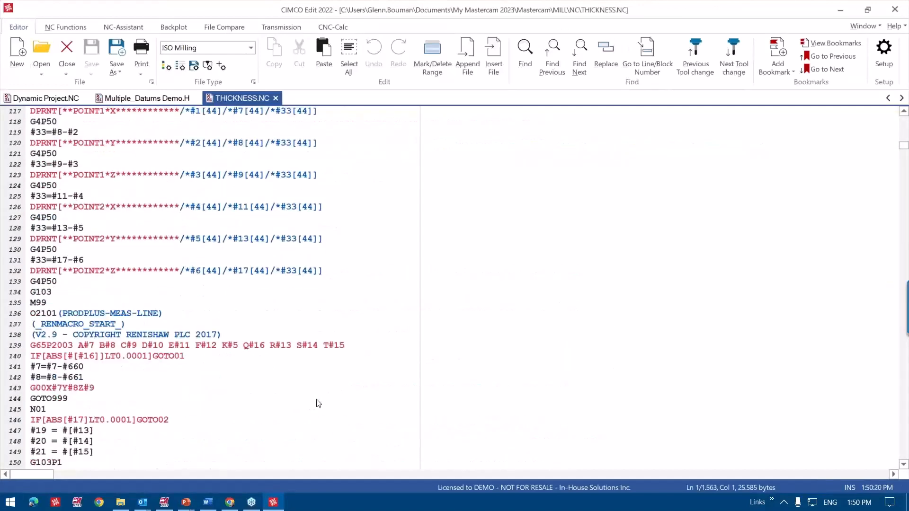
mouse_move(30, 321)
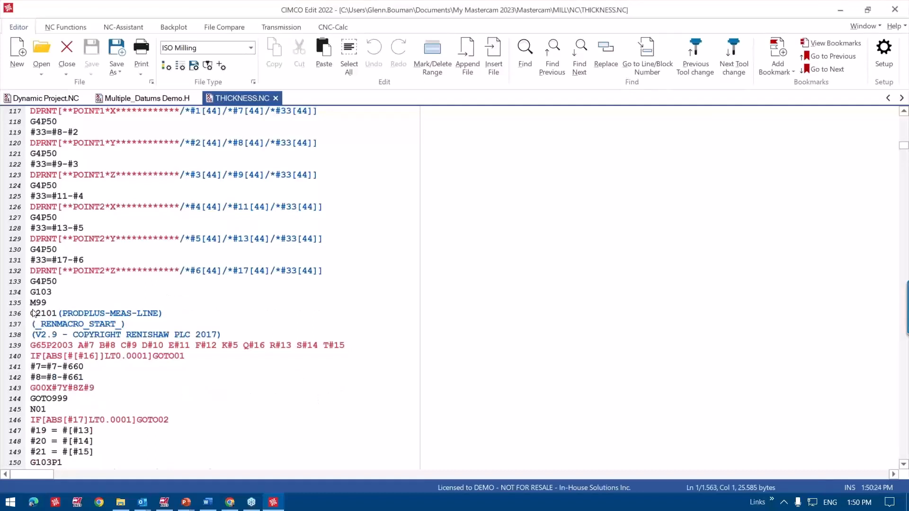
left_click(35, 313)
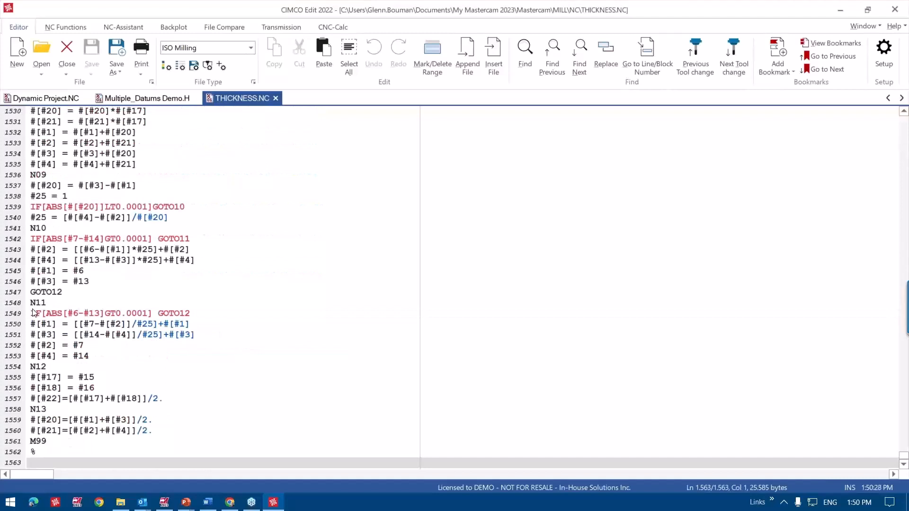
key("ctrl+Home")
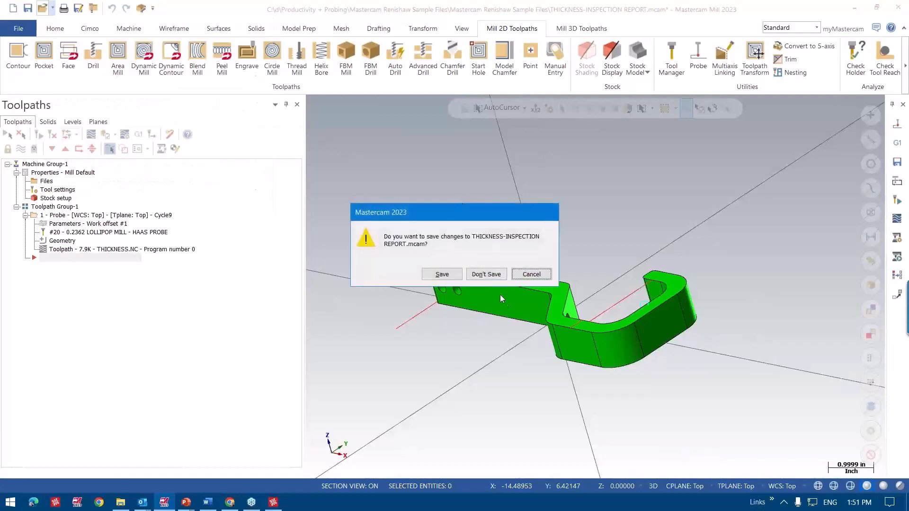
- Discard the inspection report changes and reopen the TCH PROBE 421 operation's parameters
left_click(486, 274)
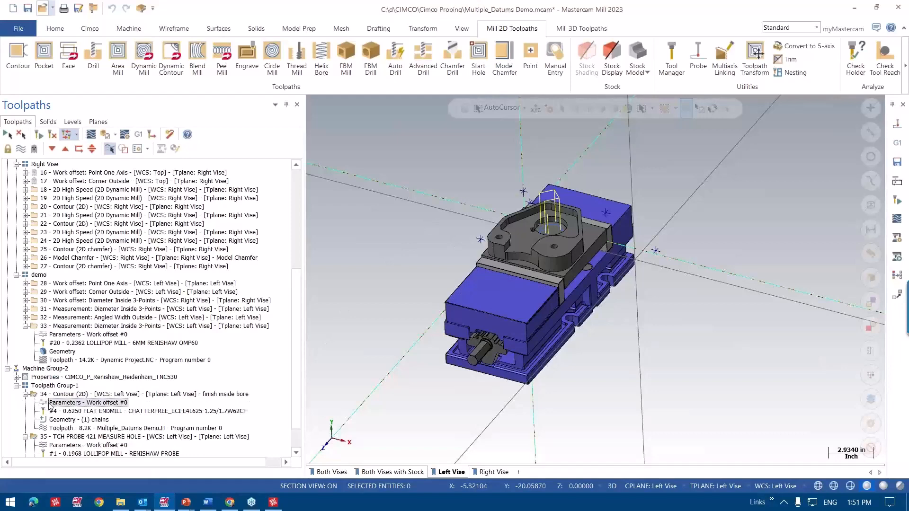
double_click(88, 403)
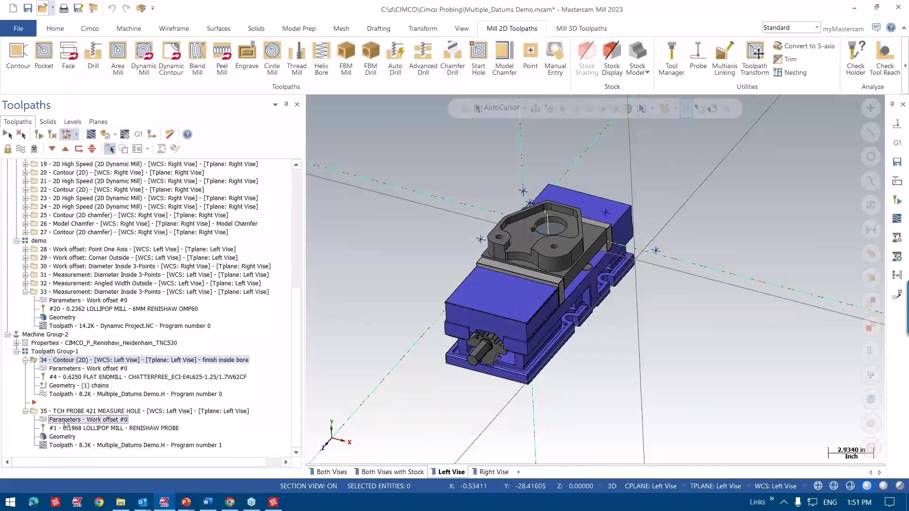
double_click(88, 419)
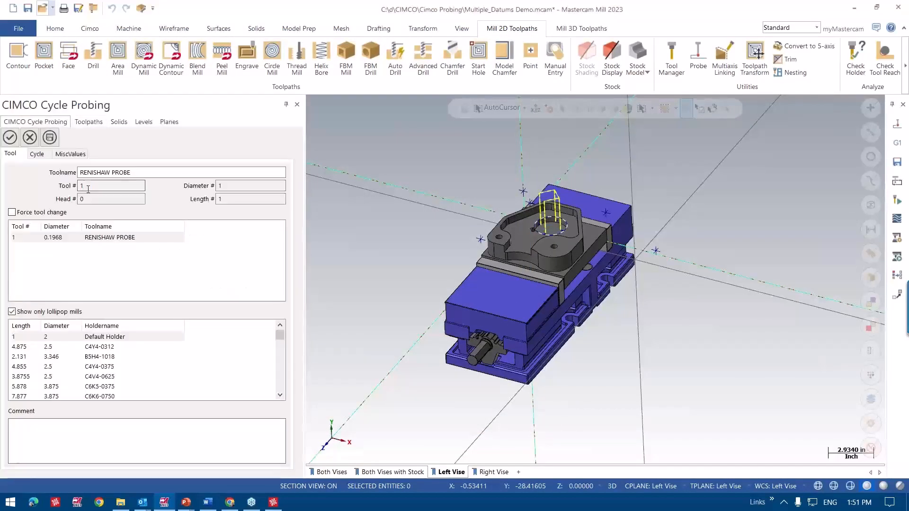
- Import the Renishaw_RMP600_V2023 library probes into the part through the Tool Manager
left_click(109, 237)
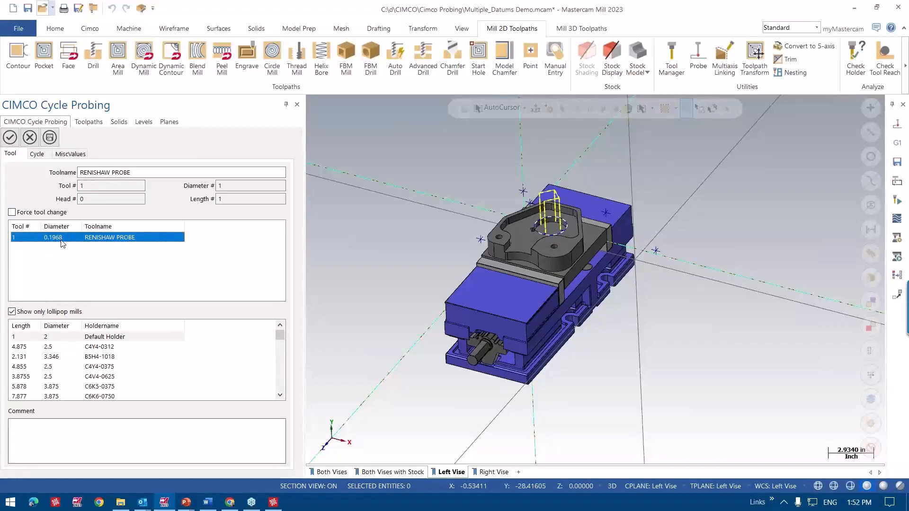
mouse_move(52, 260)
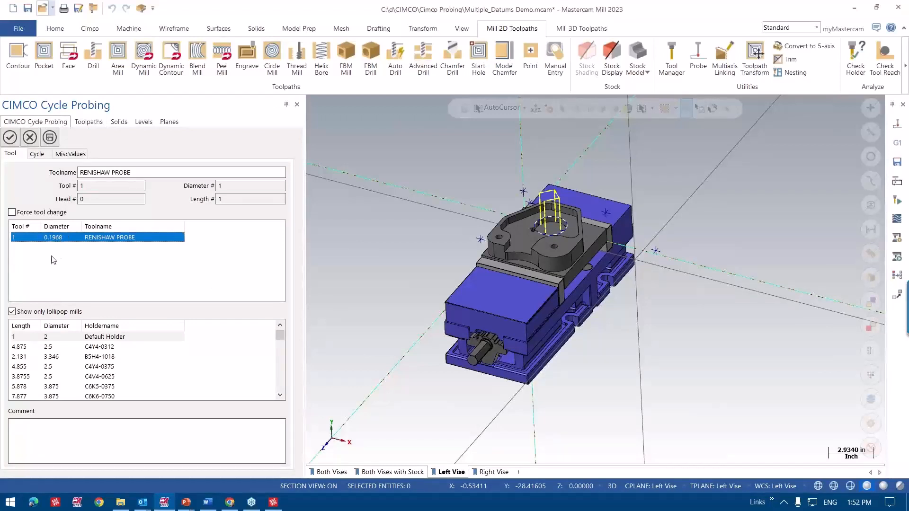
right_click(96, 237)
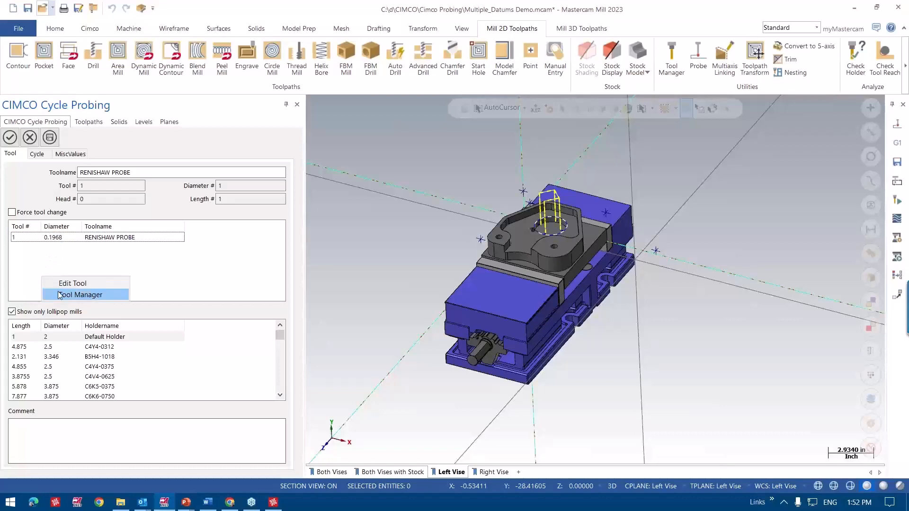
left_click(78, 294)
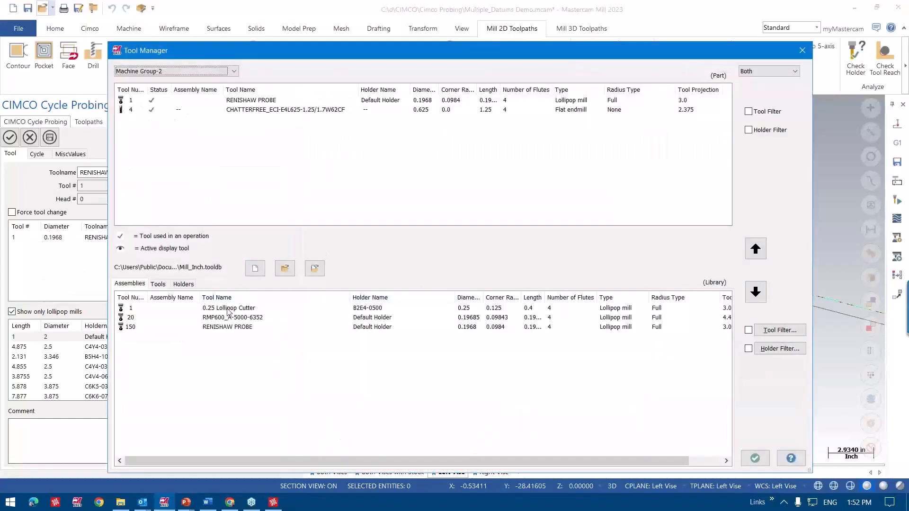
left_click(232, 317)
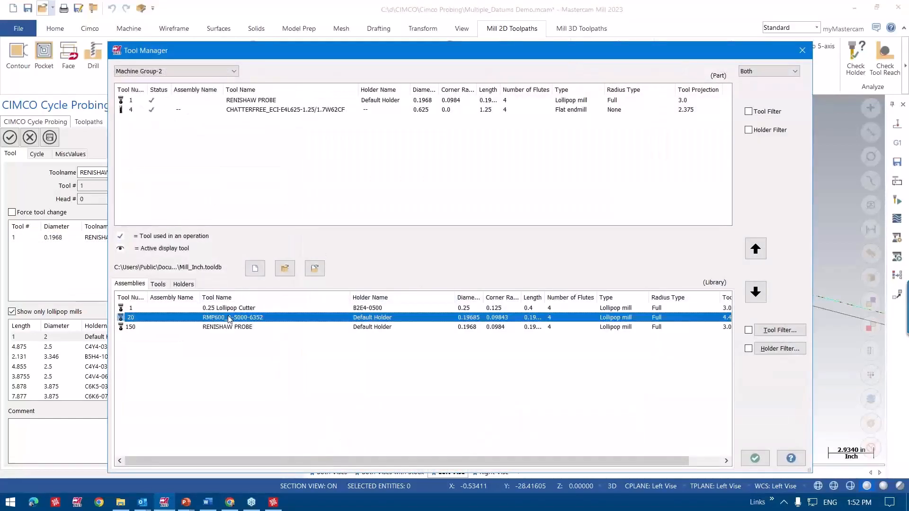
left_click(285, 268)
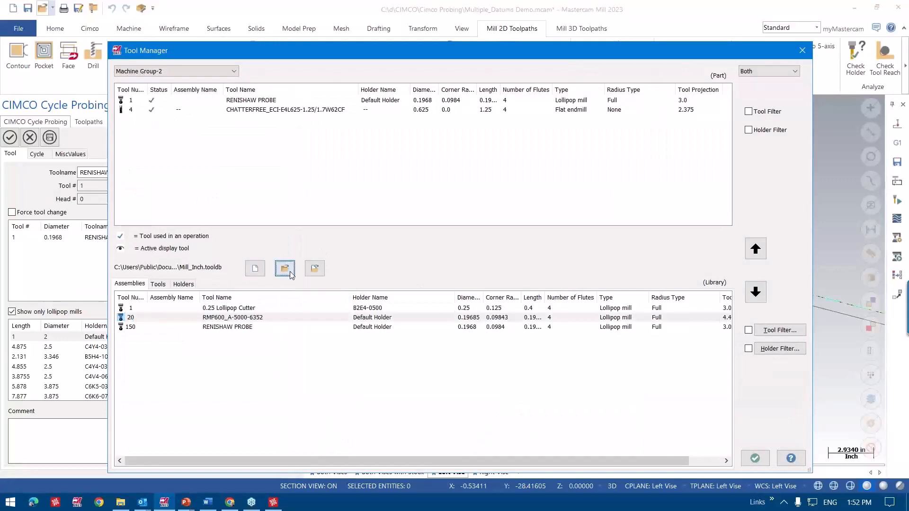
left_click(284, 268)
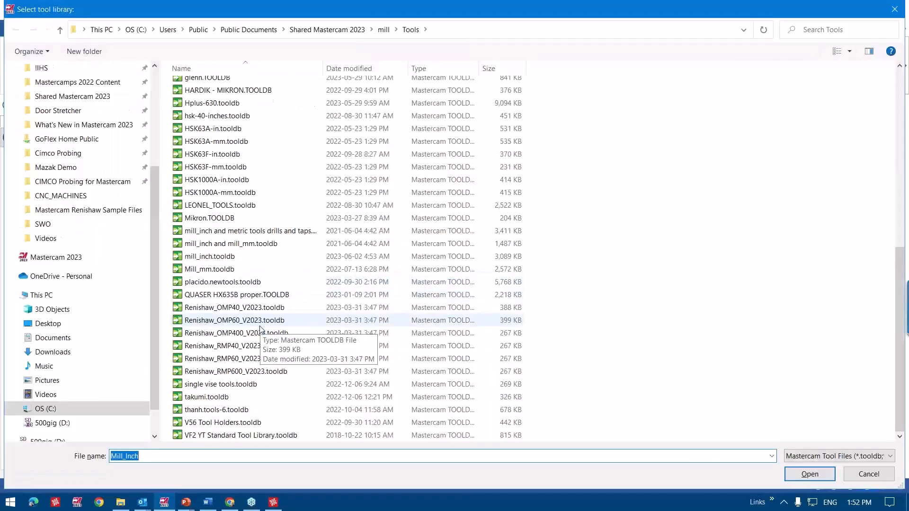
mouse_move(234, 372)
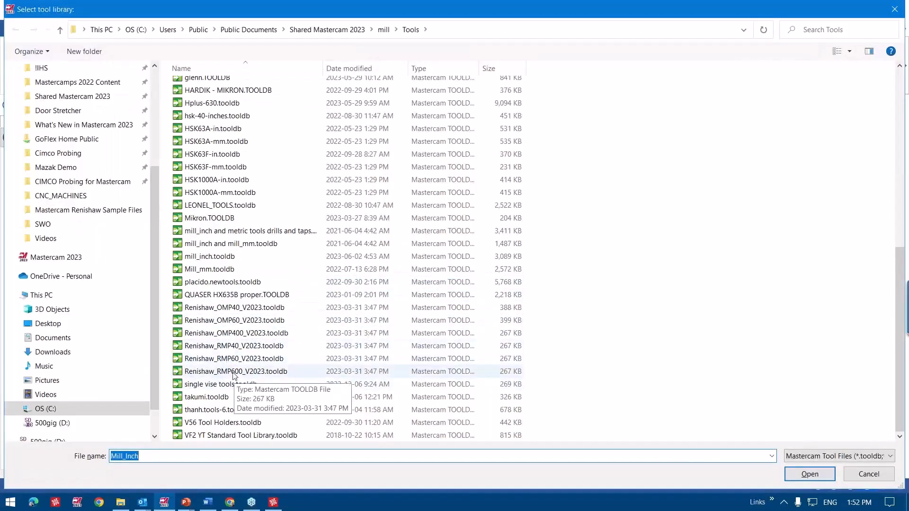
left_click(809, 473)
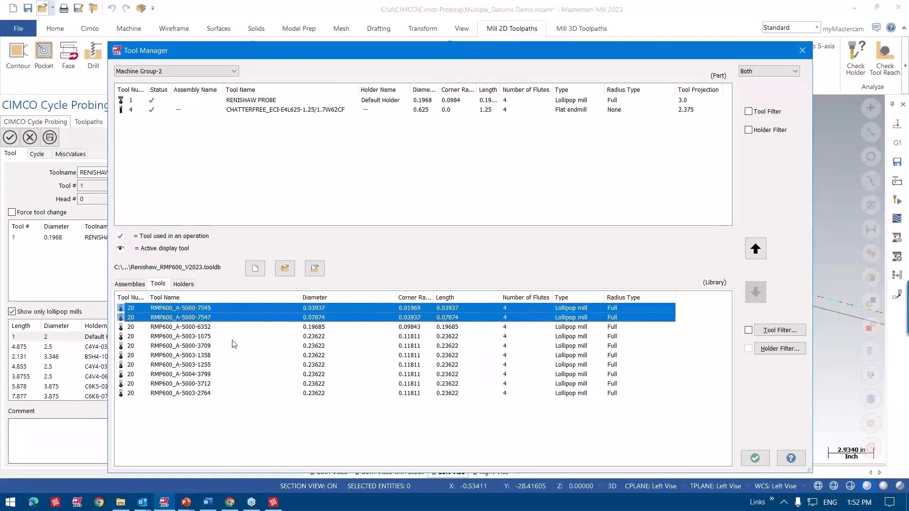
left_click(180, 327)
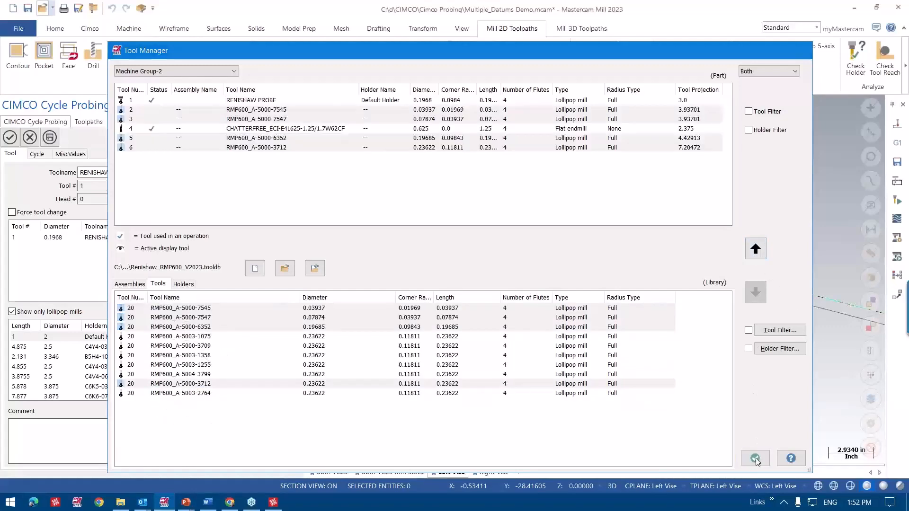
left_click(755, 458)
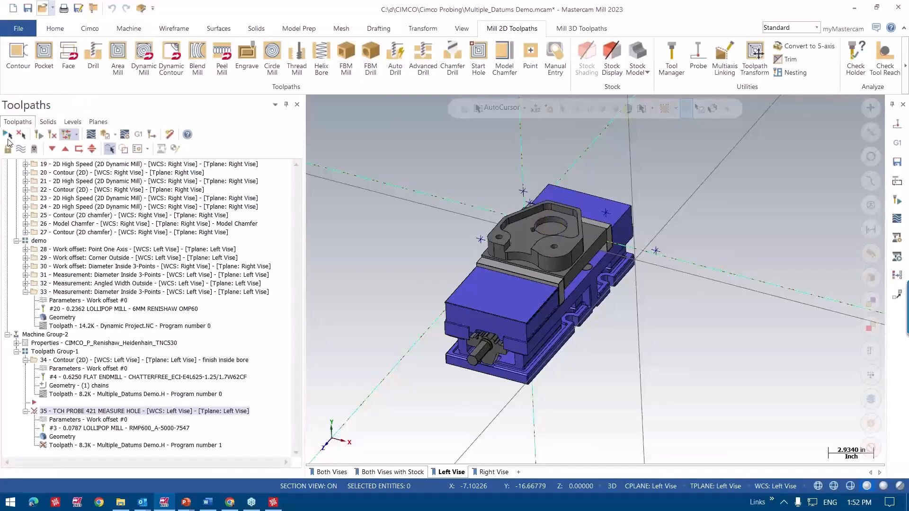
- Regenerate the TCH PROBE 421 operation, backplot the RMP600 path into the Left Vise bore, and show Cimco commands
left_click(144, 411)
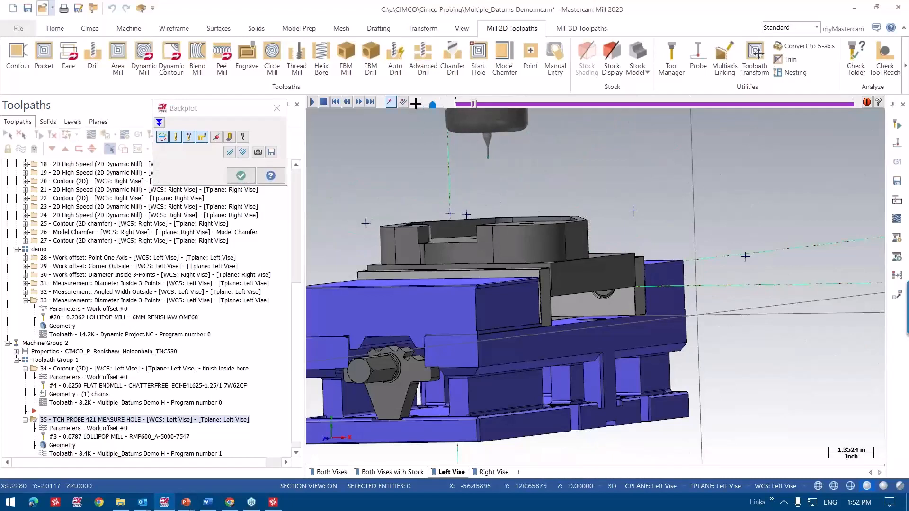
left_click(312, 102)
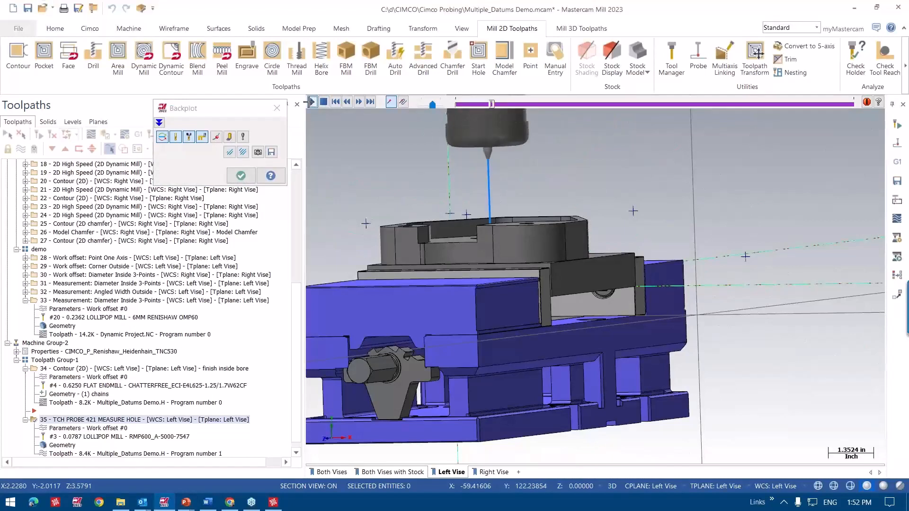
left_click(312, 101)
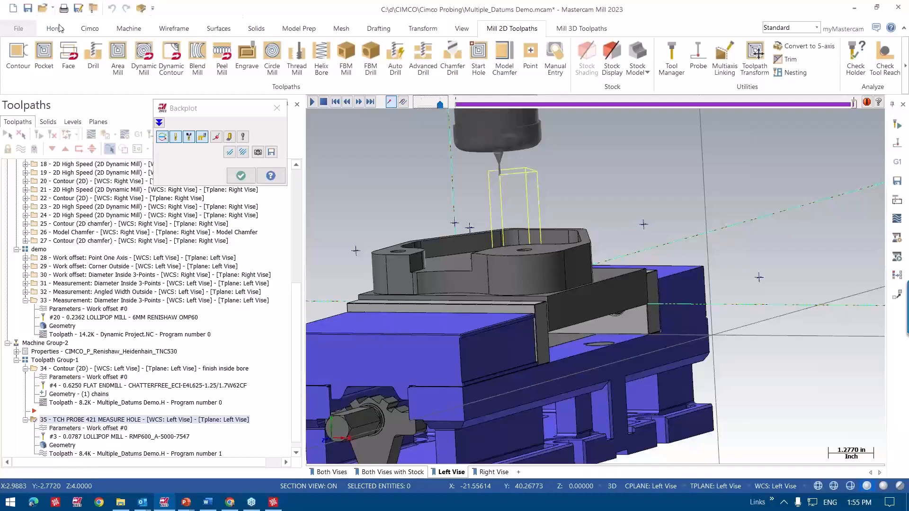
left_click(89, 28)
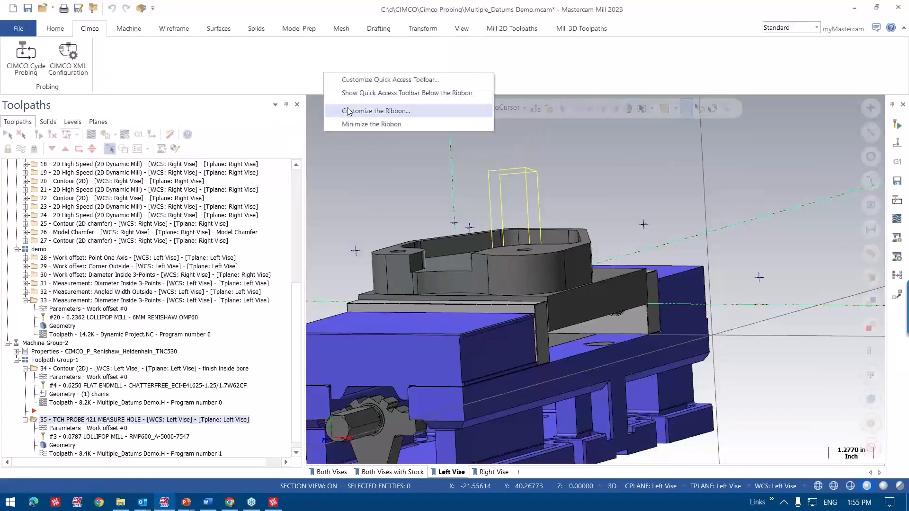
- Inspect the CIMCO probing commands in Customize the Ribbon, then cancel without changes
left_click(376, 111)
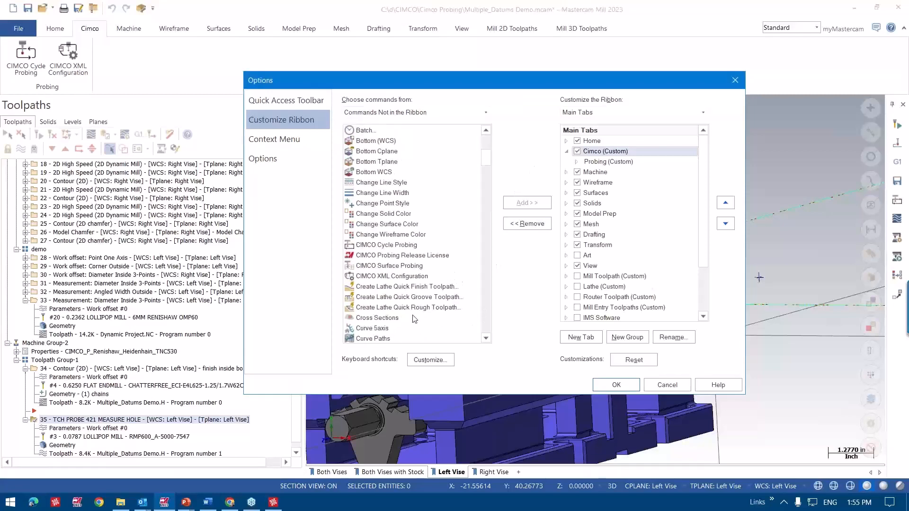
left_click(390, 266)
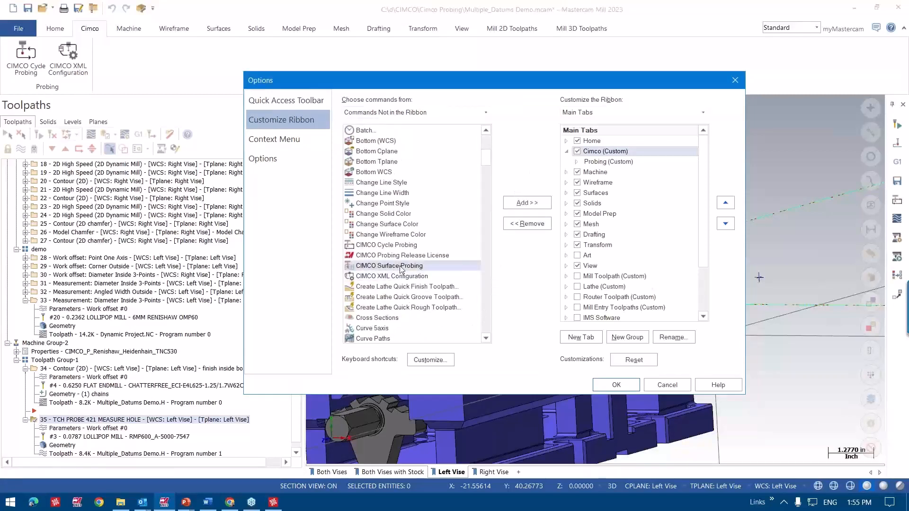
left_click(402, 255)
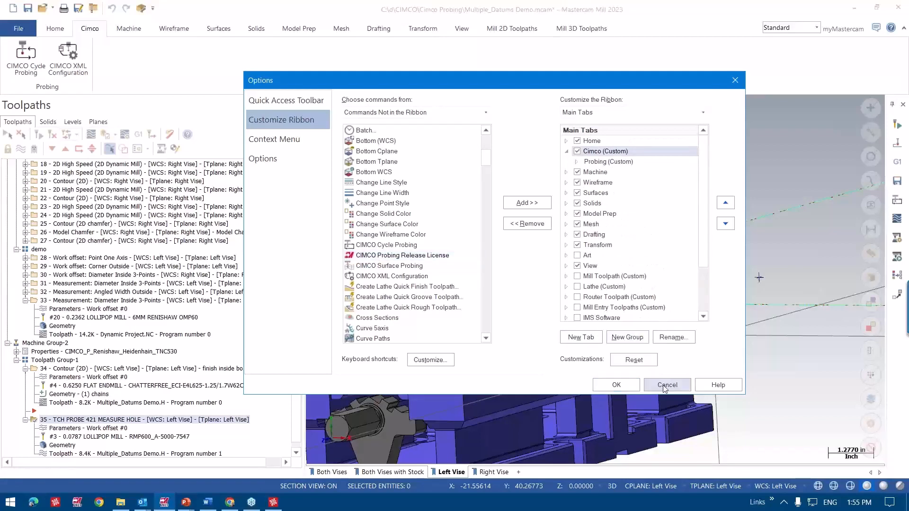
left_click(666, 385)
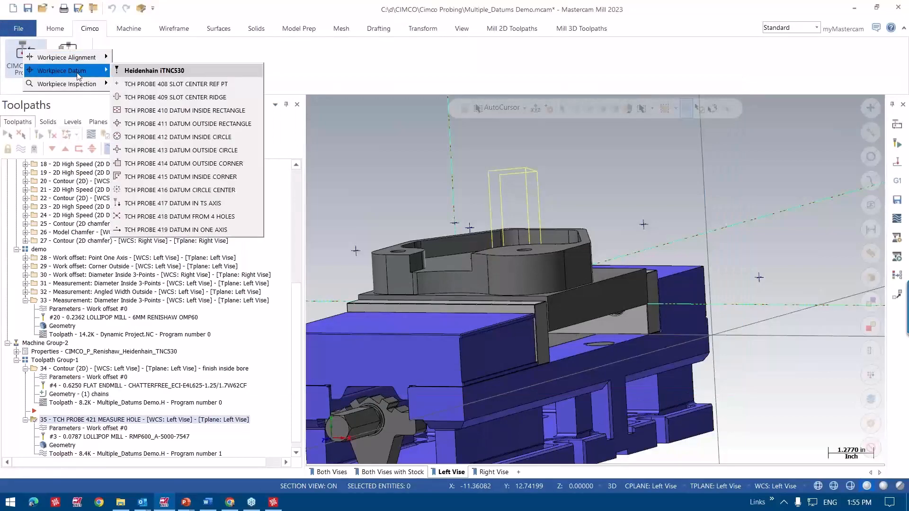
mouse_move(177, 137)
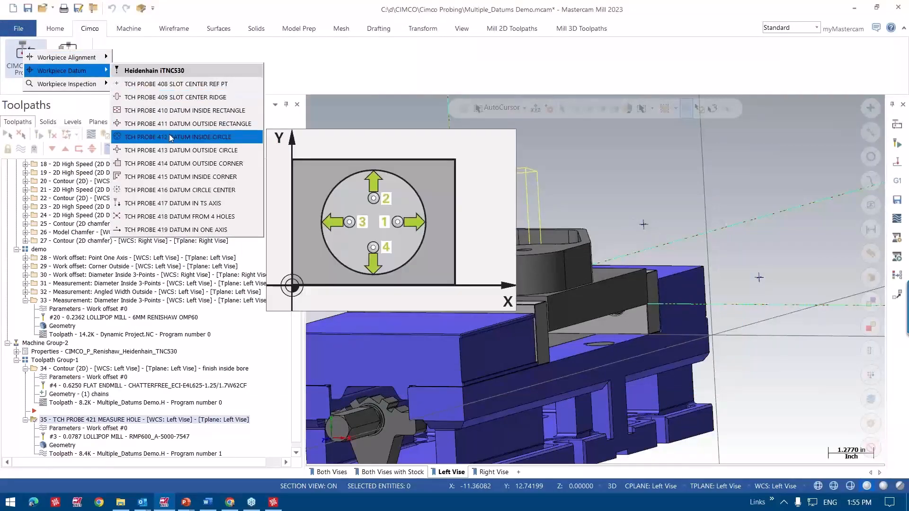